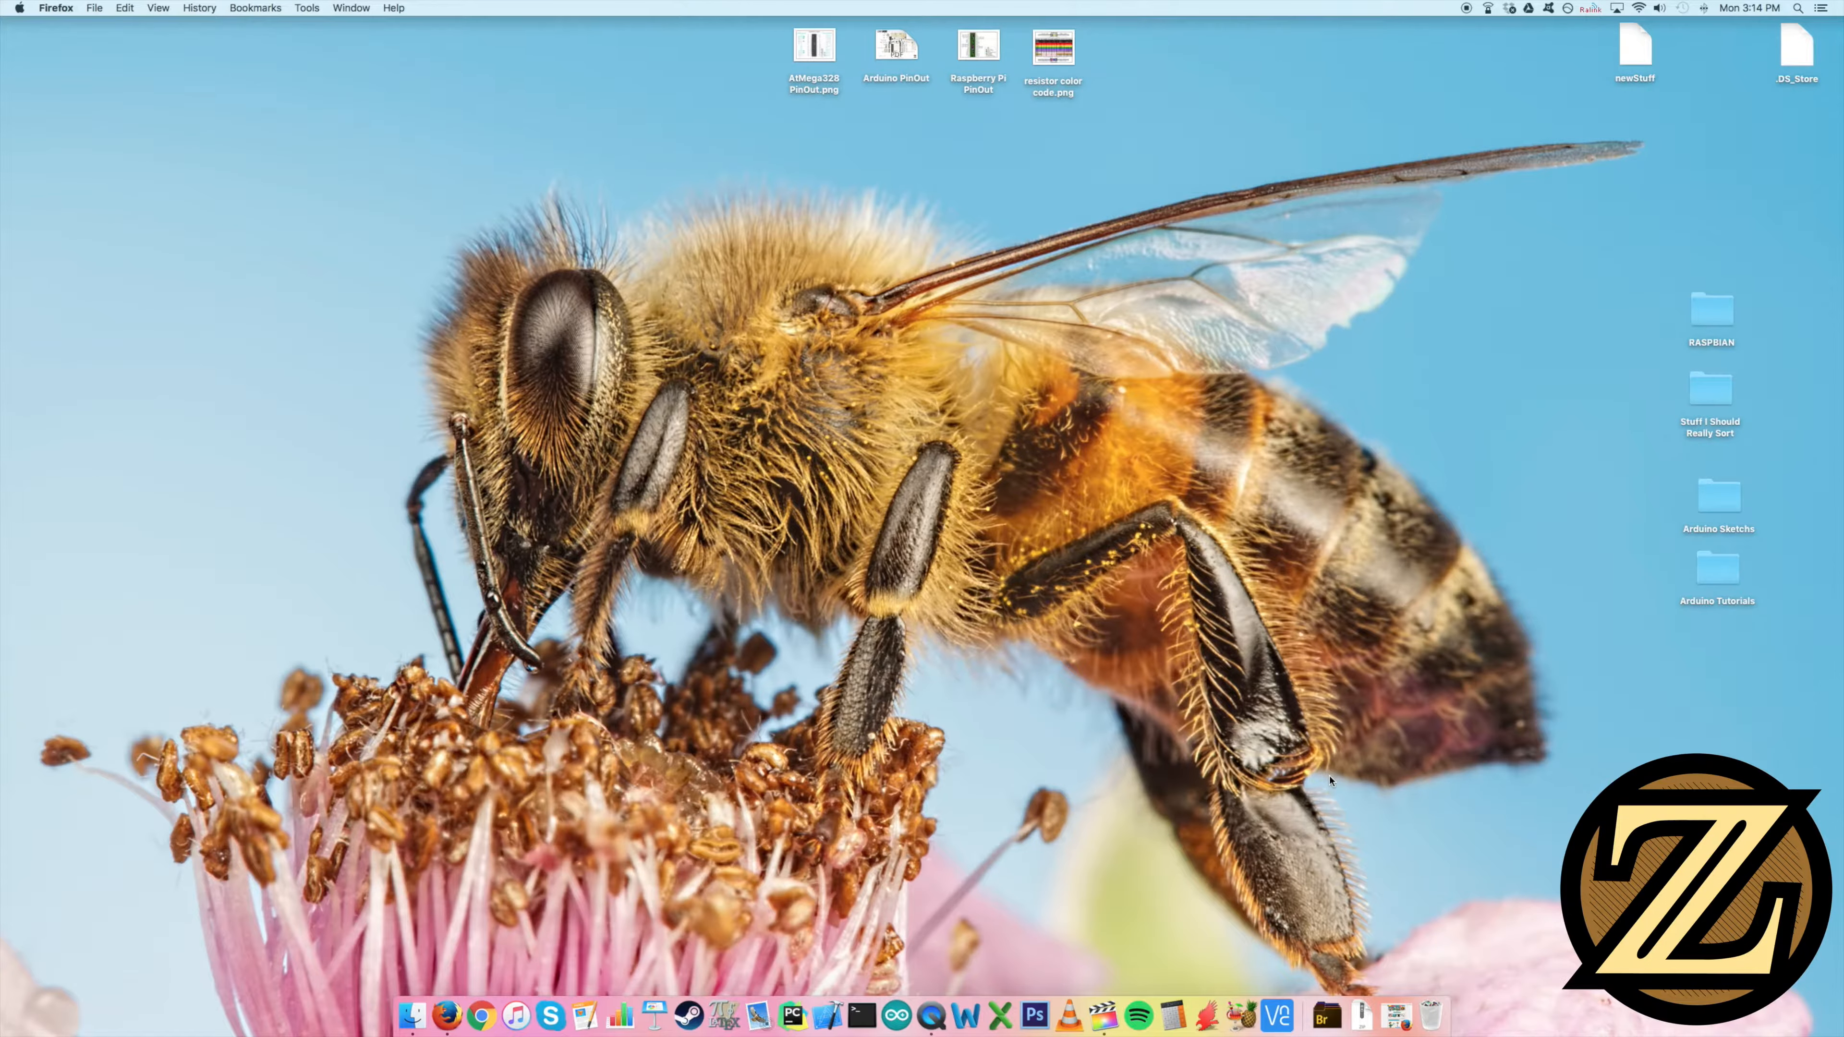
mouse_move(1395, 1023)
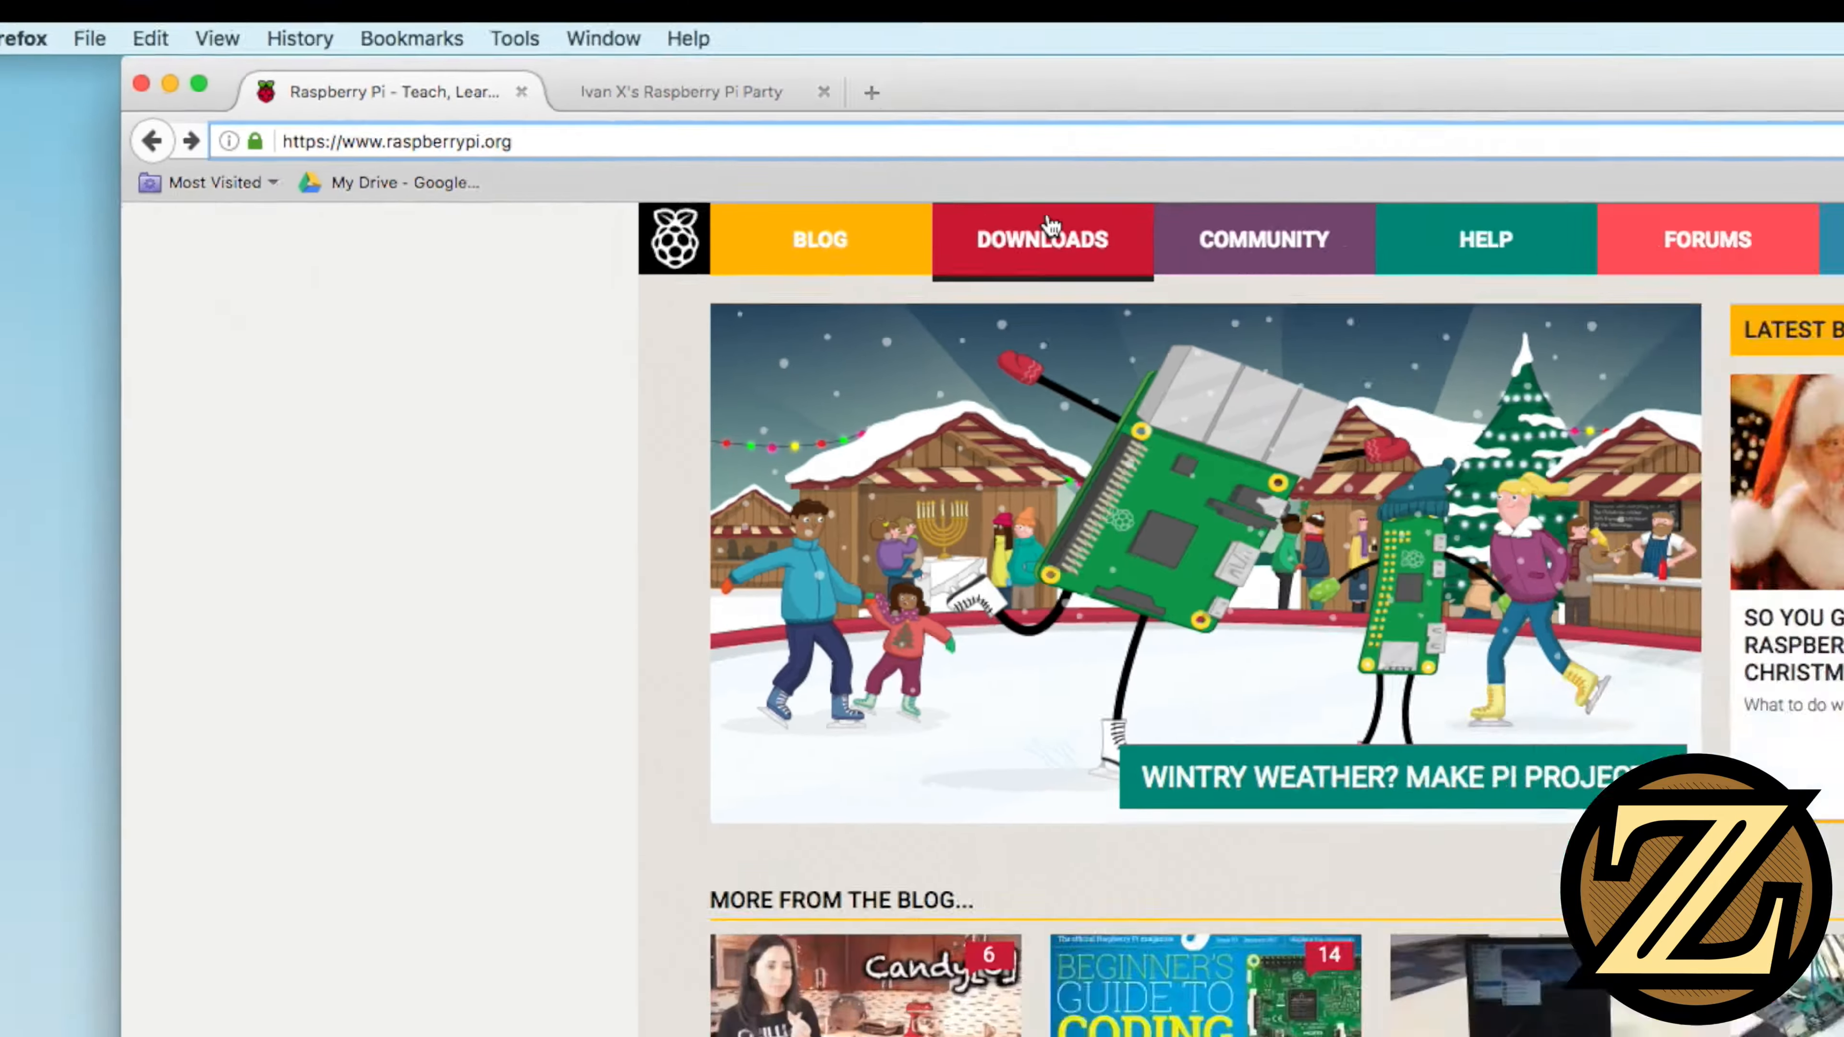
Navigate from raspberrypi.org to the Raspbian downloads page listing Jessie with PIXEL and Jessie Lite.
click(1048, 238)
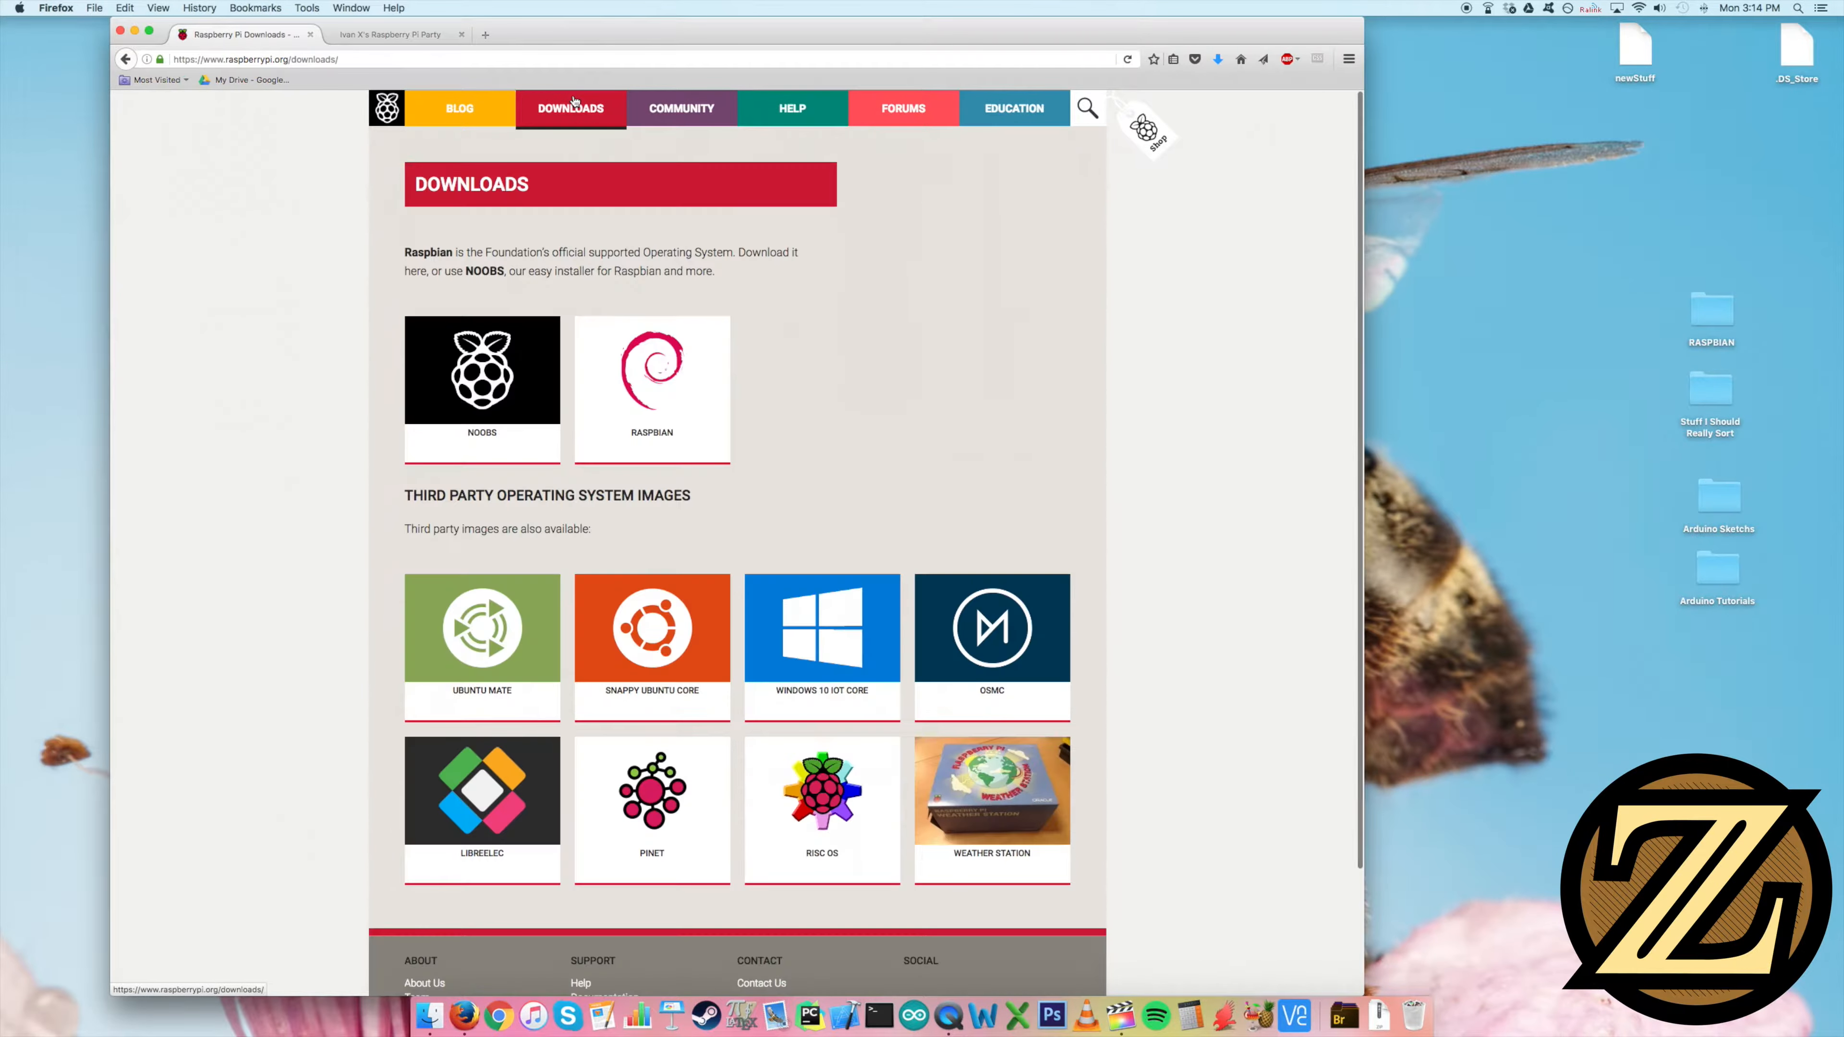
click(652, 378)
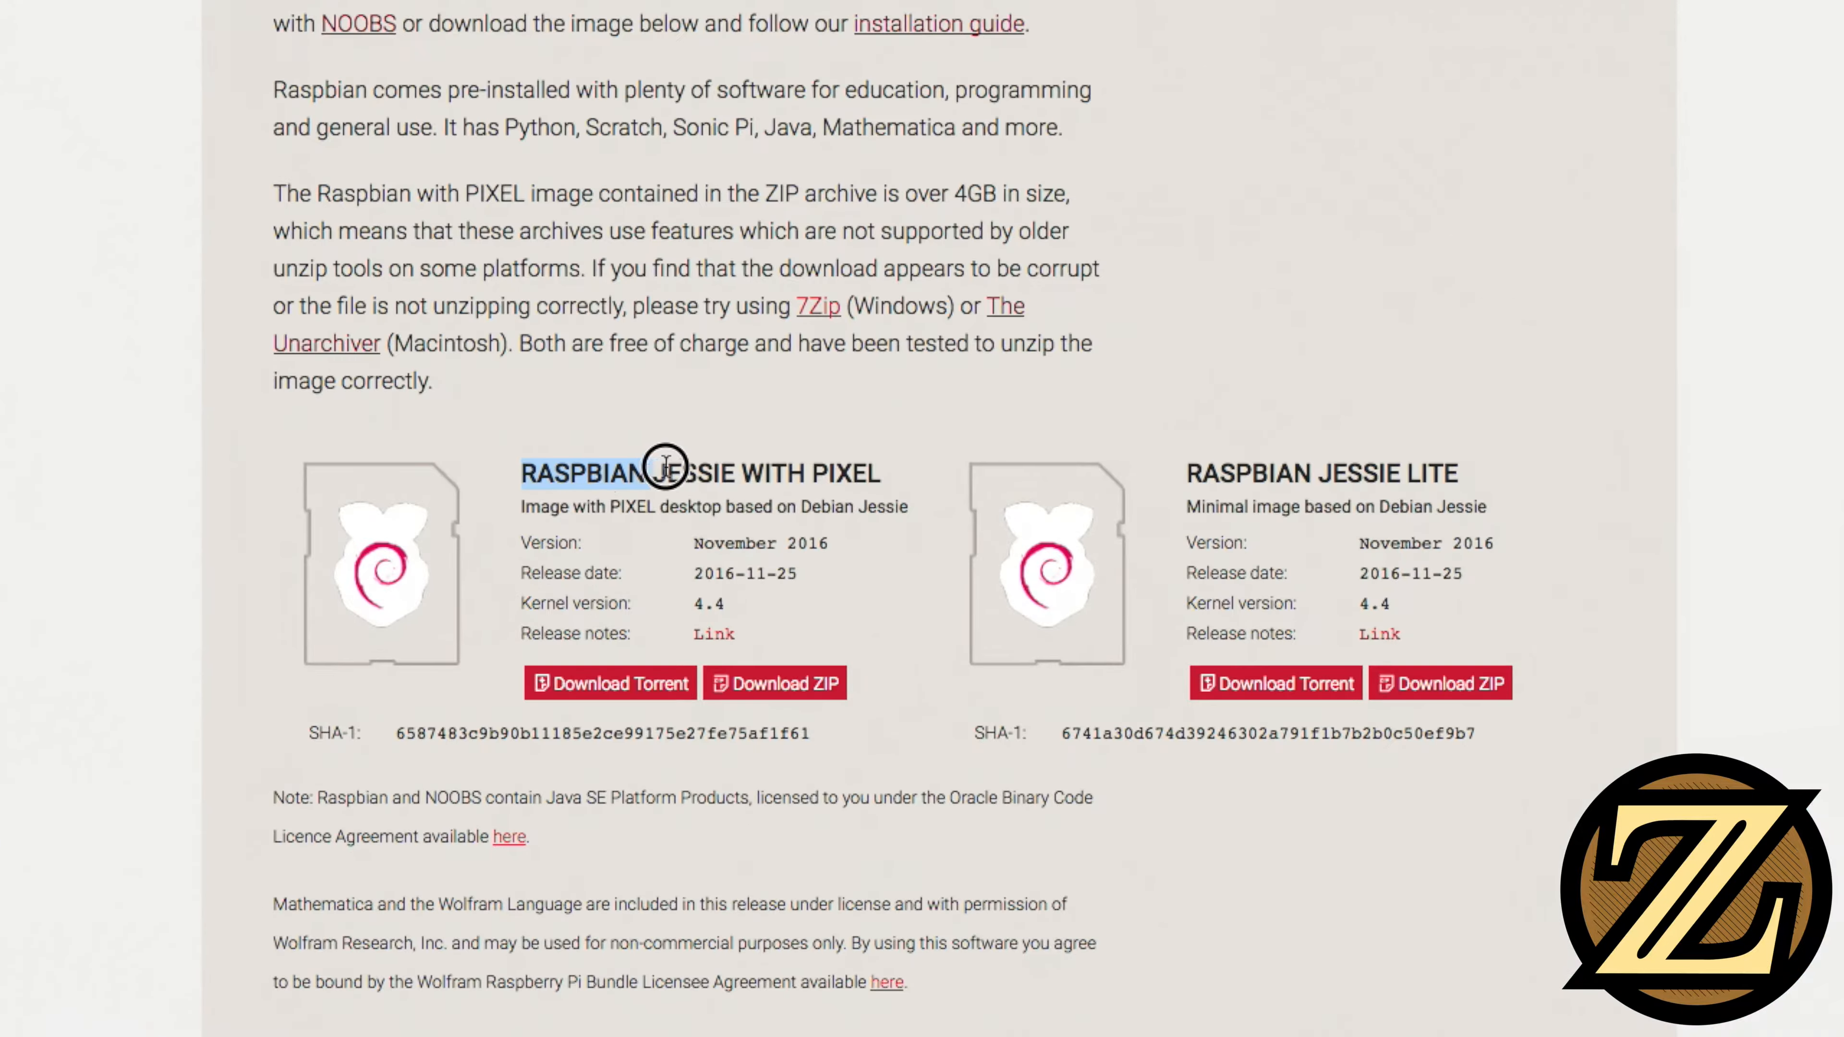
mouse_move(896, 443)
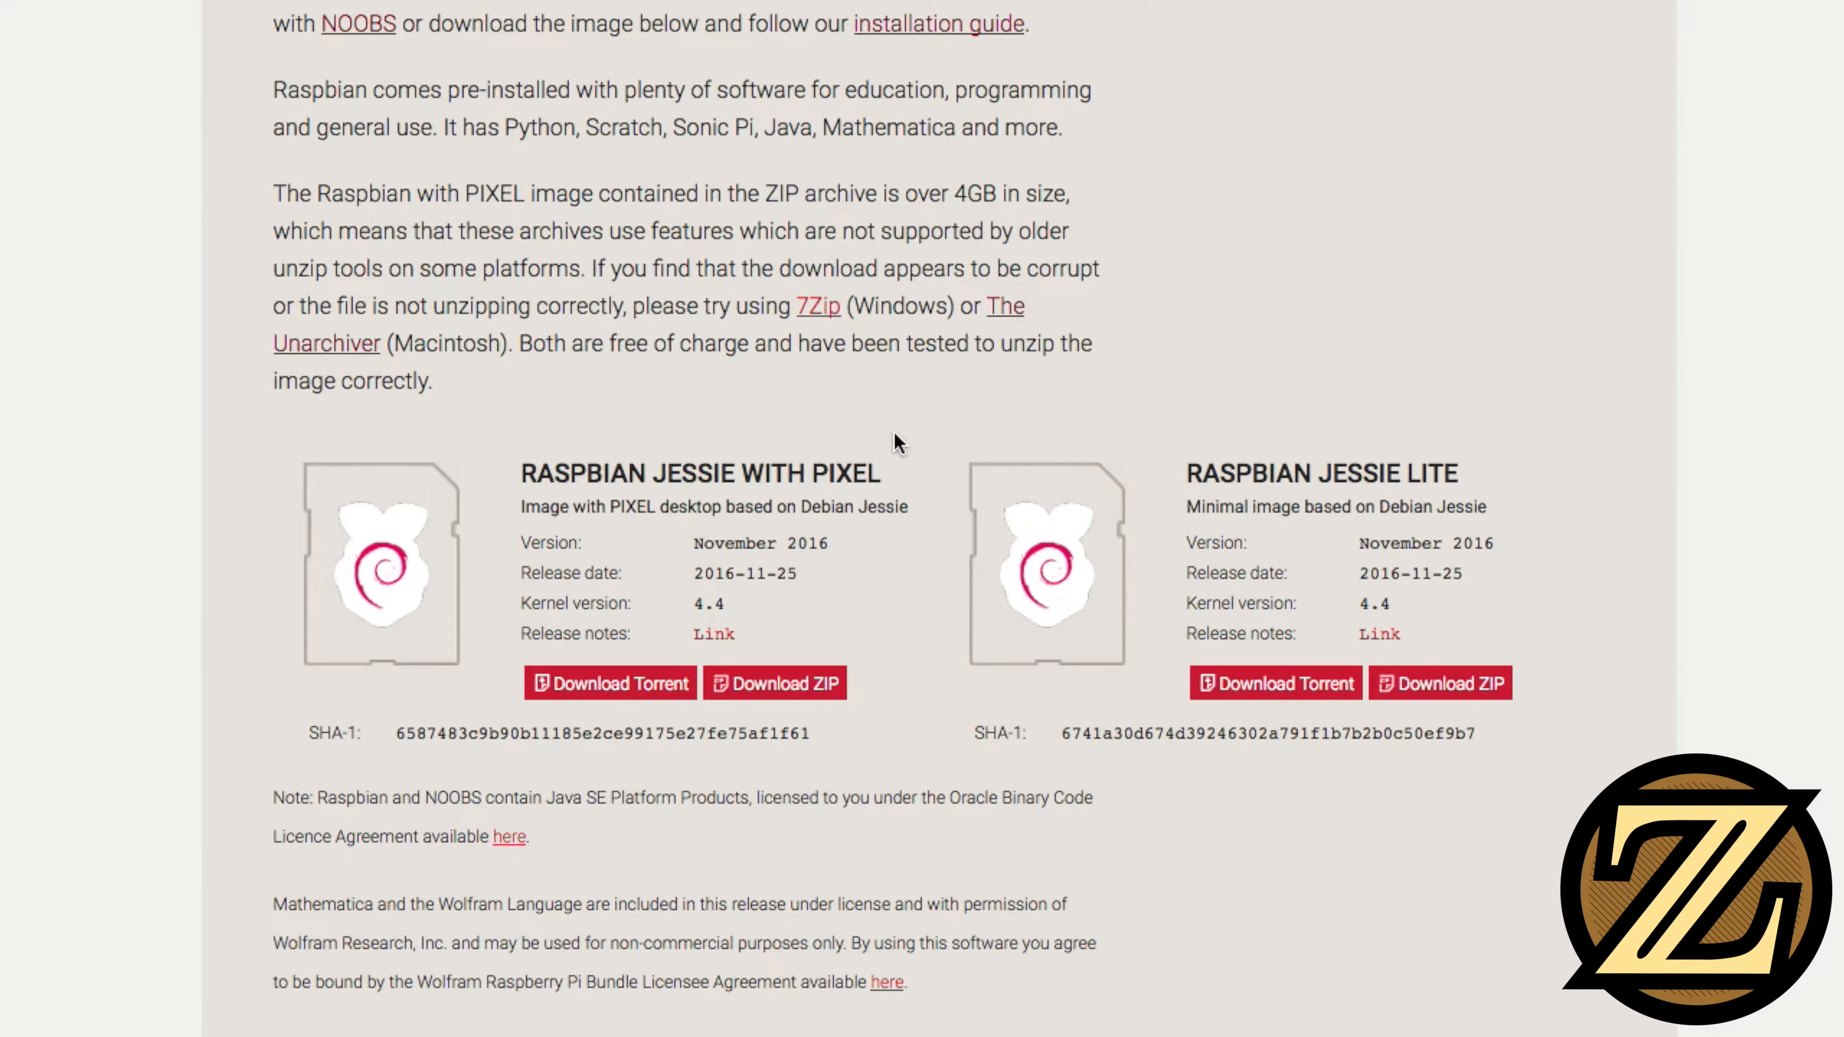
mouse_move(880, 465)
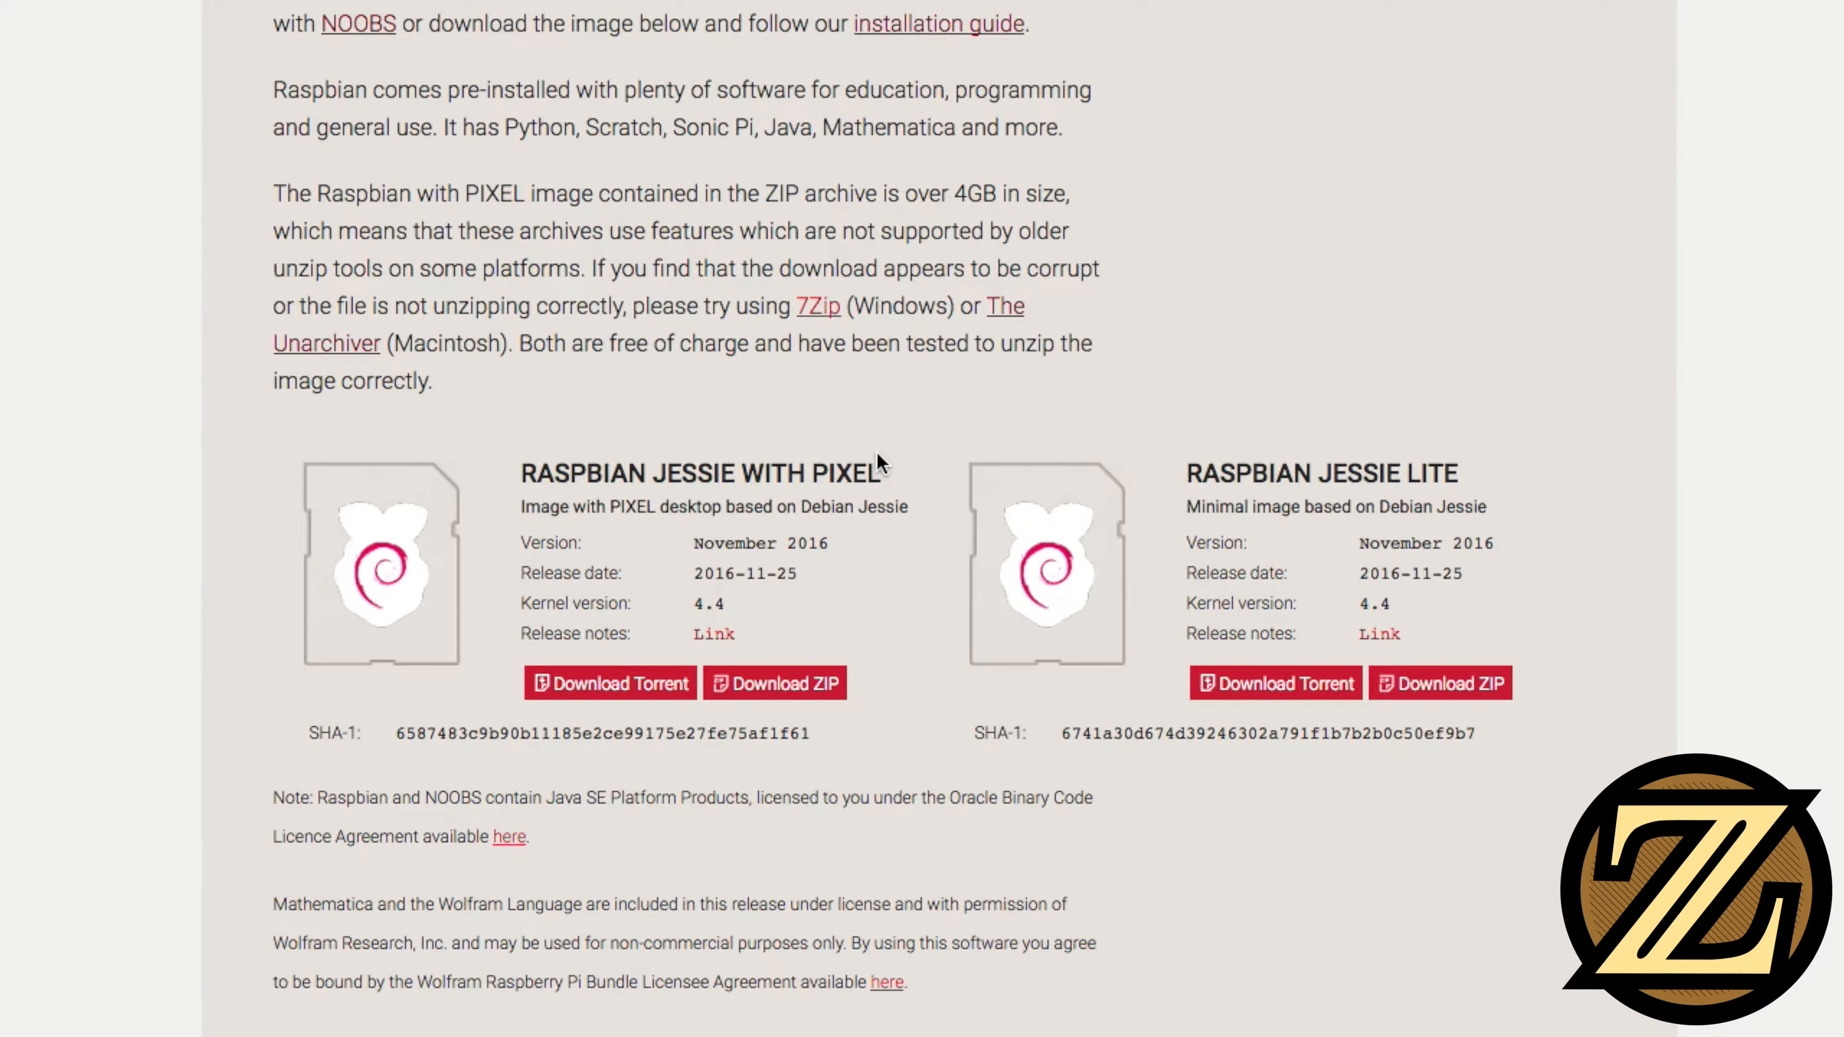
mouse_move(580, 701)
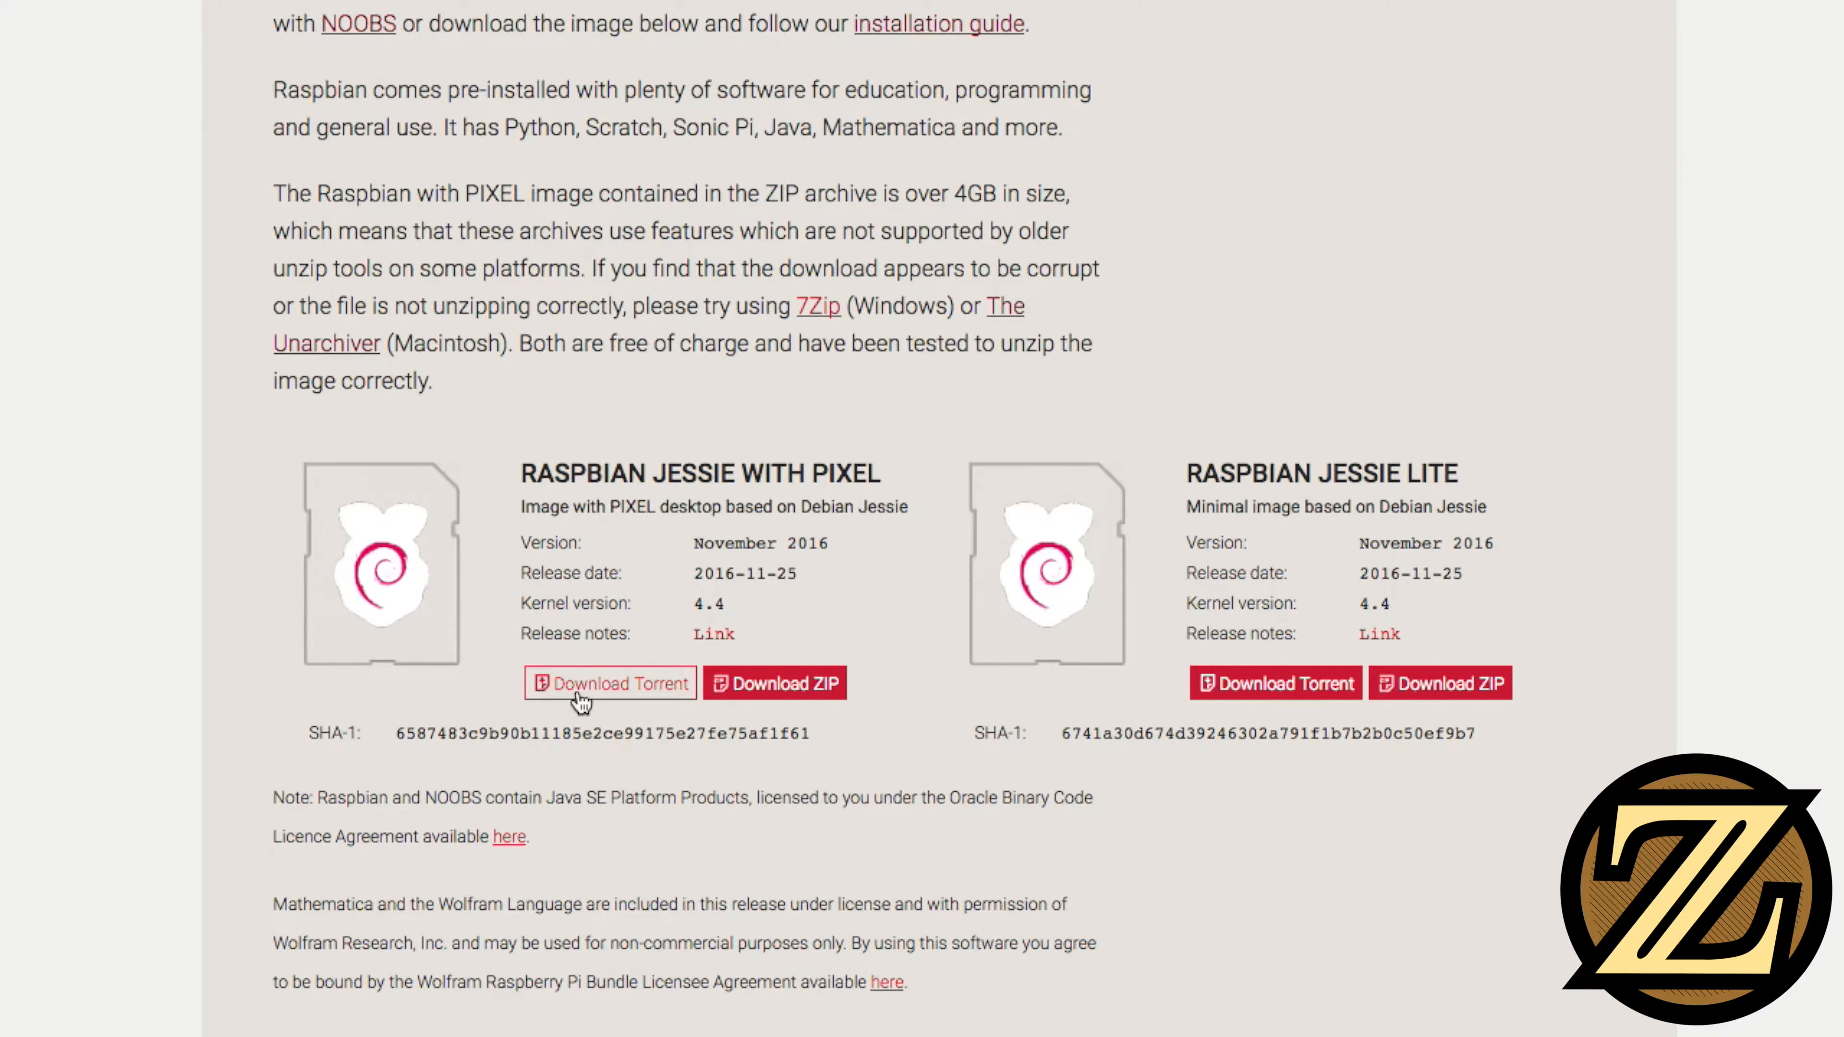
mouse_move(817, 705)
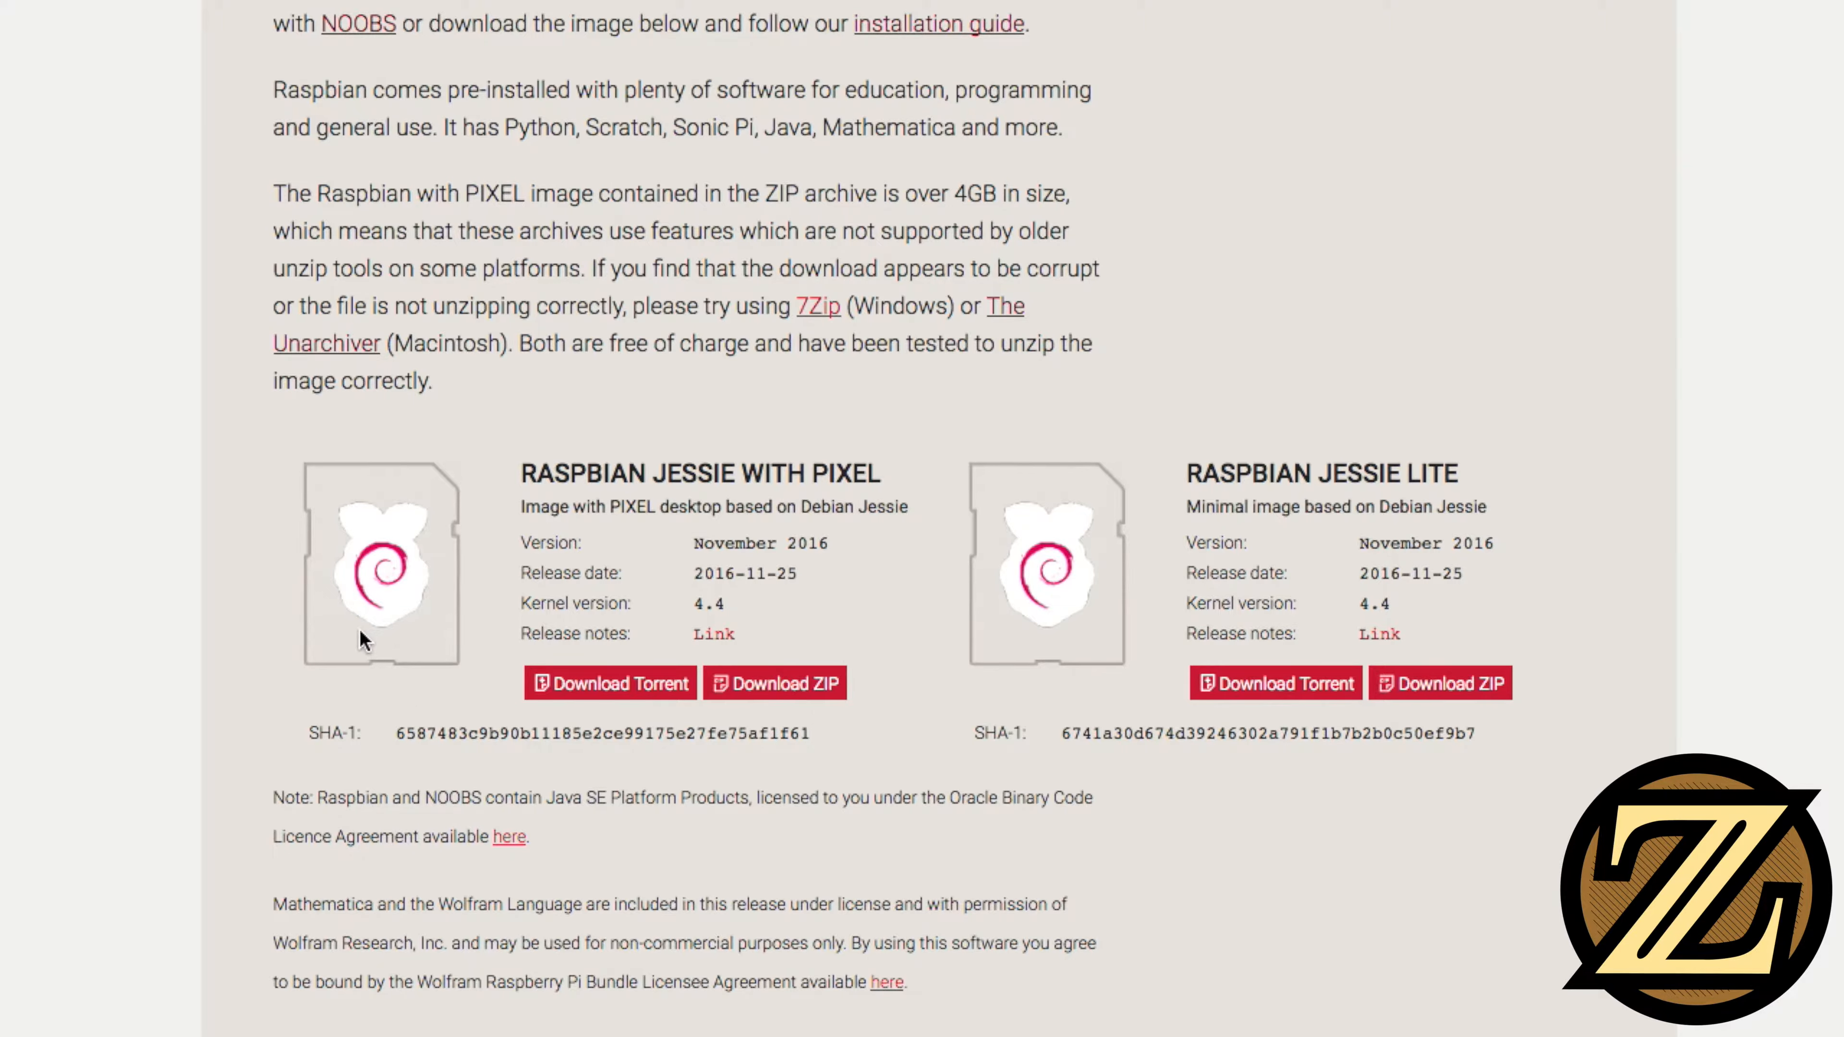
mouse_move(319, 623)
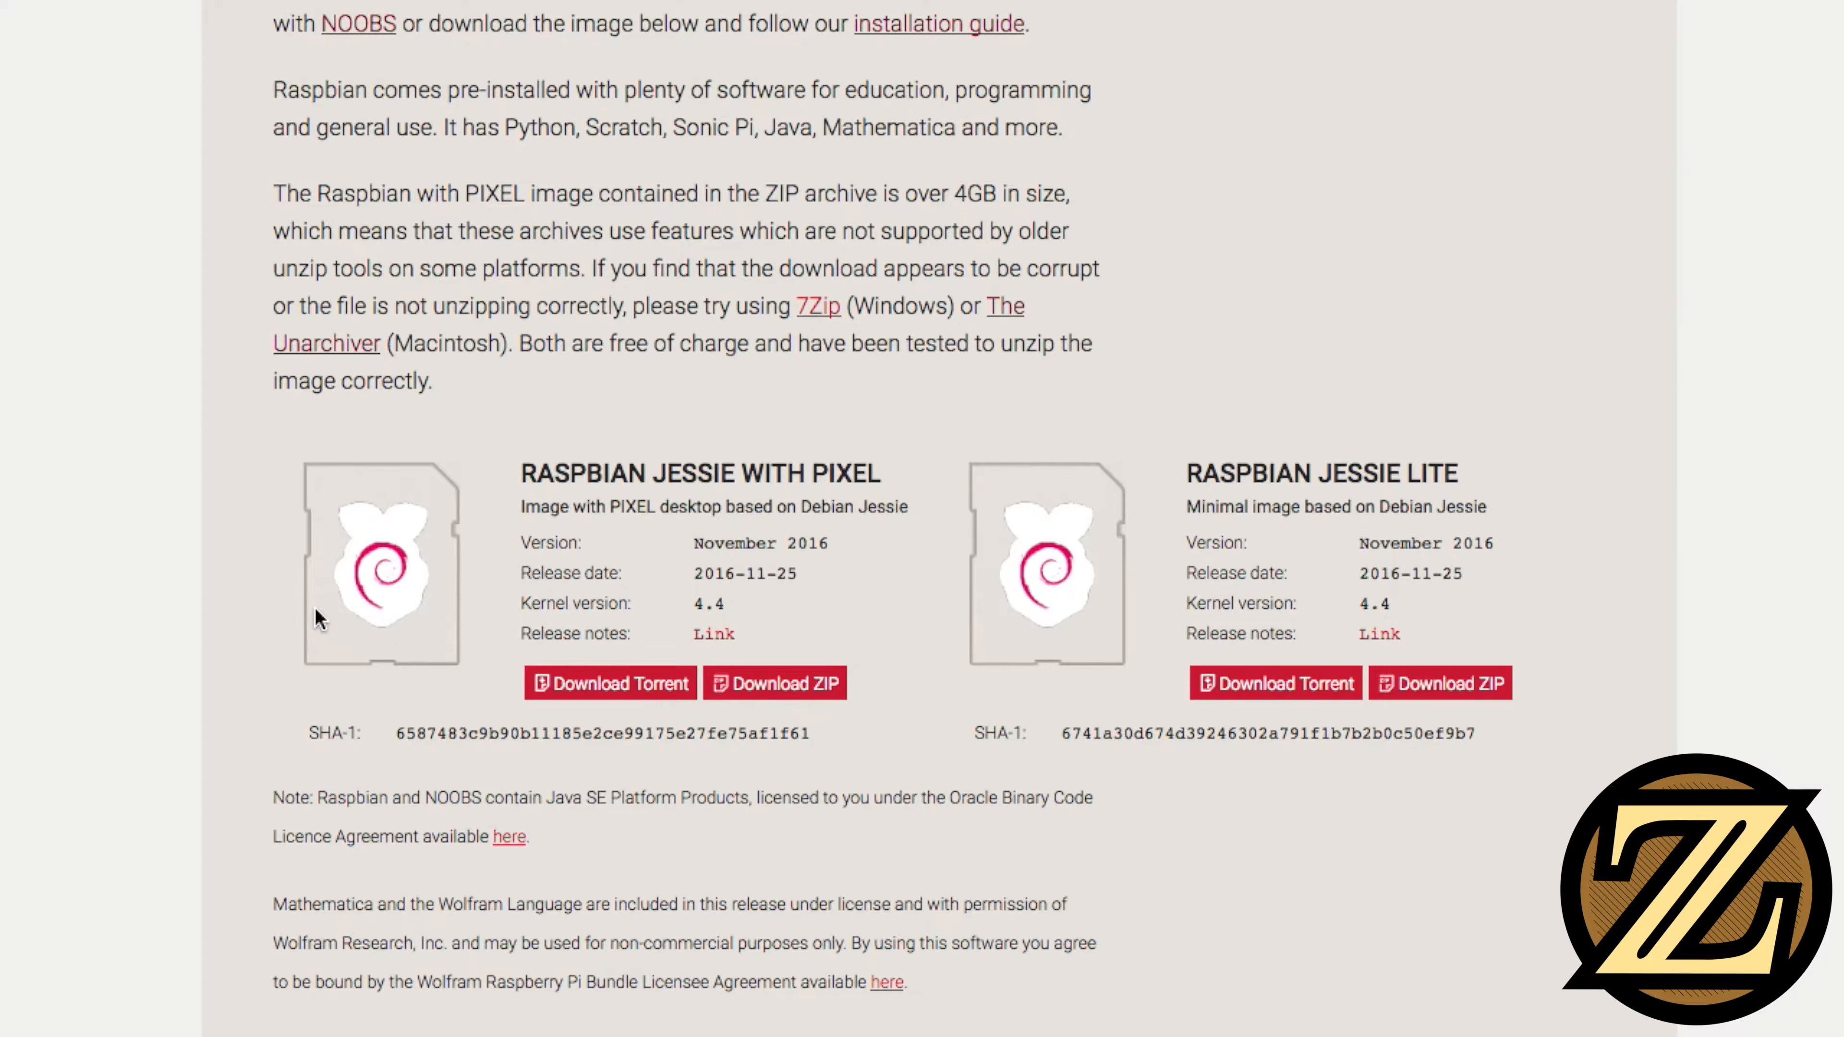
mouse_move(619, 343)
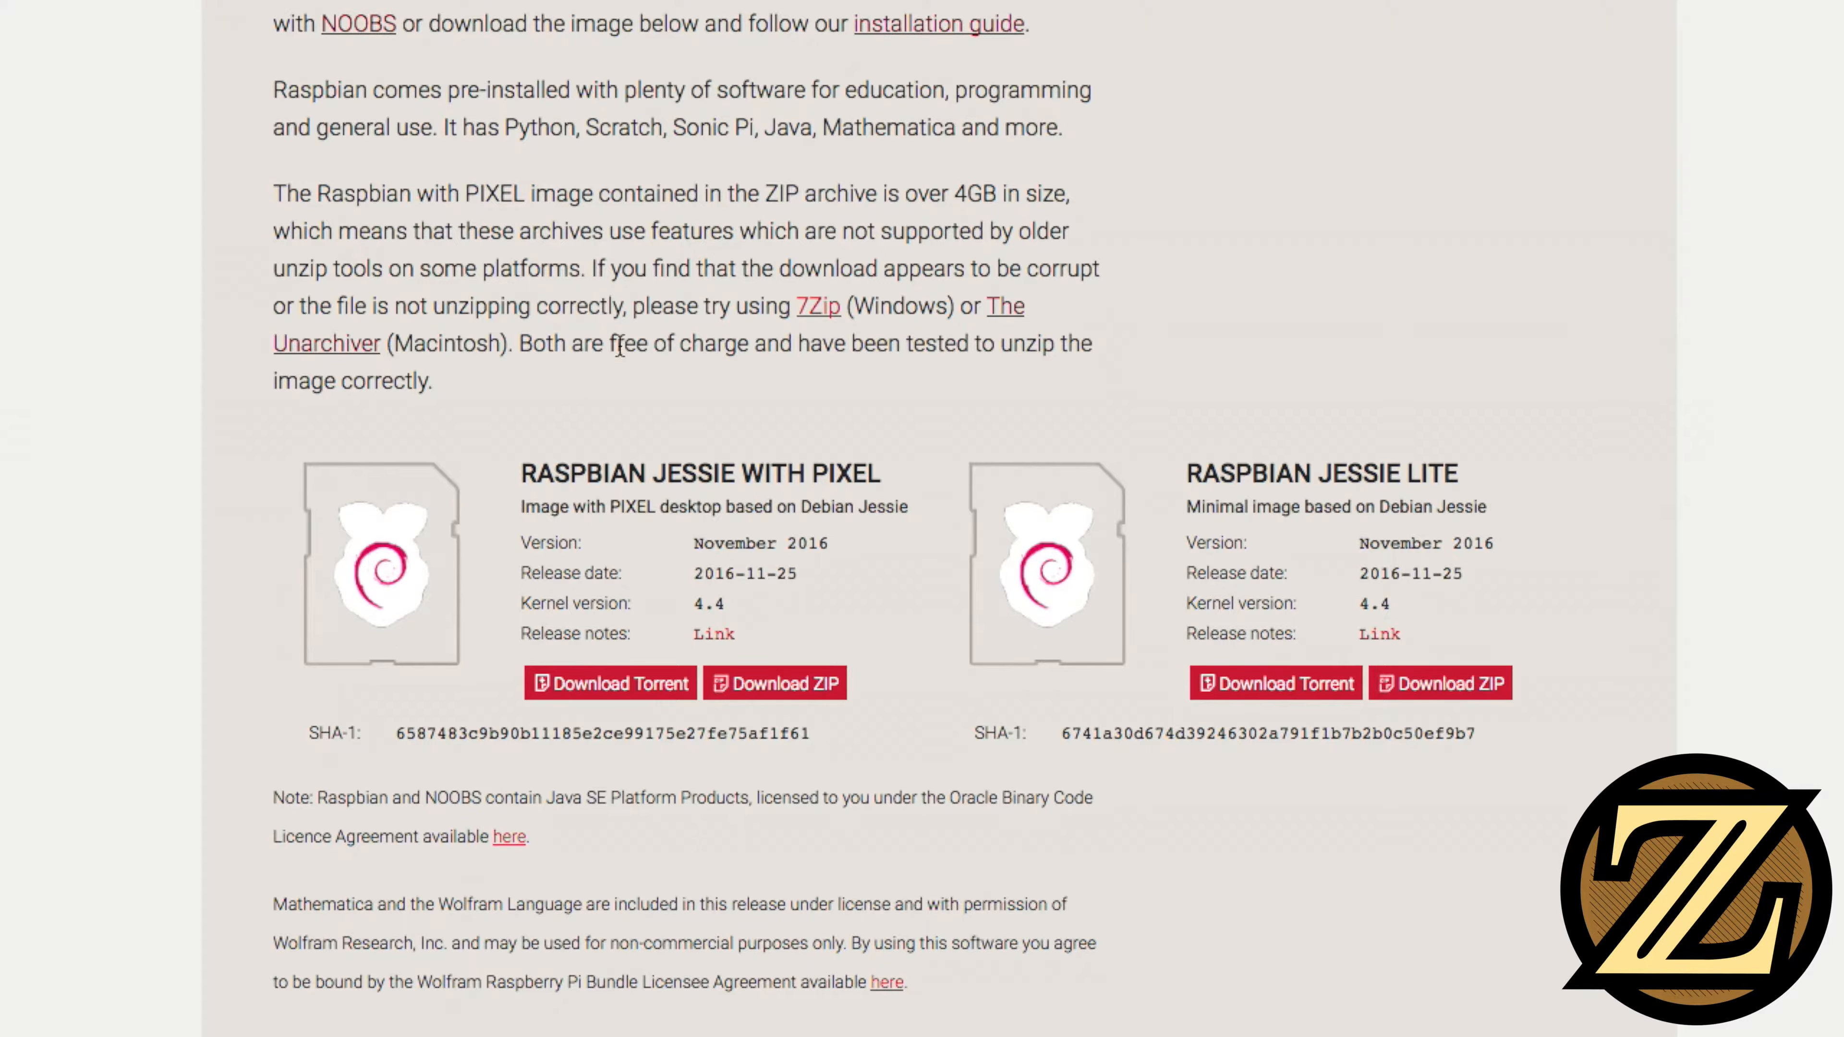
mouse_move(876, 383)
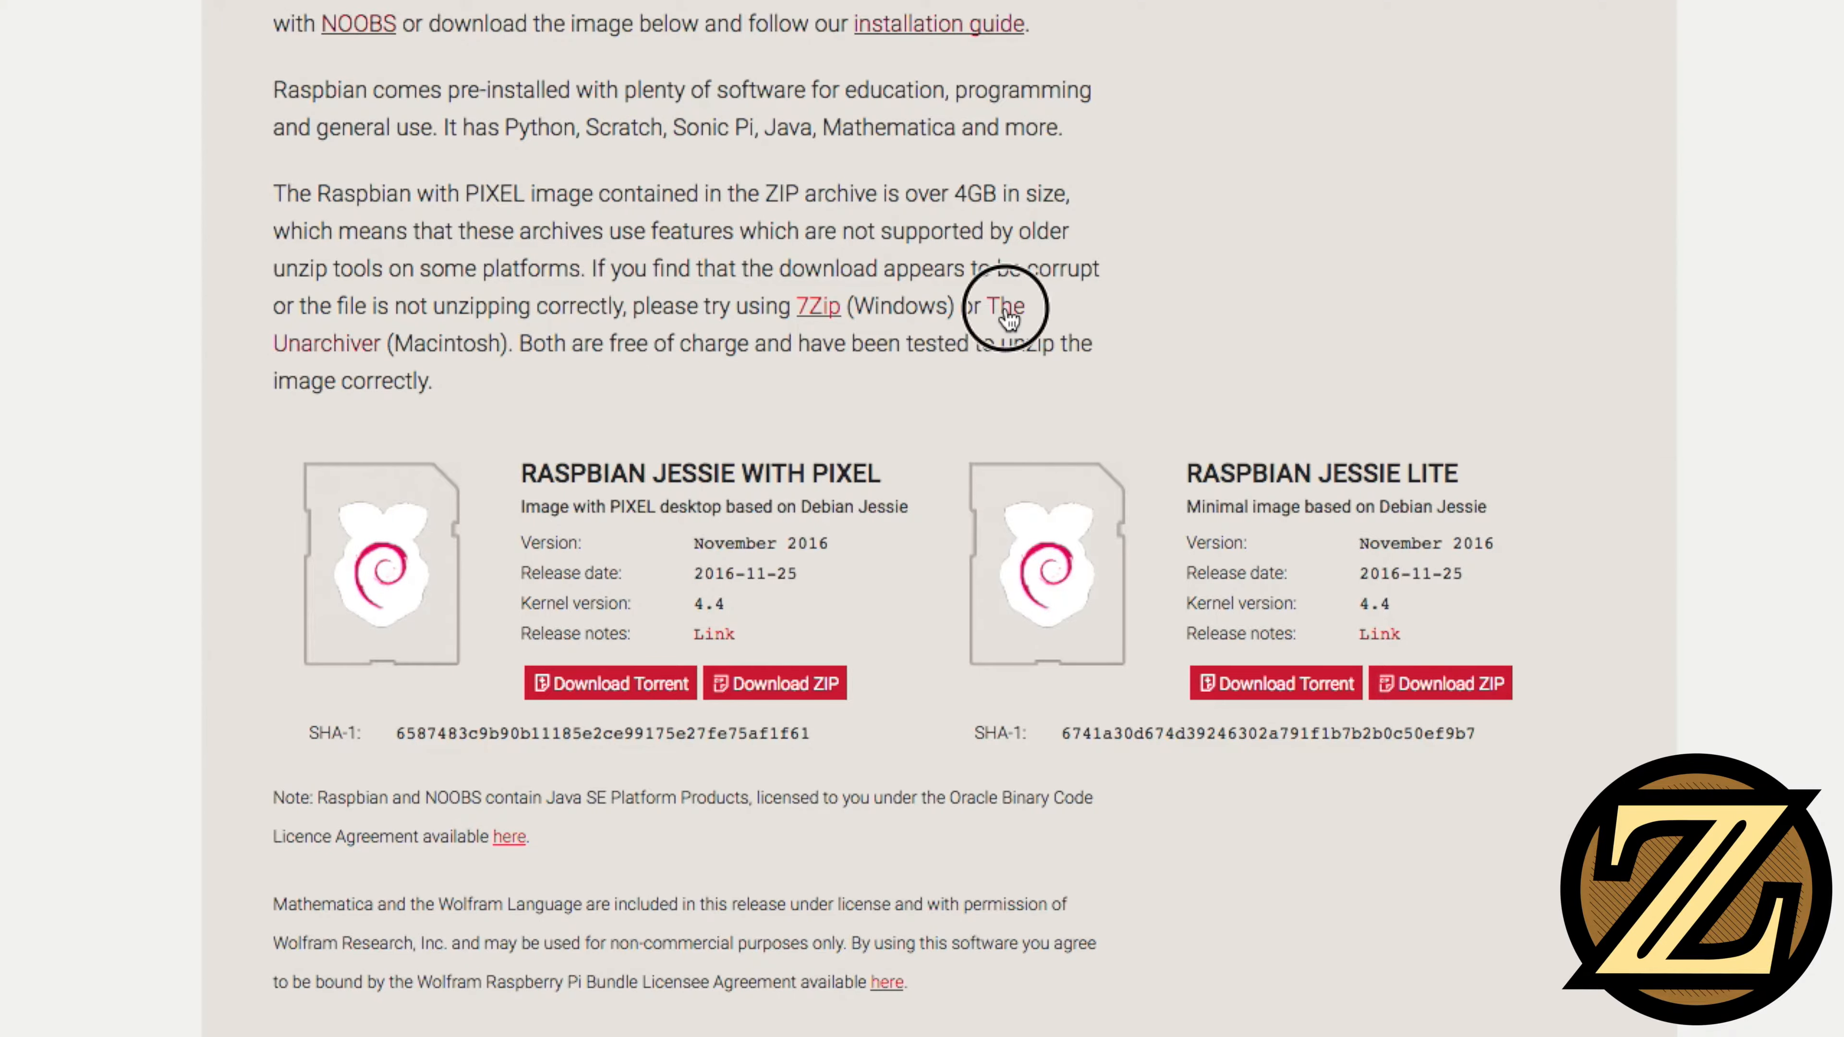
Start The Unarchiver download from wakaba.c3.cx and dismiss the download prompt.
click(1012, 306)
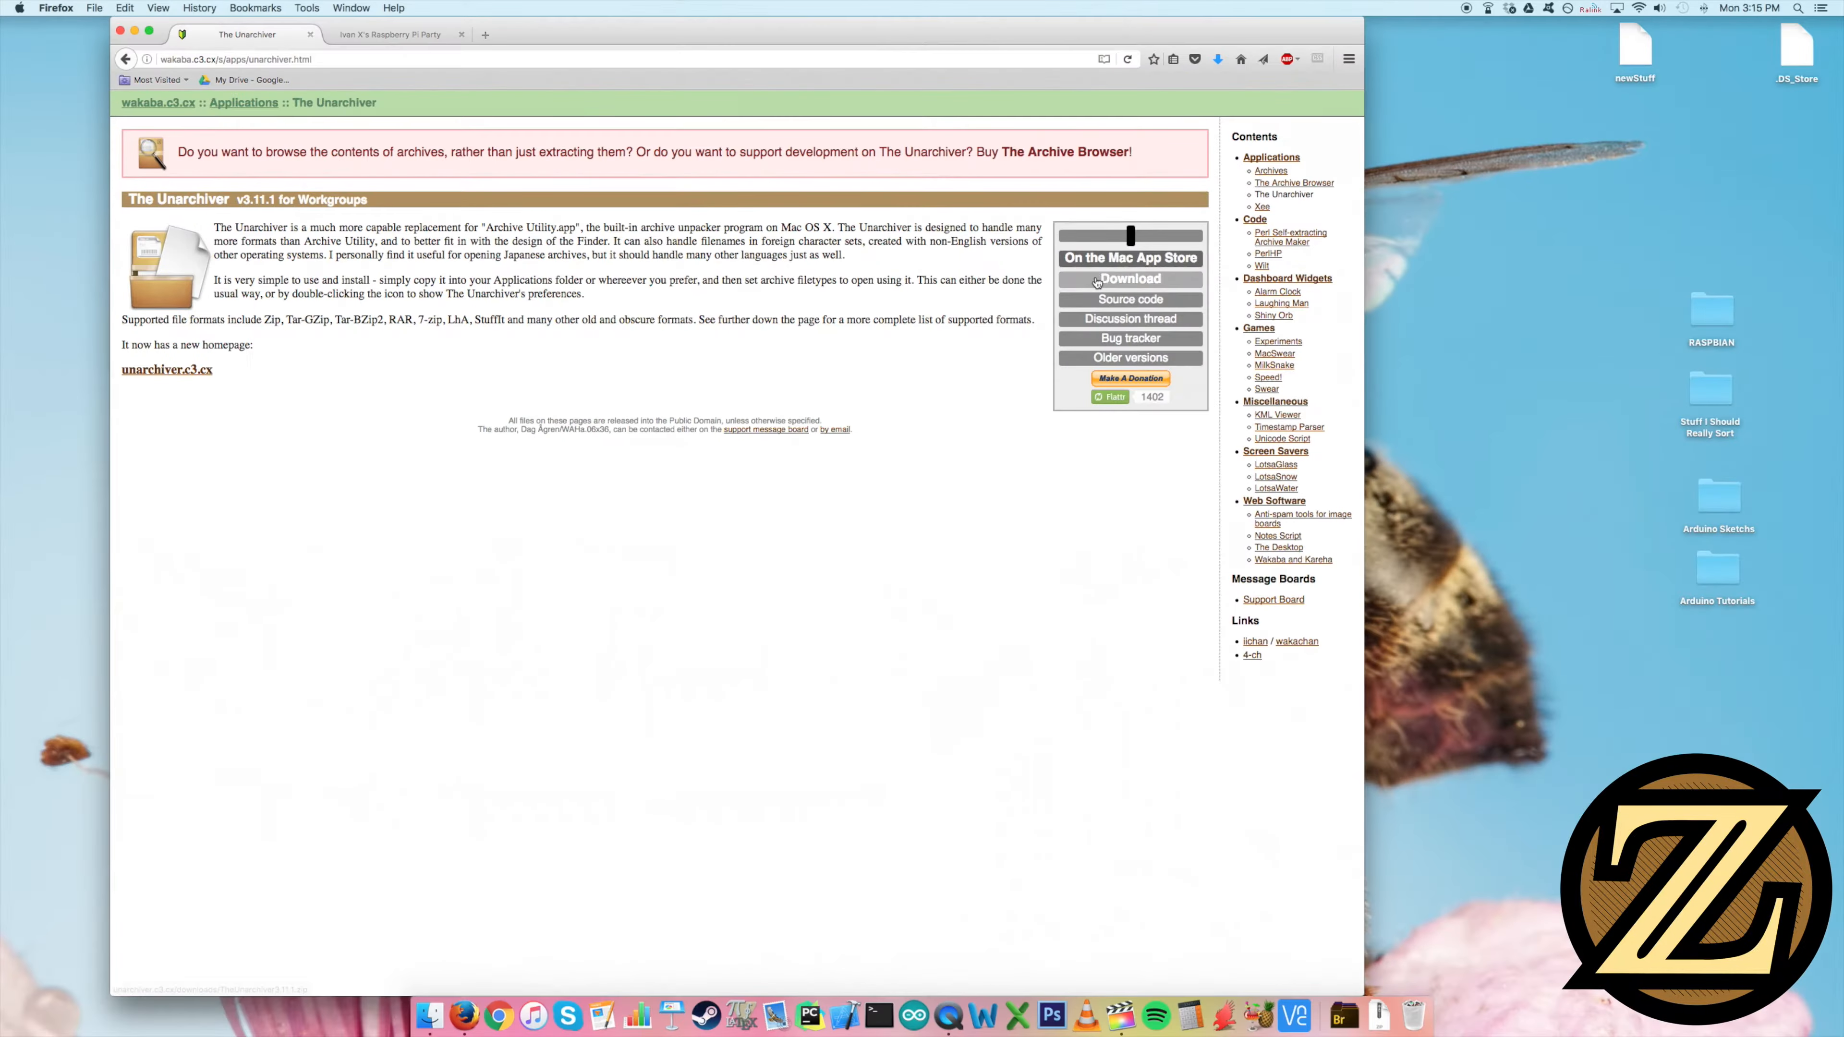
click(1131, 279)
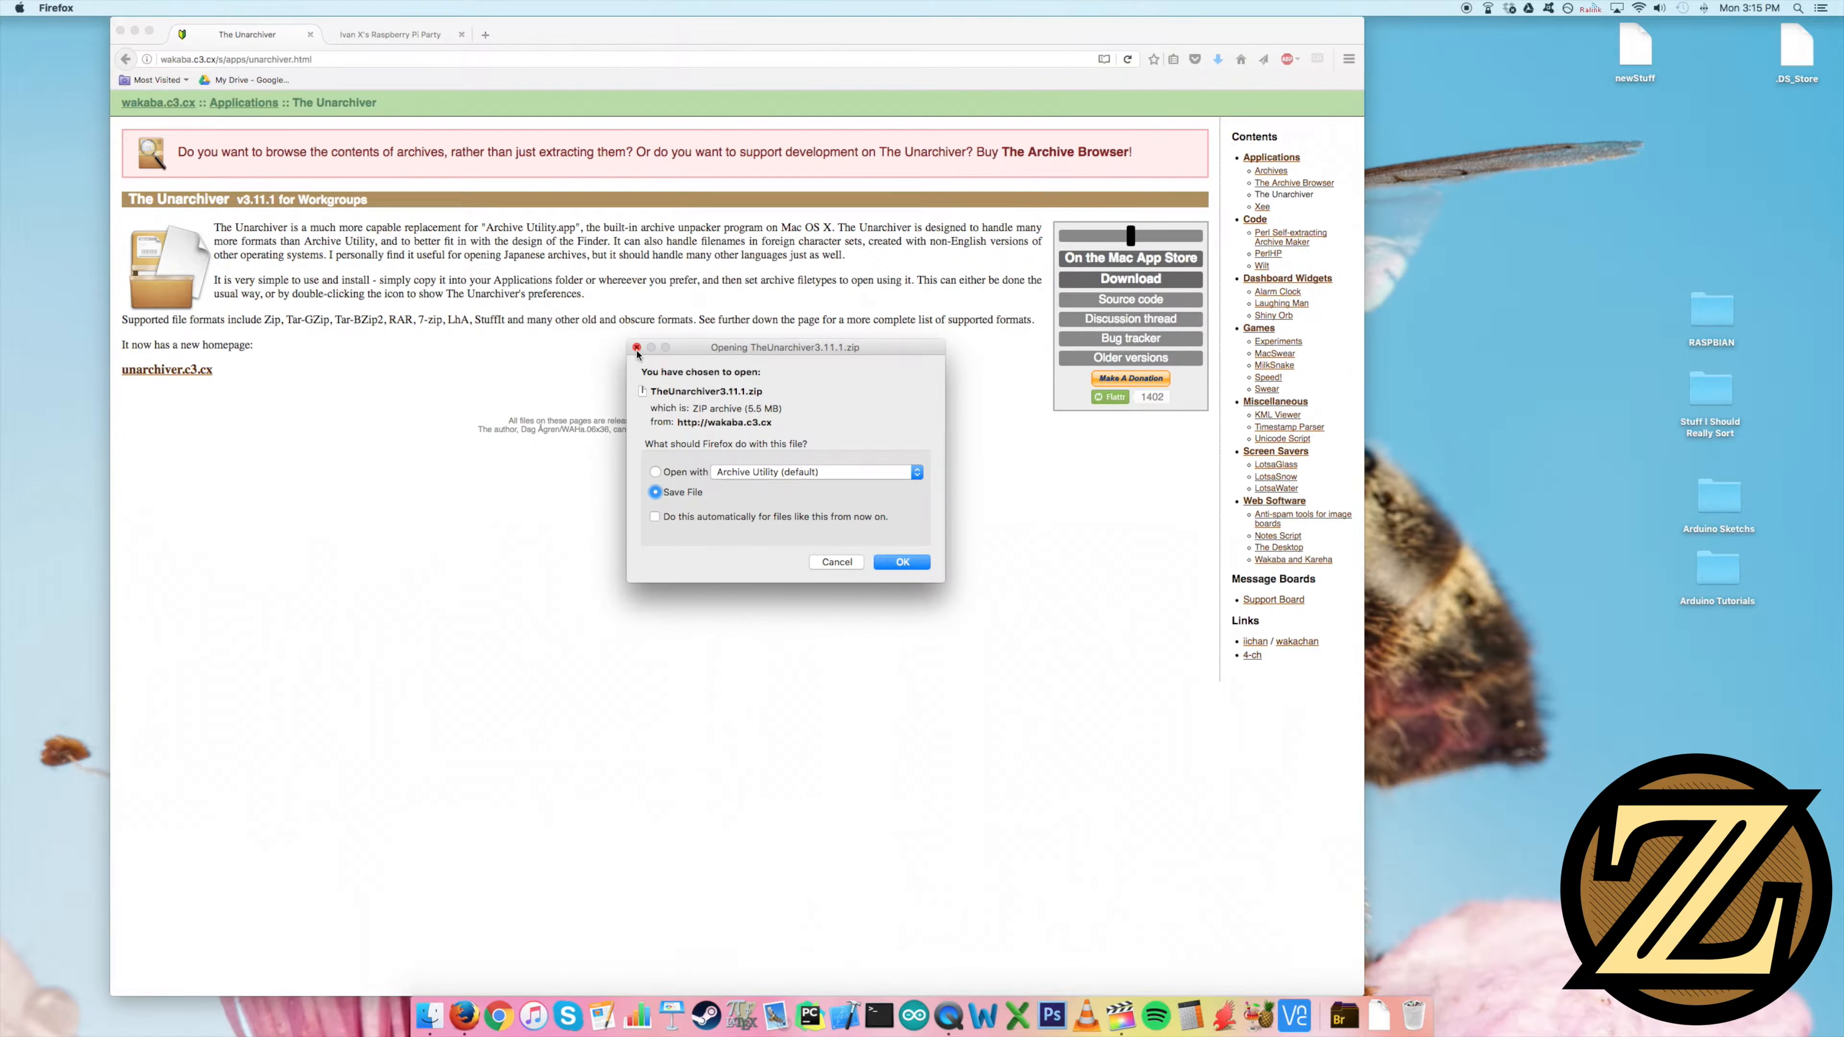
click(637, 348)
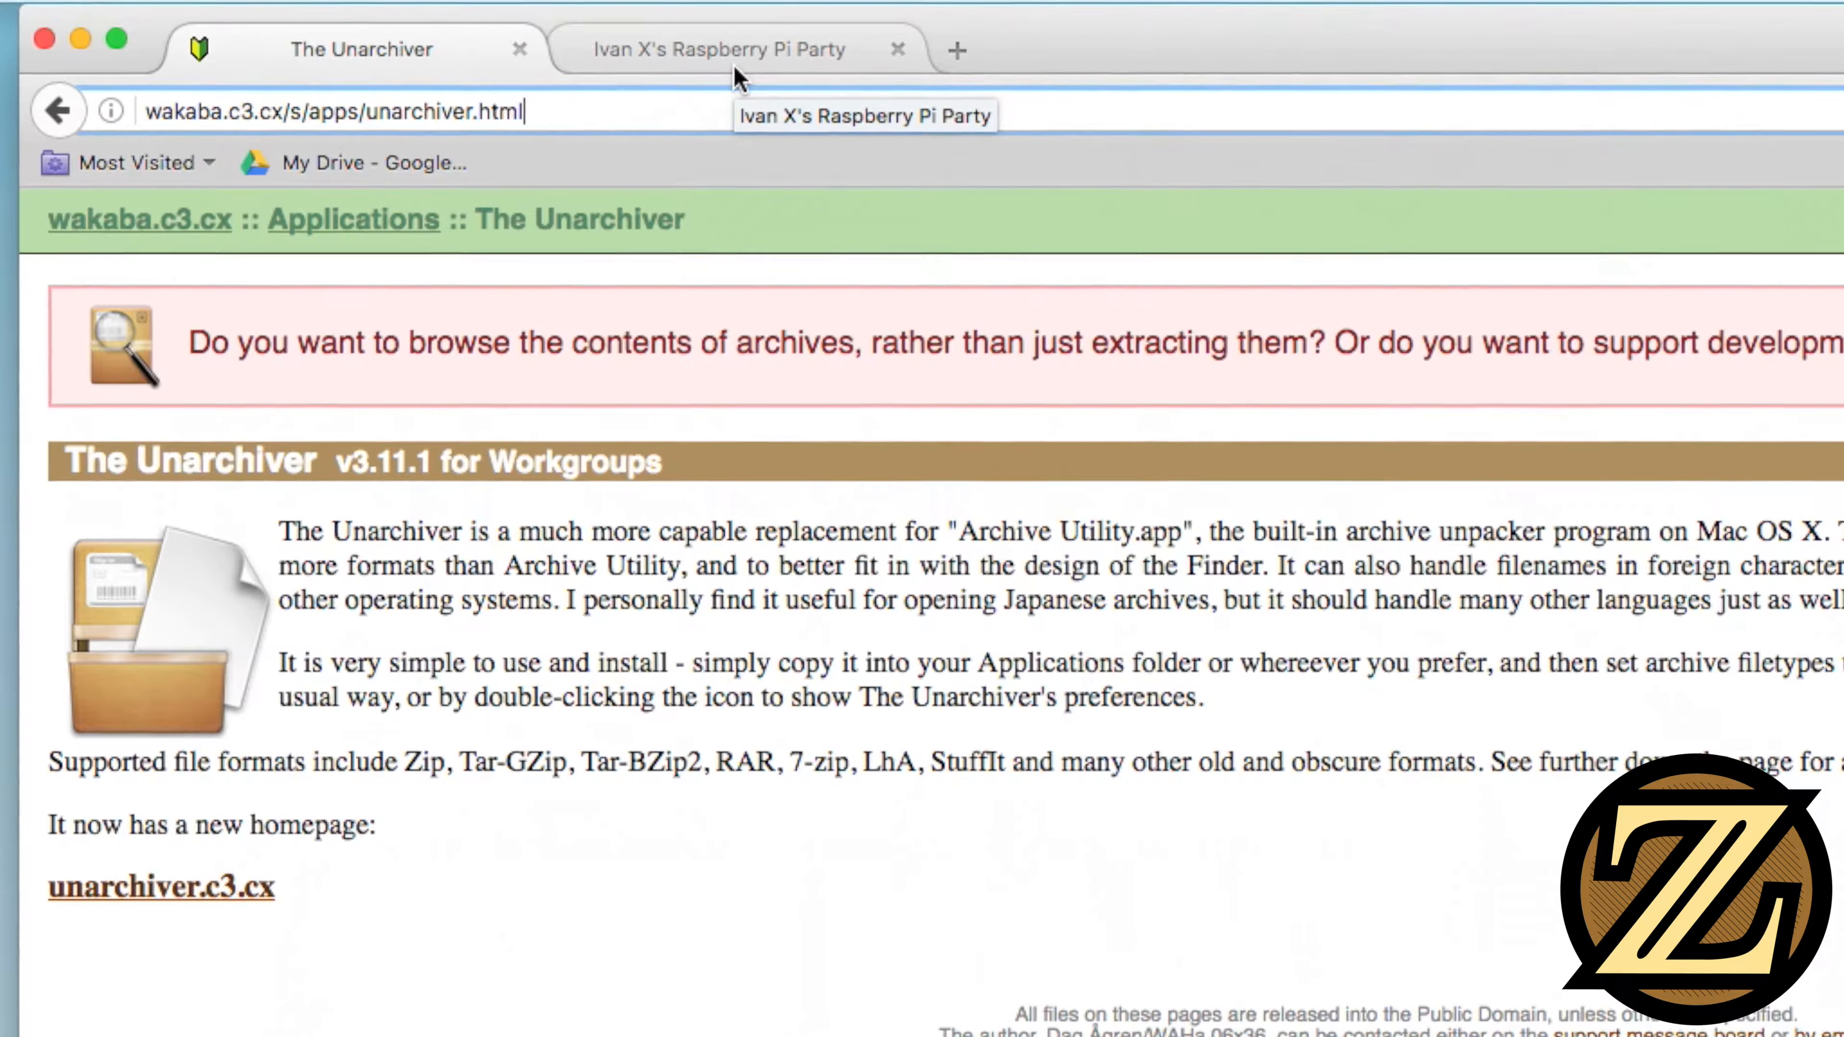
Switch to Ivan X's Raspberry Pi Party tab showing Pi Filler and Pi Copier links.
click(722, 49)
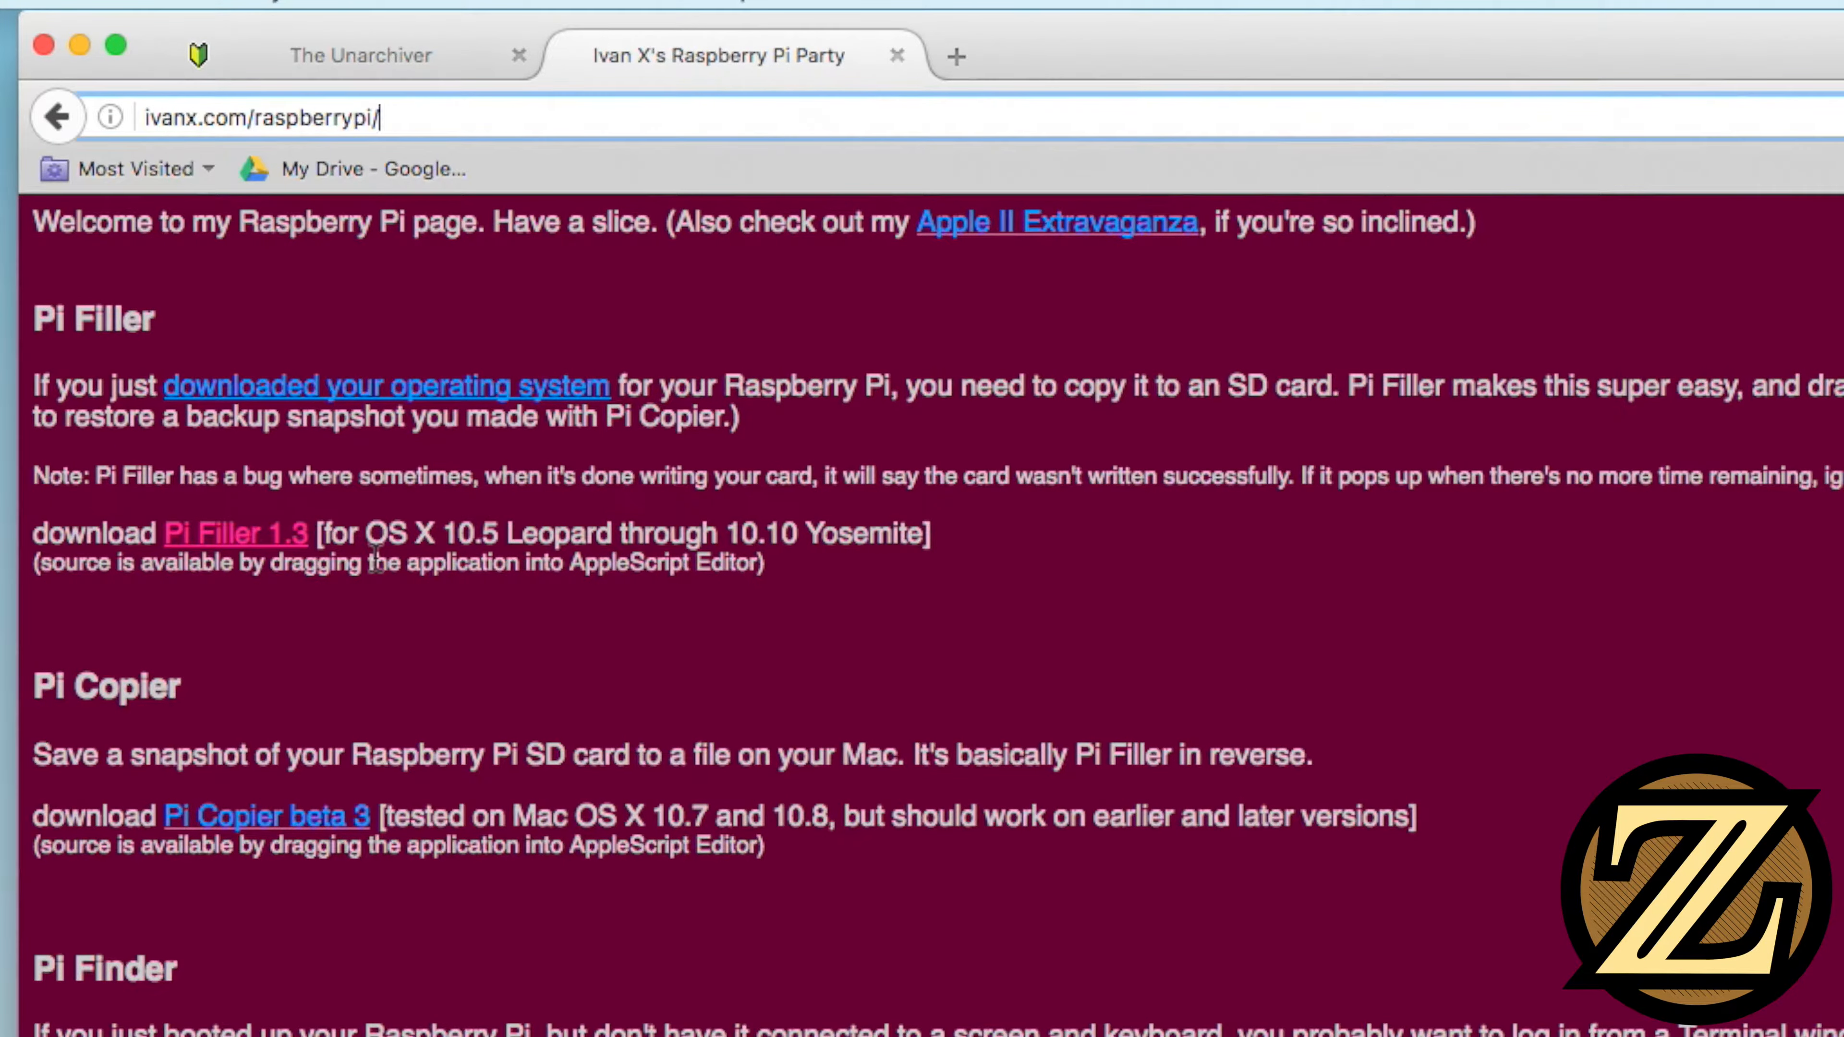
mouse_move(398, 561)
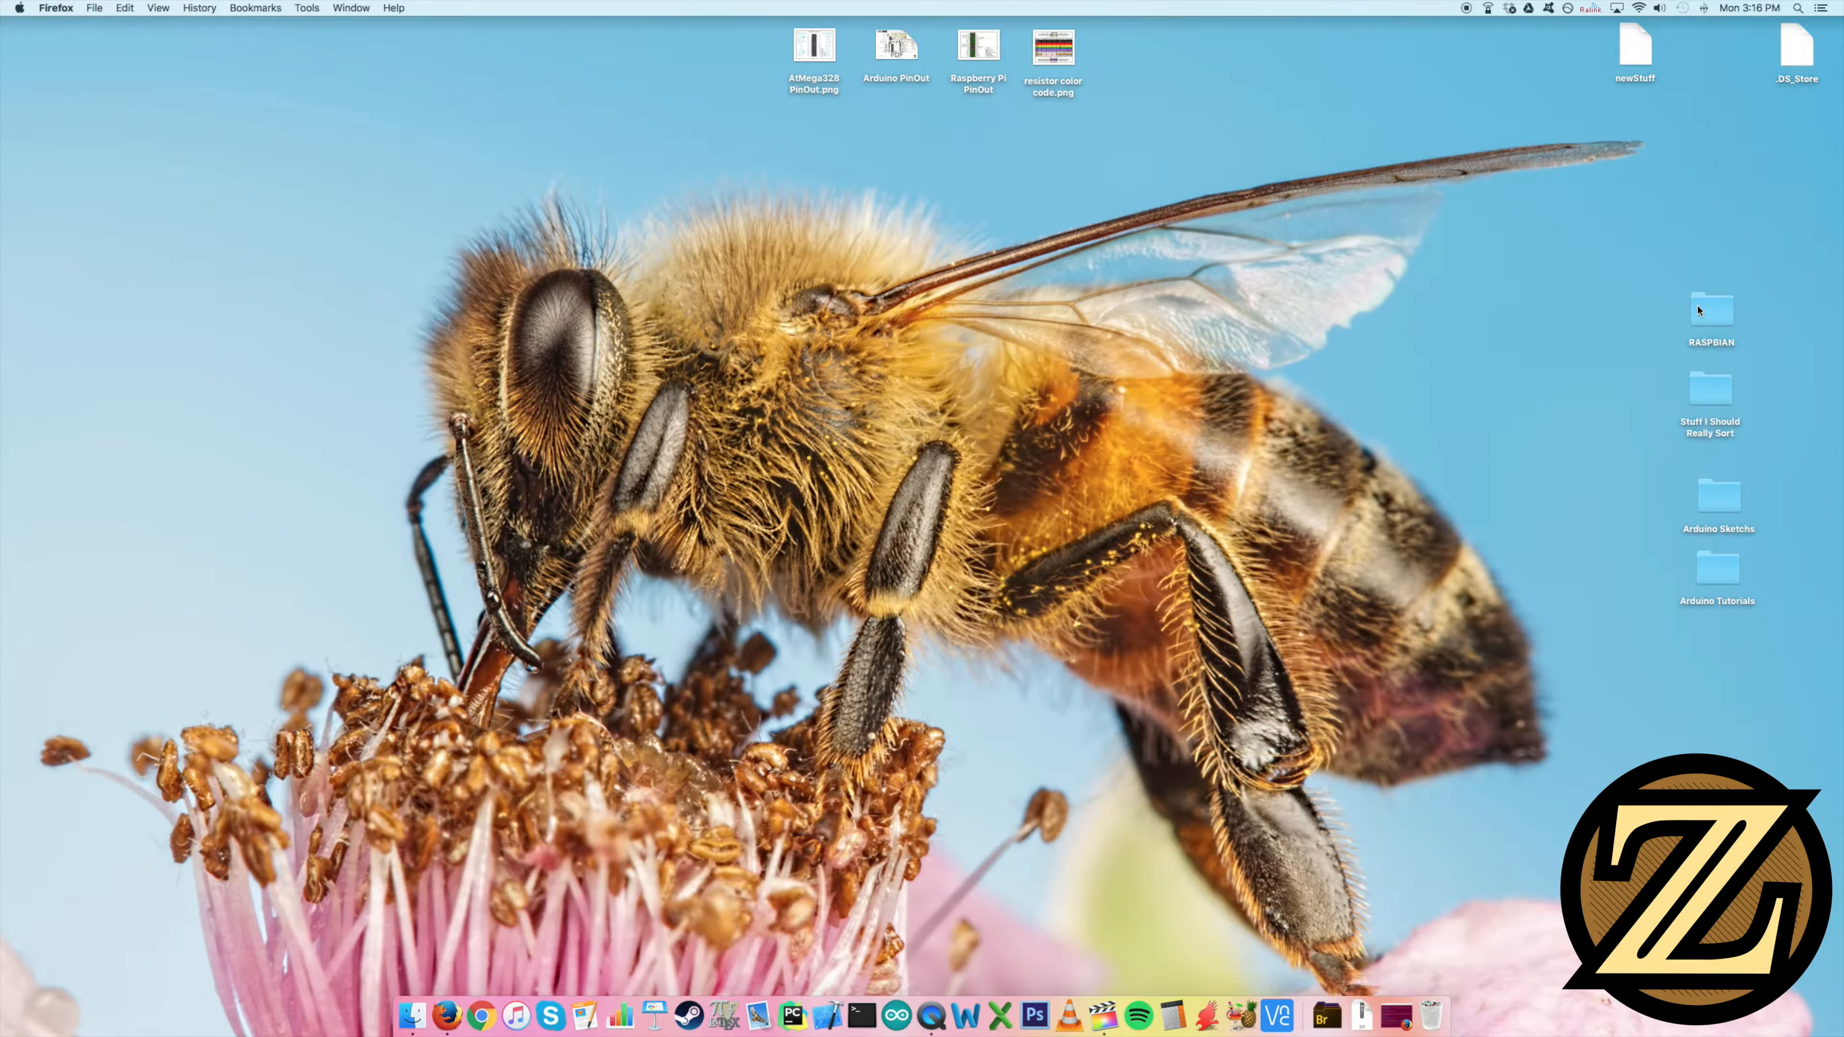
Extract raspbian-jessie.zip in the RASPBIAN folder with The Unarchiver into the 4.37 GB .img.
double_click(1712, 311)
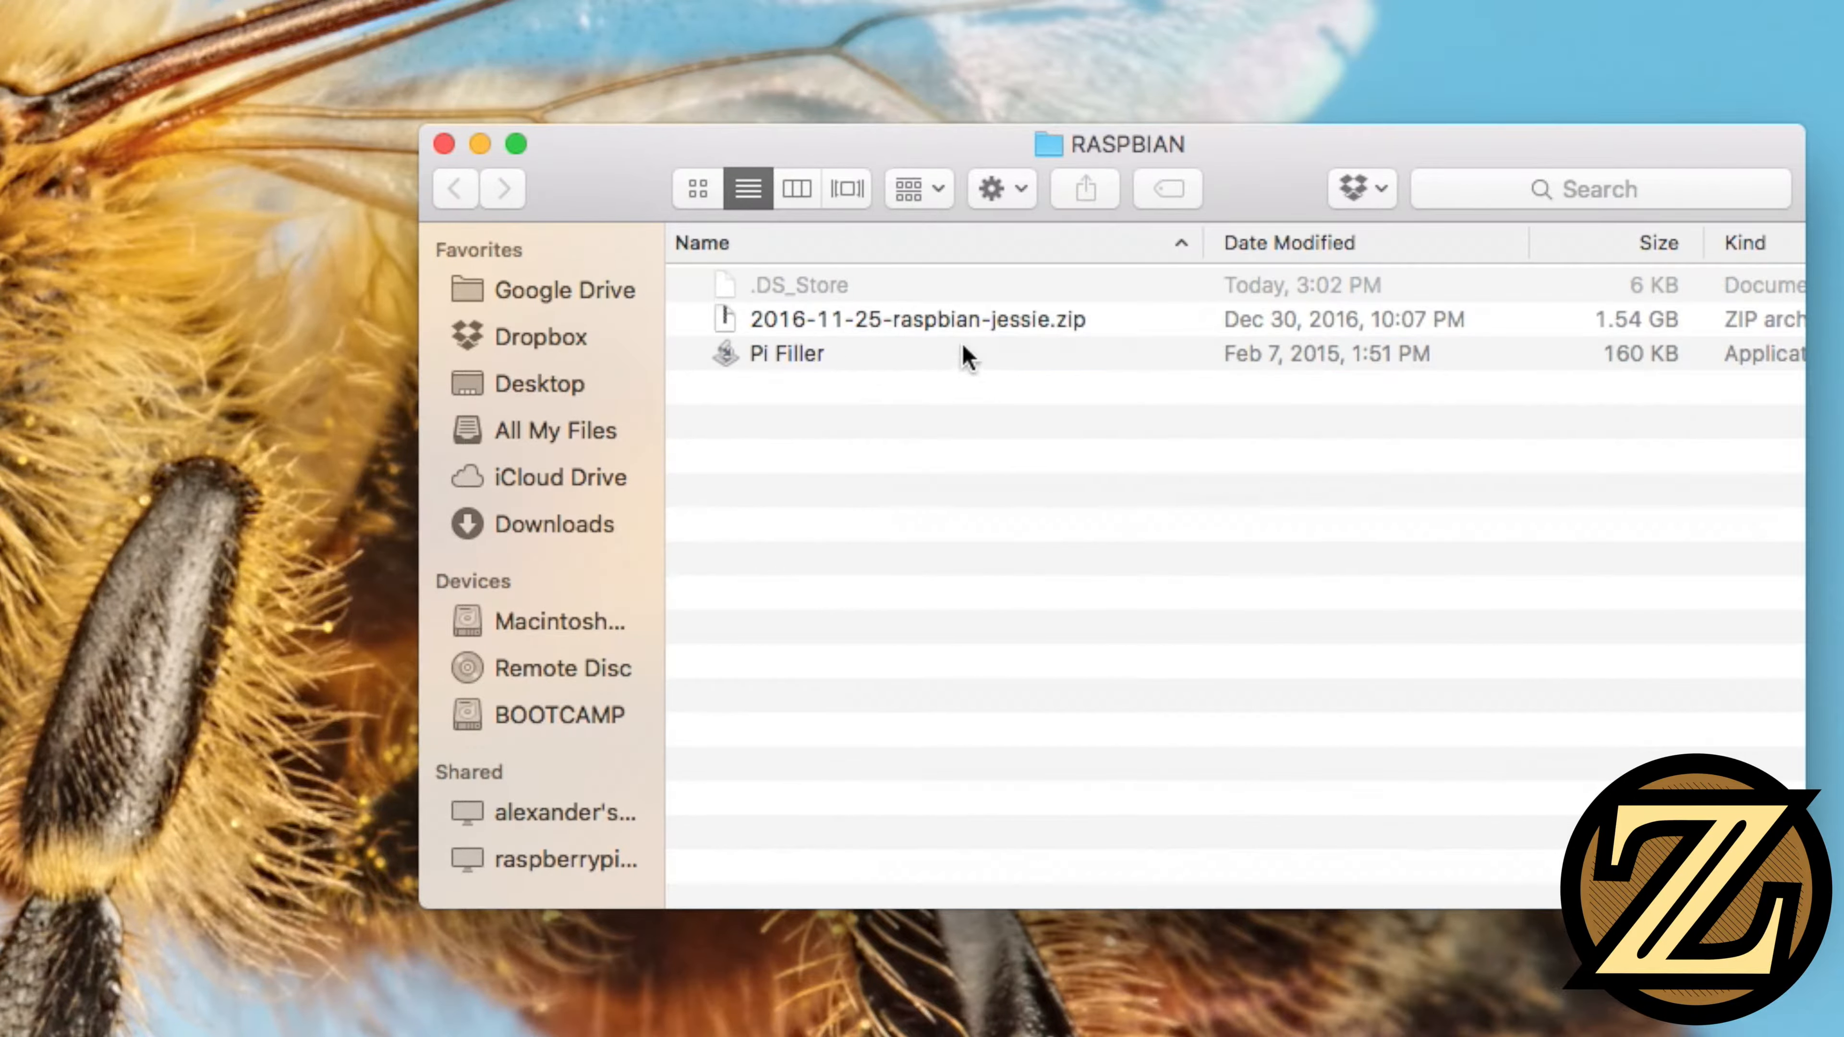
mouse_move(932, 332)
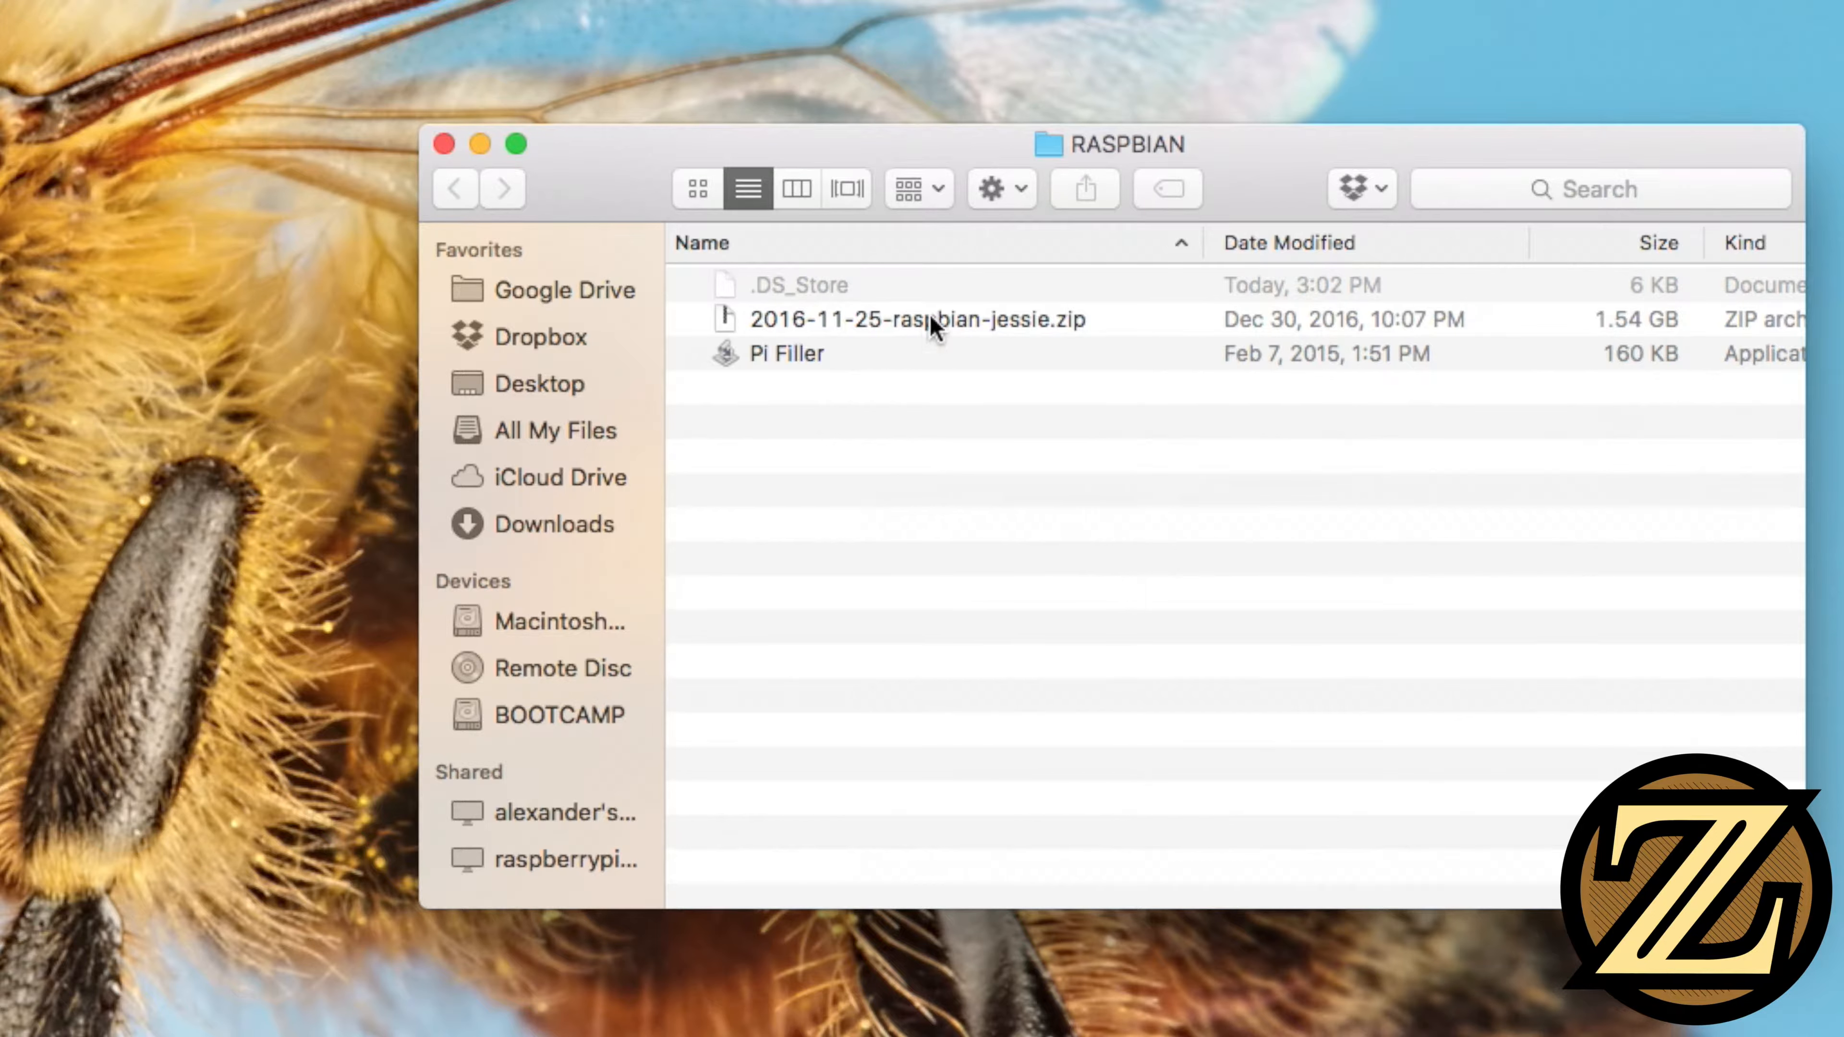
right_click(936, 323)
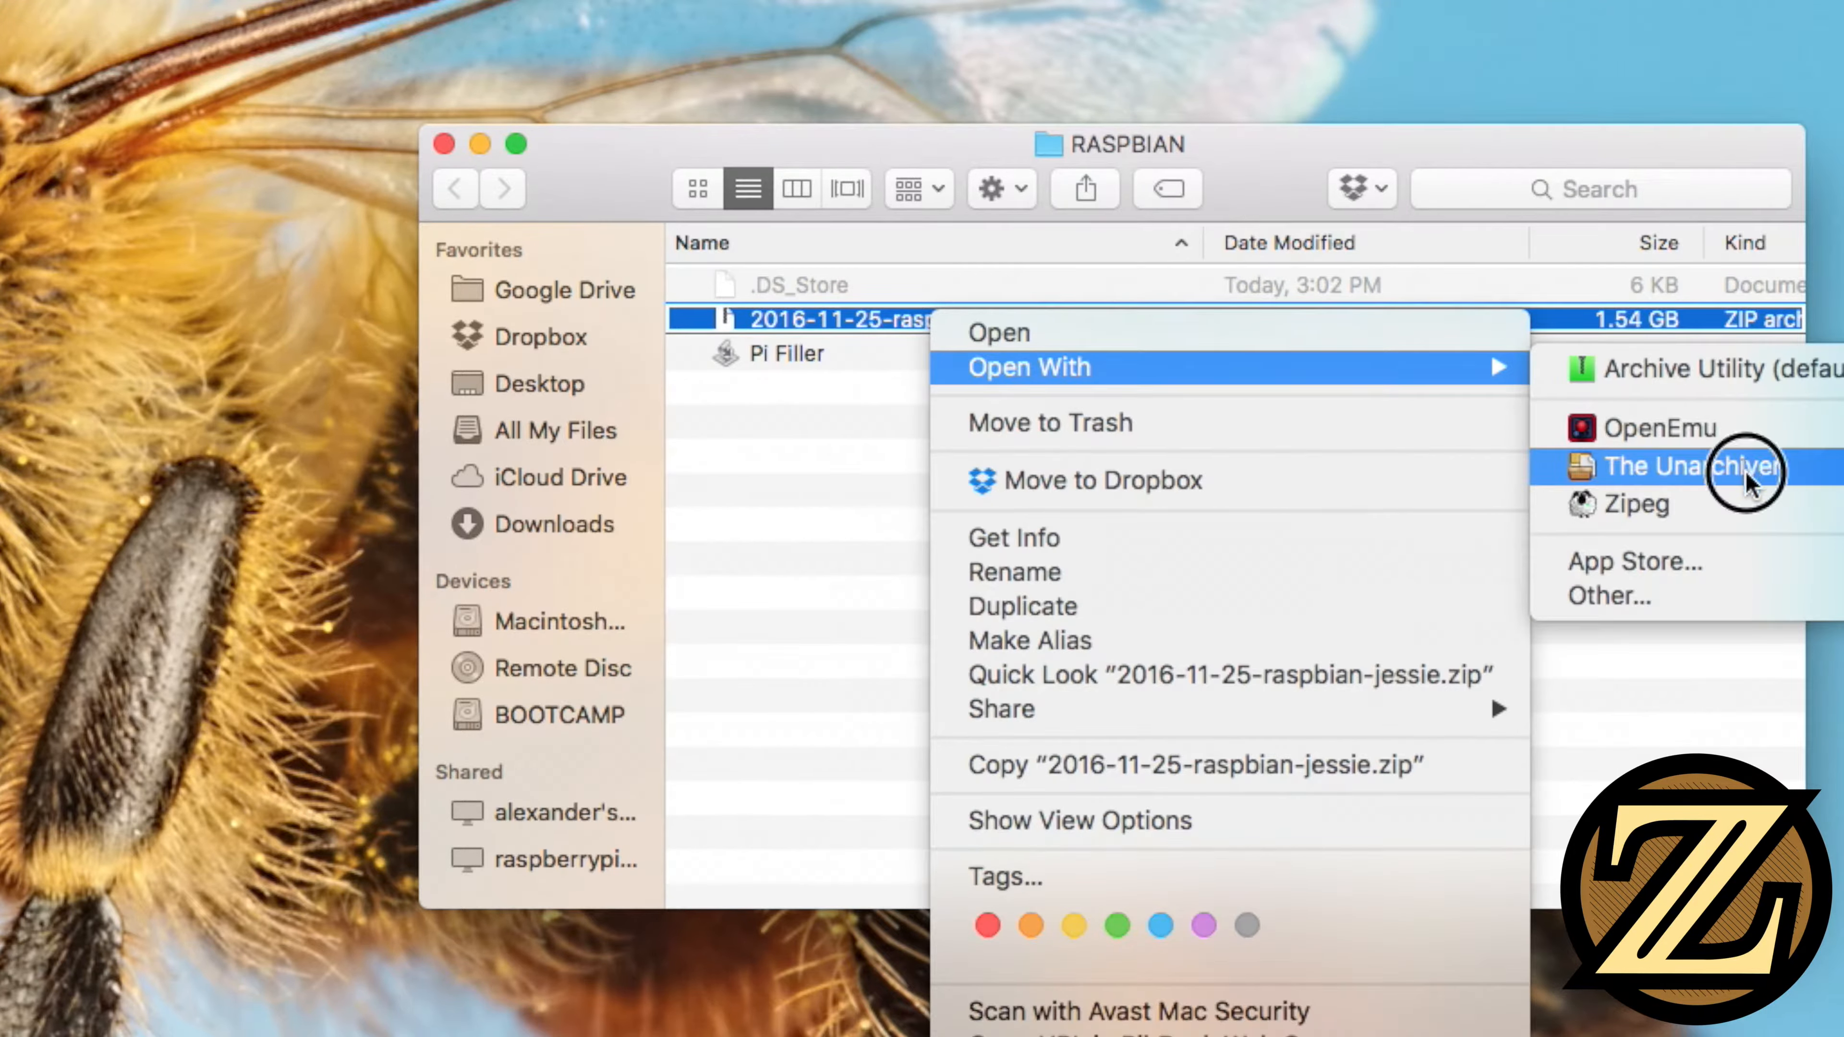
click(1696, 467)
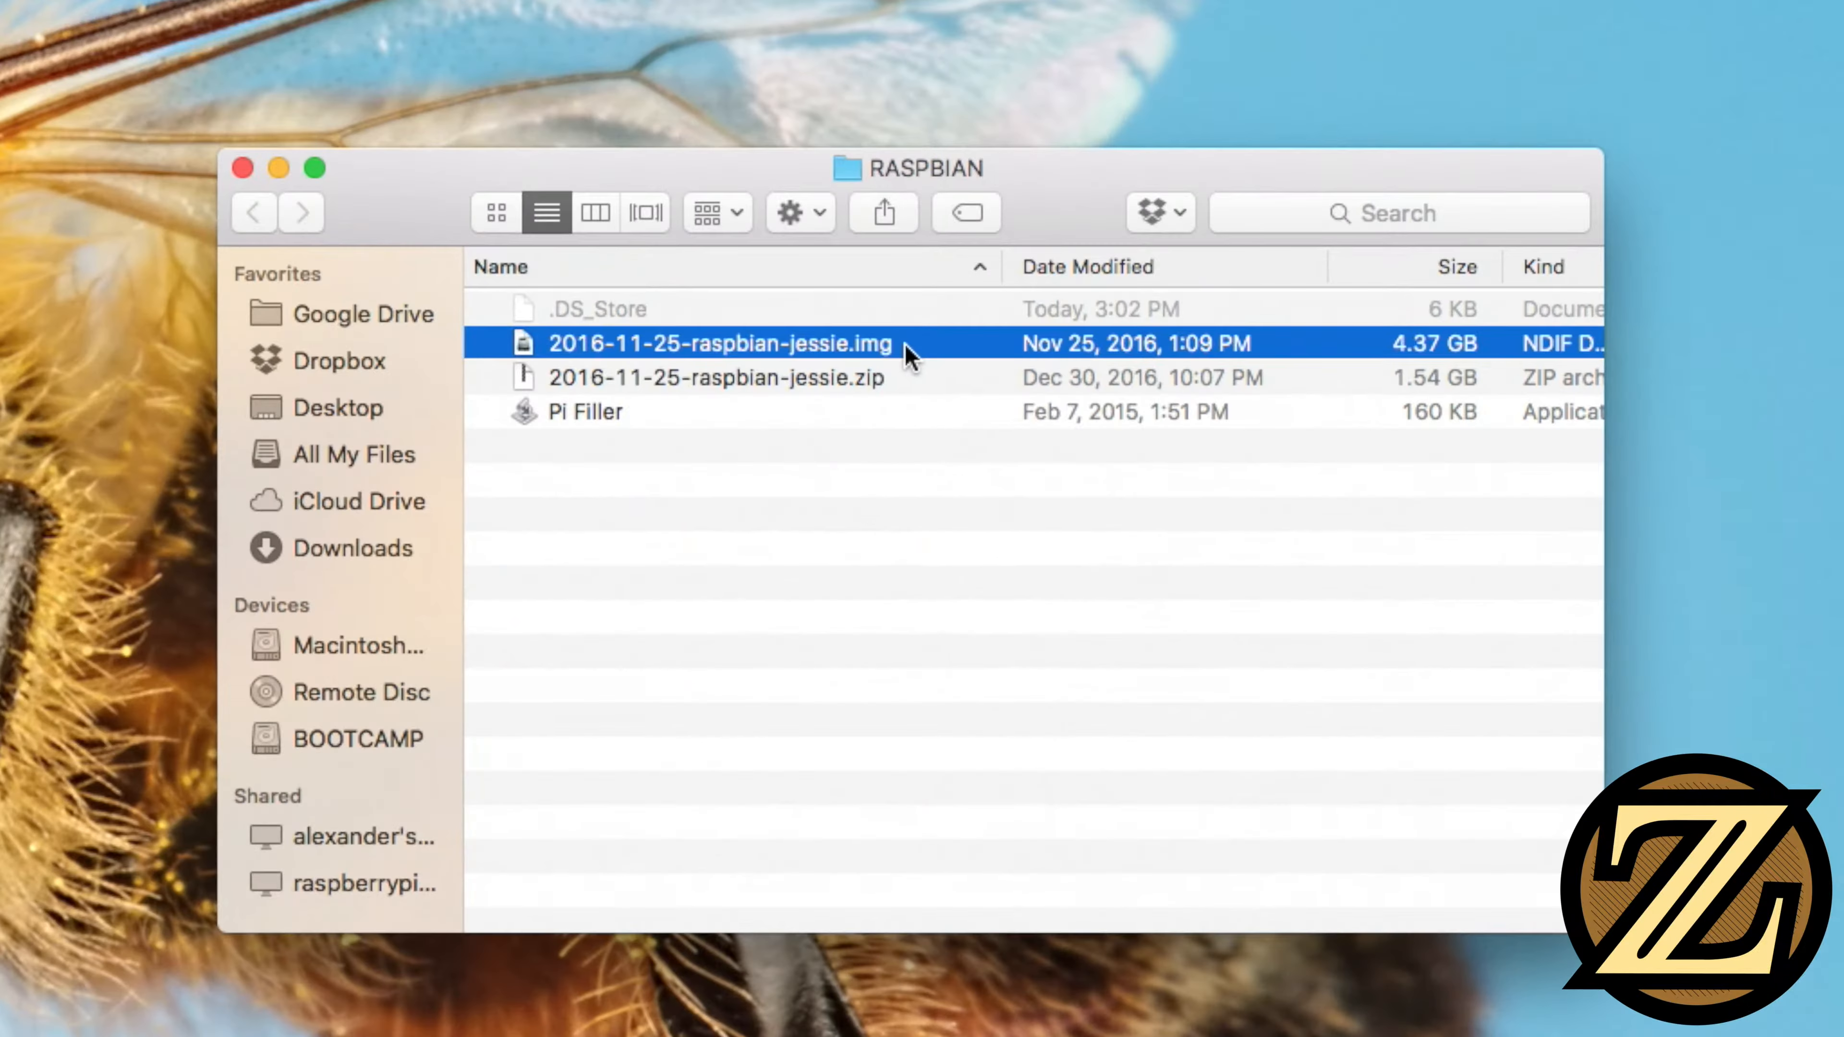
mouse_move(699, 464)
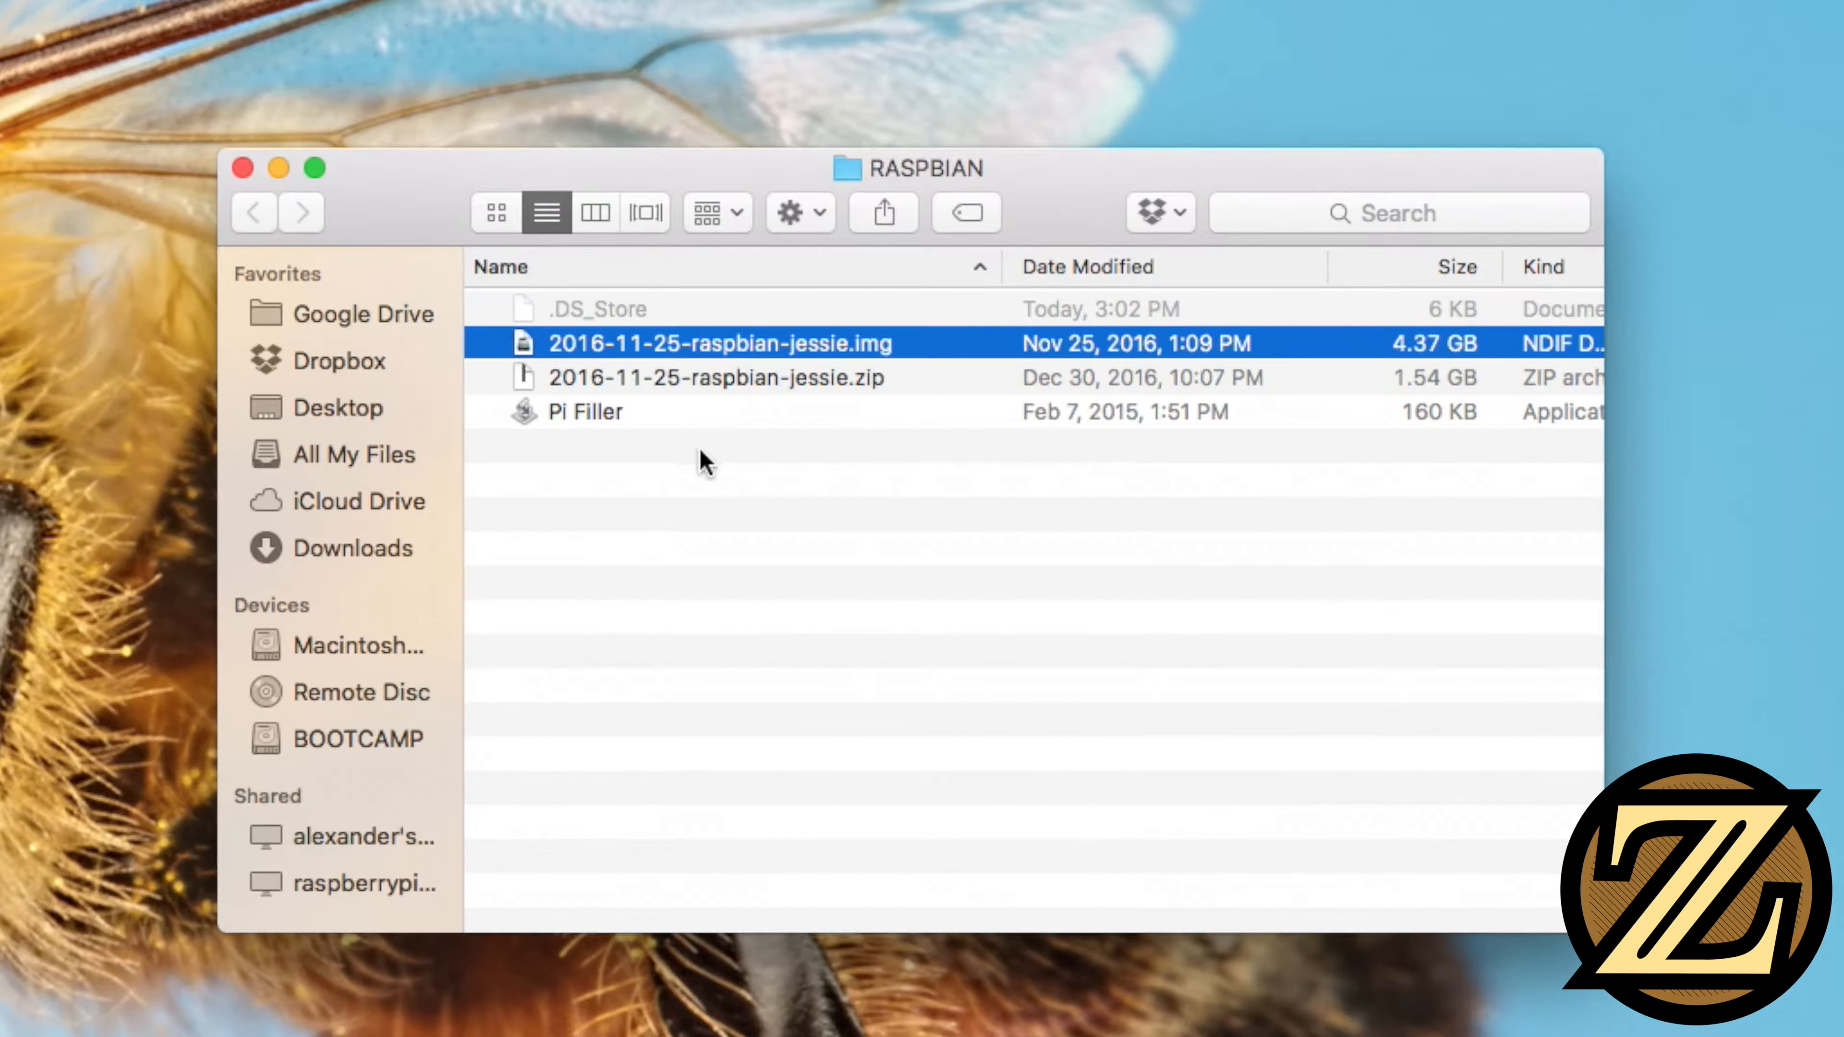
Launch Pi Filler, confirm opening the downloaded app and continue past its introduction.
double_click(584, 411)
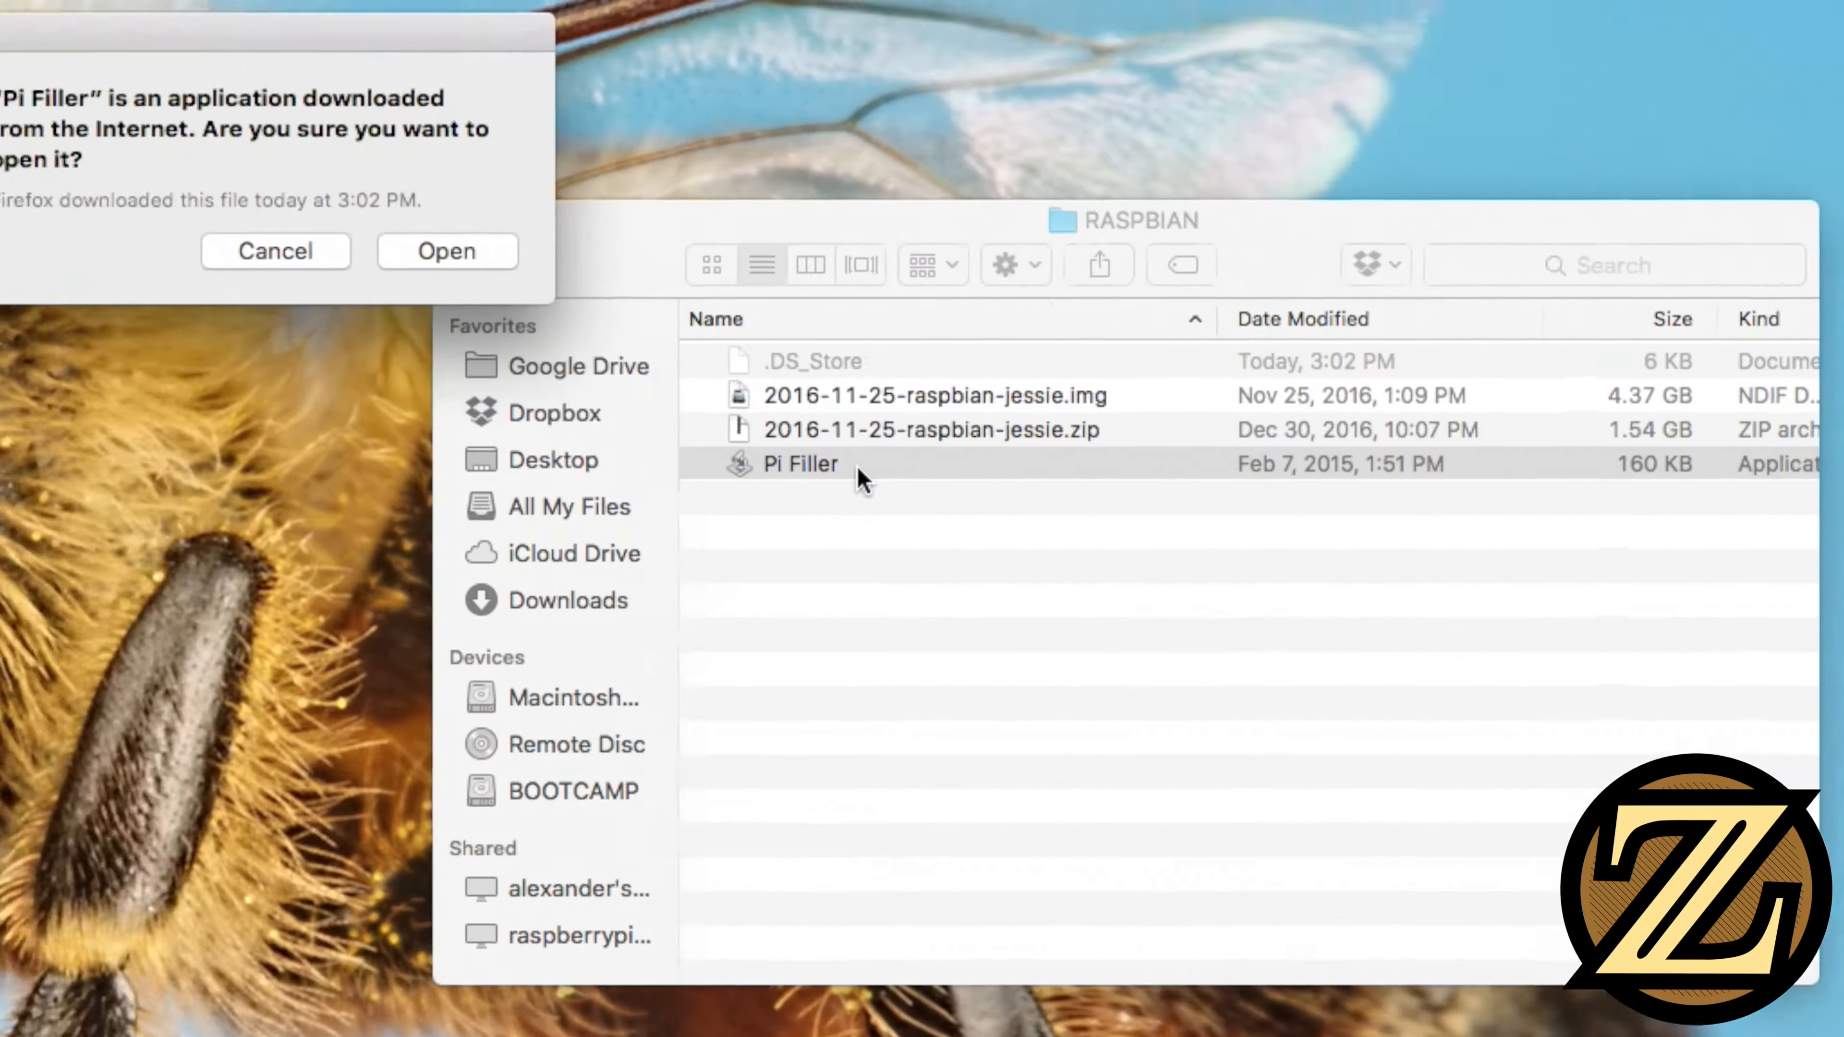
click(447, 252)
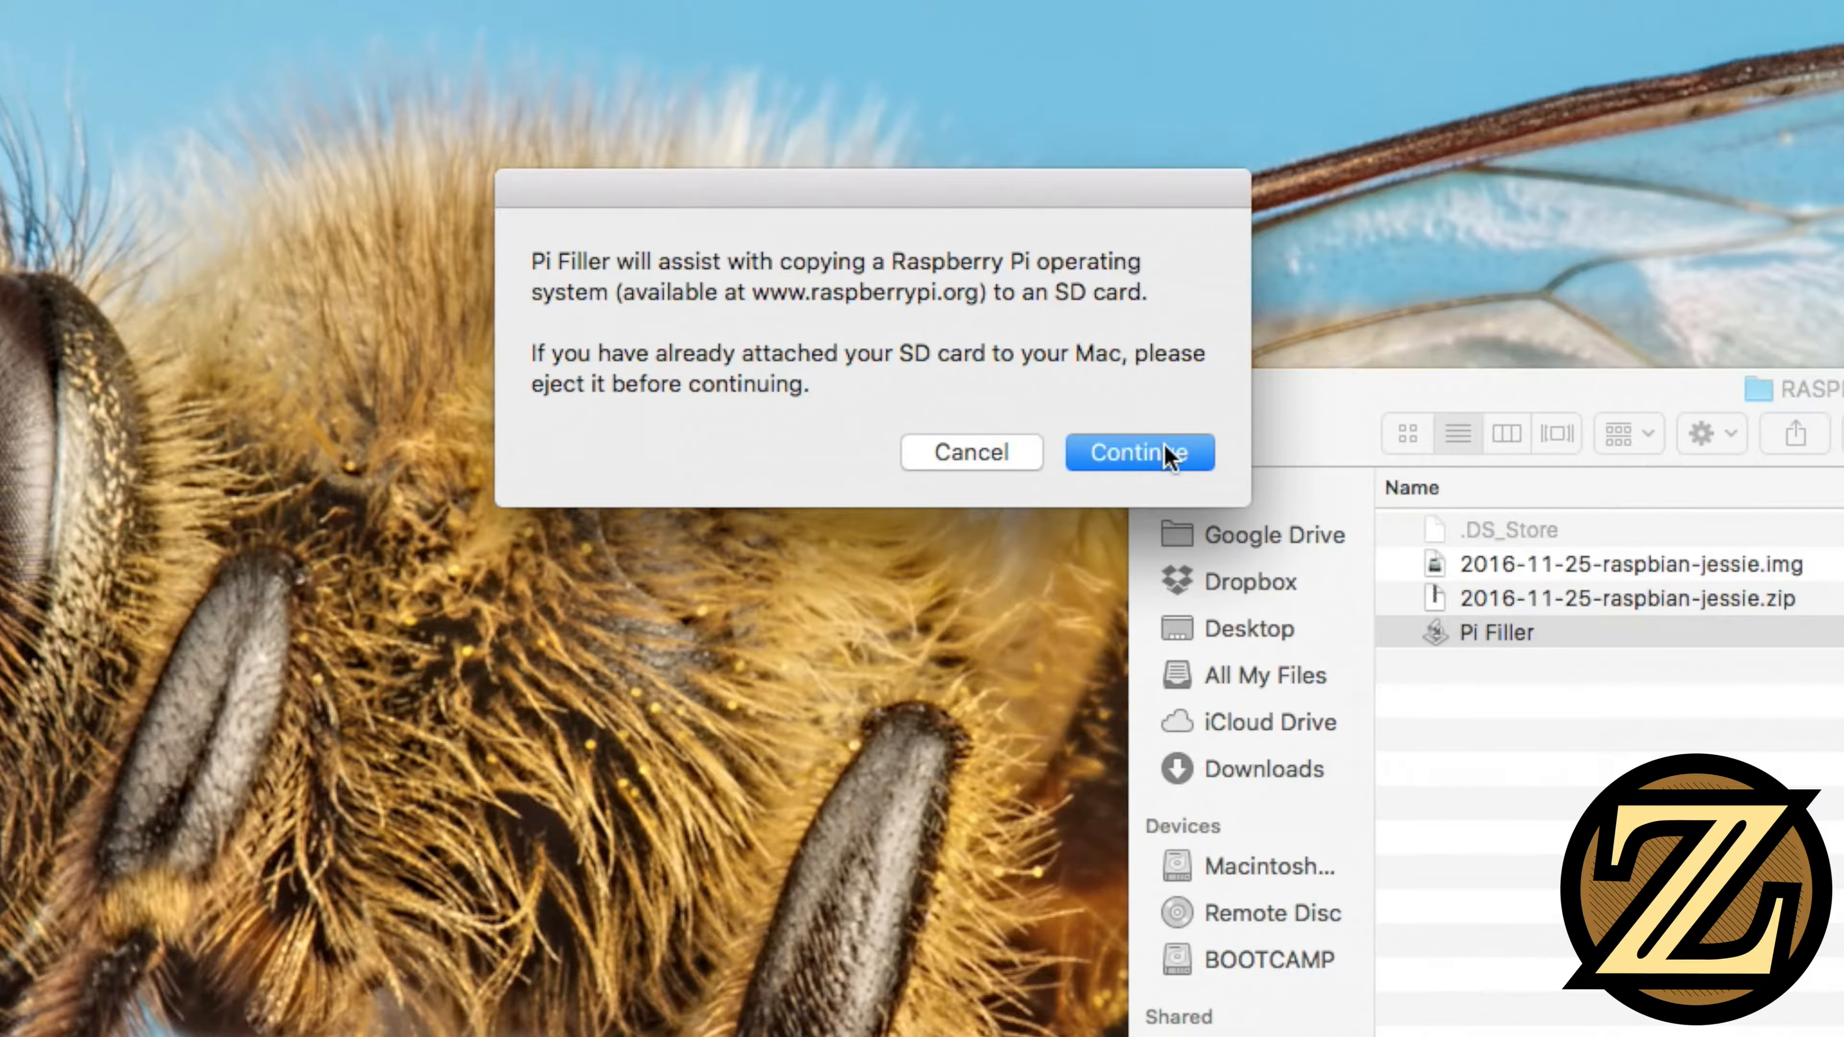
click(1137, 452)
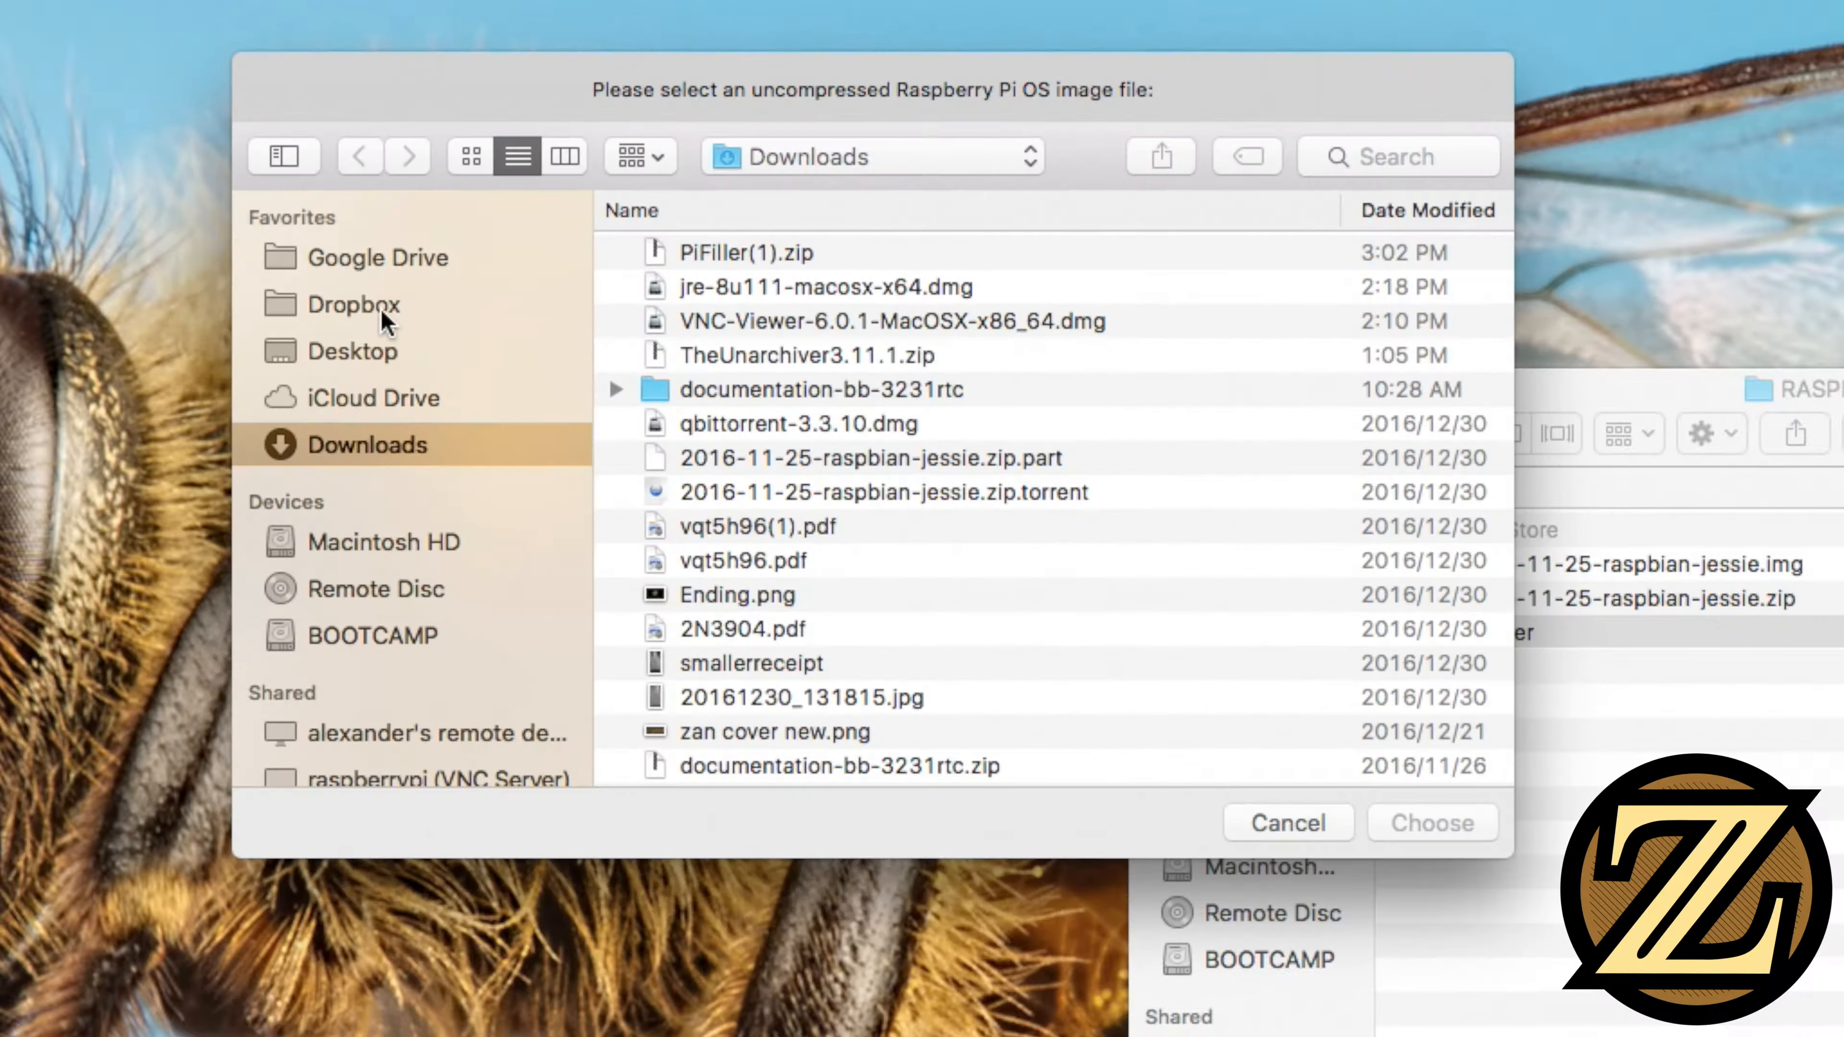
Choose 2016-11-25-raspbian-jessie.img from the RASPBIAN folder on the Desktop as the image.
click(353, 351)
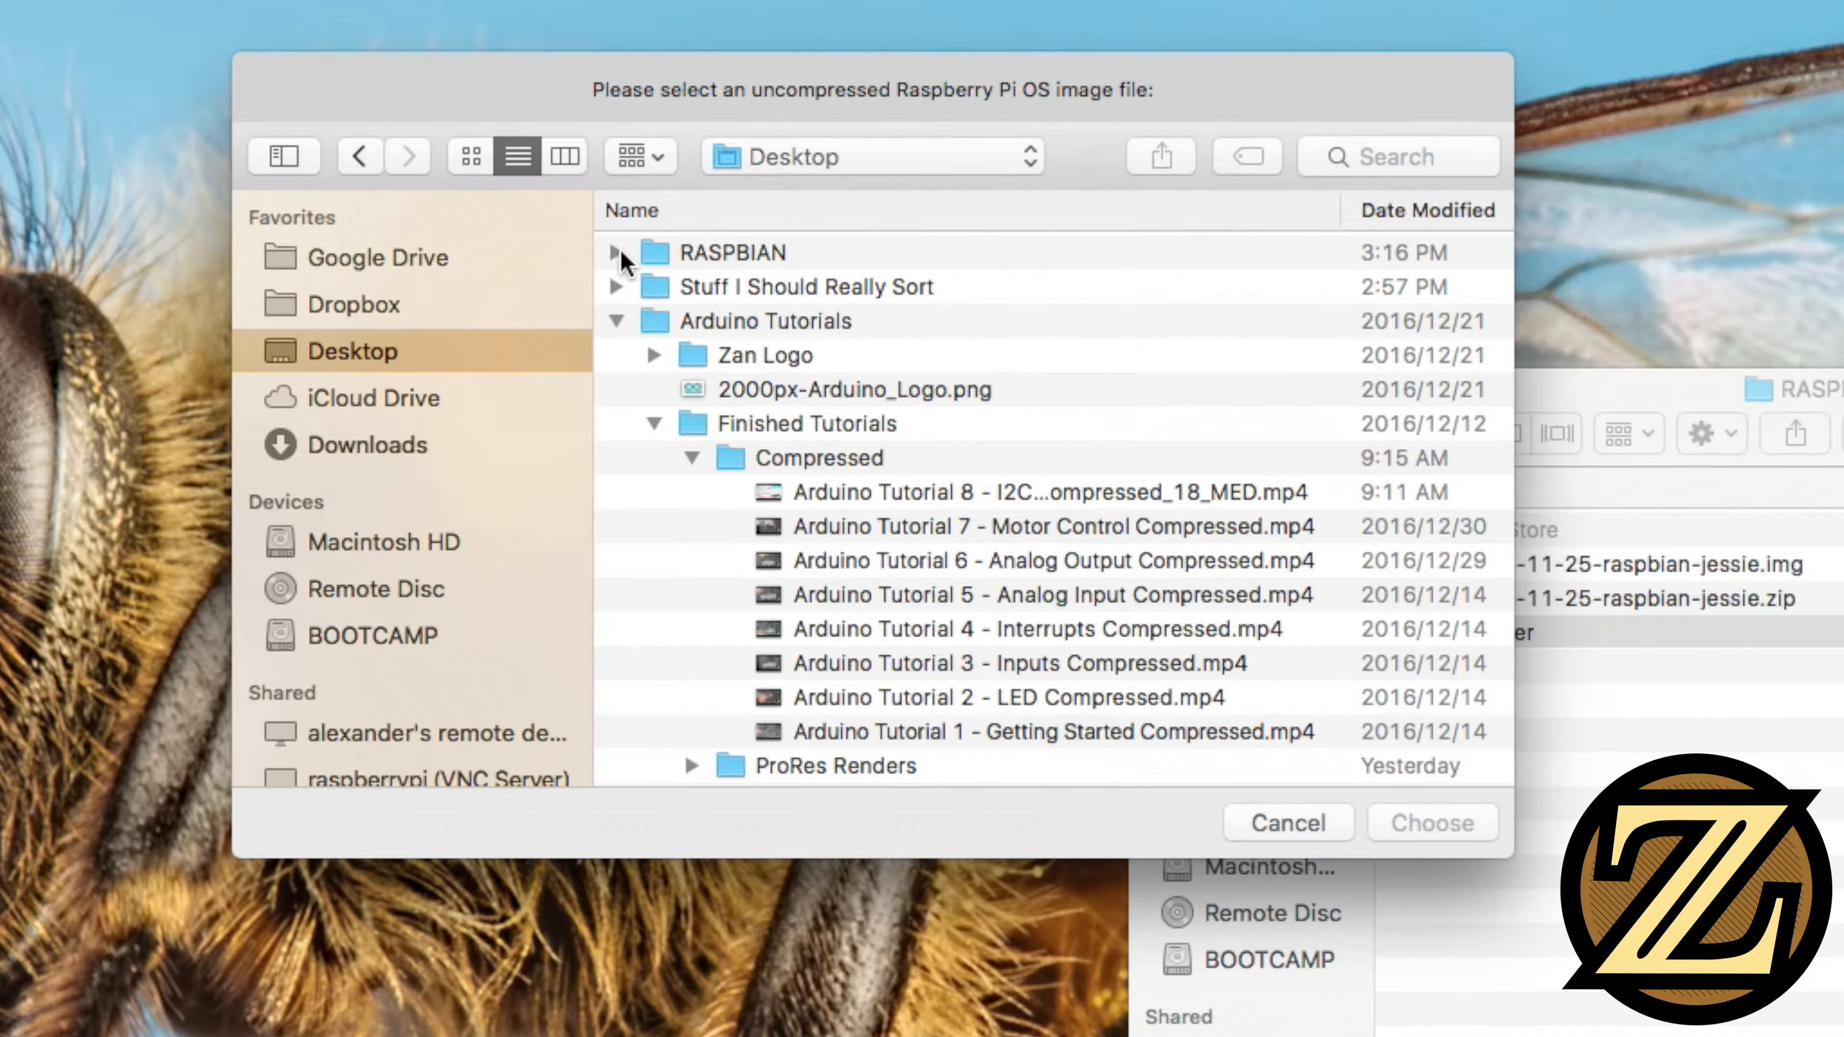
click(617, 251)
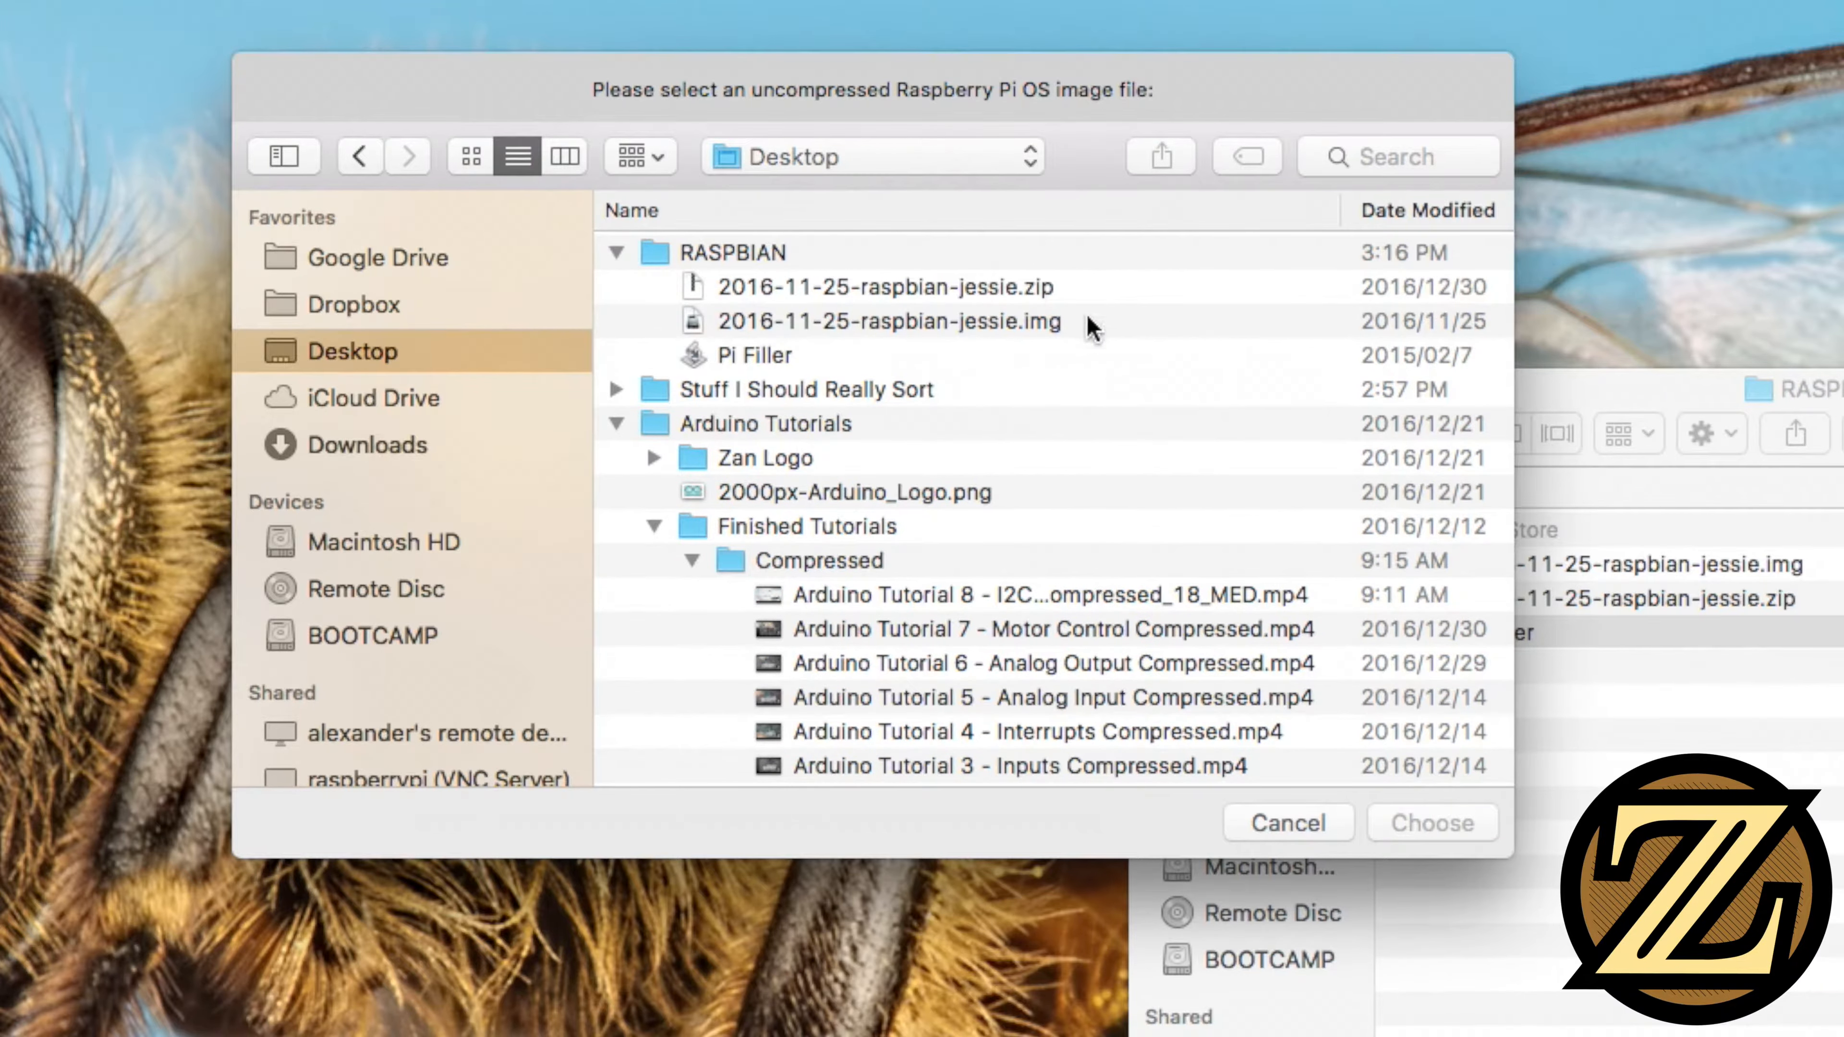
click(879, 322)
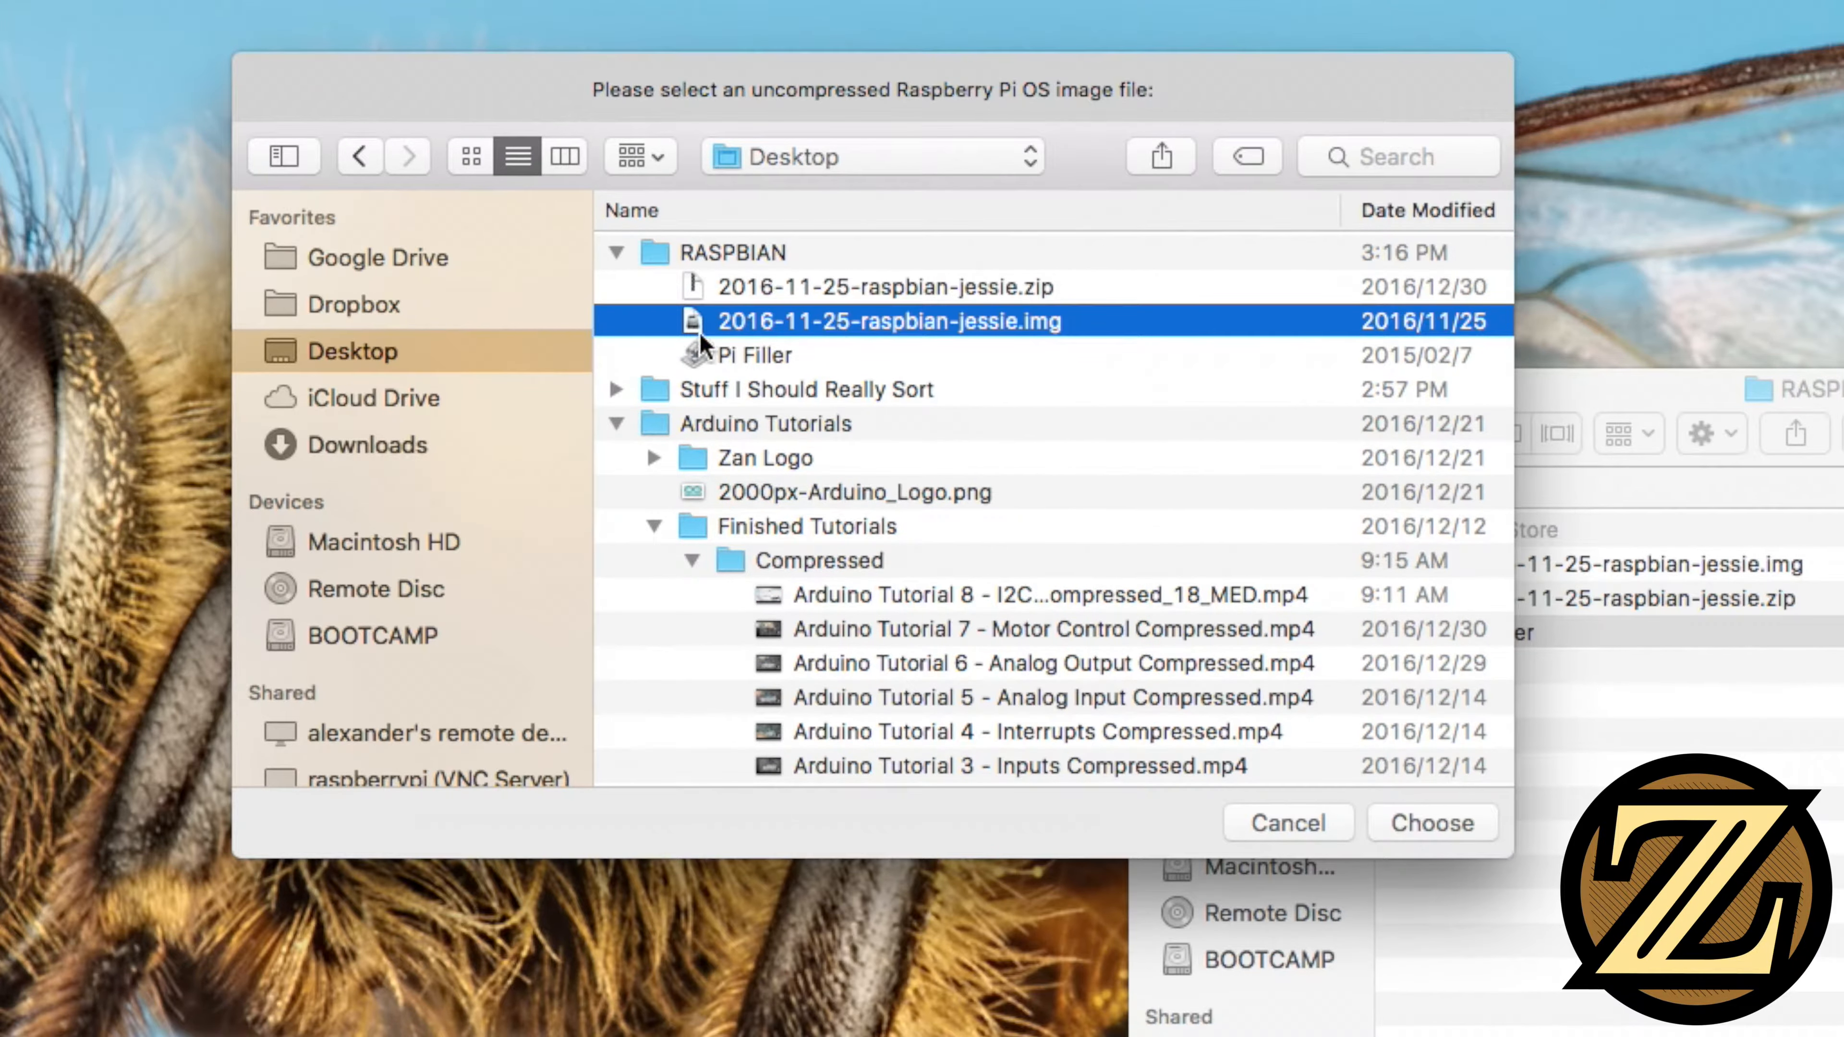
click(1433, 823)
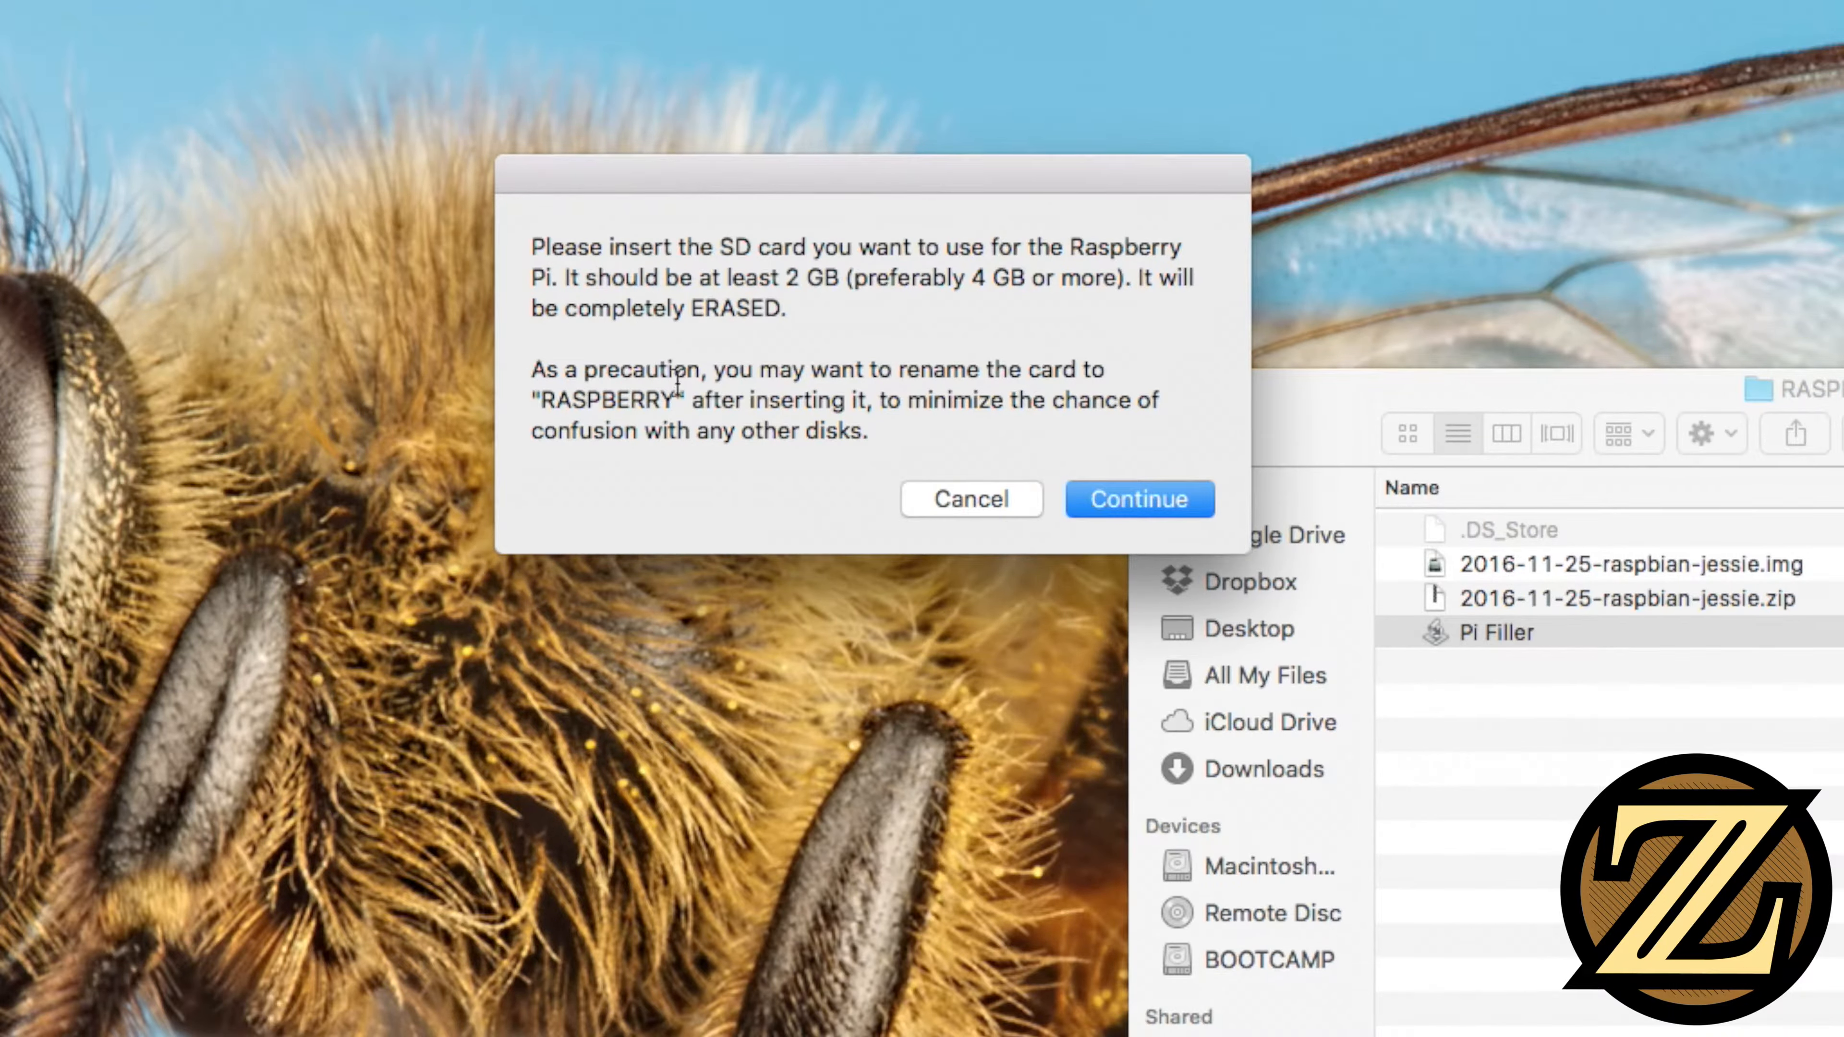
mouse_move(765, 433)
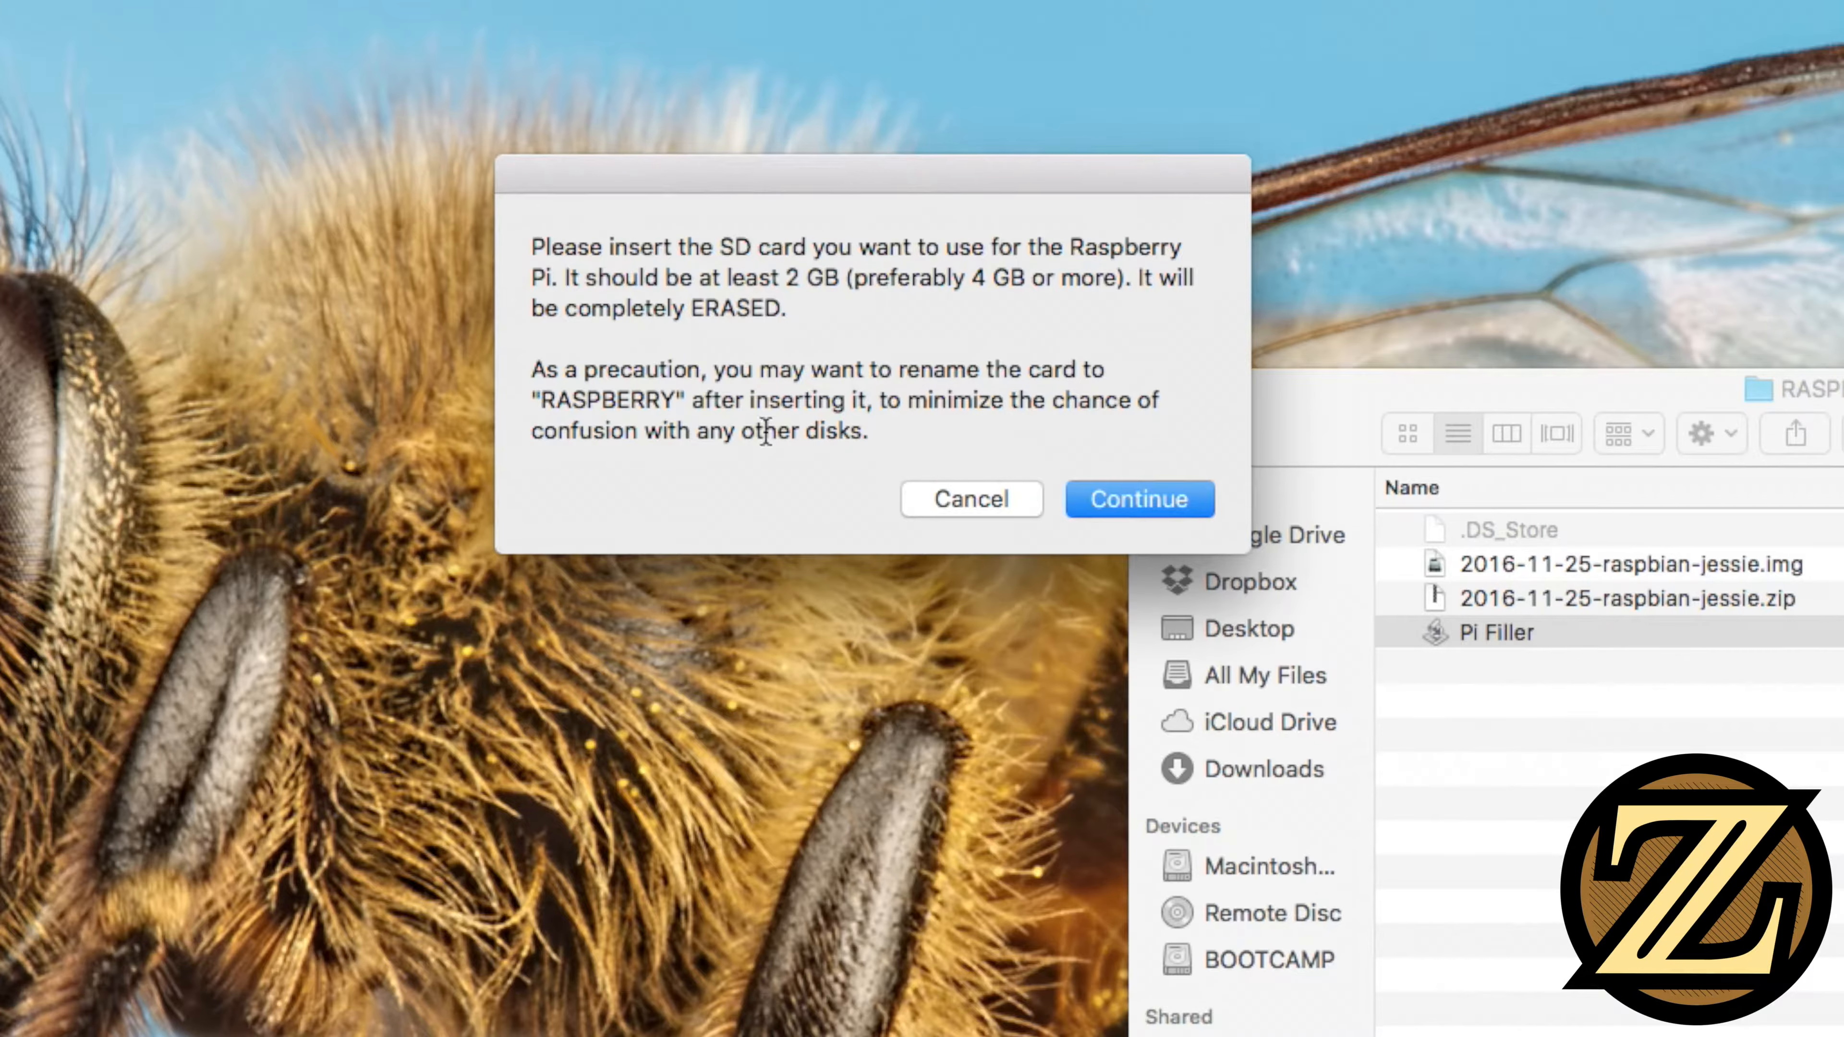
mouse_move(767, 462)
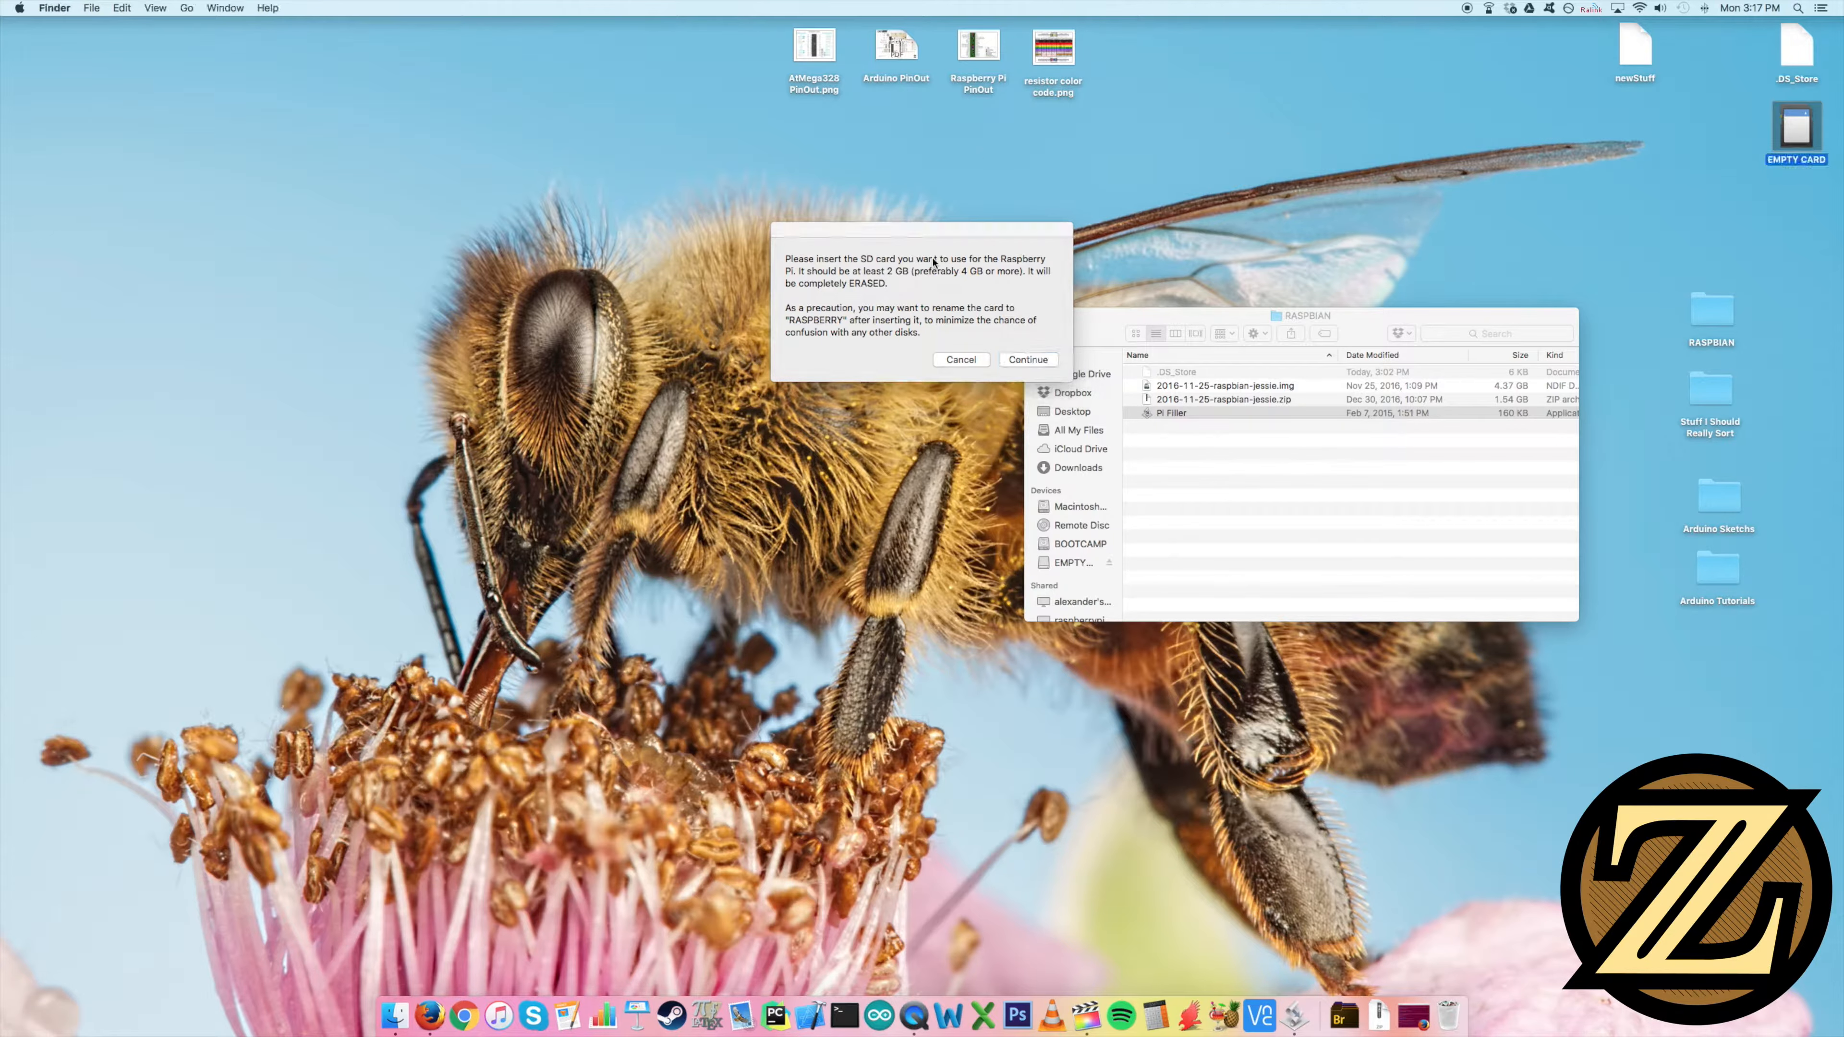
Continue once the SD card named EMPTY CARD is inserted.
click(1027, 359)
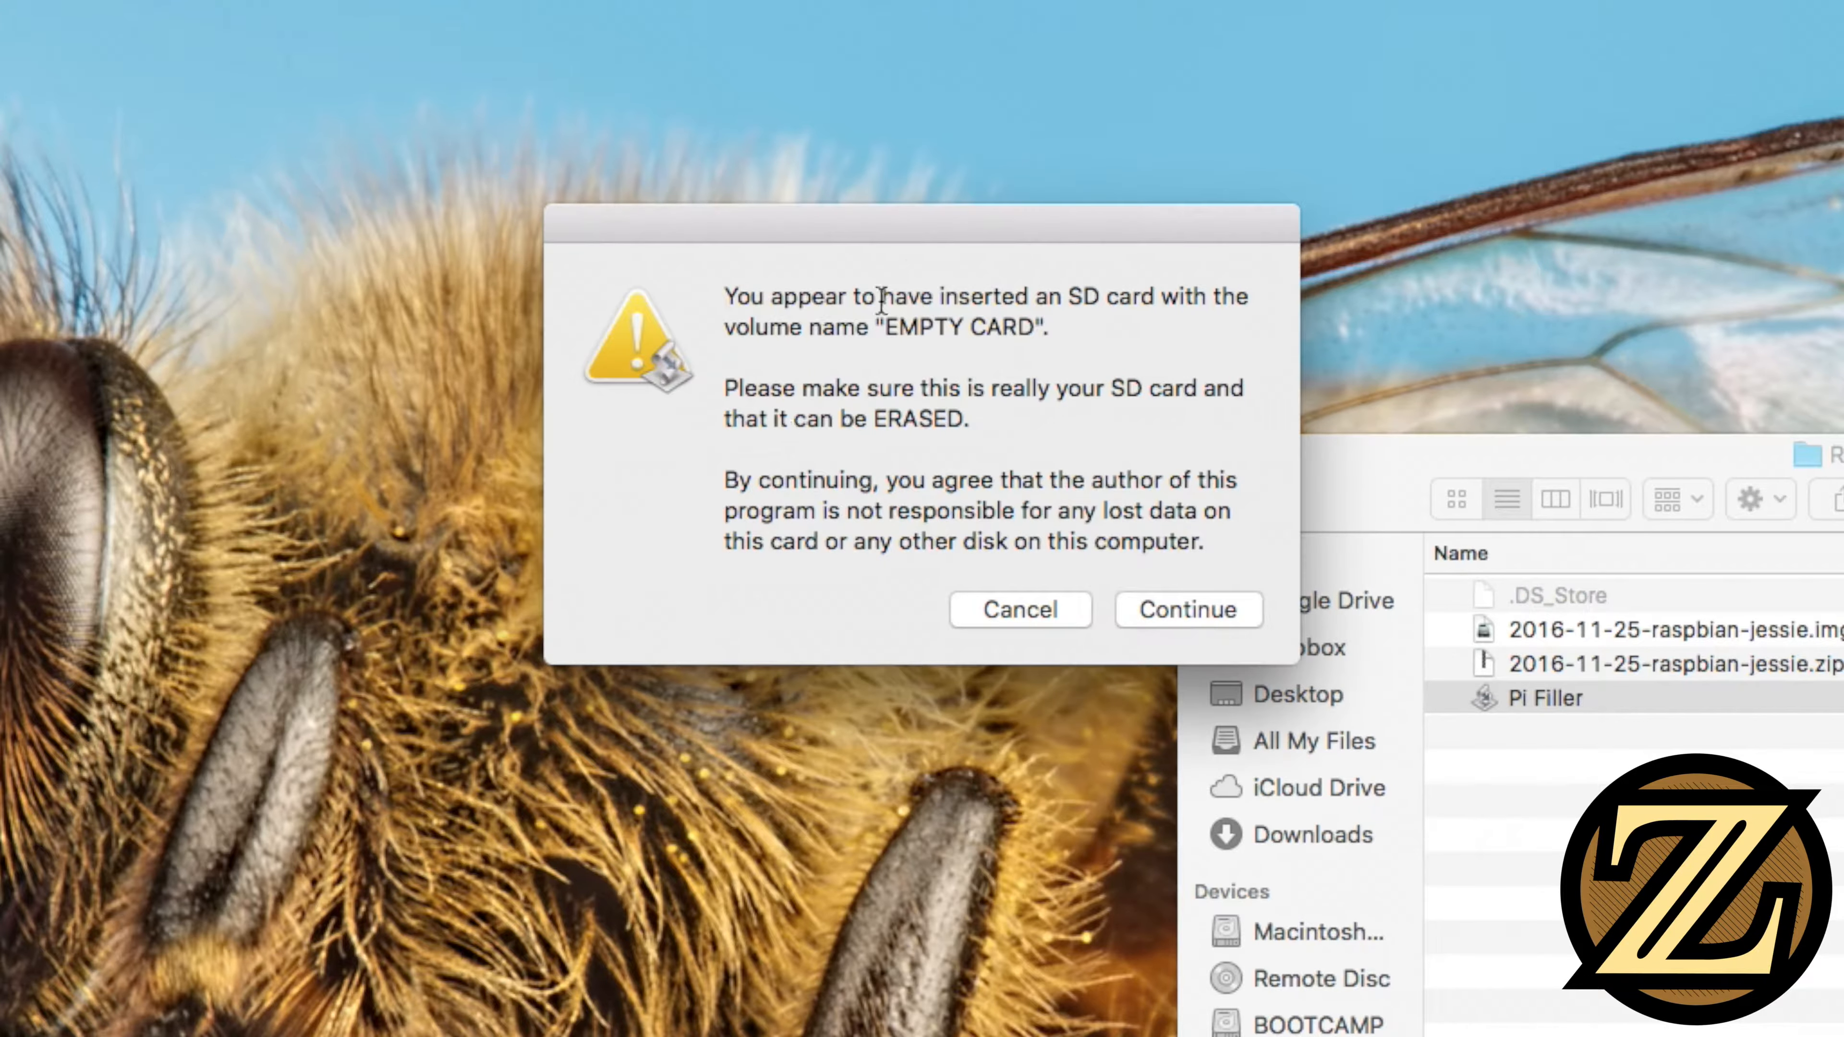
mouse_move(1021, 345)
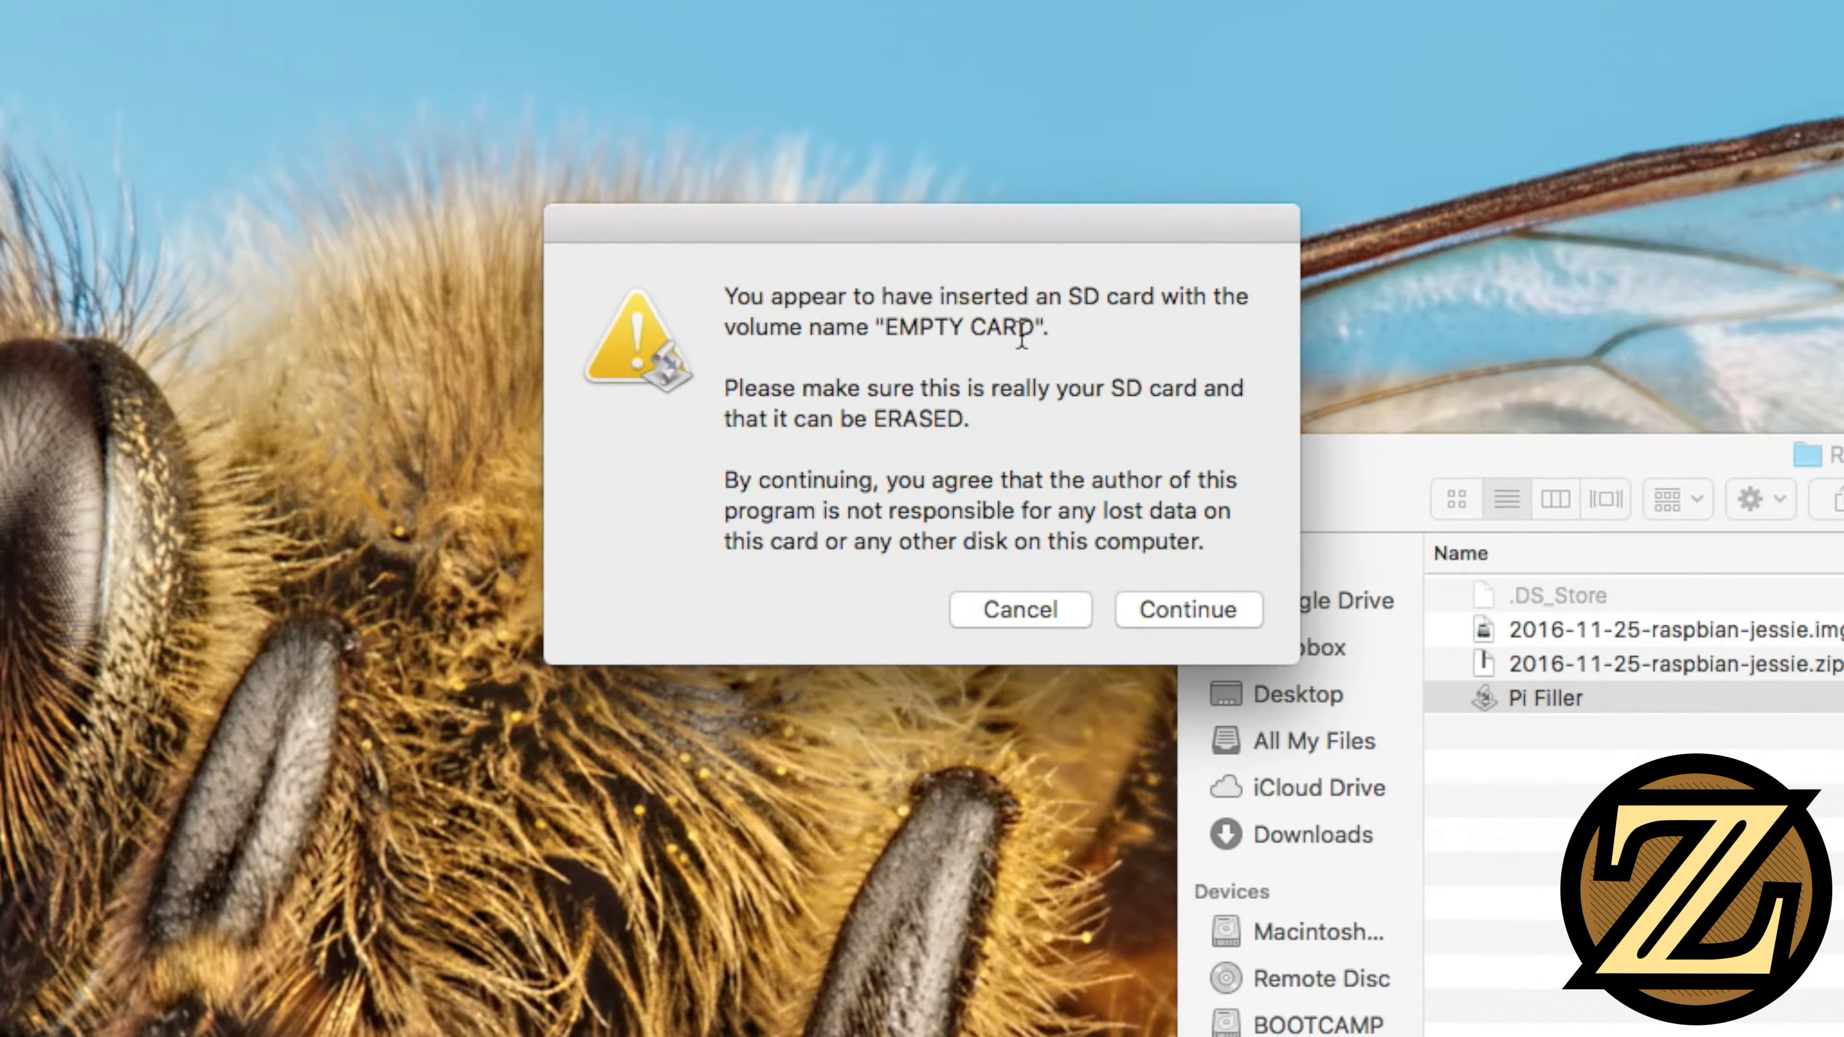
mouse_move(1069, 539)
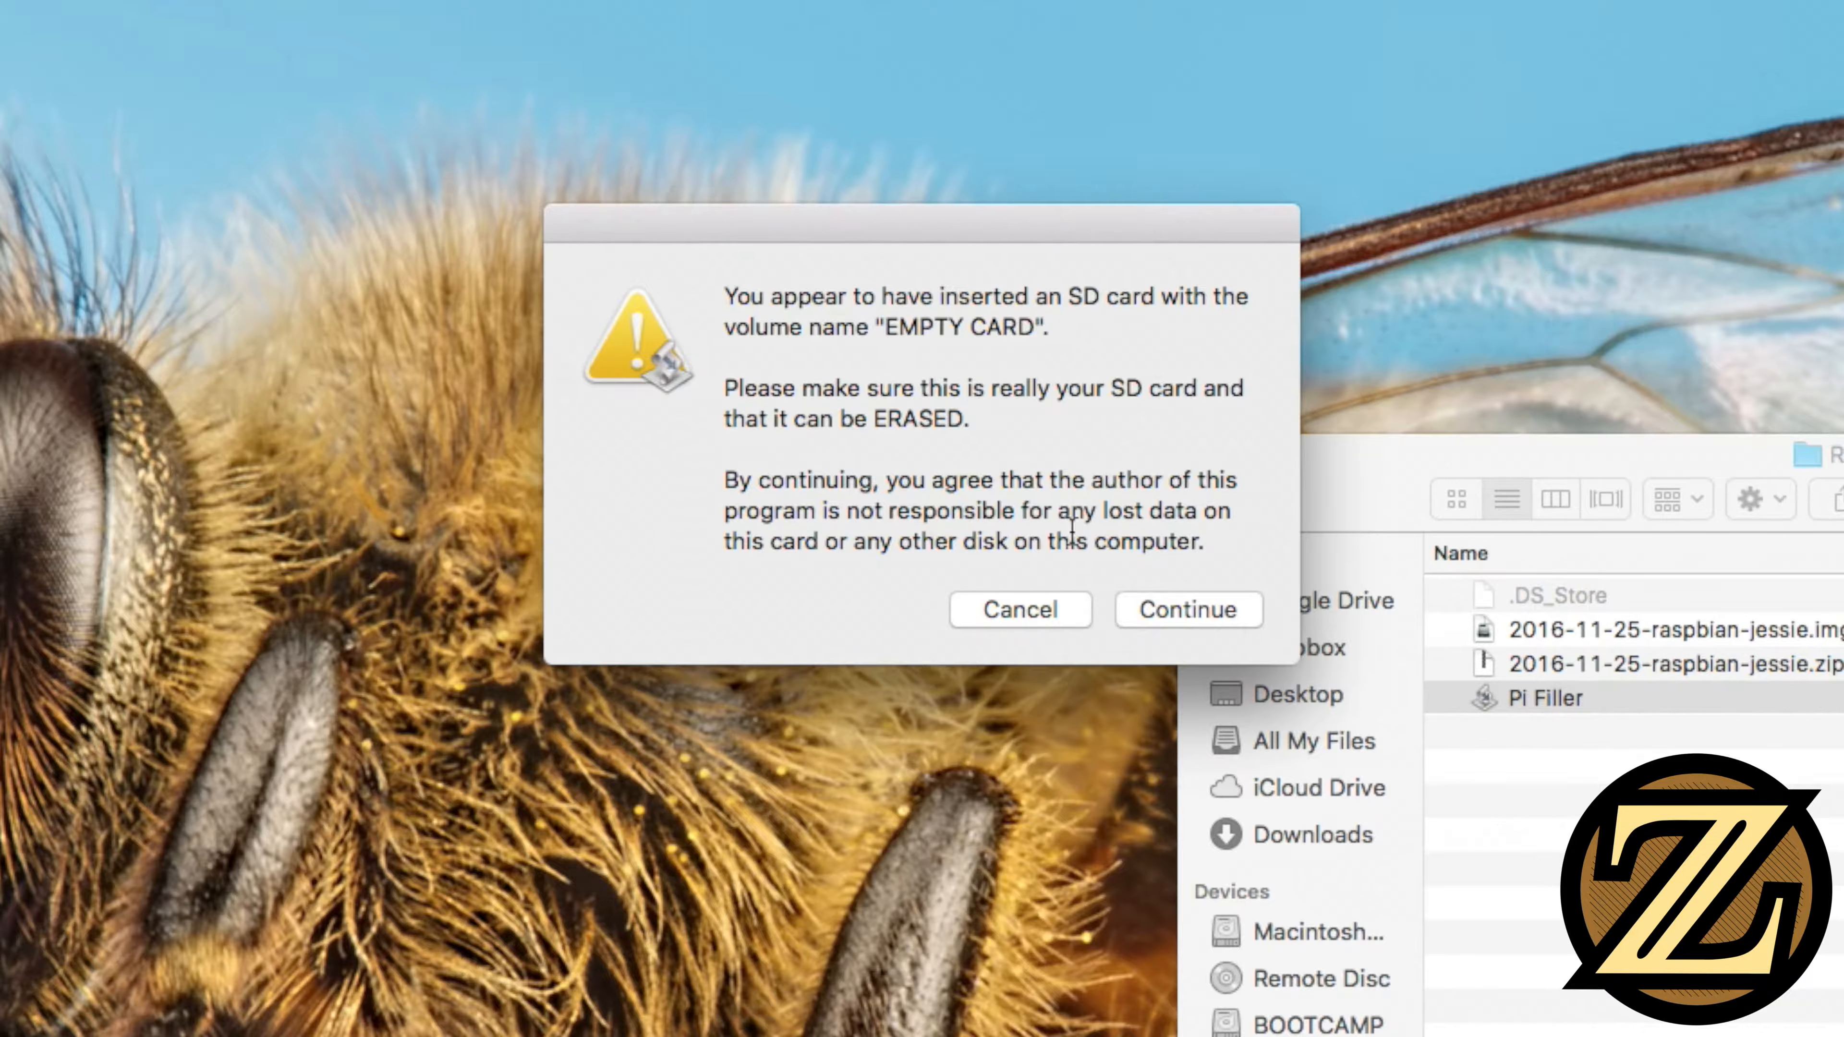
mouse_move(1016, 534)
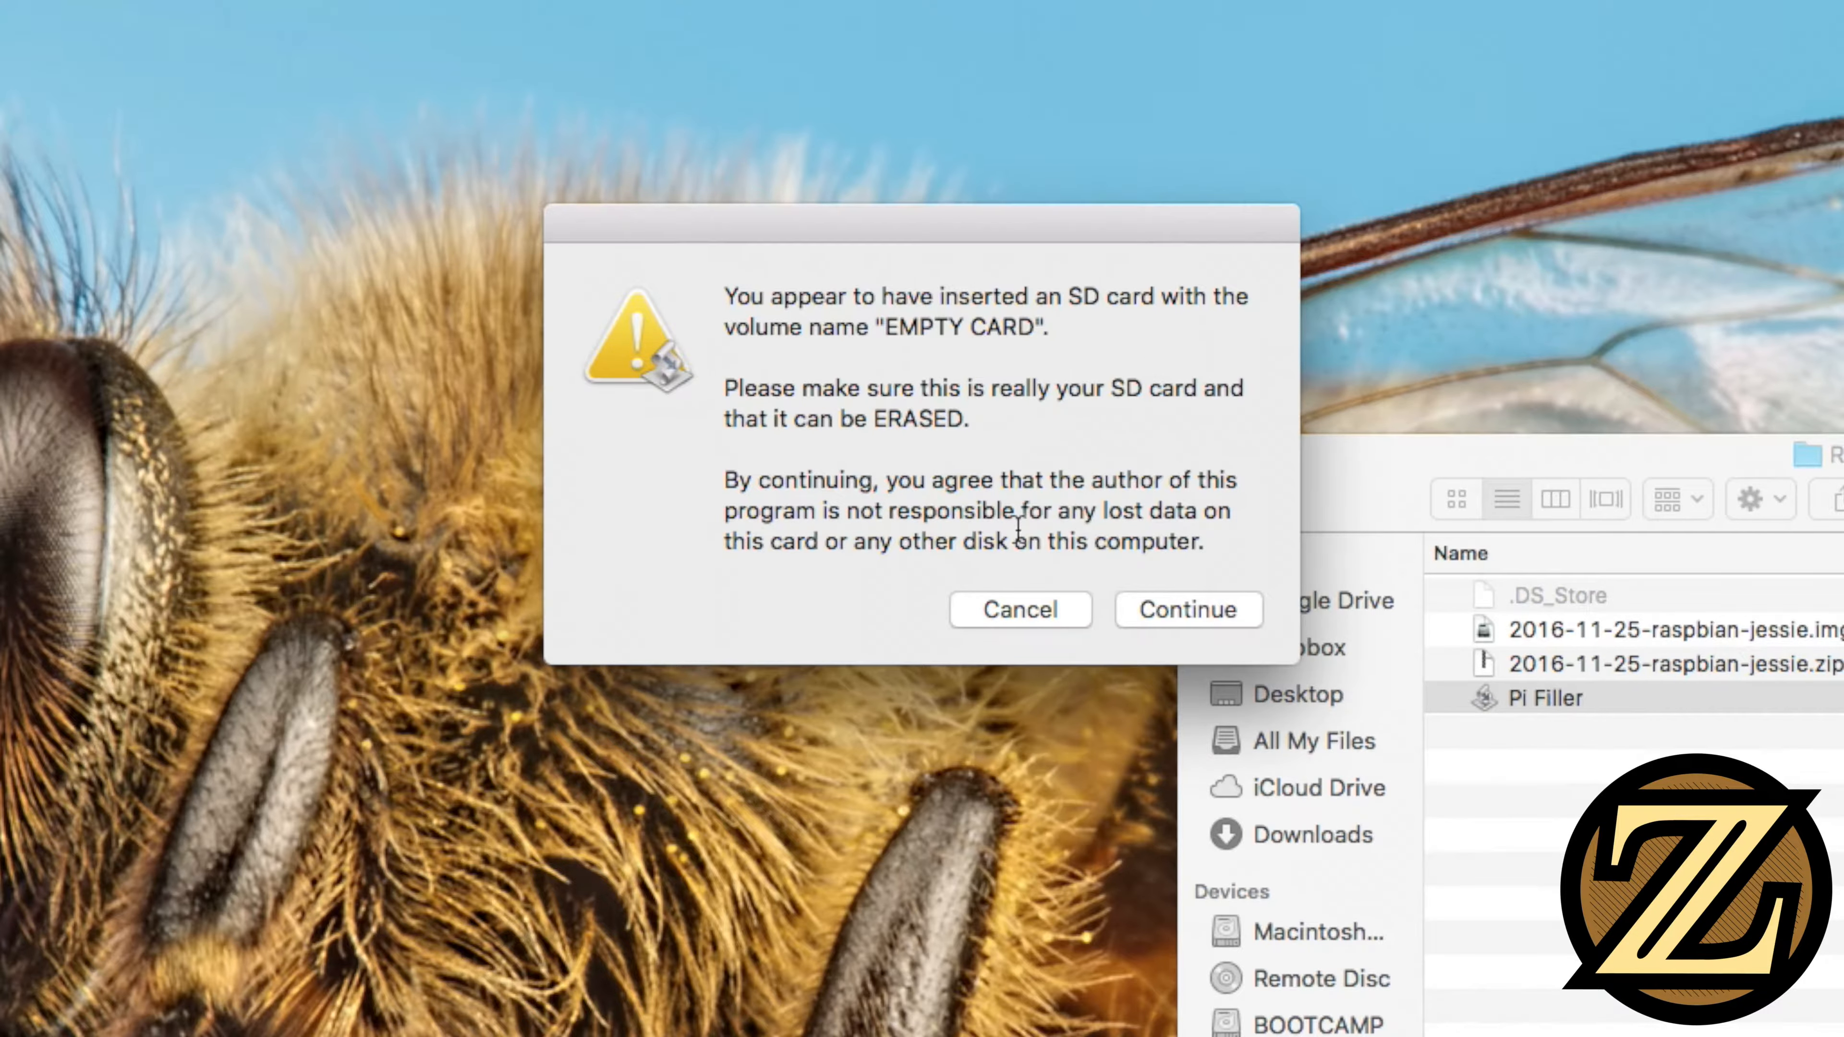
Agree to erase EMPTY CARD and authorize writing the image with the admin password.
click(1189, 610)
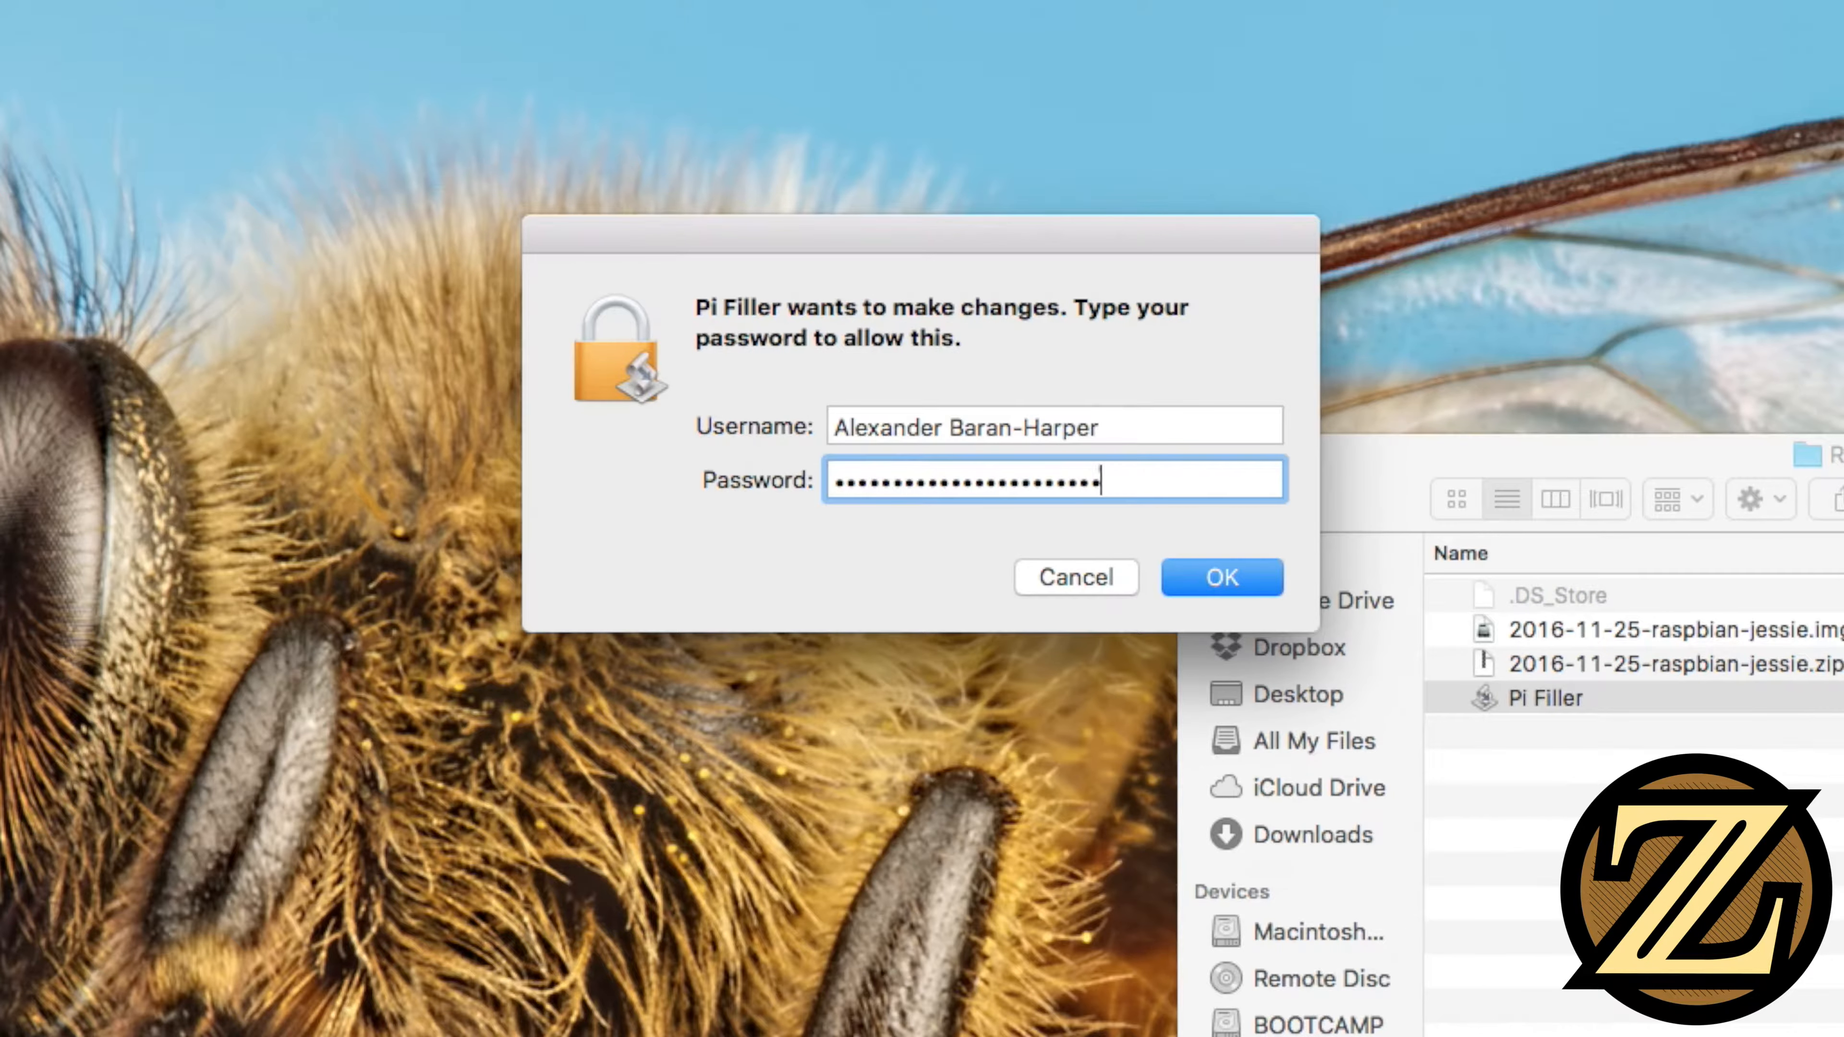
click(1221, 577)
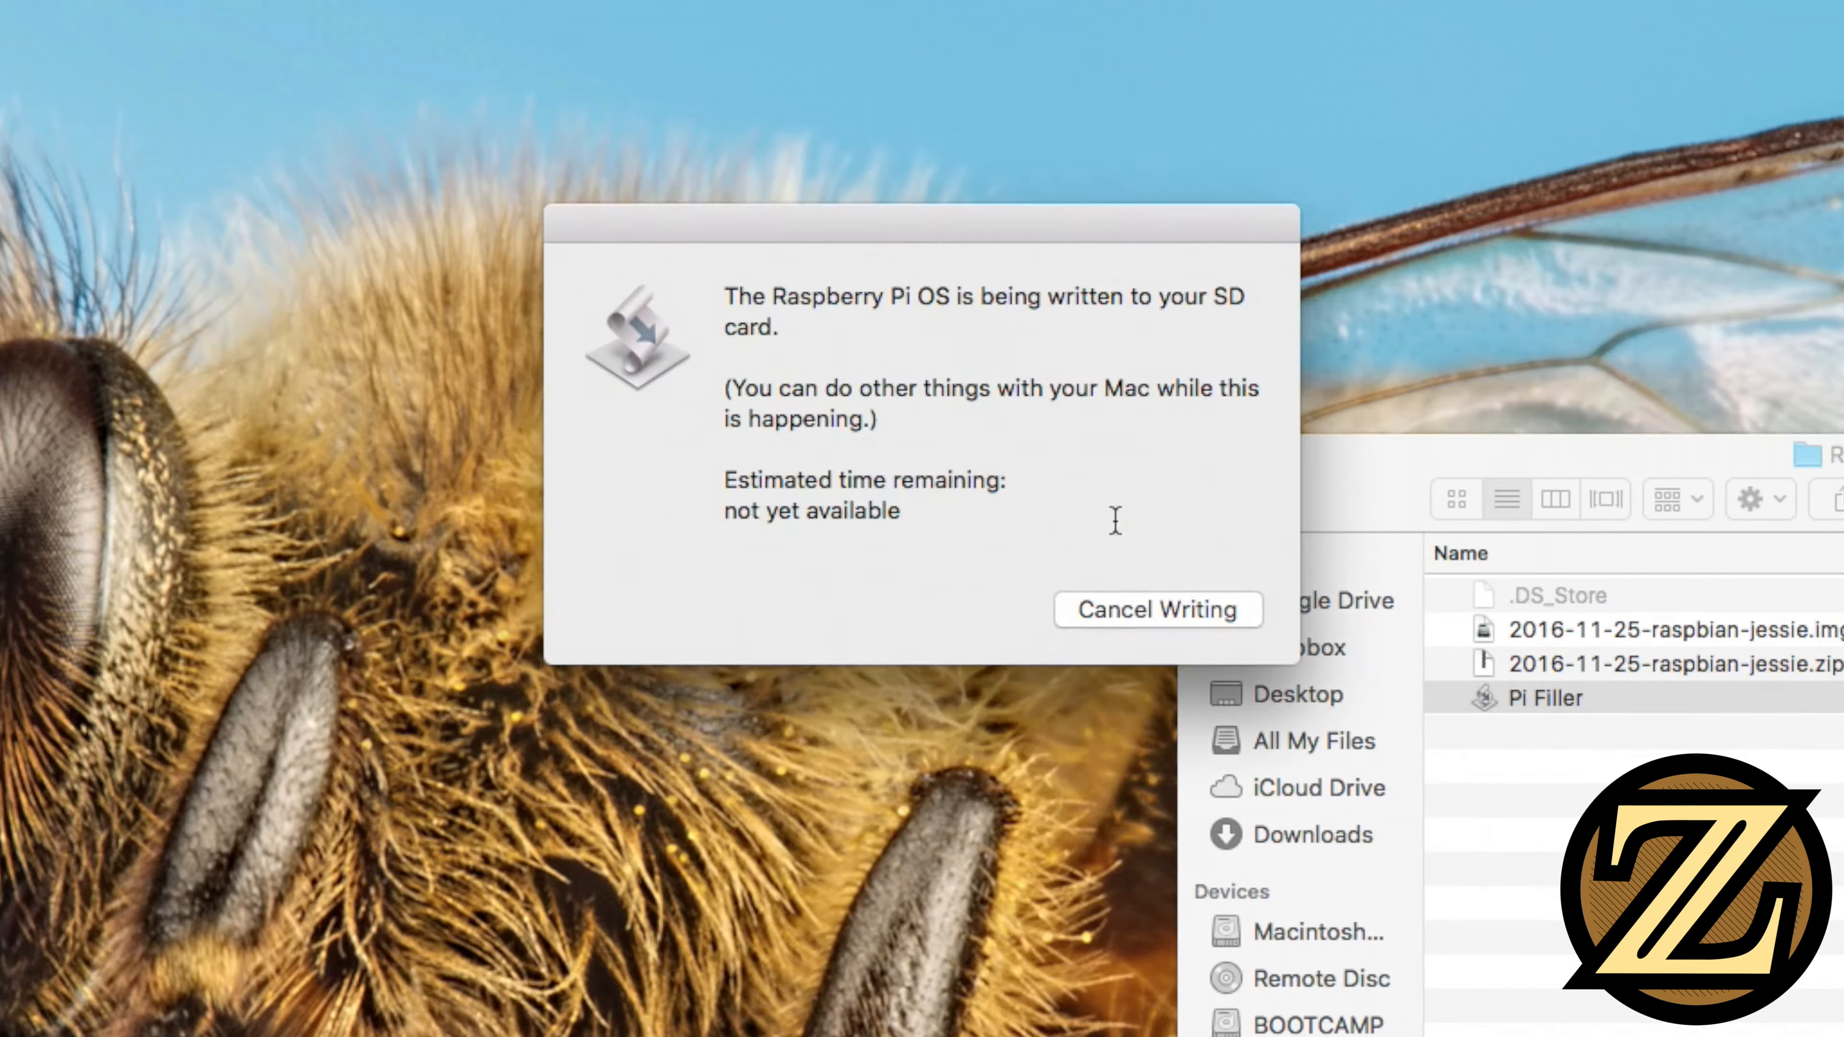
mouse_move(1049, 234)
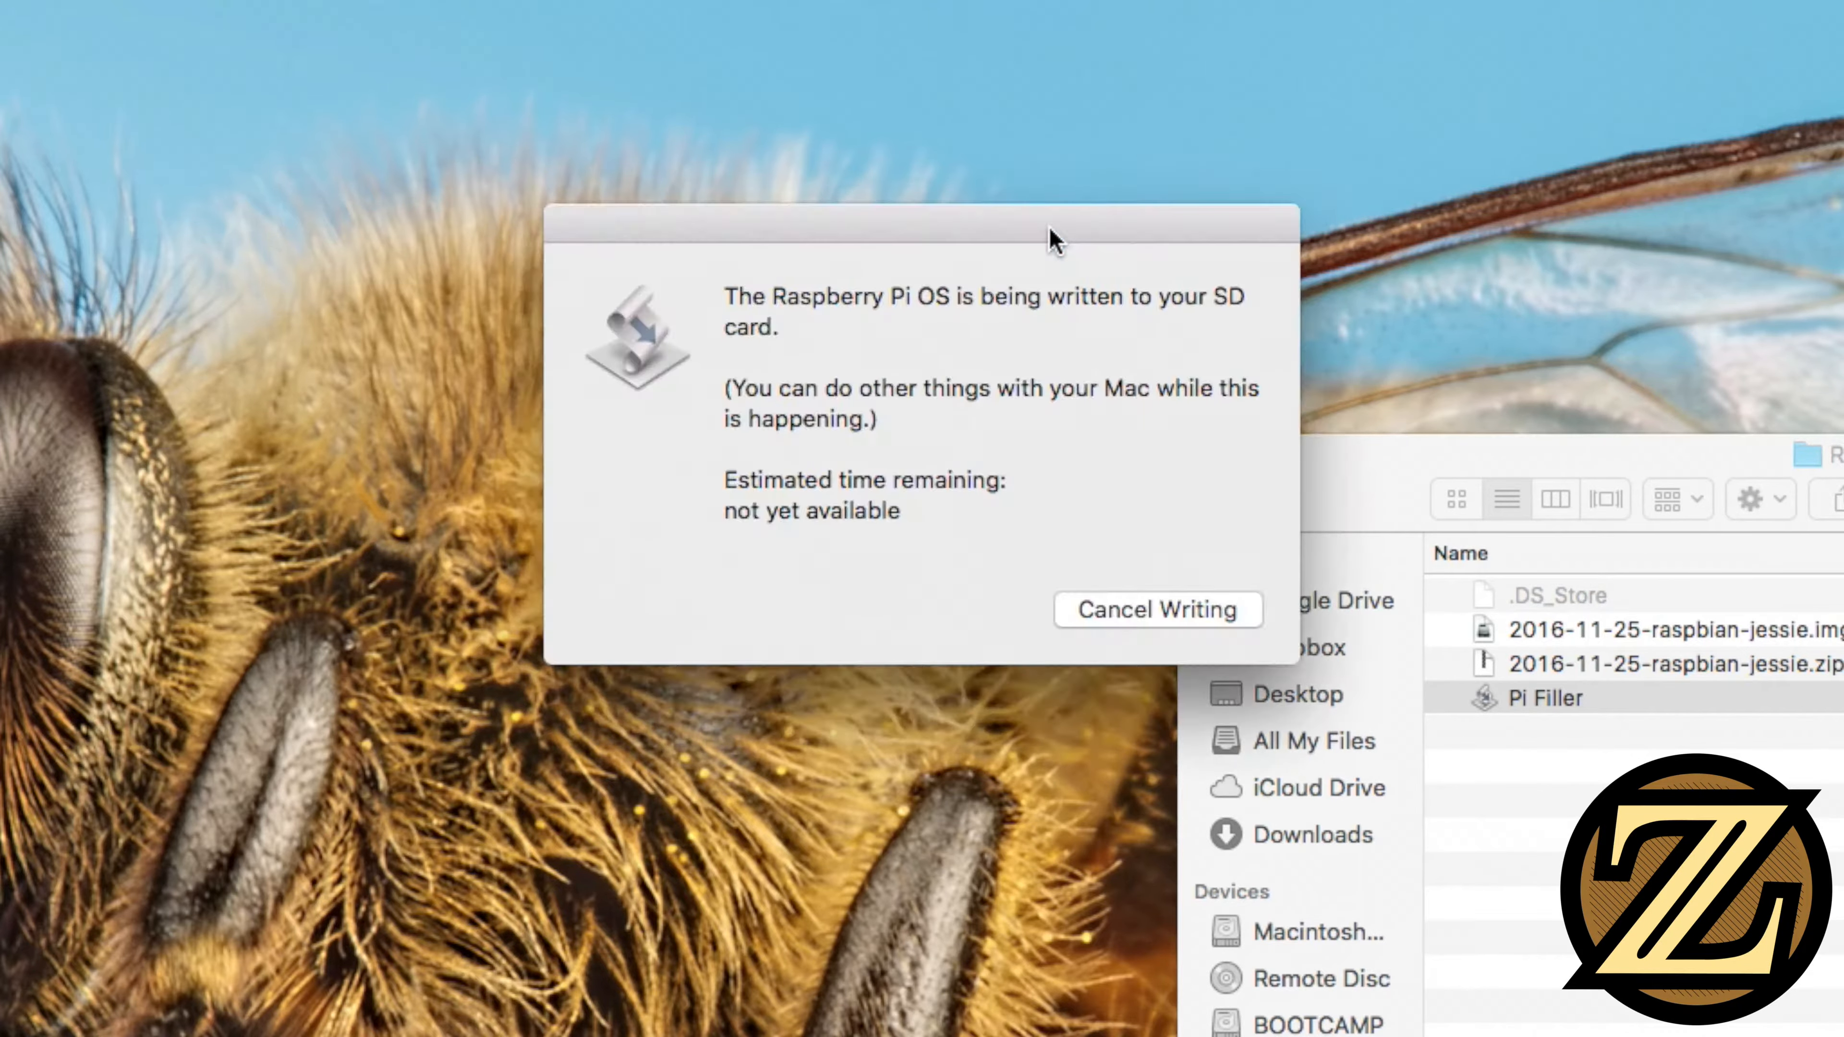
mouse_move(721, 516)
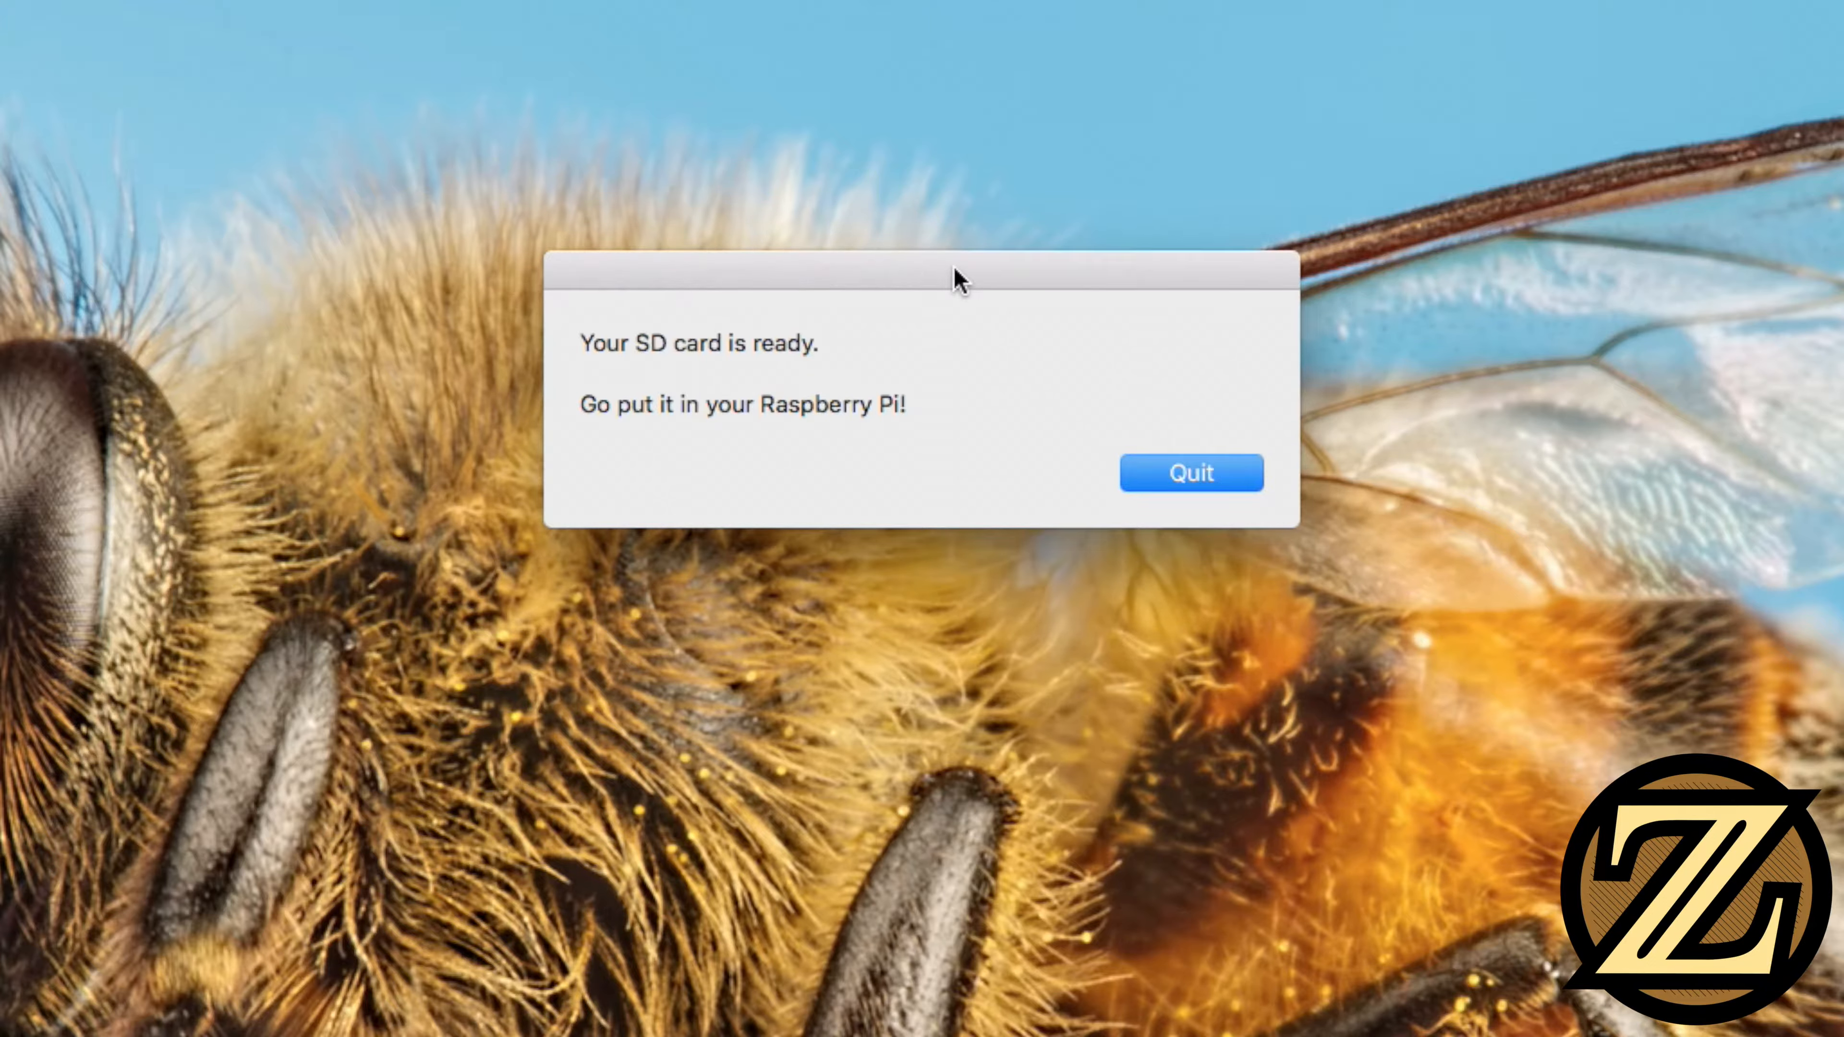
Quit Pi Filler and open the written card's boot volume from the desktop in Finder.
click(1191, 473)
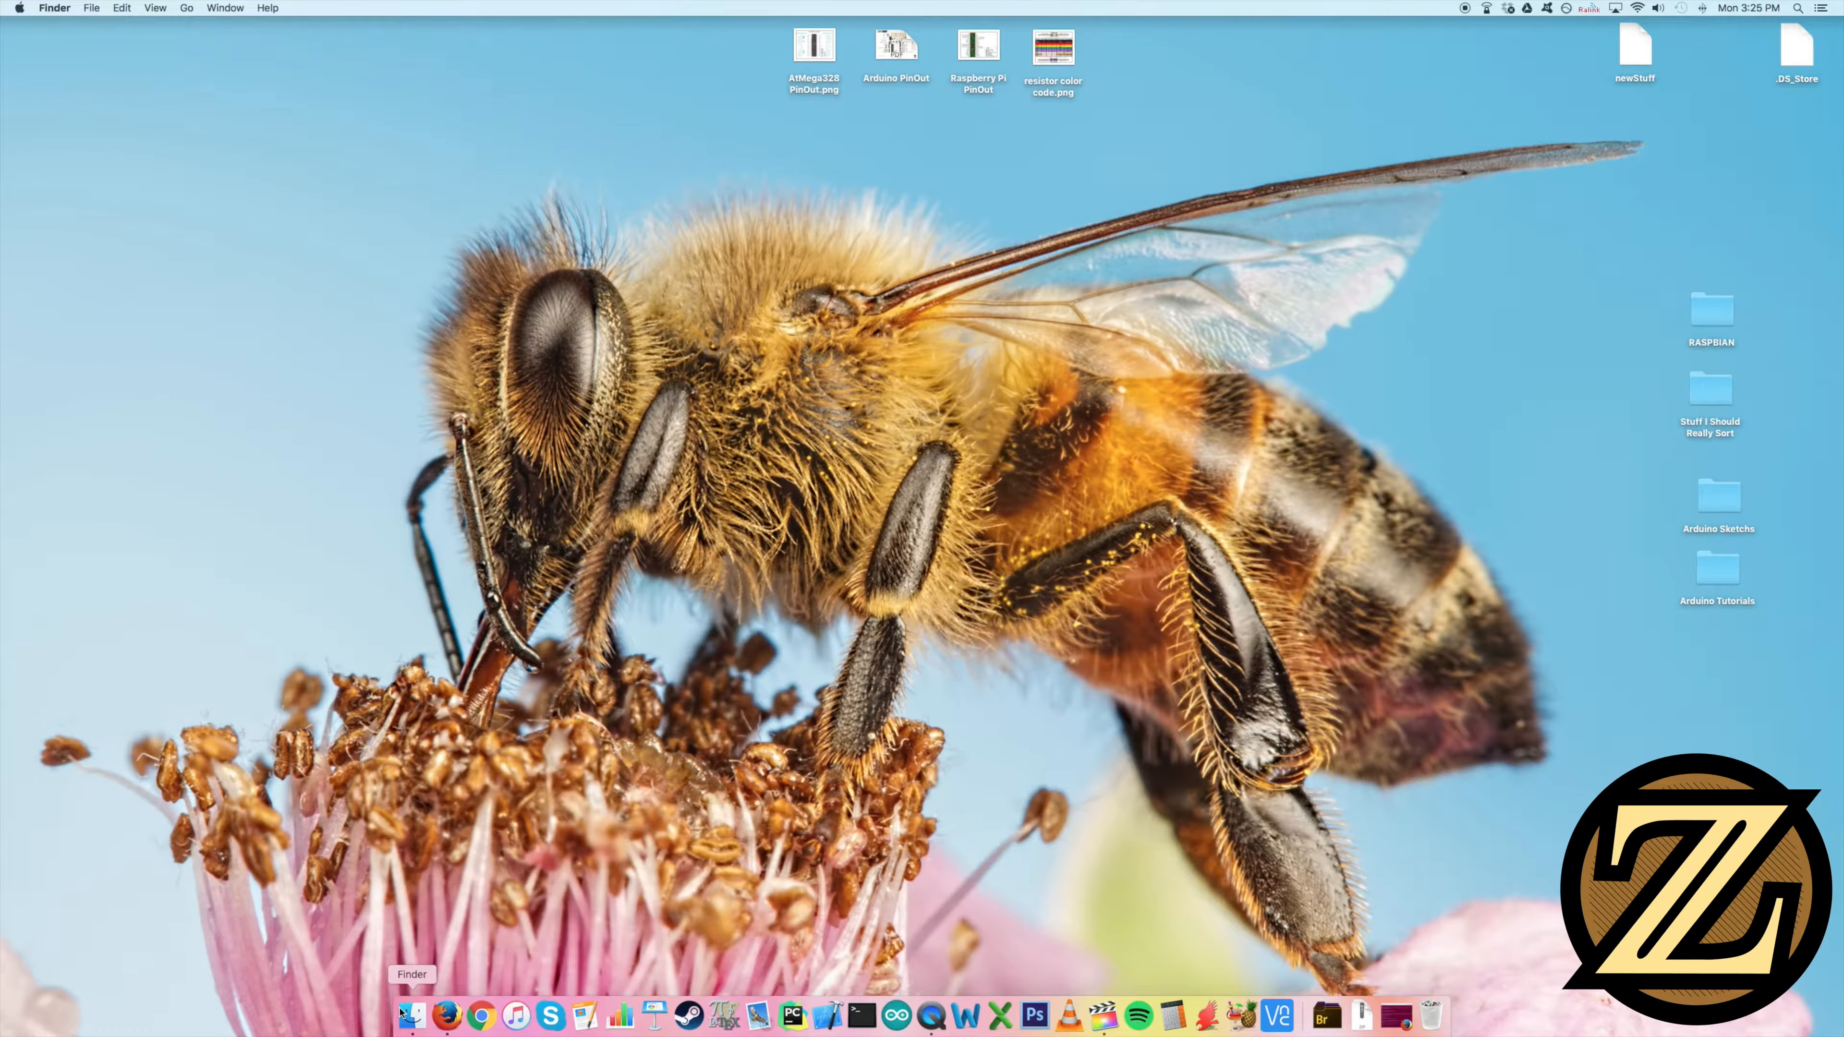
click(413, 1016)
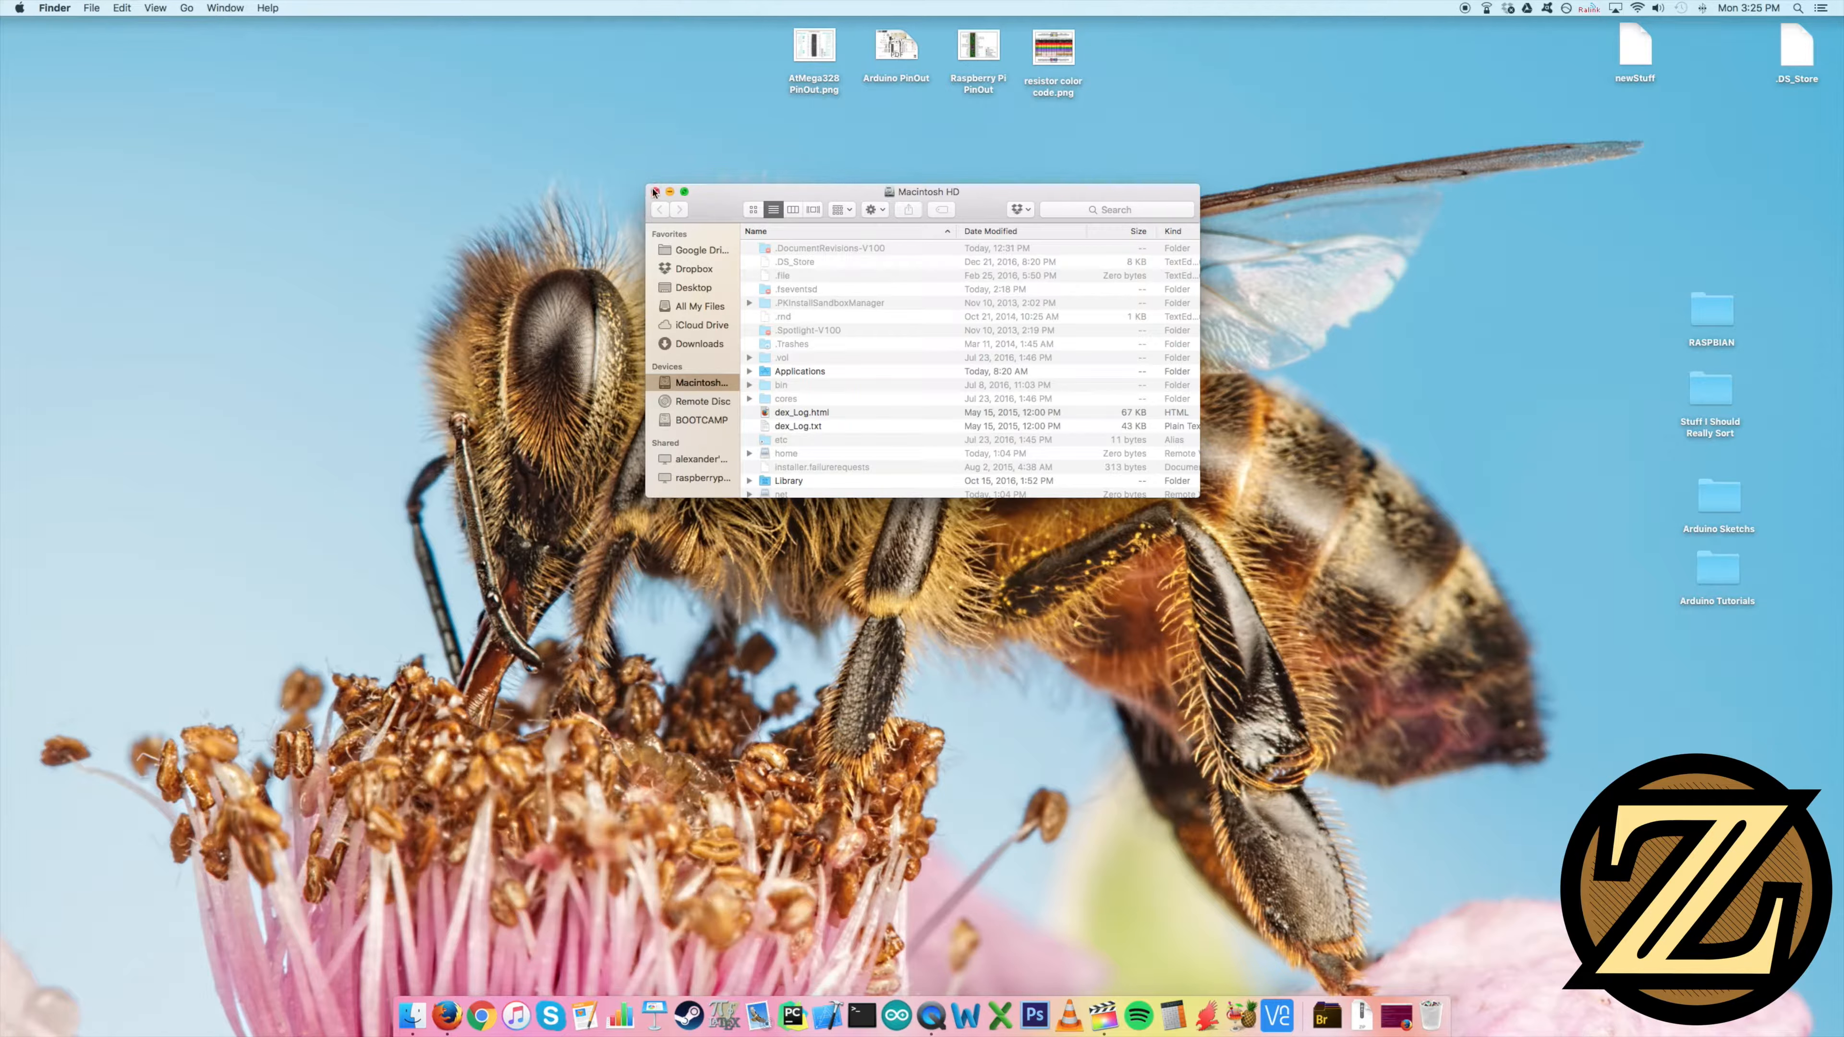
click(657, 192)
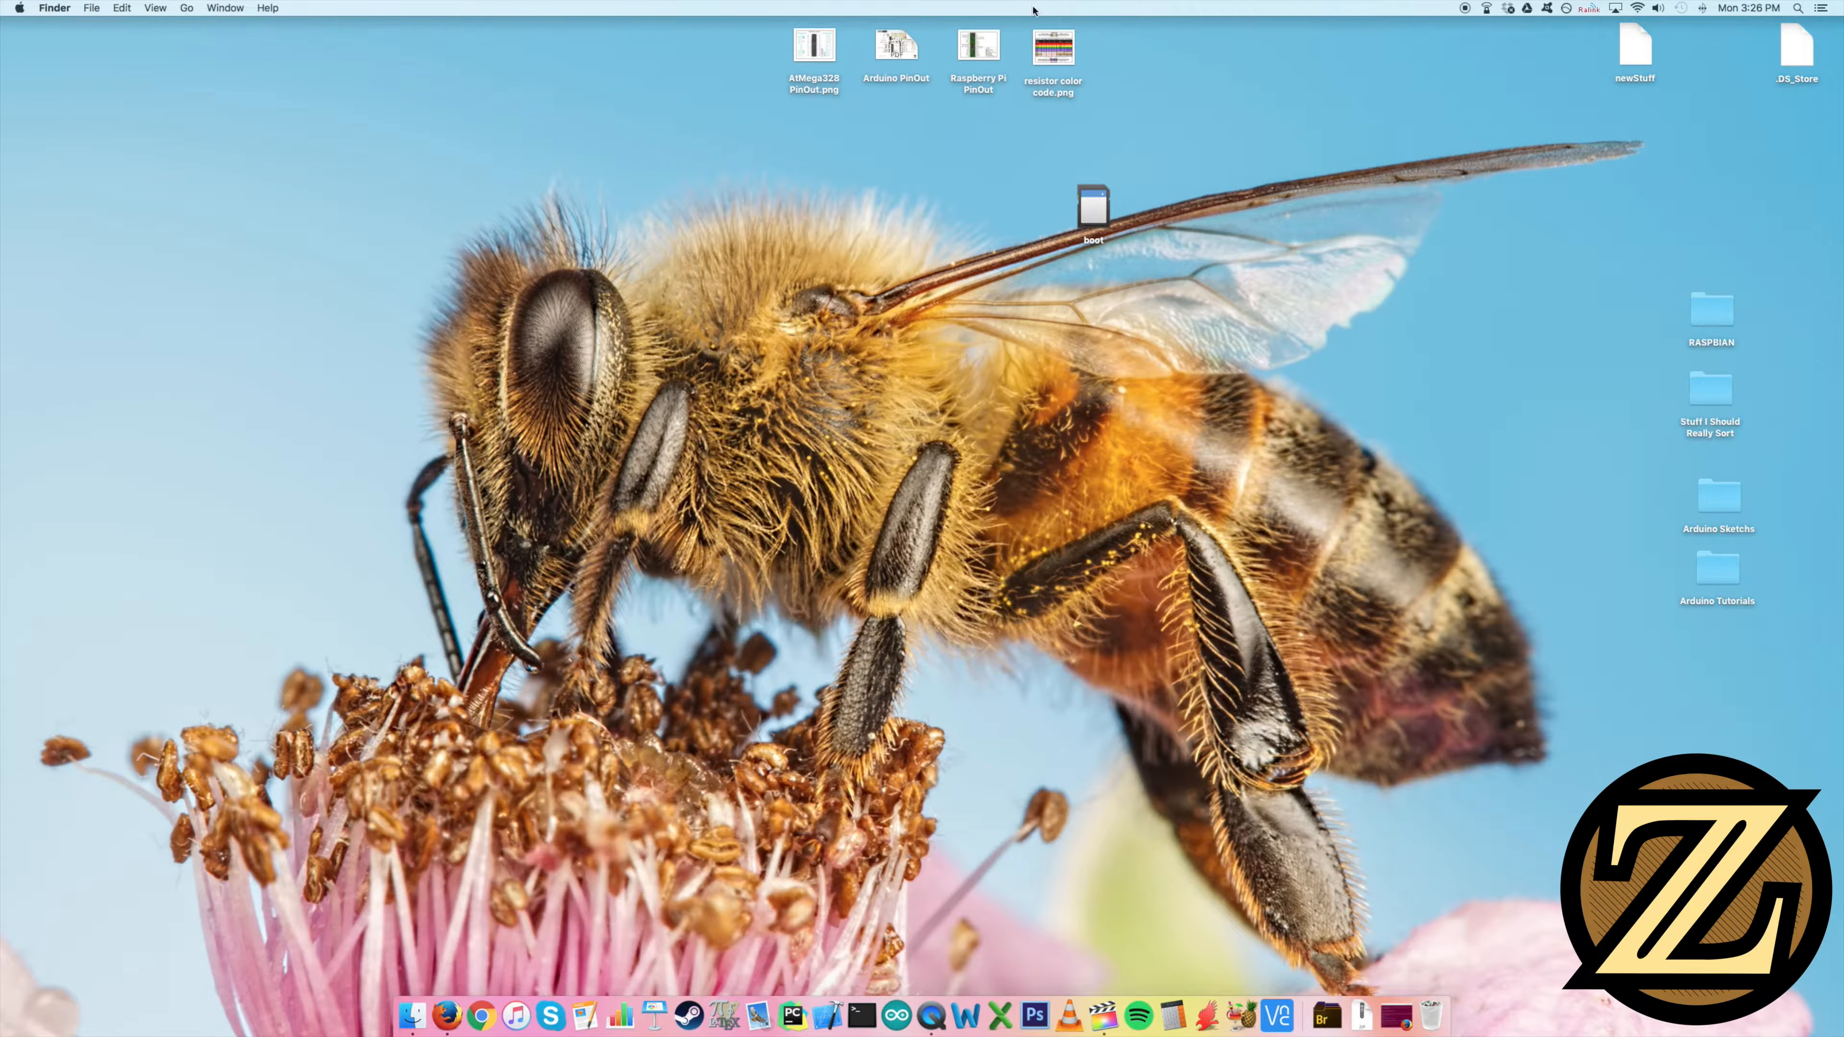
double_click(1096, 205)
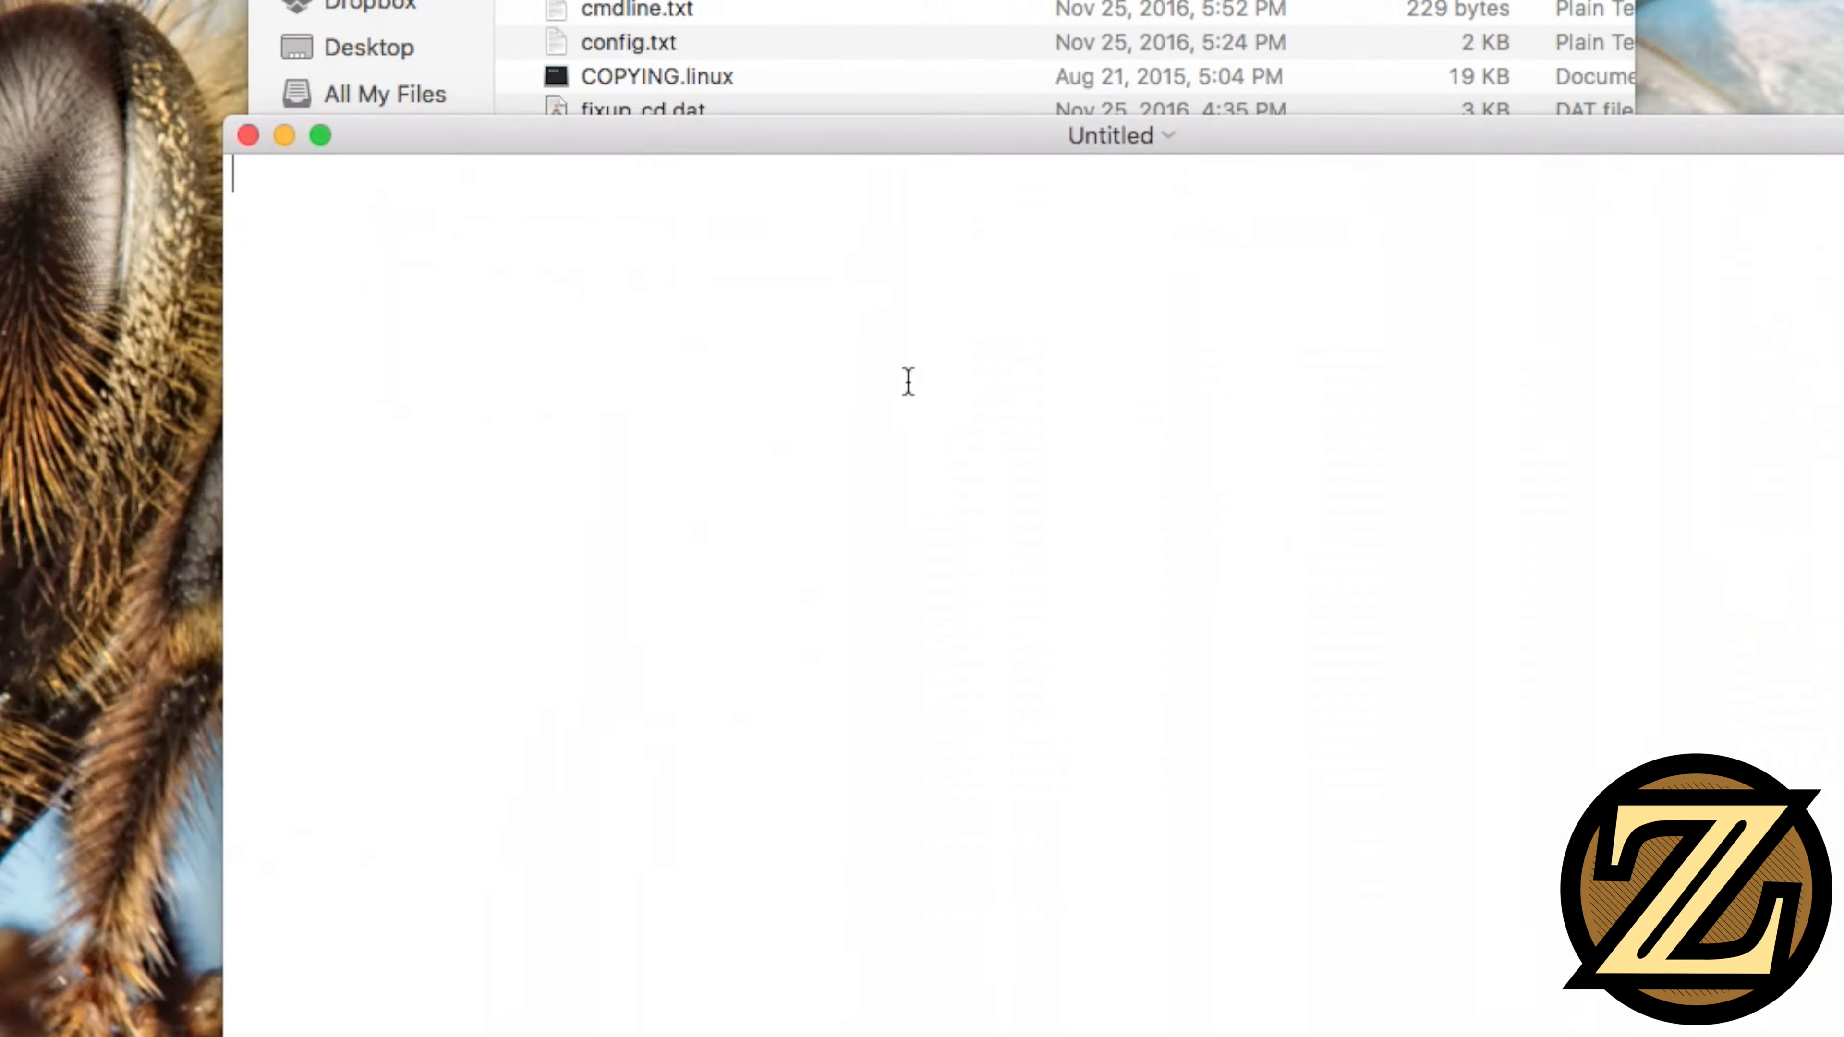
Write "whatever you want" in a new TextEdit document and bring up the Save dialog.
text(whatever o)
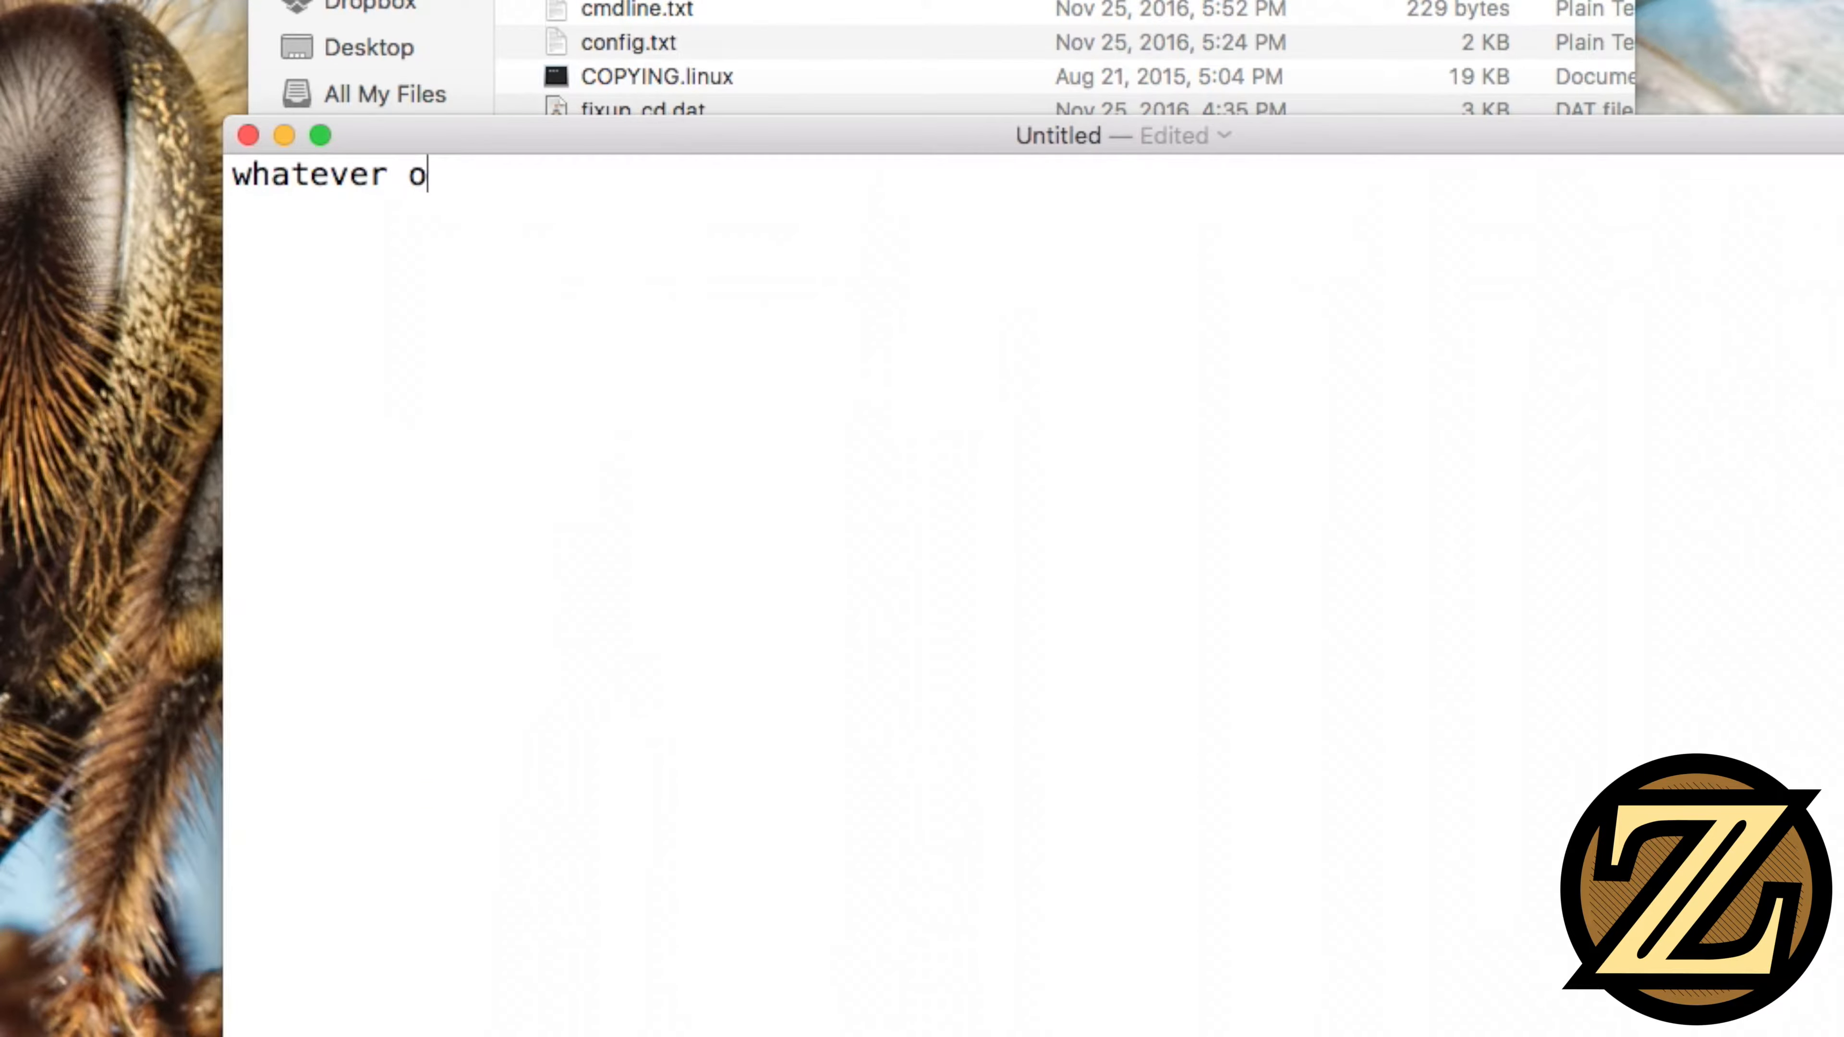
text(you want)
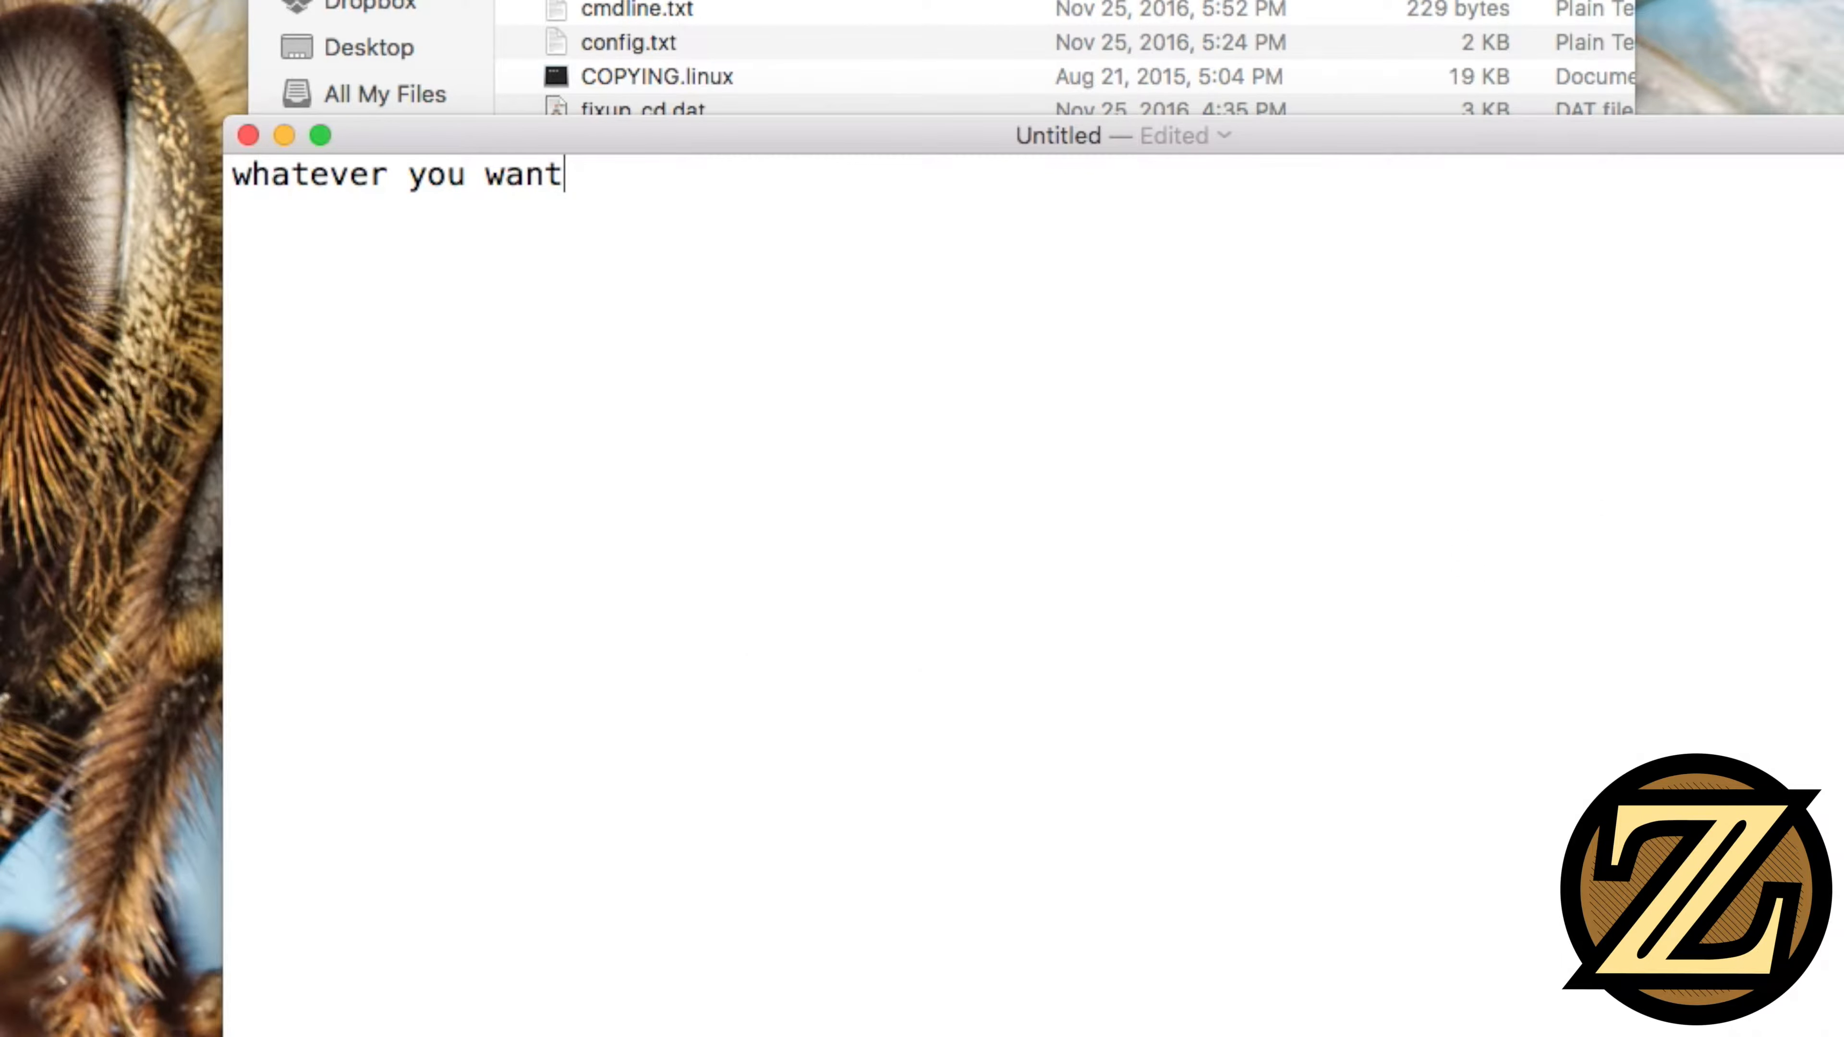
key(cmd+s)
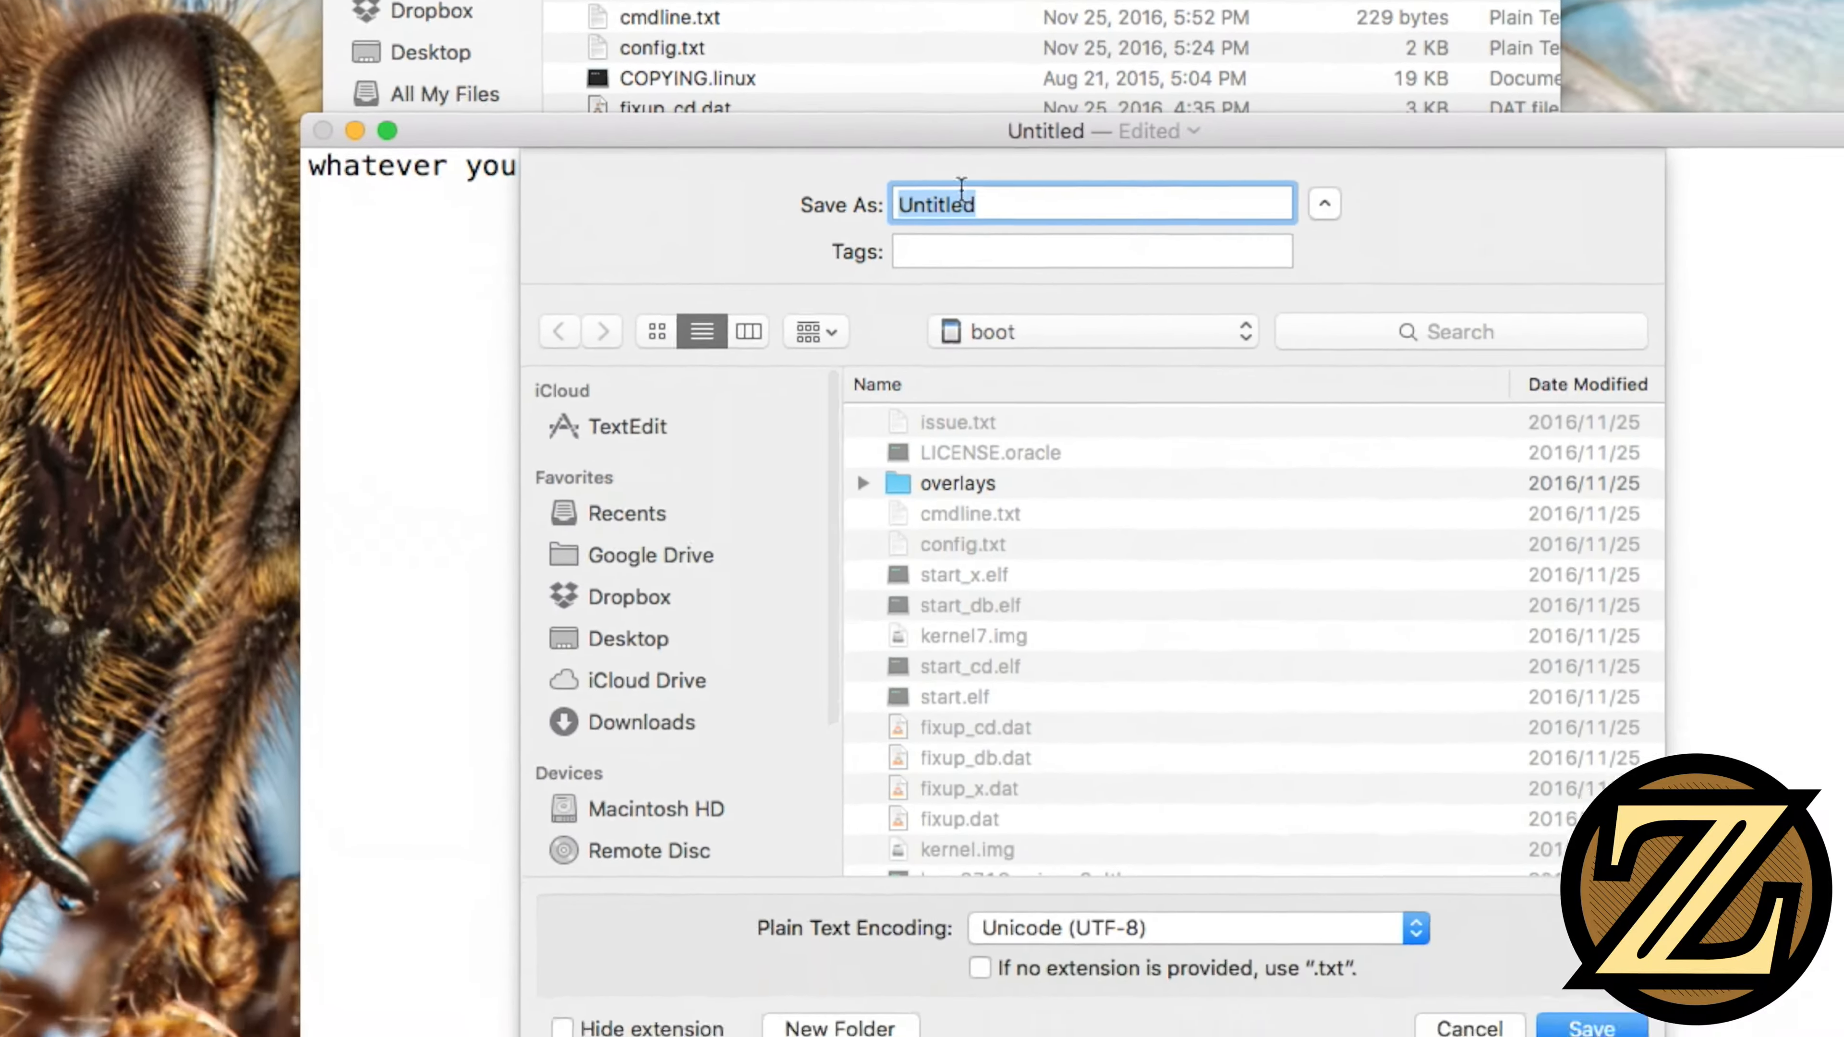
Save the document as a file named ssh in the card's boot volume.
text(s)
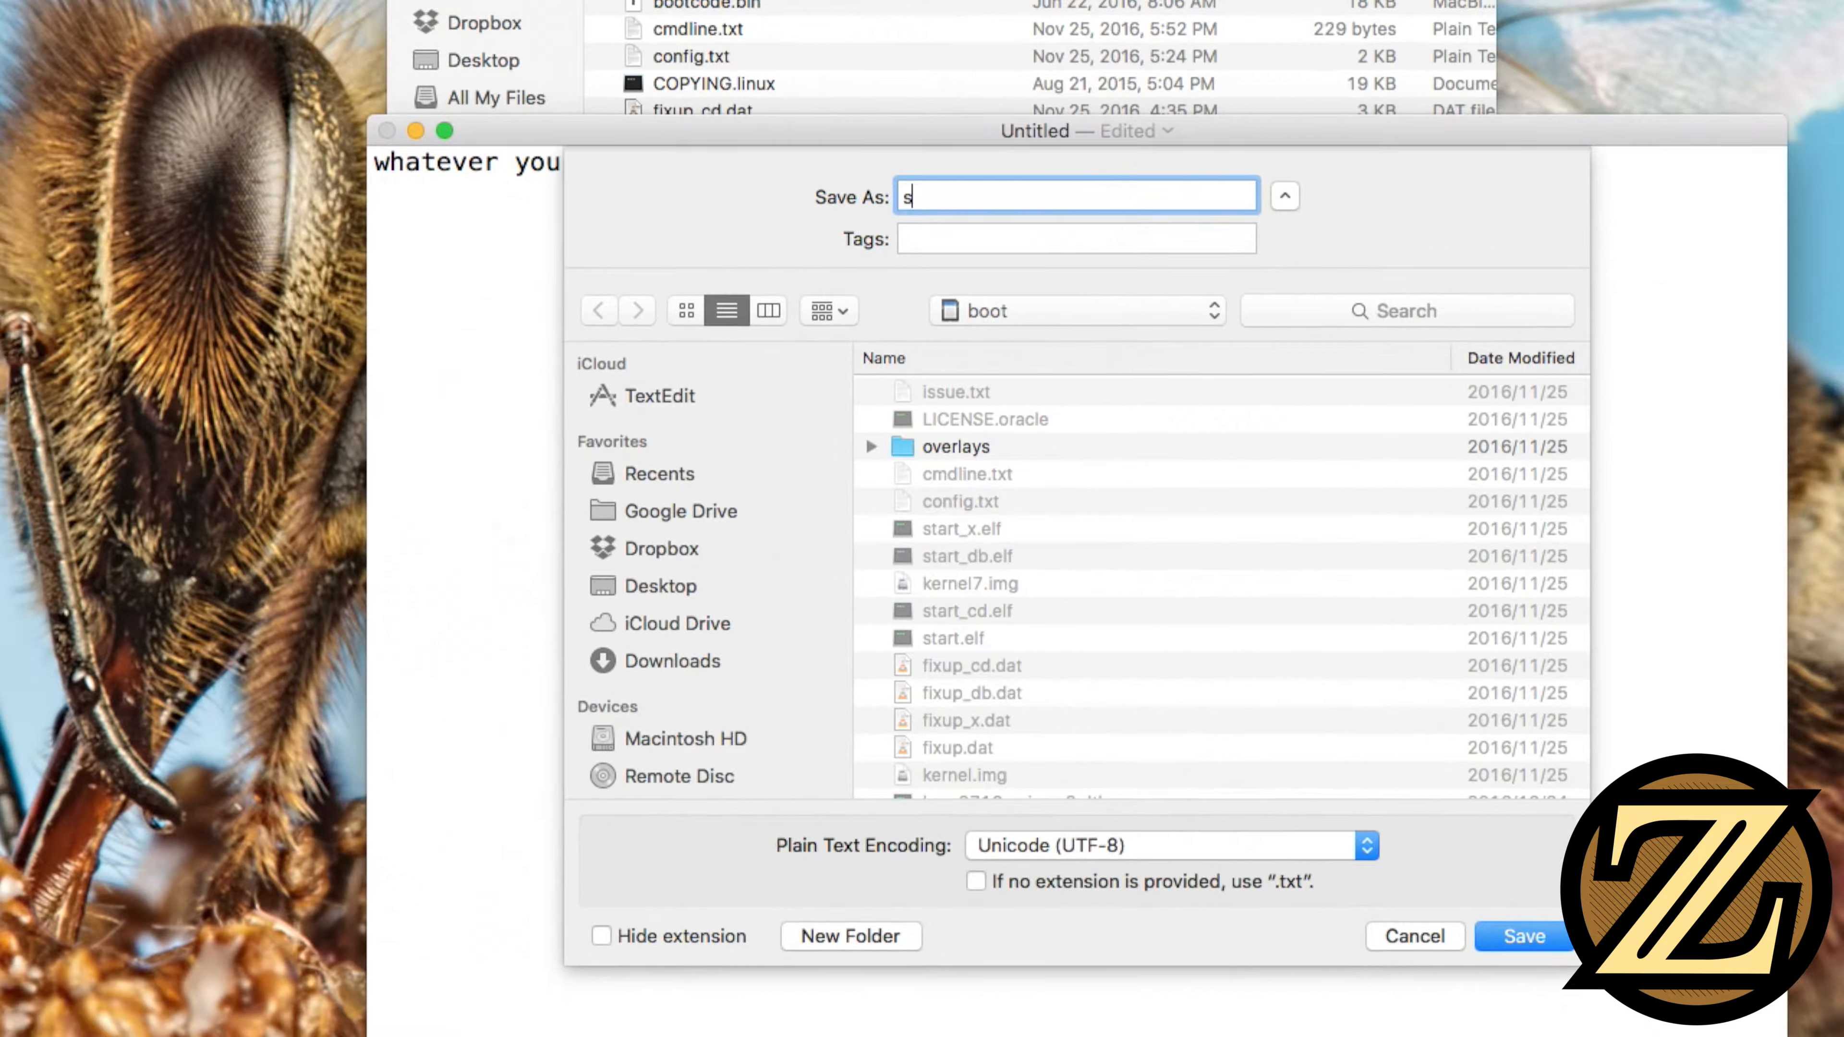
text(sh)
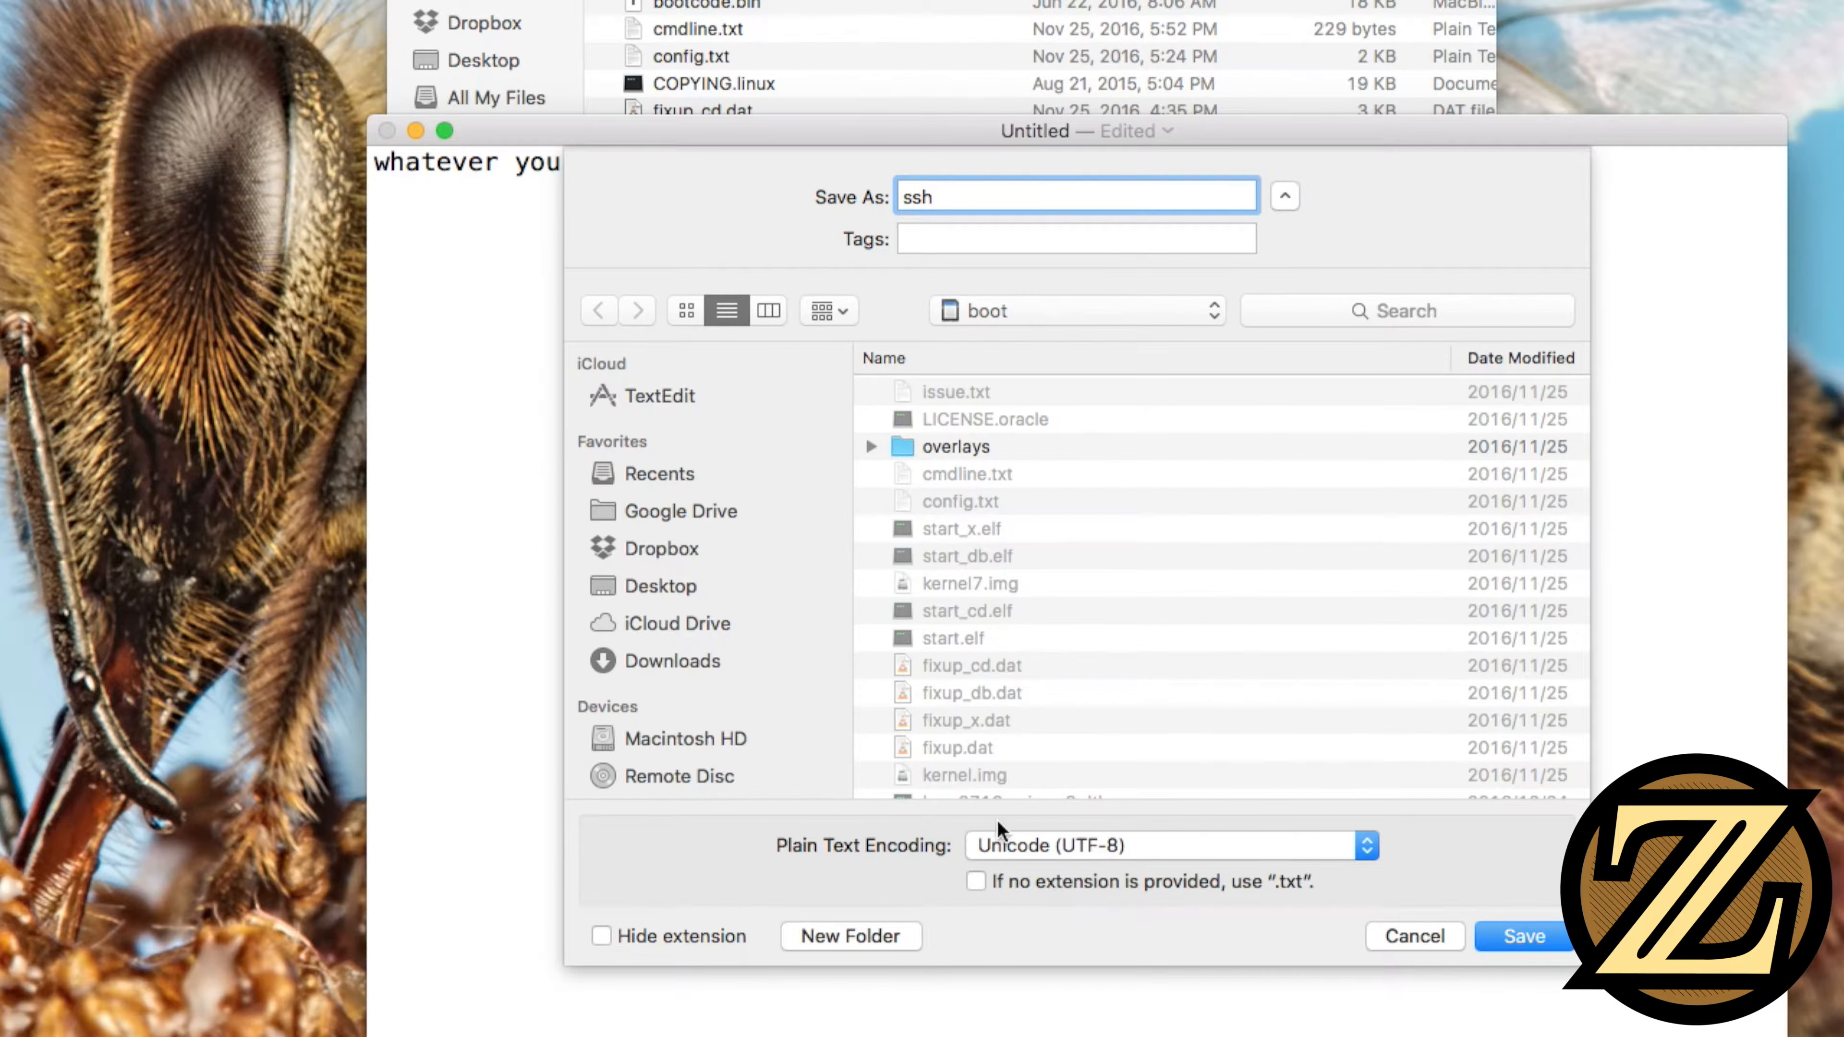
click(939, 197)
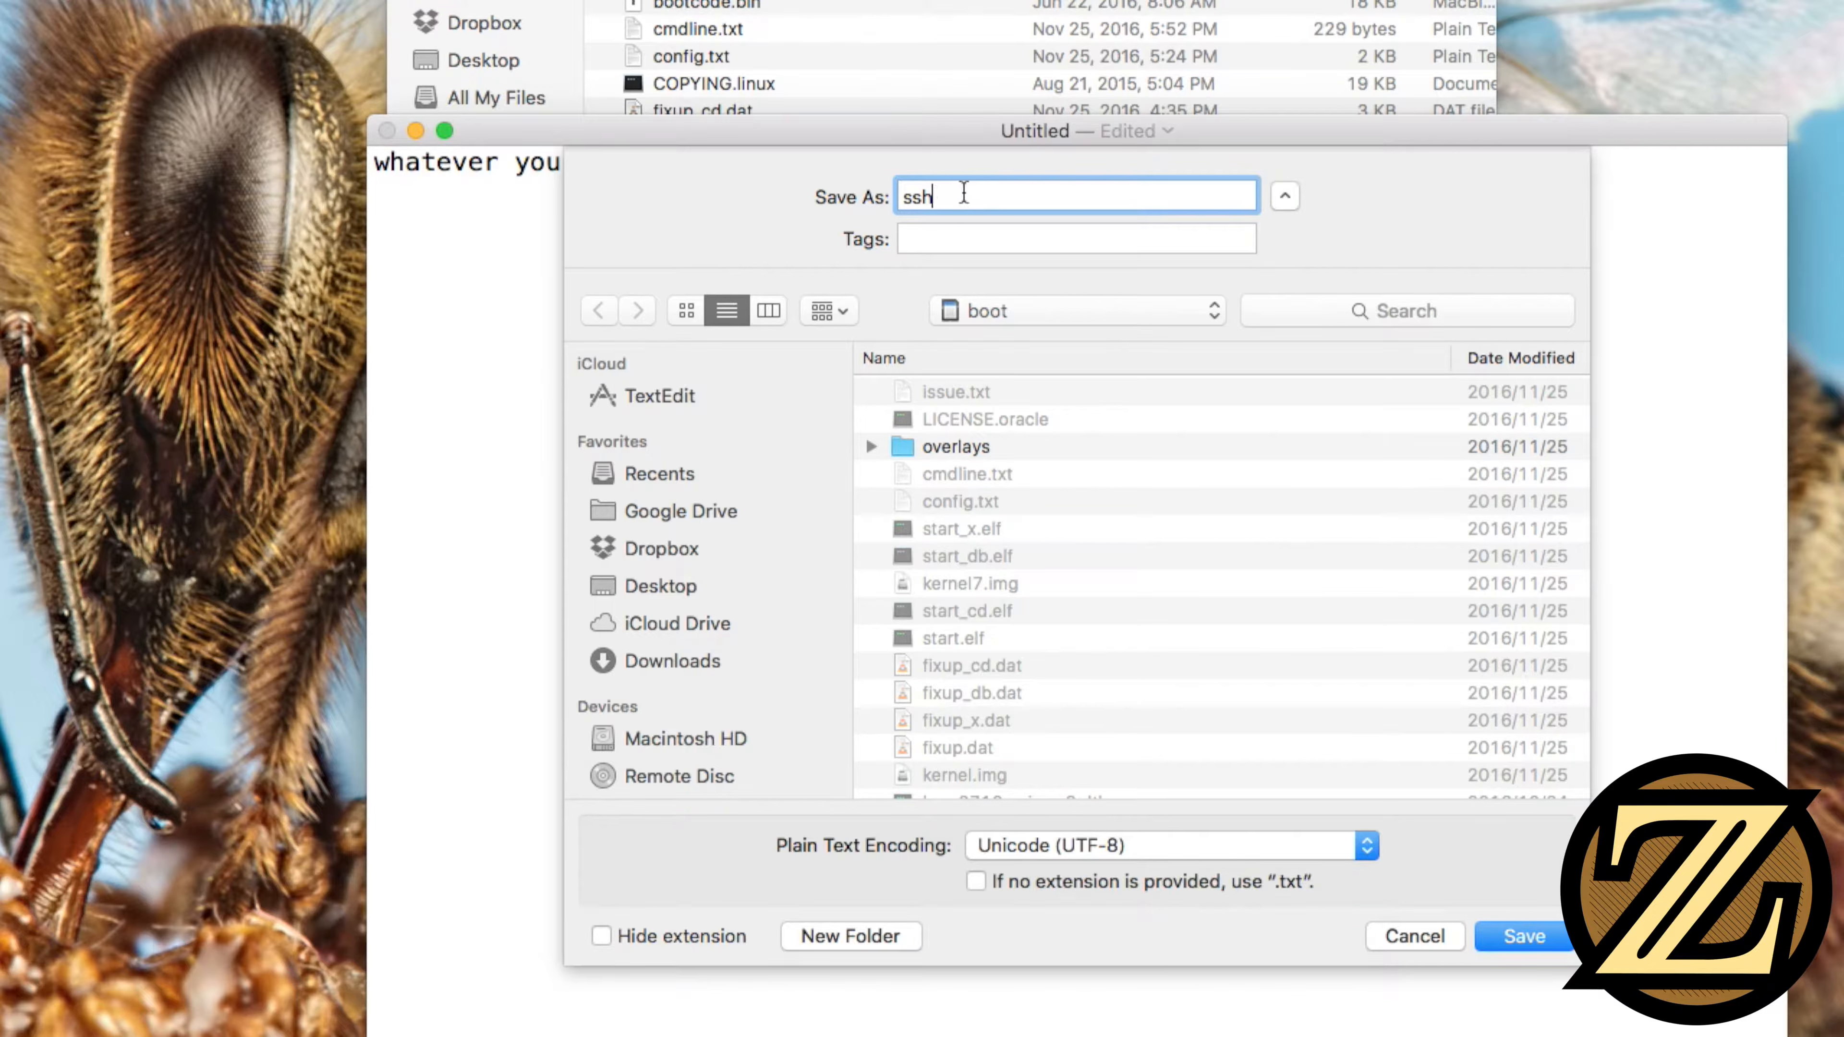
mouse_move(958, 197)
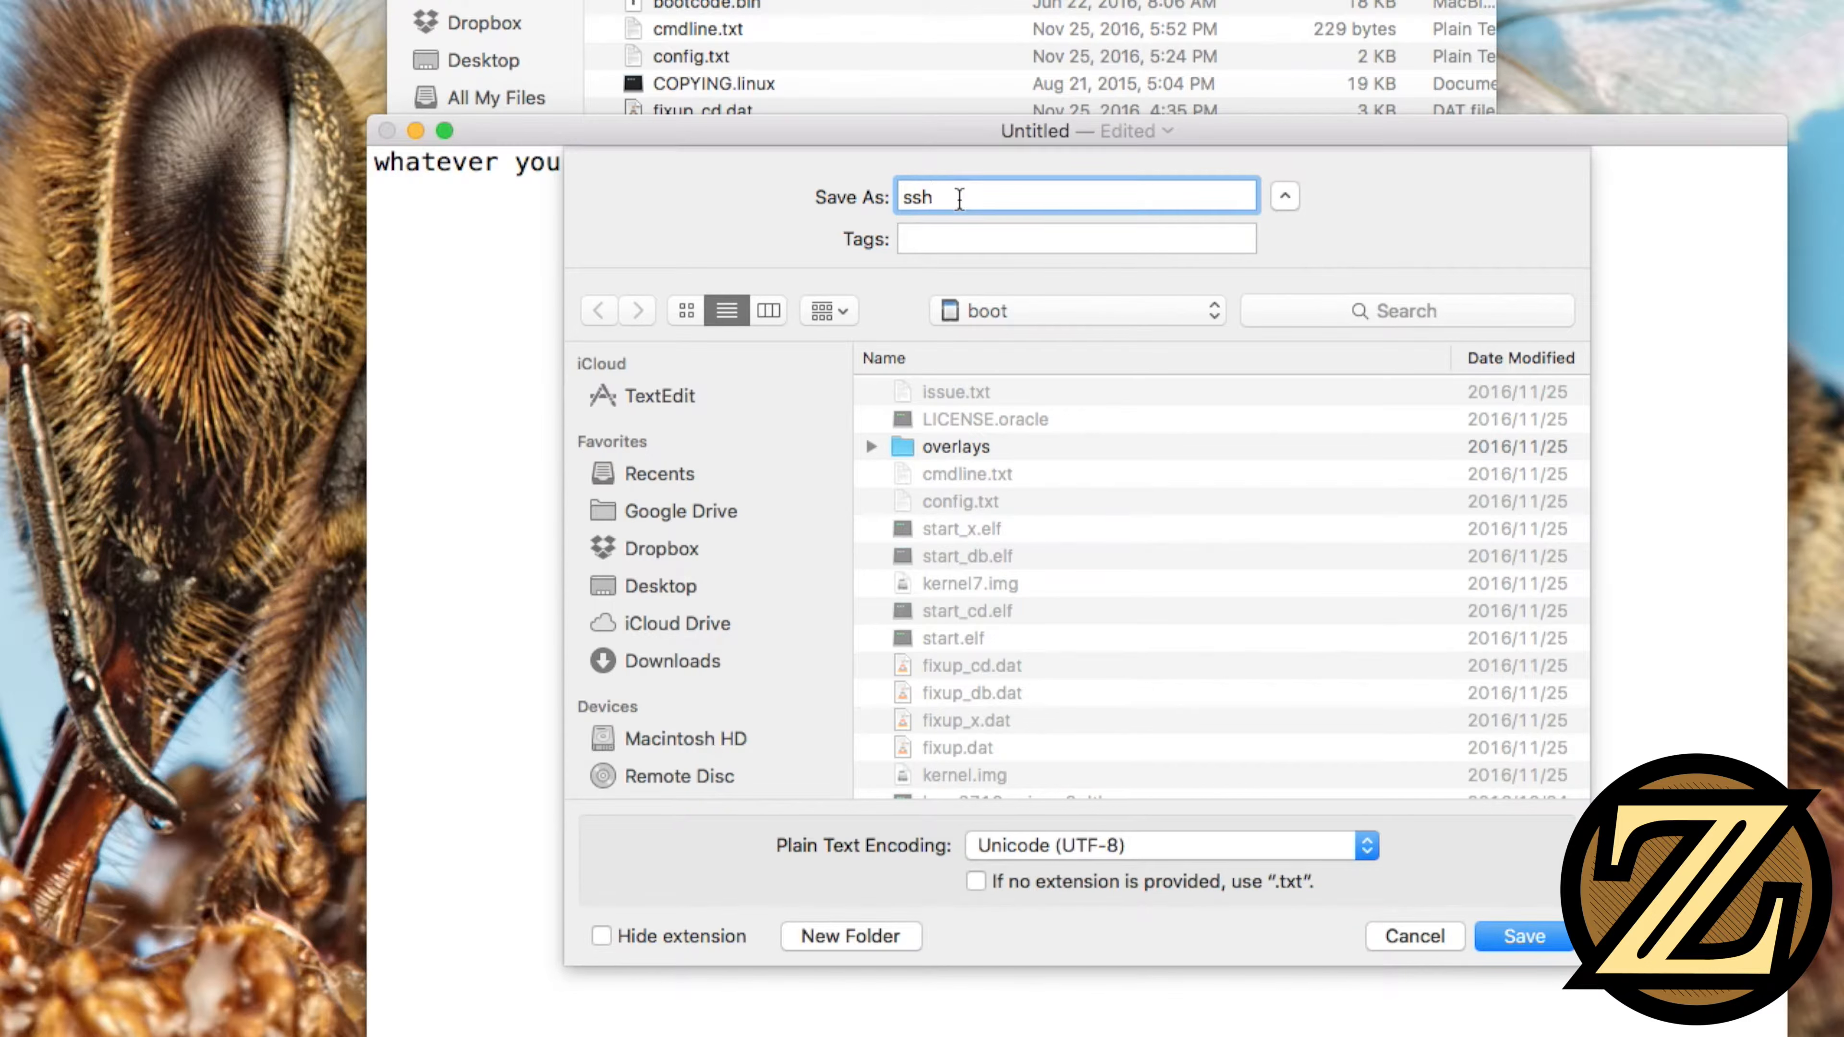
mouse_move(1524, 955)
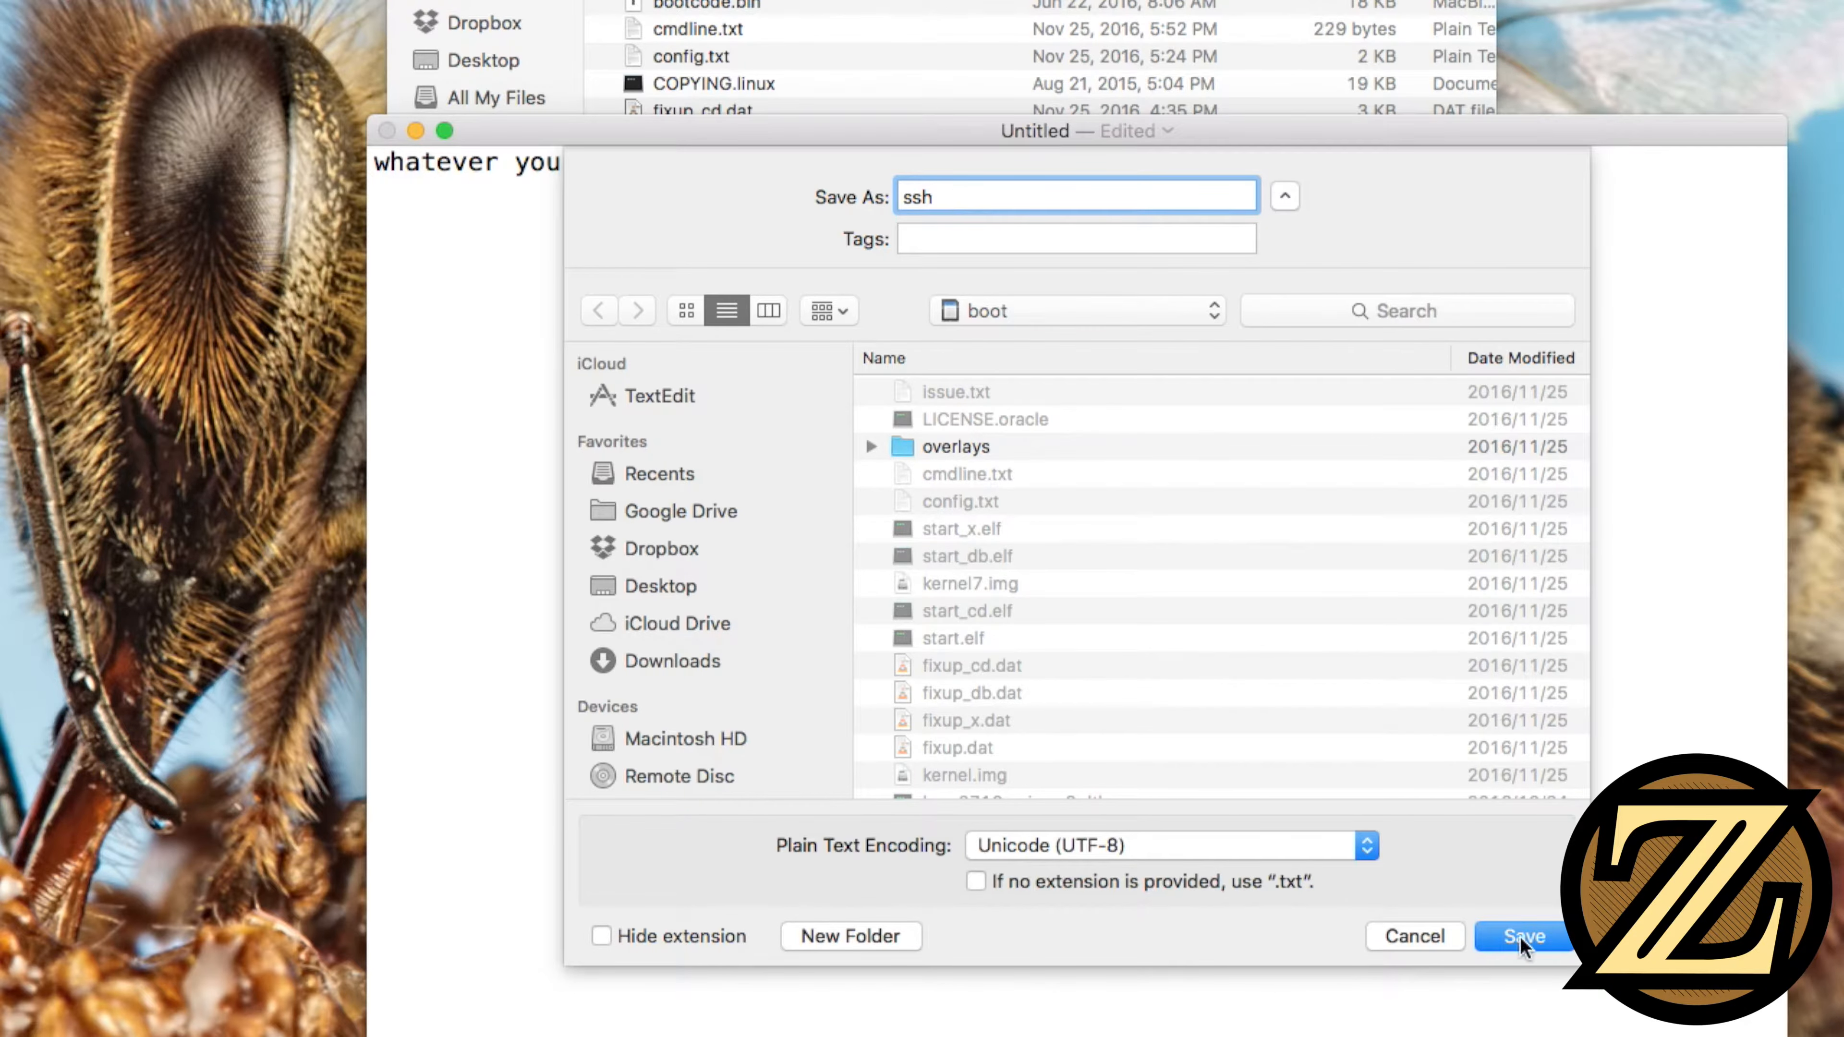
click(1523, 936)
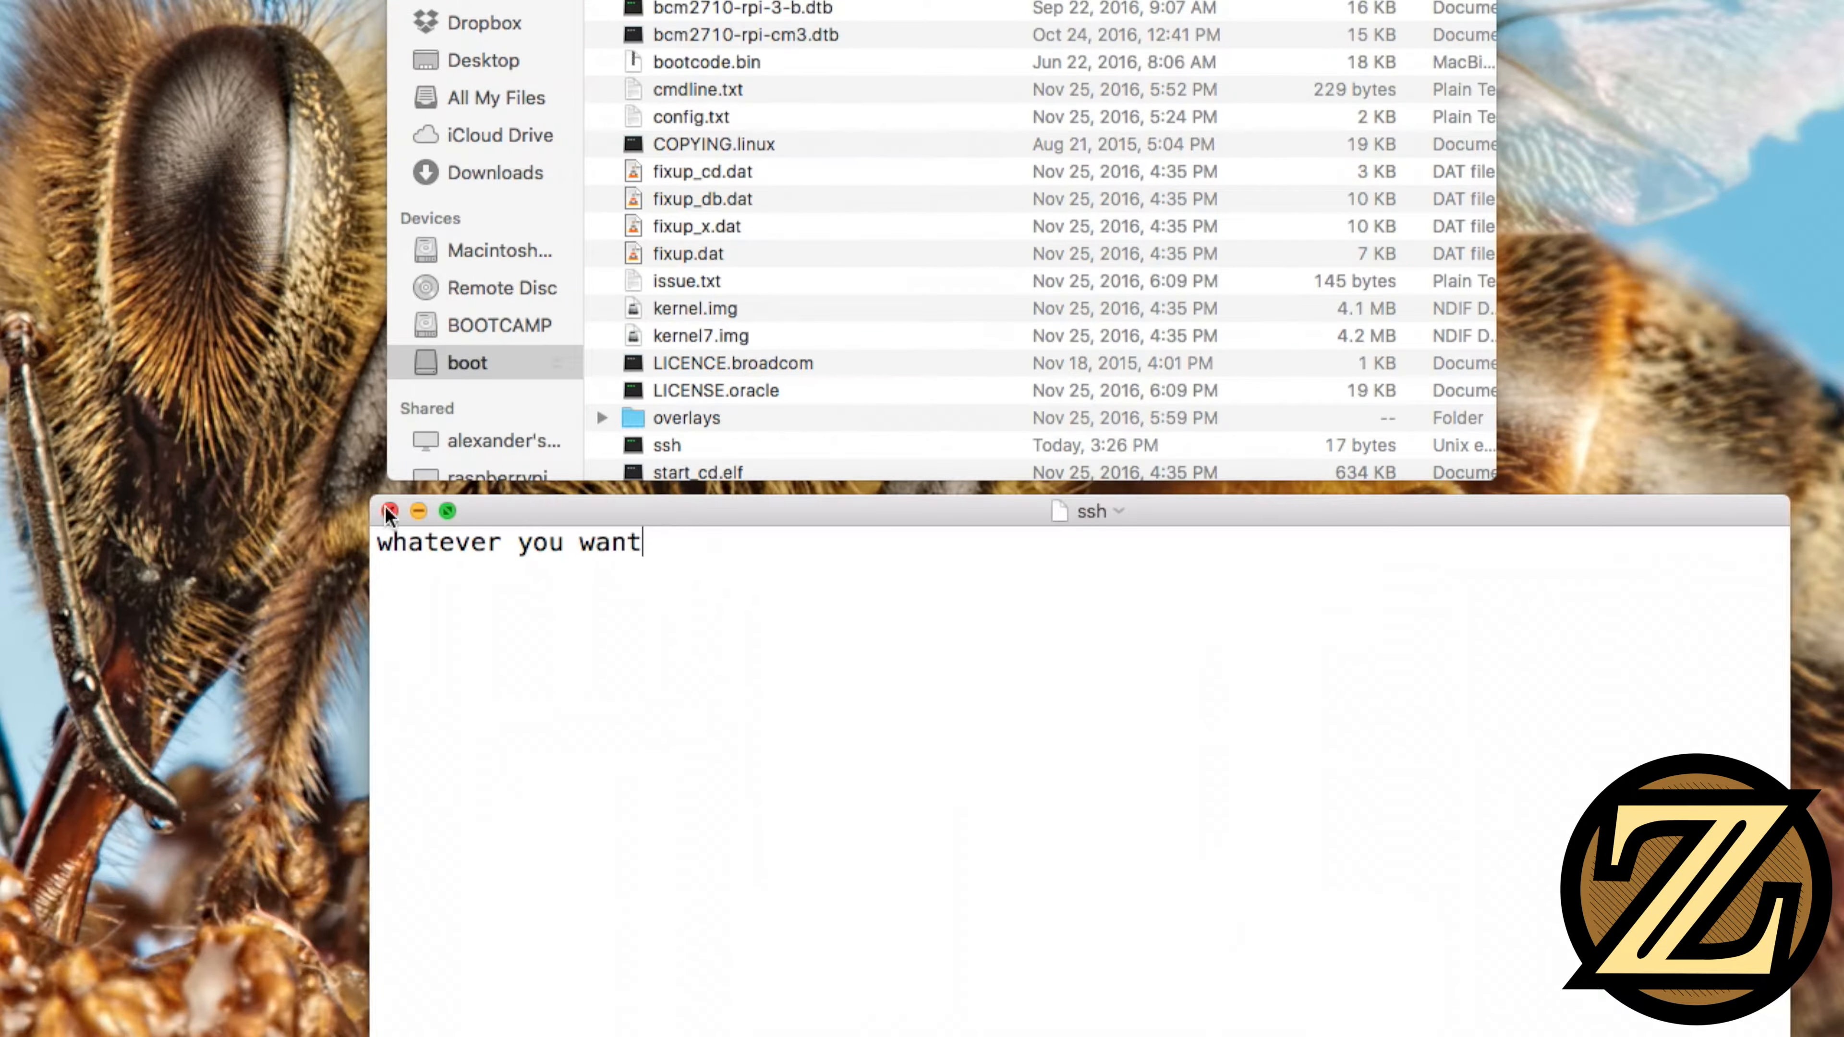
mouse_move(702, 532)
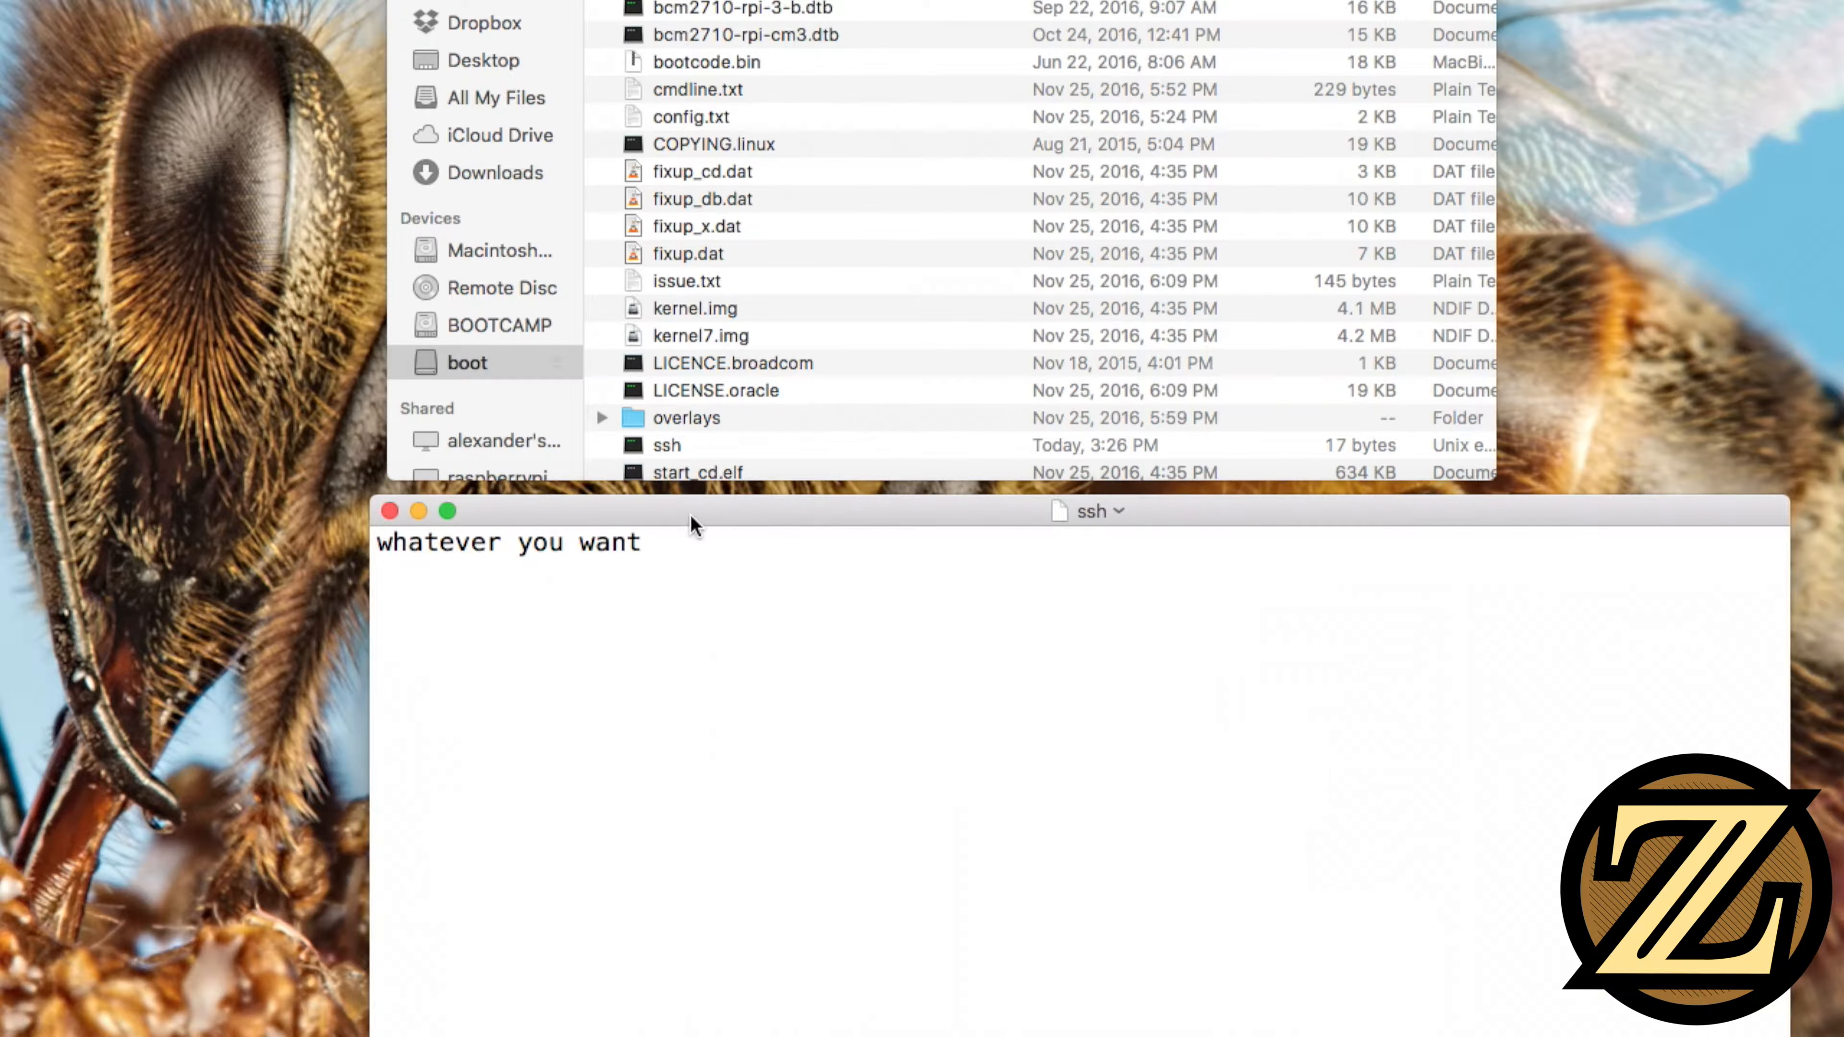
mouse_move(389, 511)
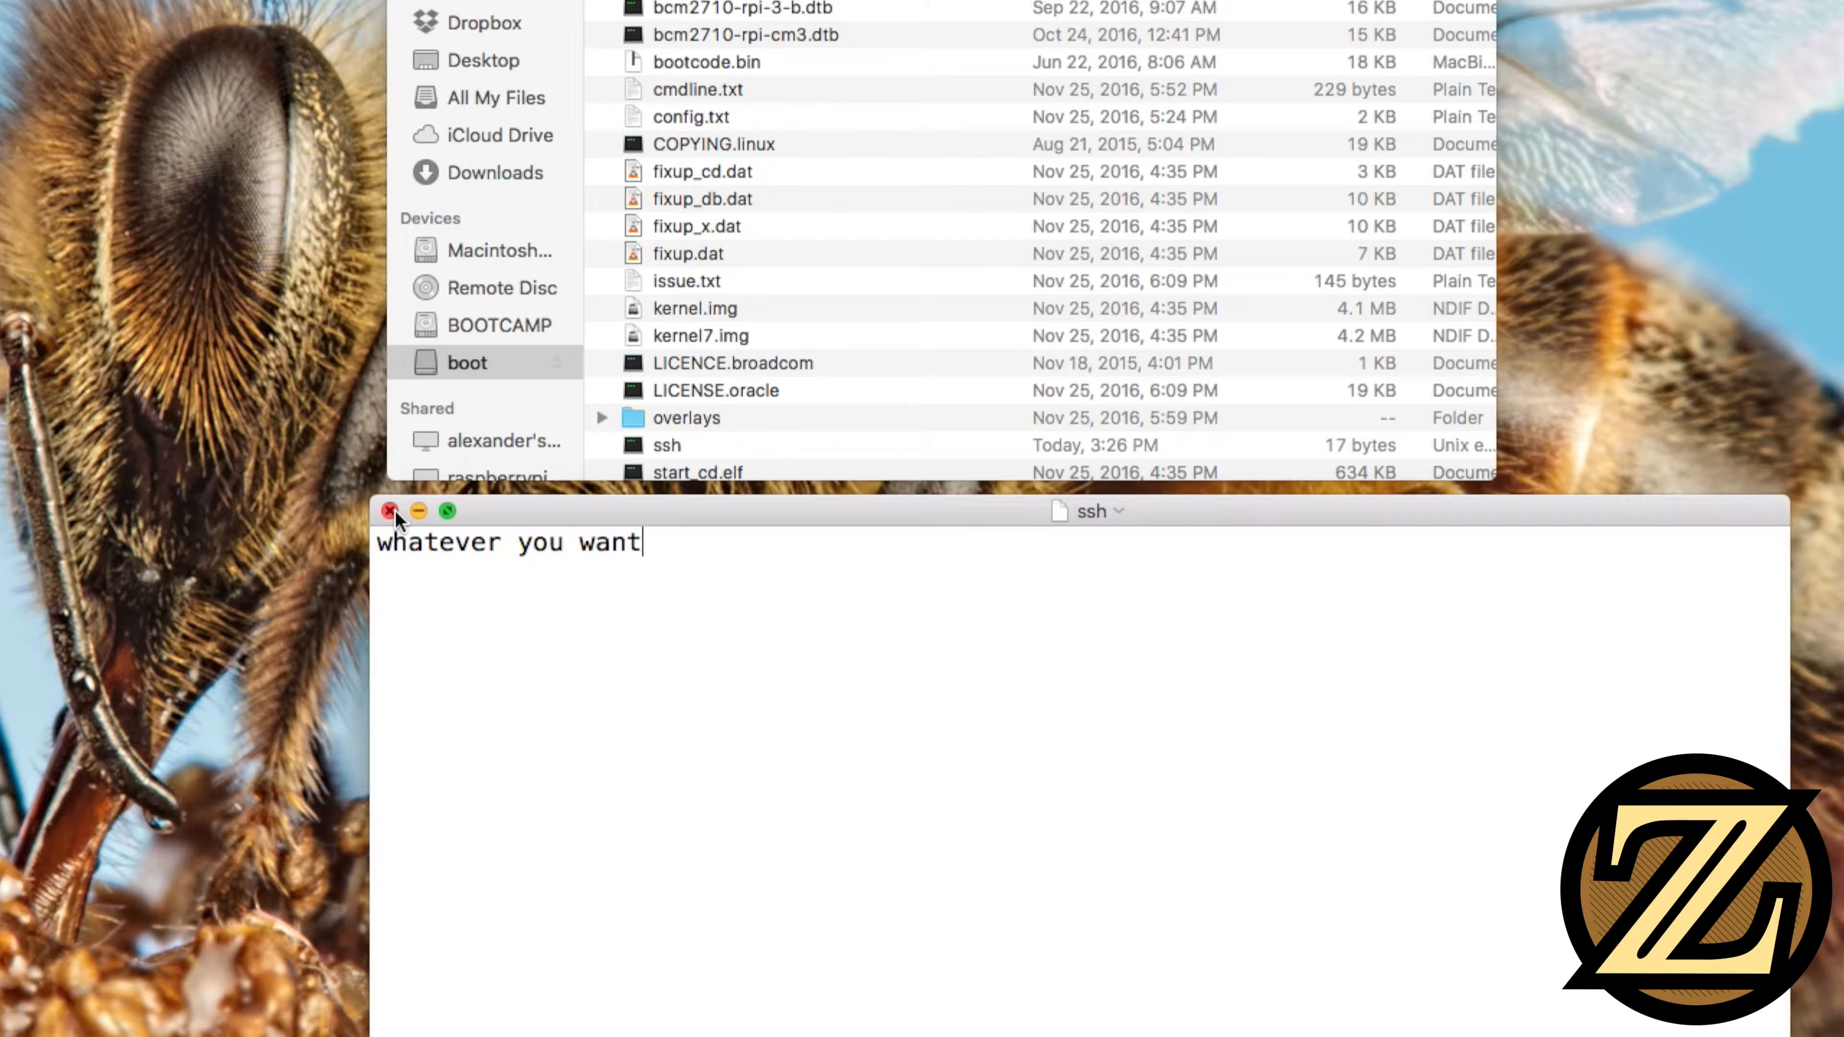
mouse_move(692, 600)
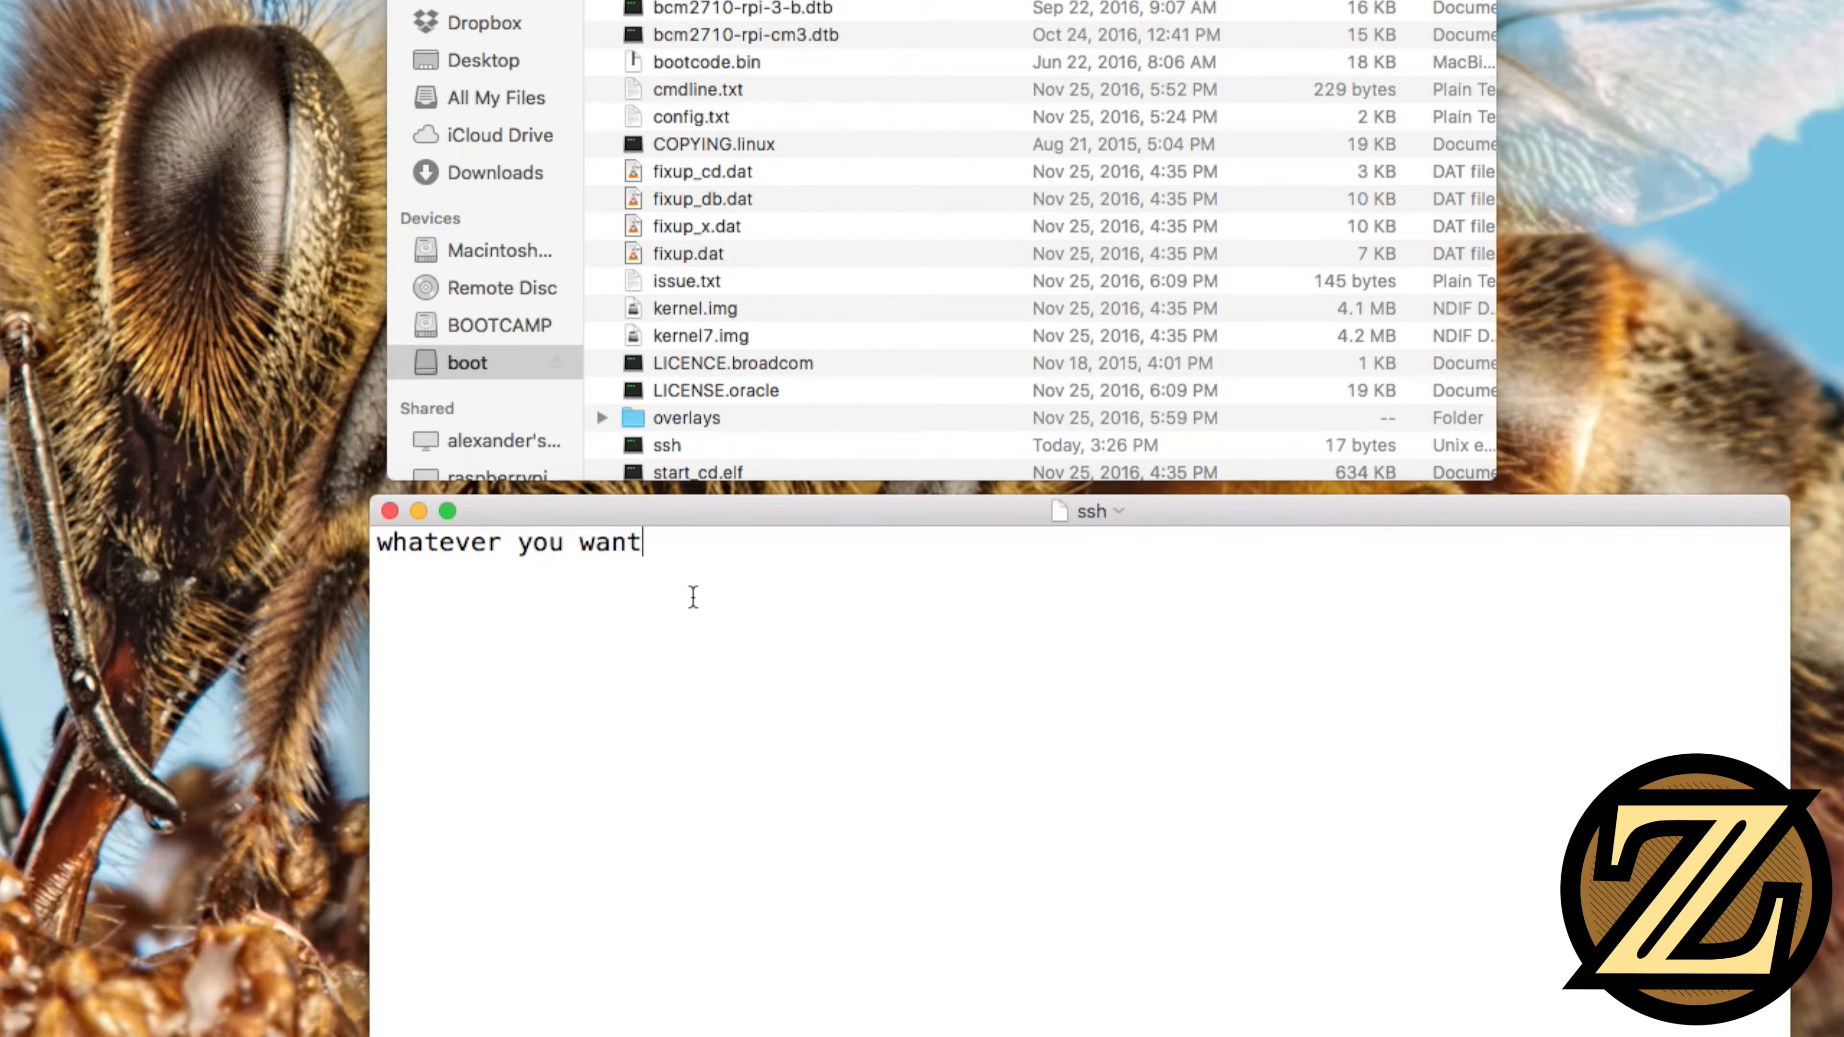
mouse_move(391, 524)
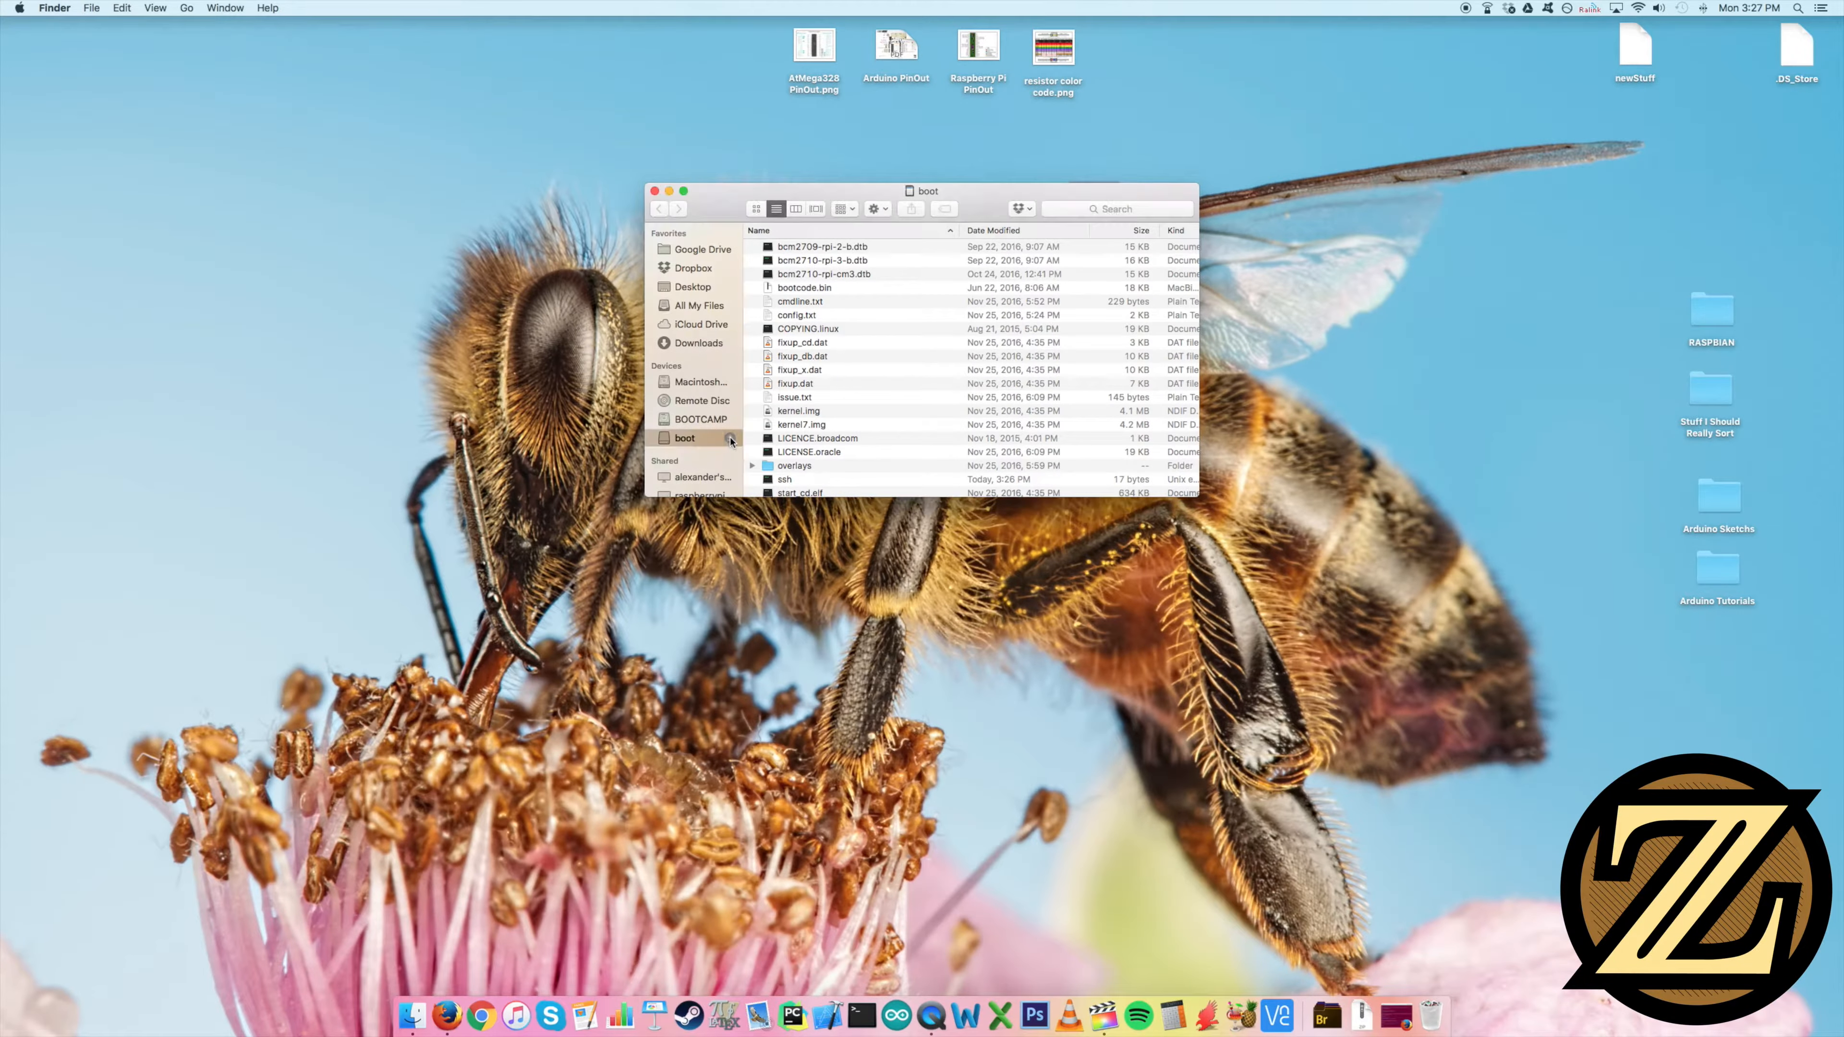
Eject the boot SD-card volume from the Finder sidebar.
click(655, 191)
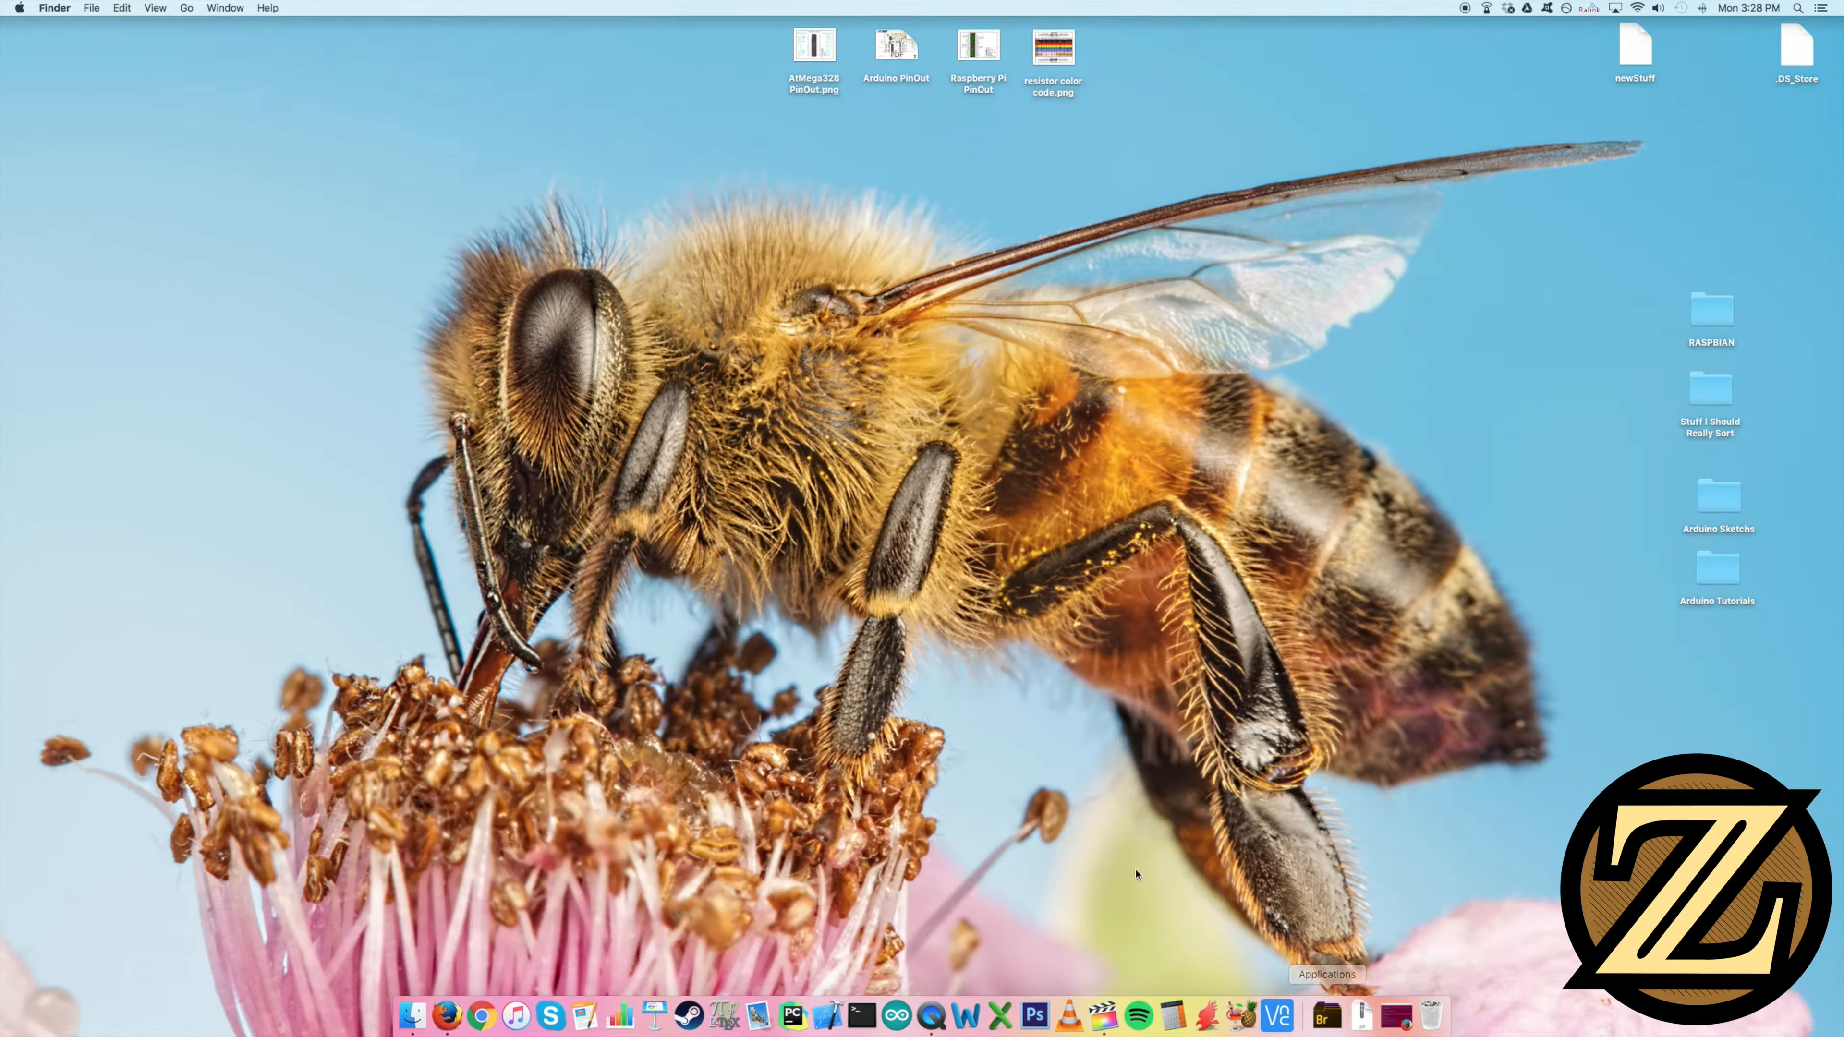
mouse_move(863, 996)
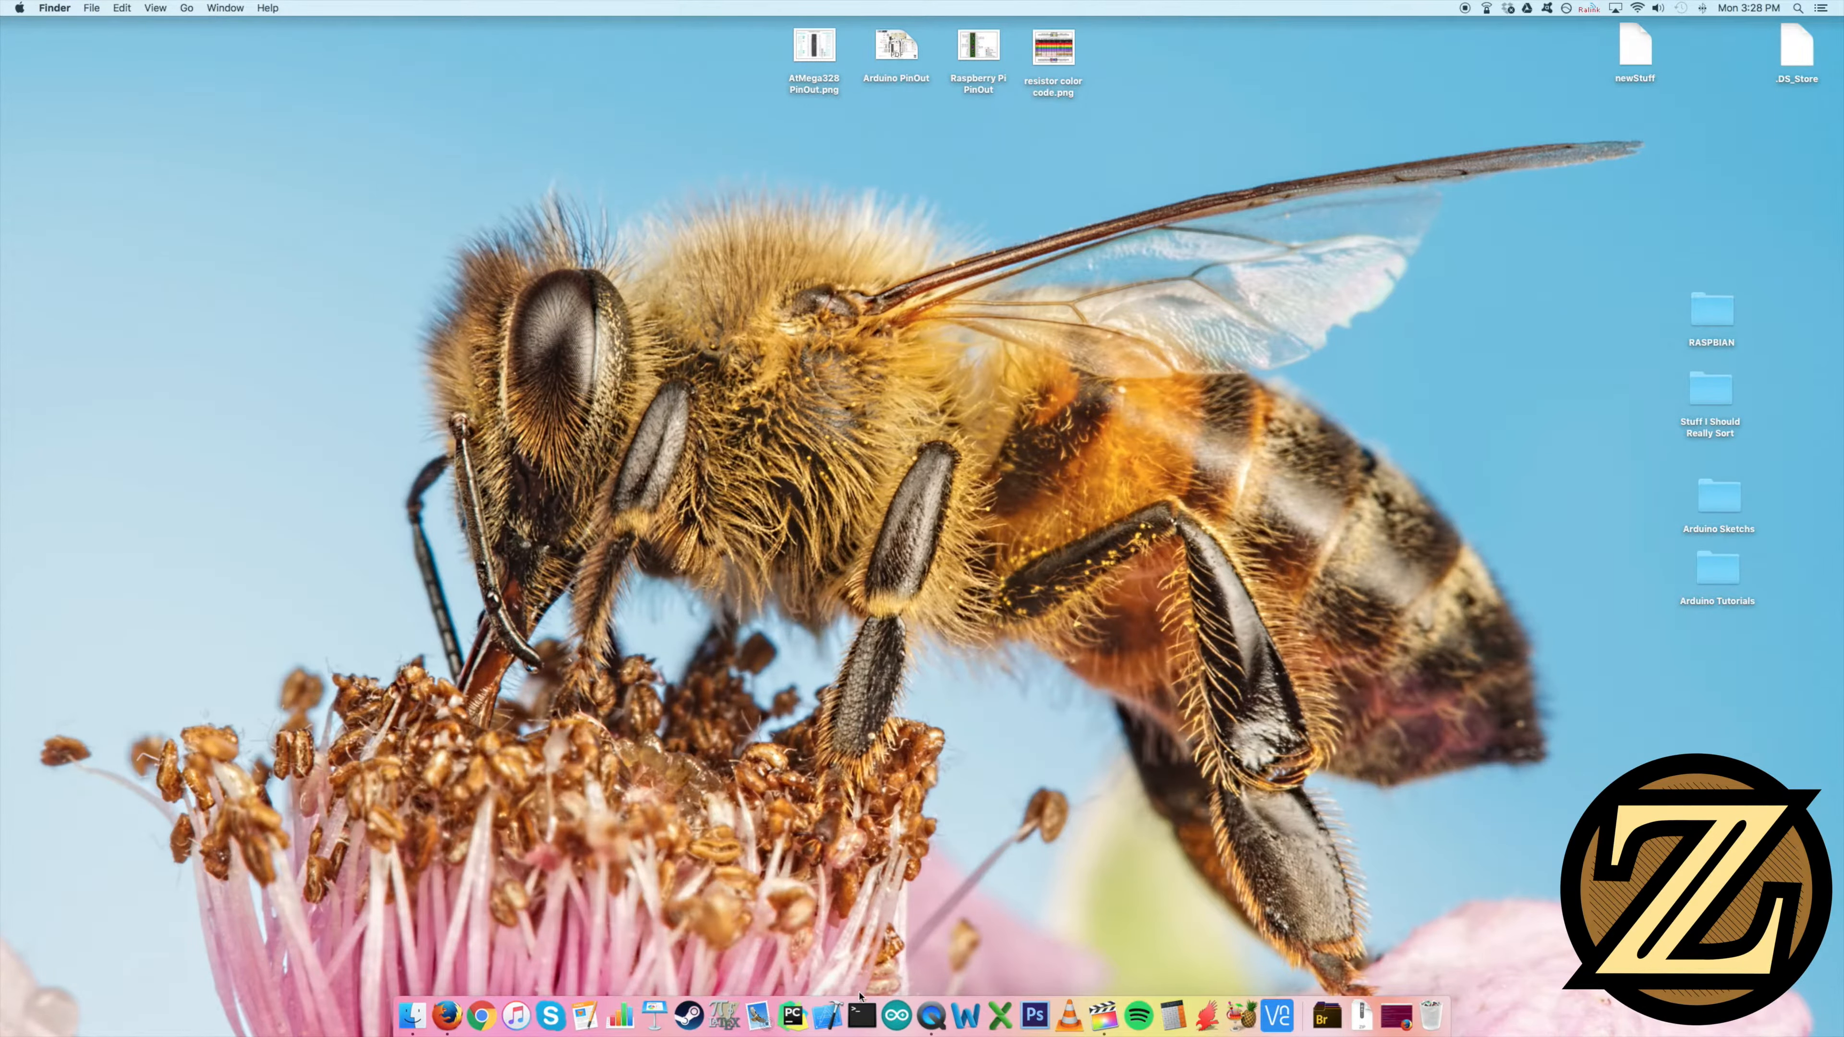
Launch Terminal via Spotlight and position its window on the desktop.
text(terminal)
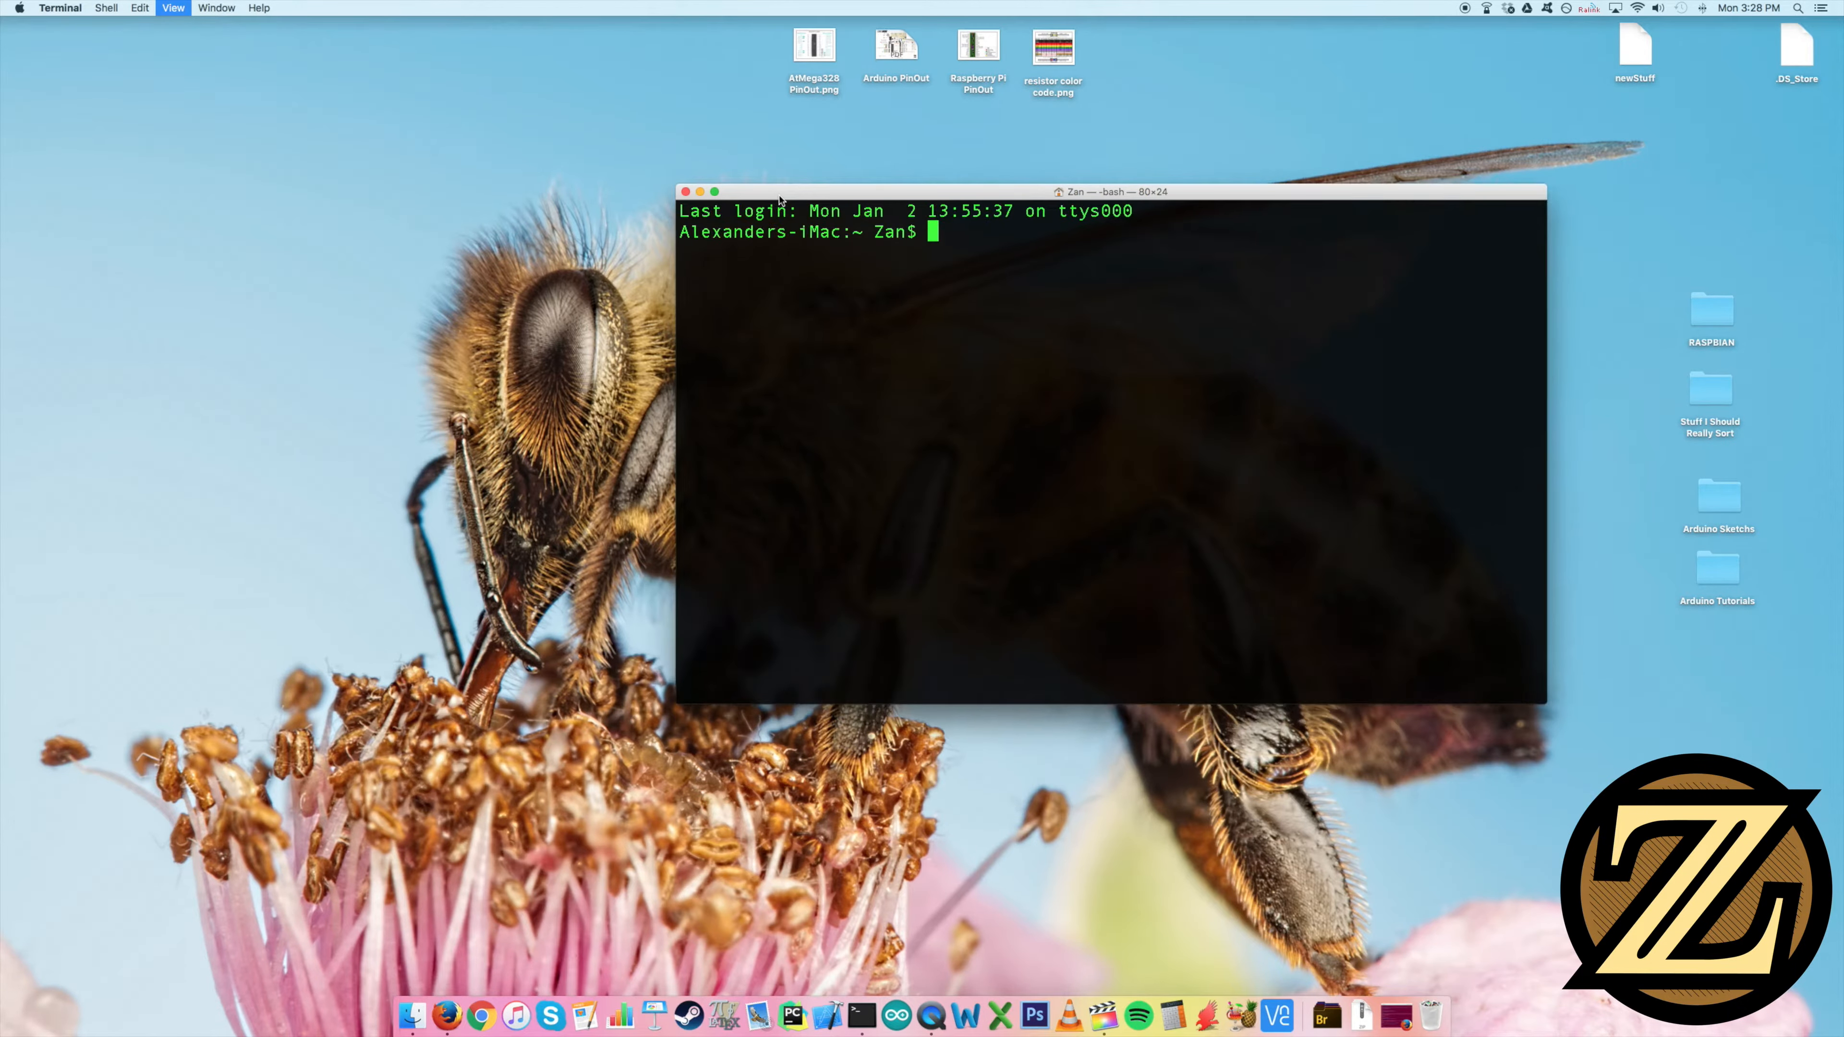
drag(1110, 192, 1035, 188)
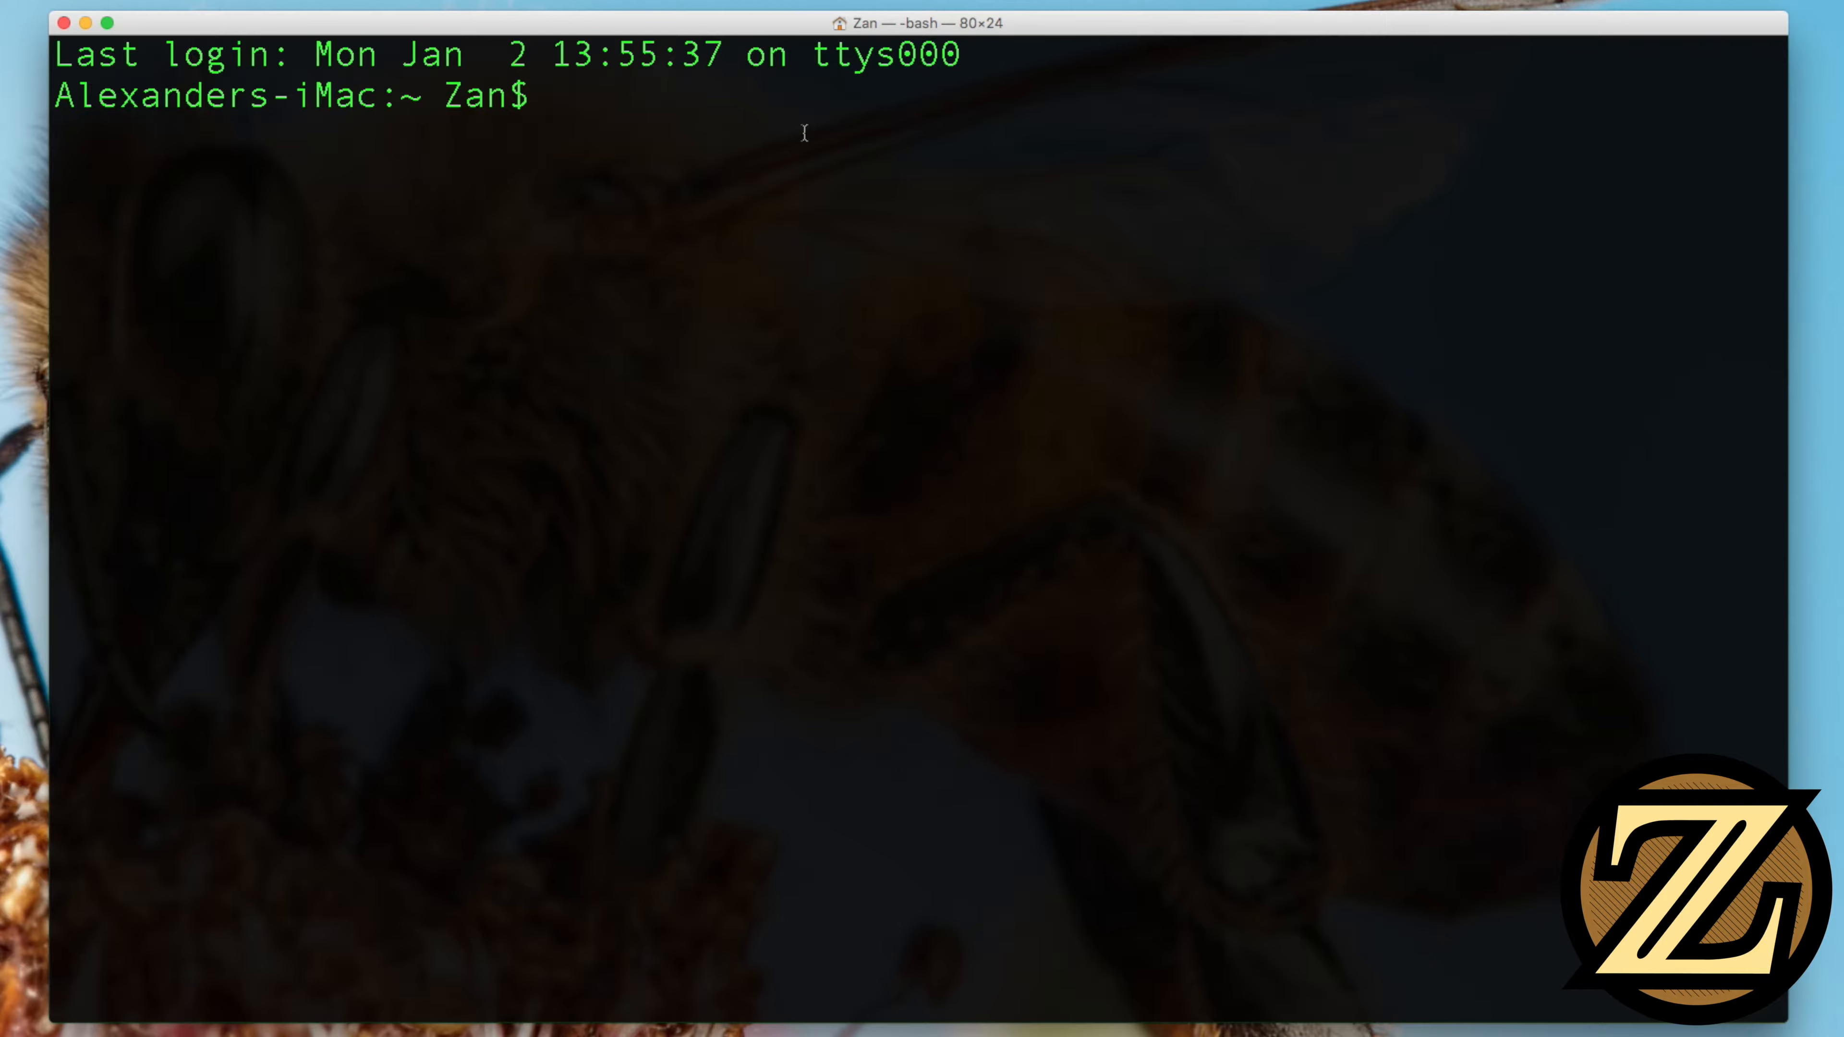
Ping raspberrypi.local until it answers from 10.0.1.13, then stop the ping.
text(ping raspber)
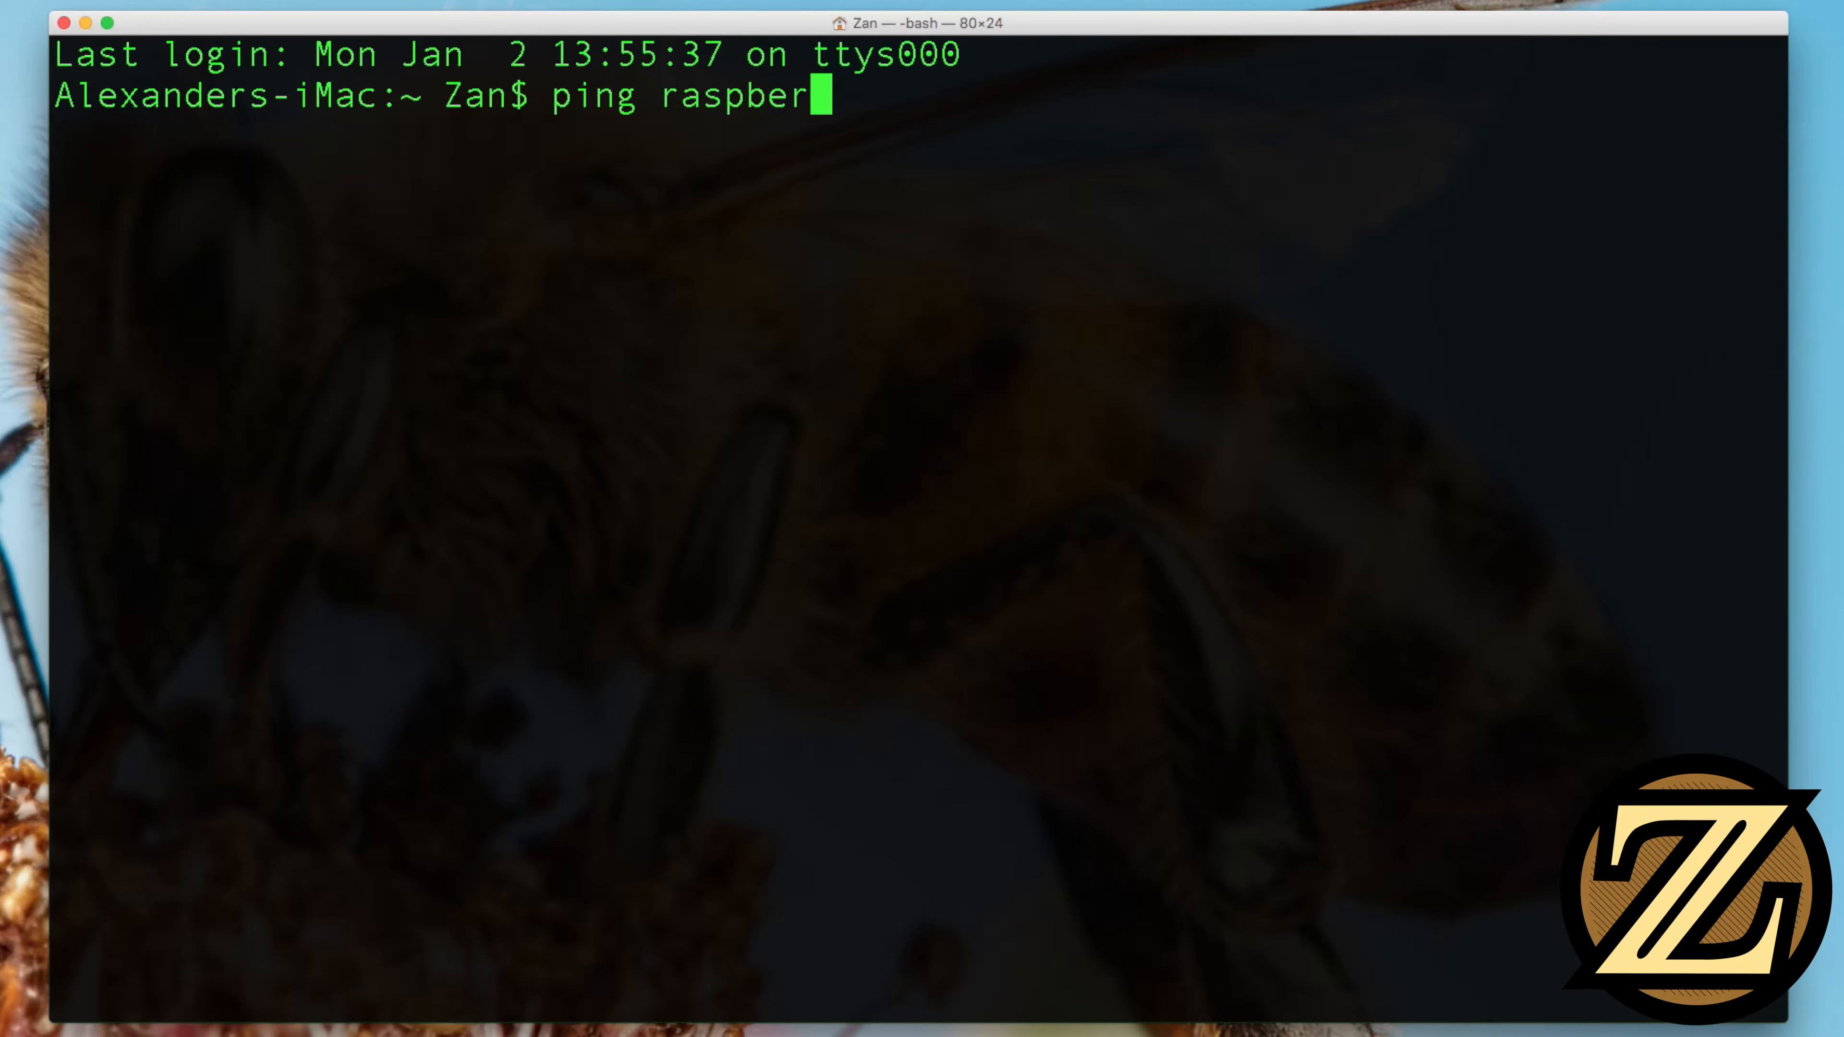
text(rypi.local)
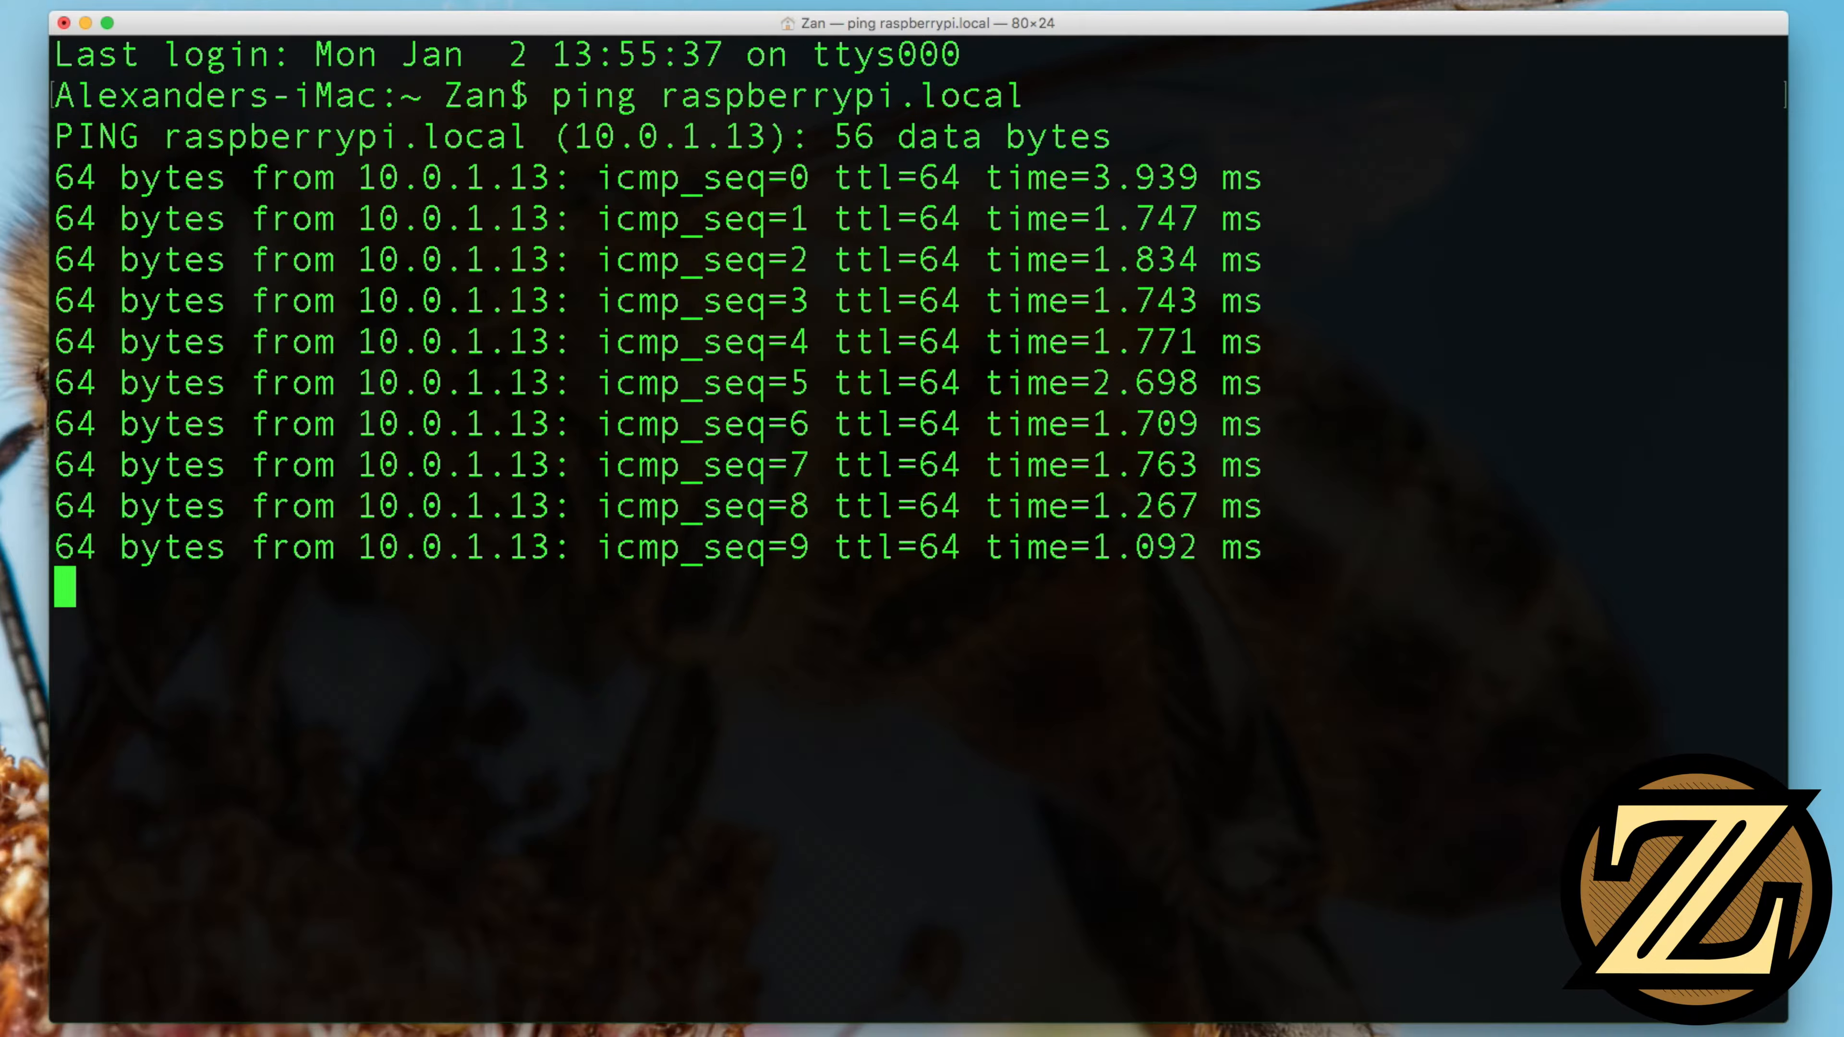
key(ctrl+c)
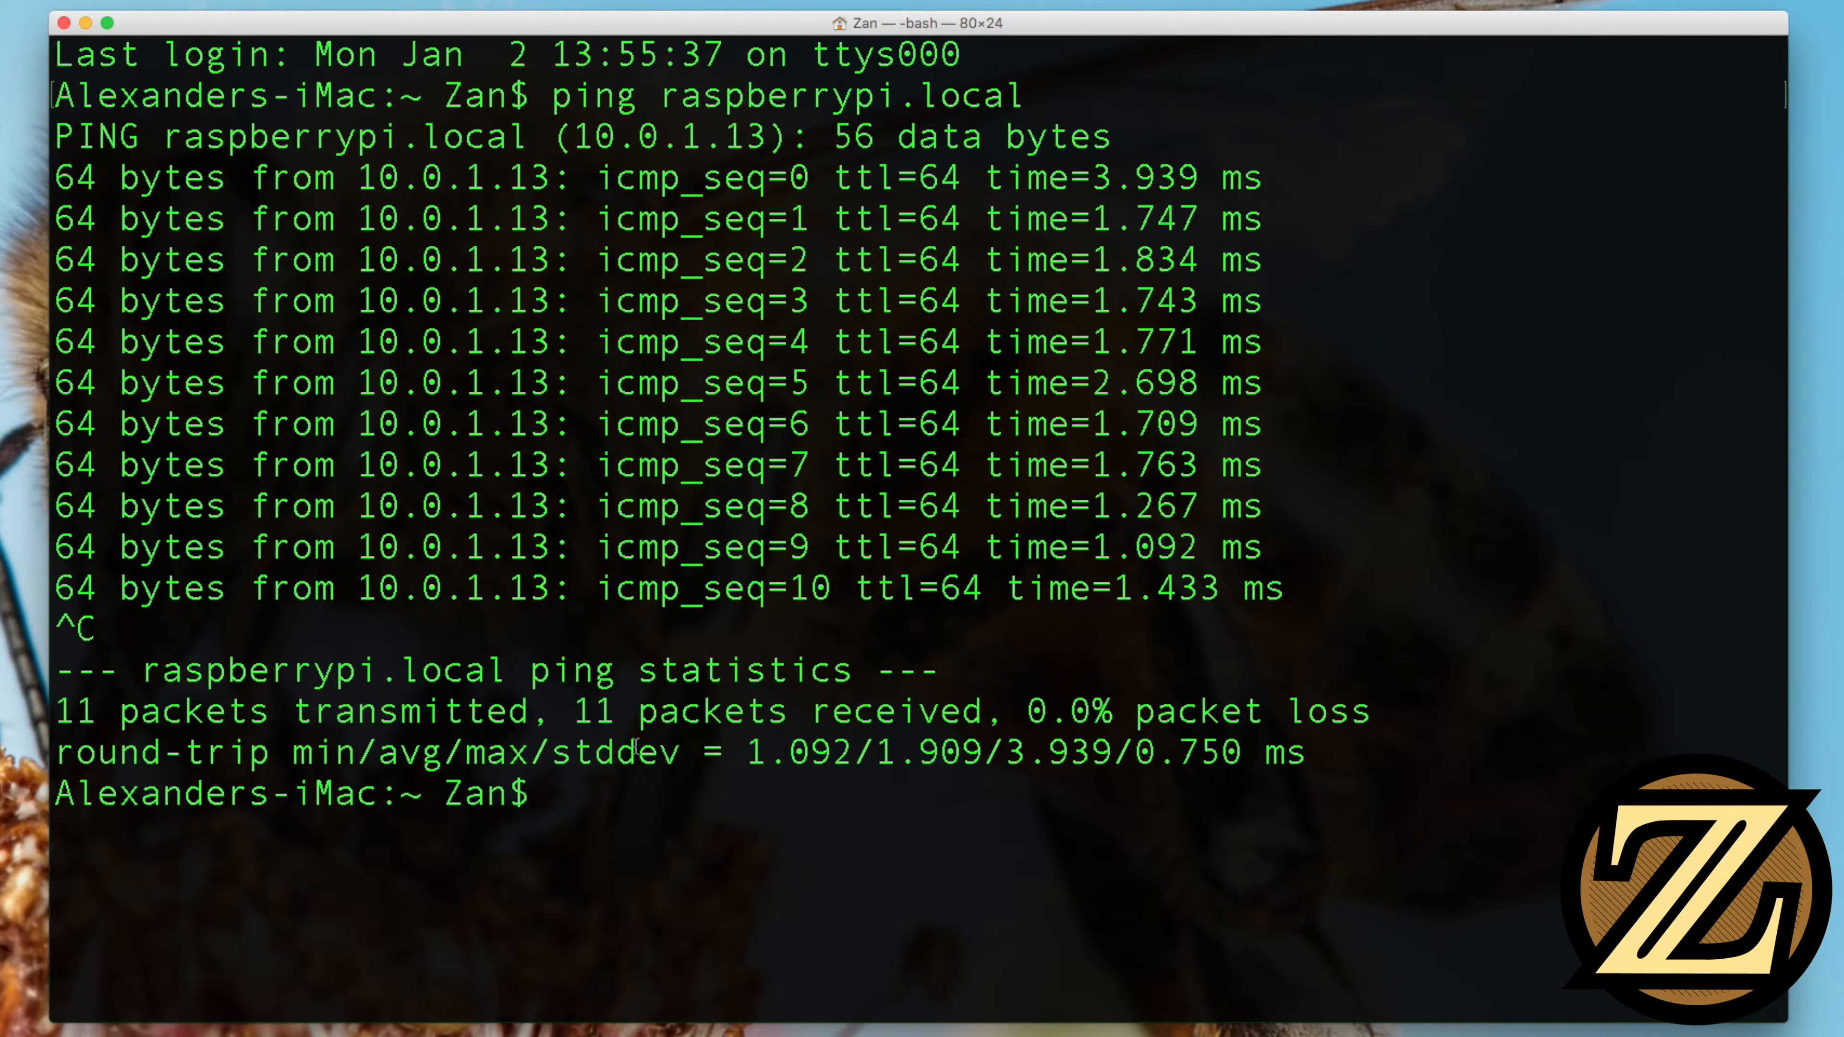
text(ssh)
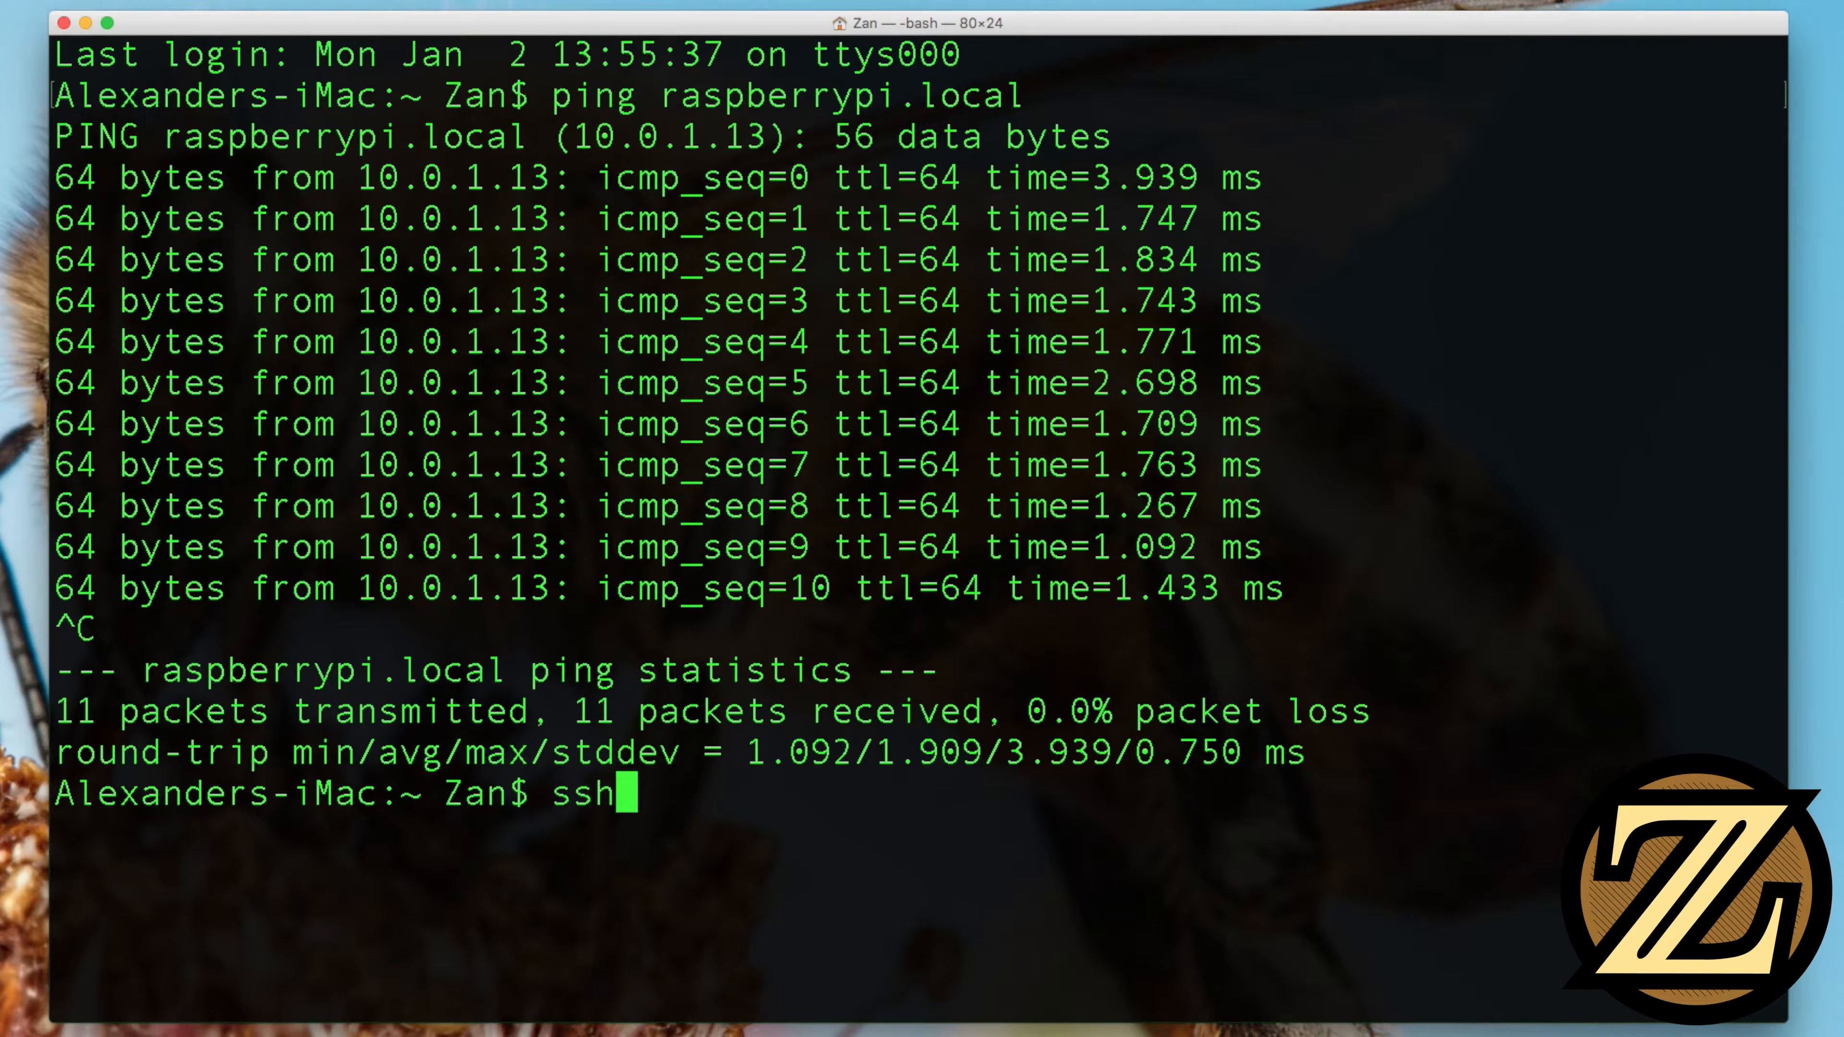
text(pi)
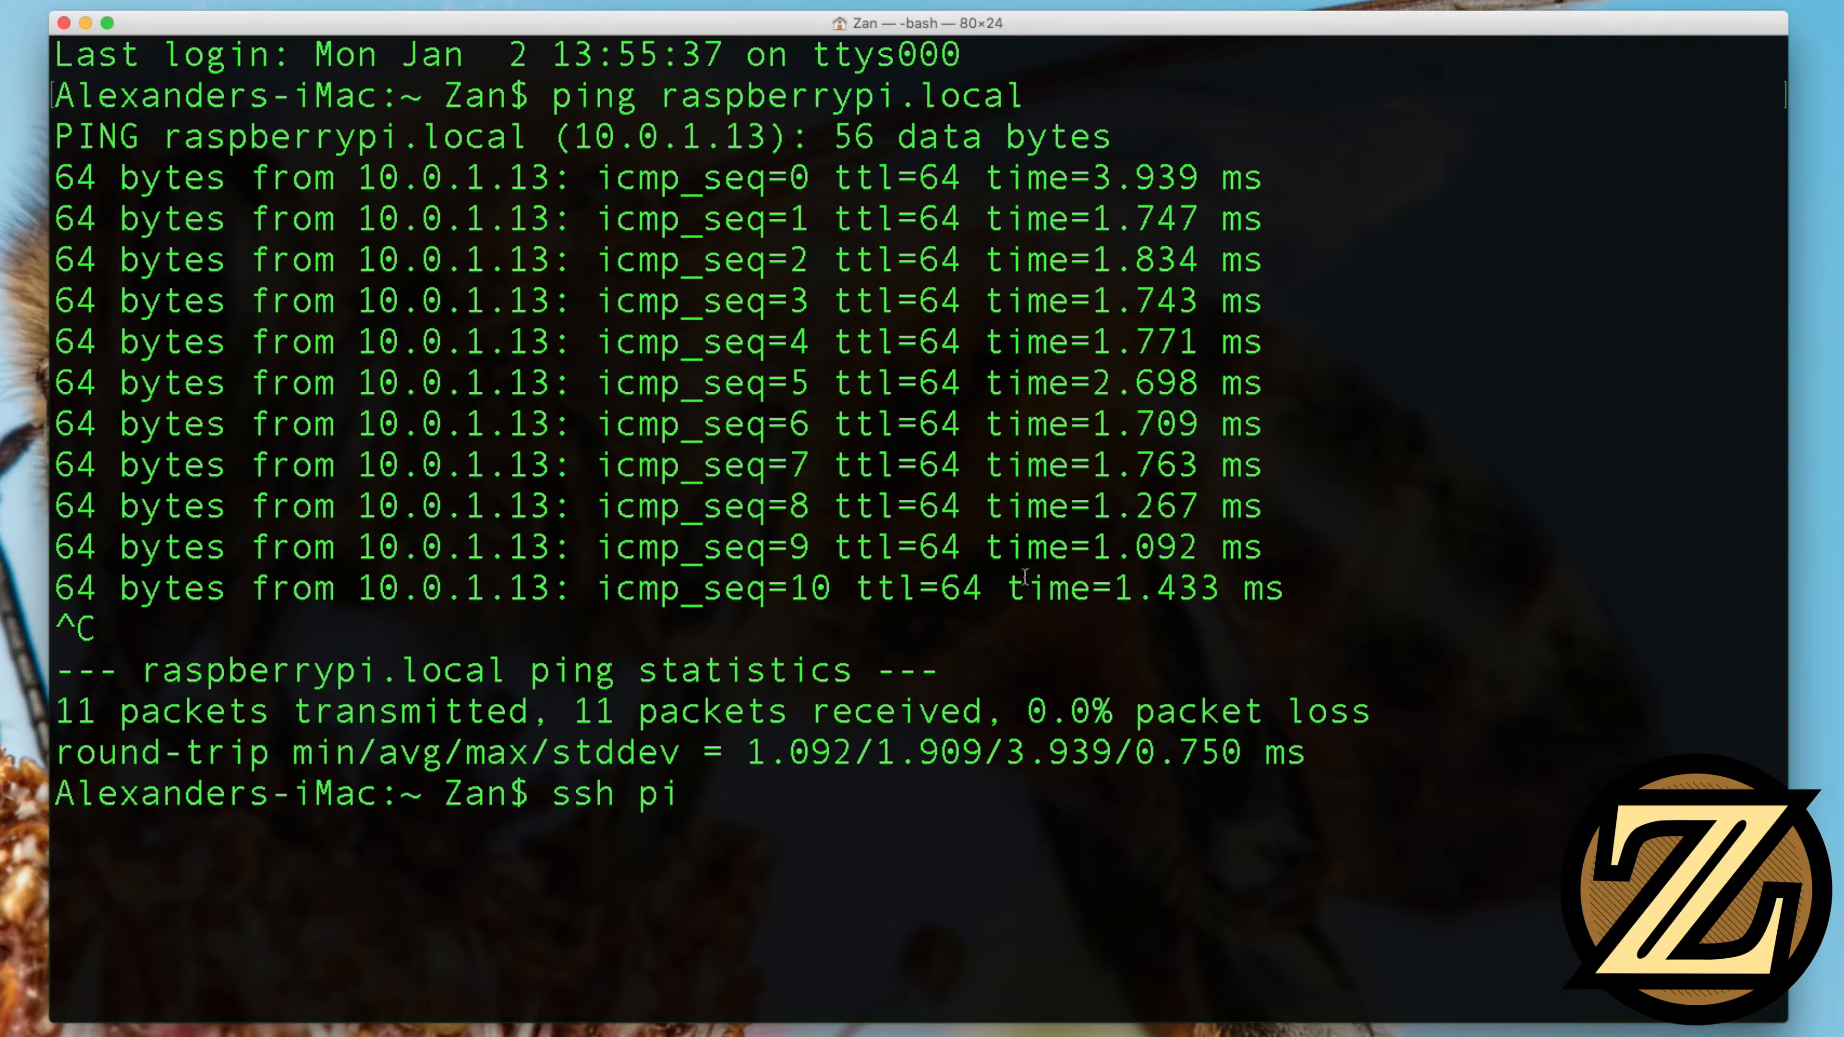
text(@10.0.)
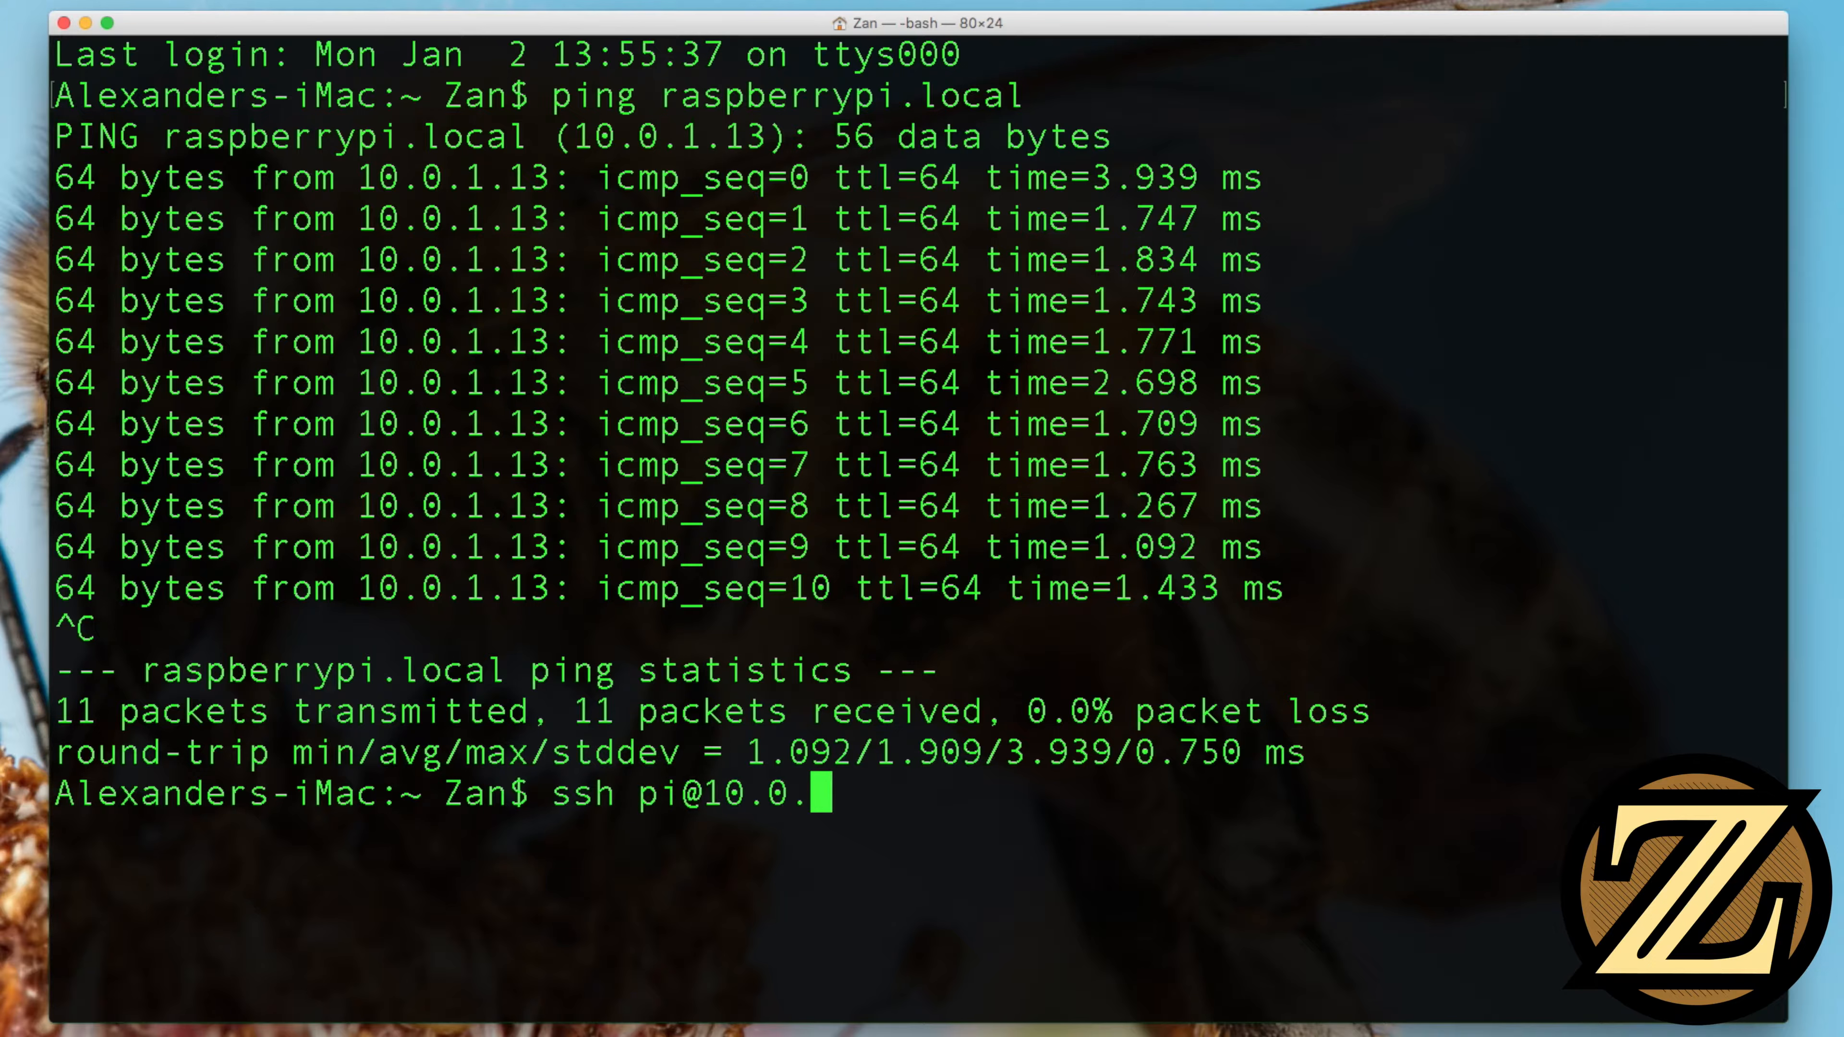
text(1.13)
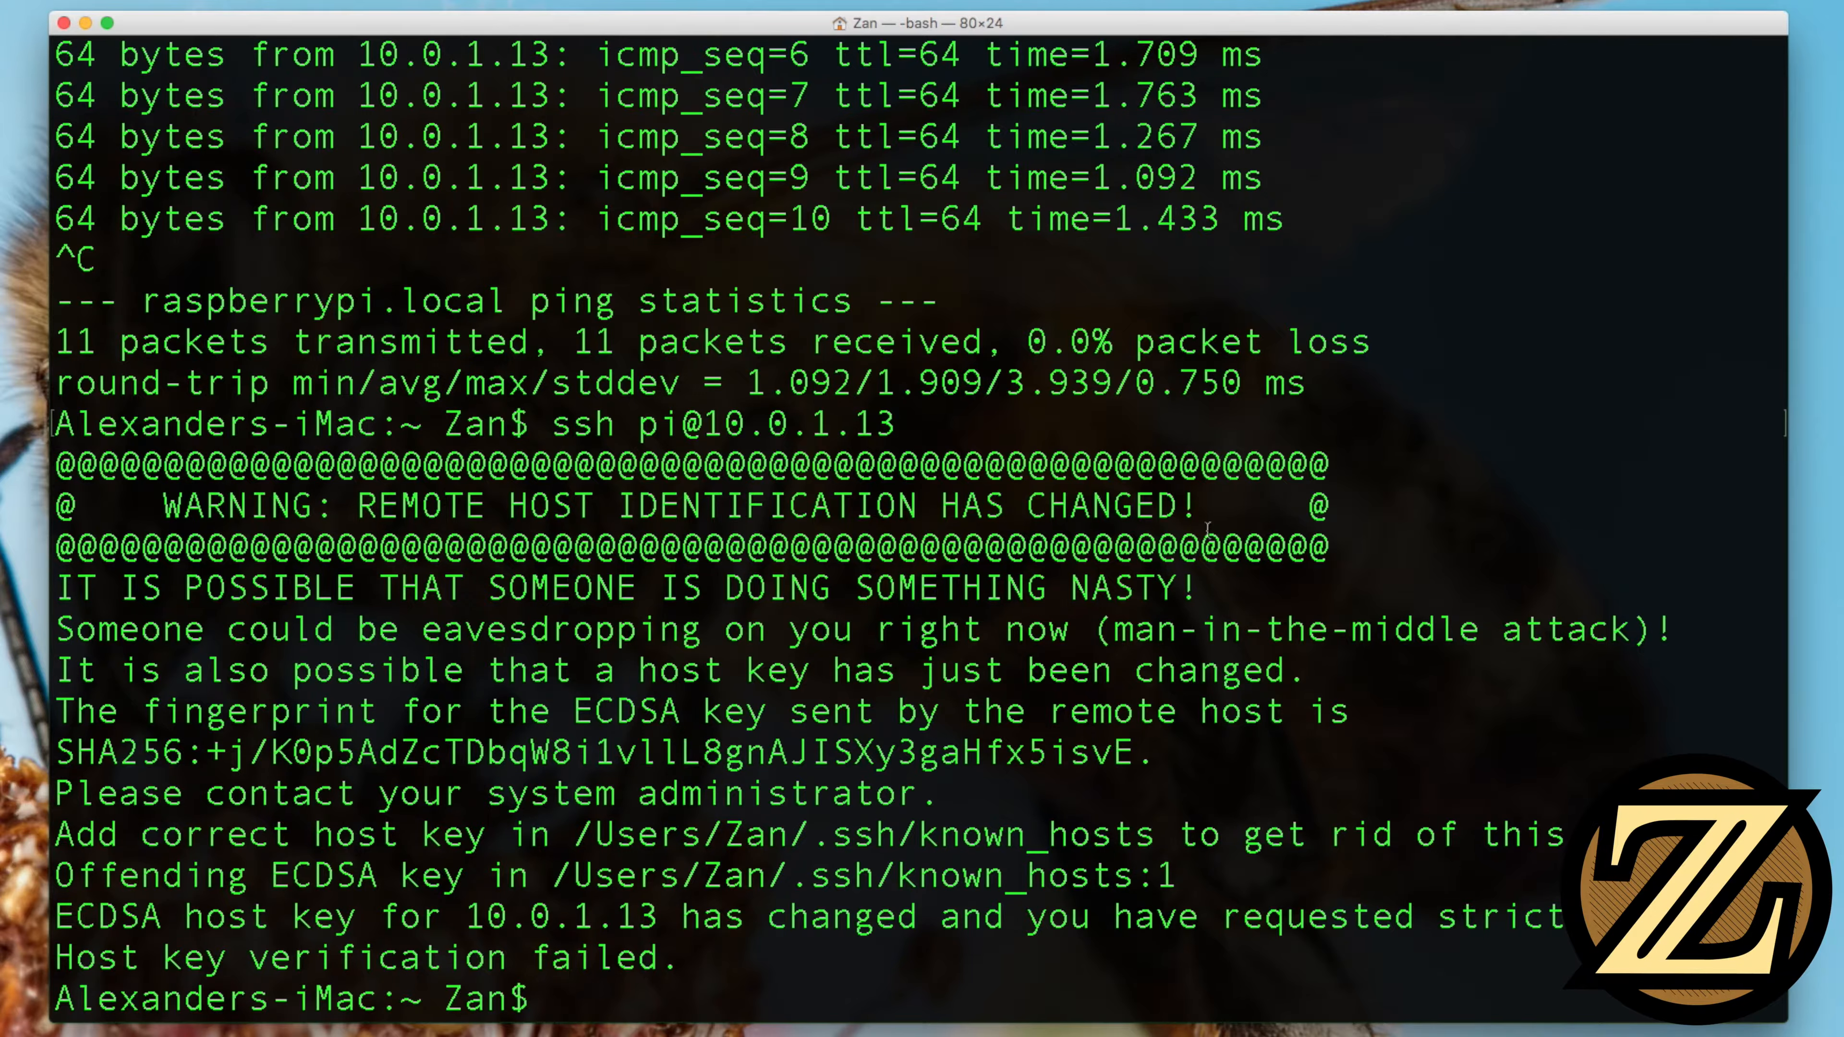
mouse_move(1060, 608)
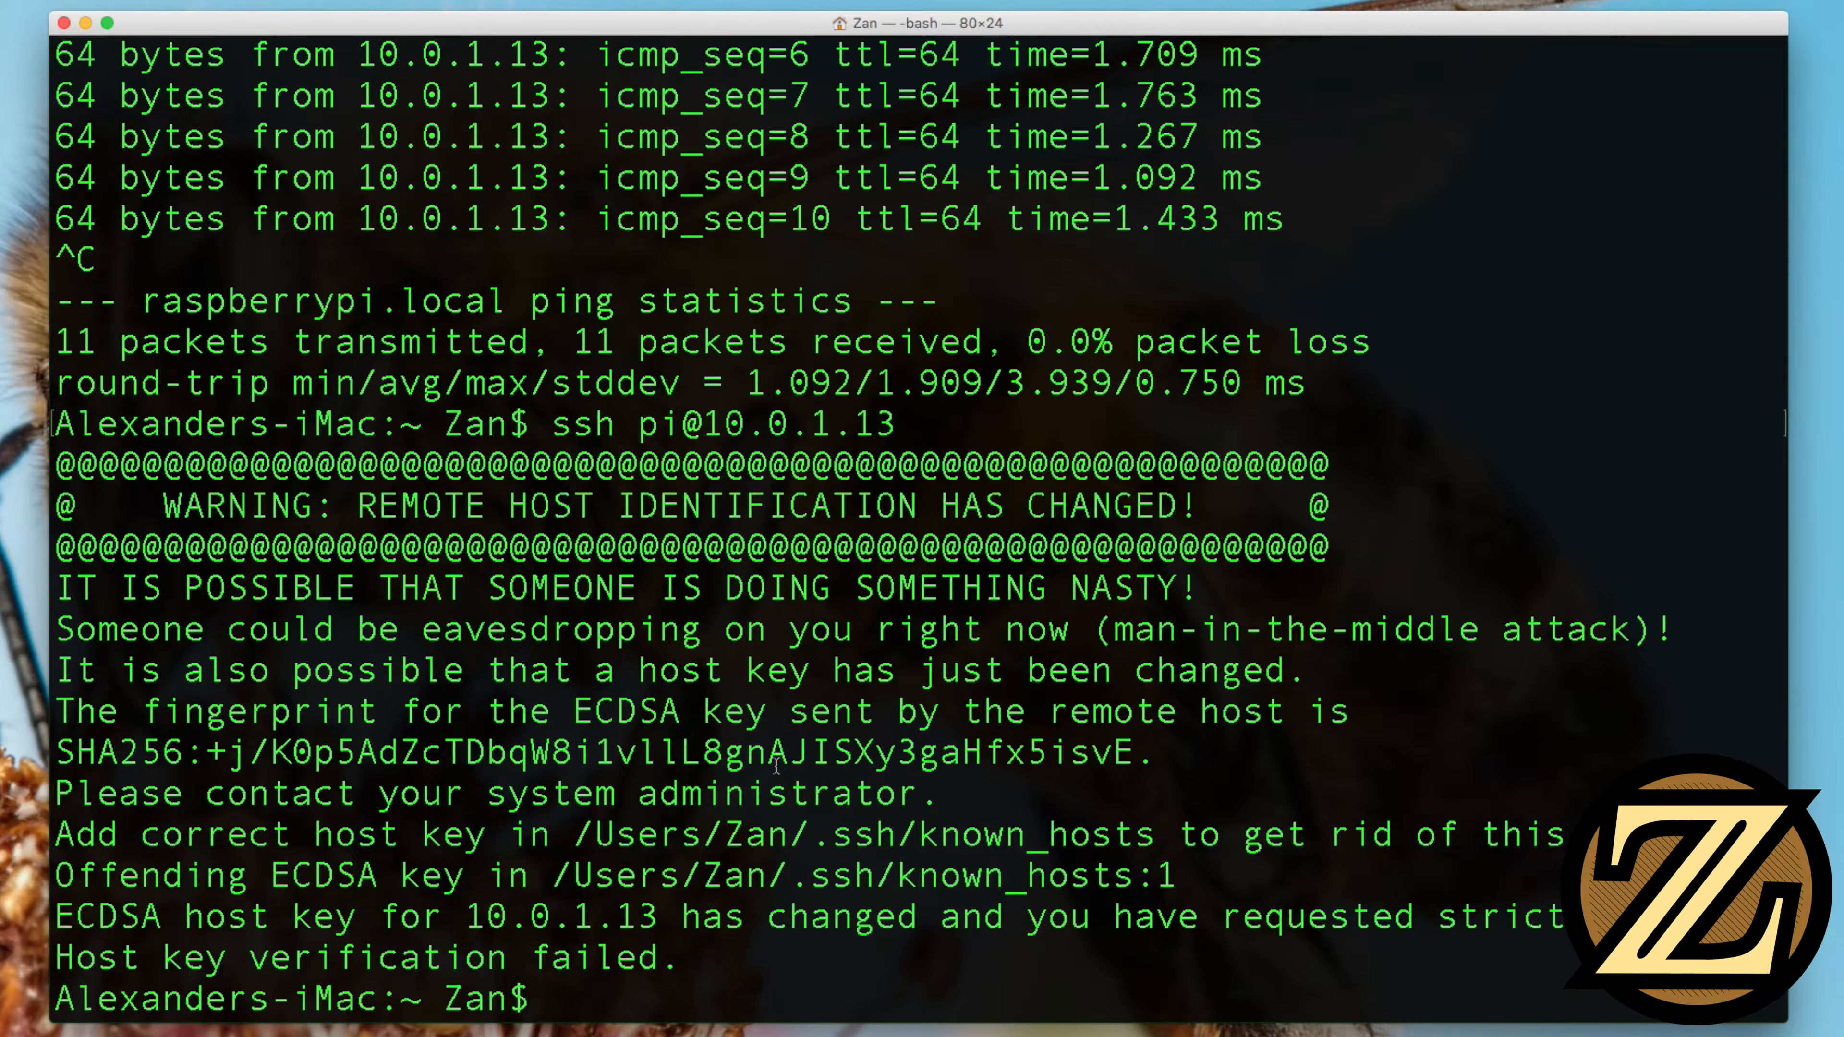
Go into ~/.ssh, list it, and delete the known_hosts file.
double_click(1018, 881)
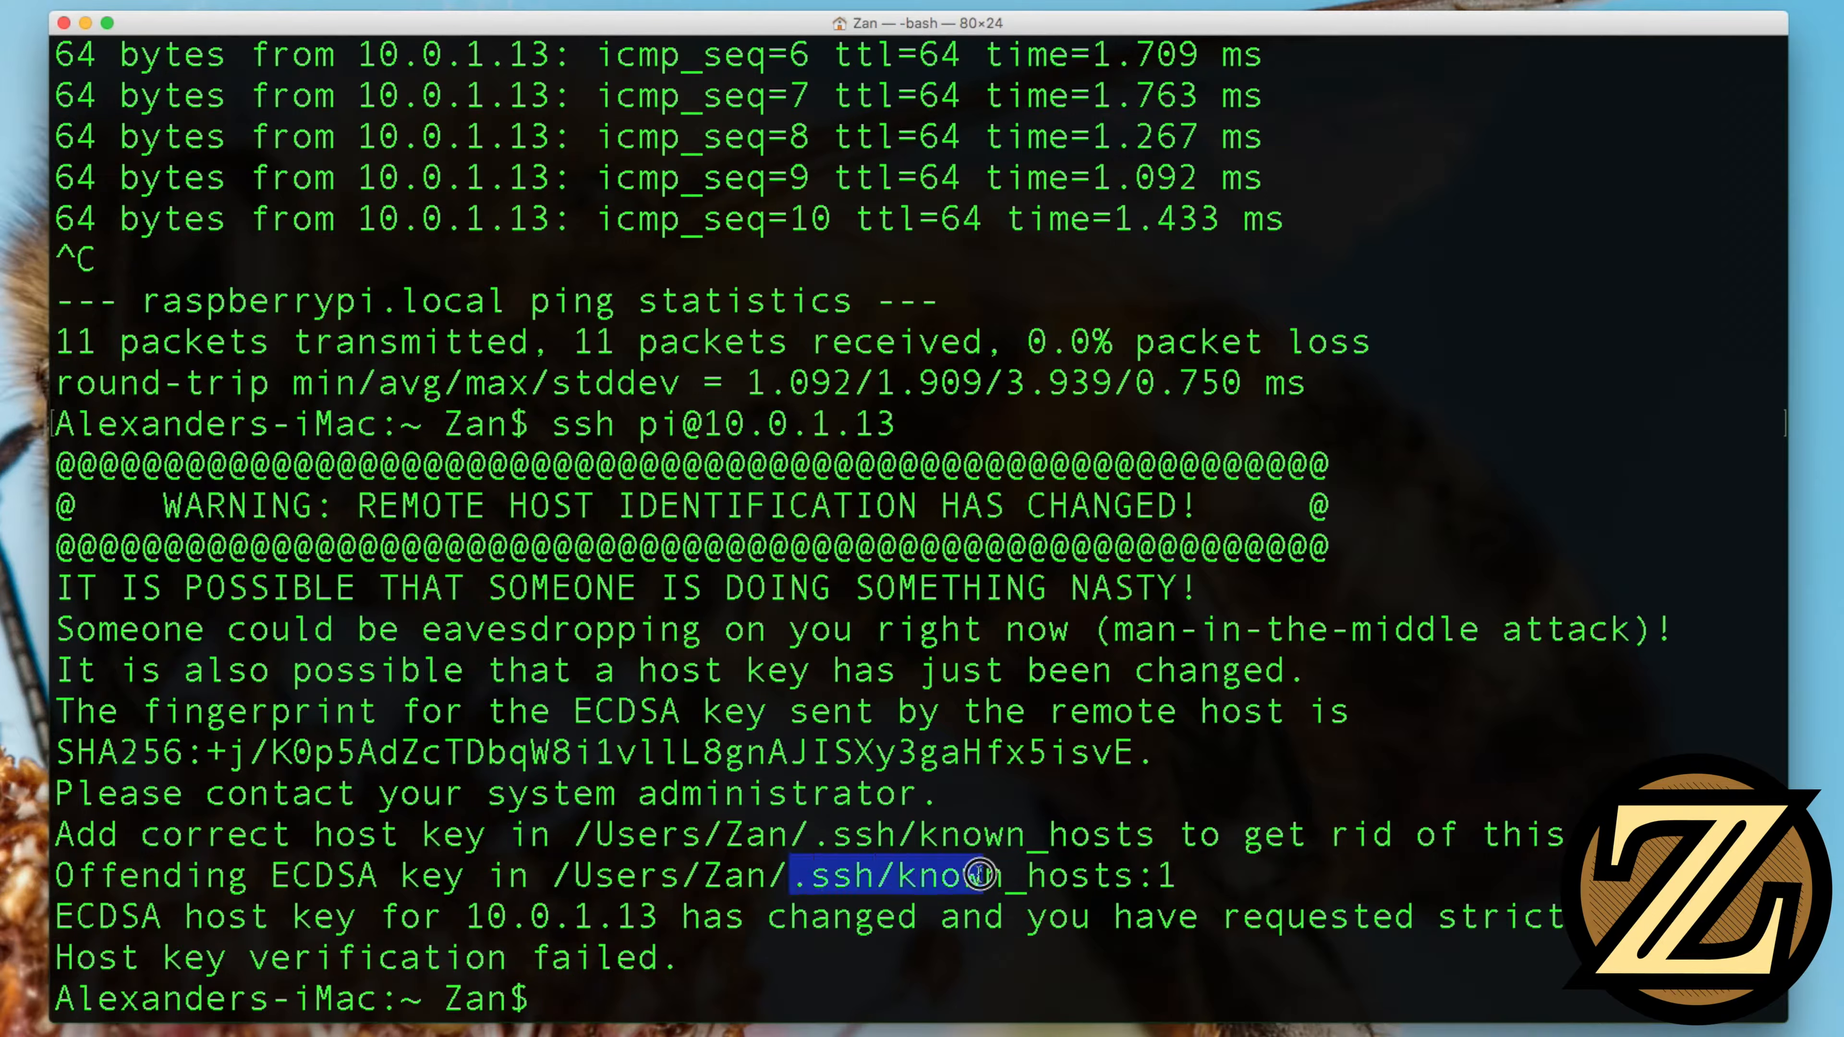
text(cd)
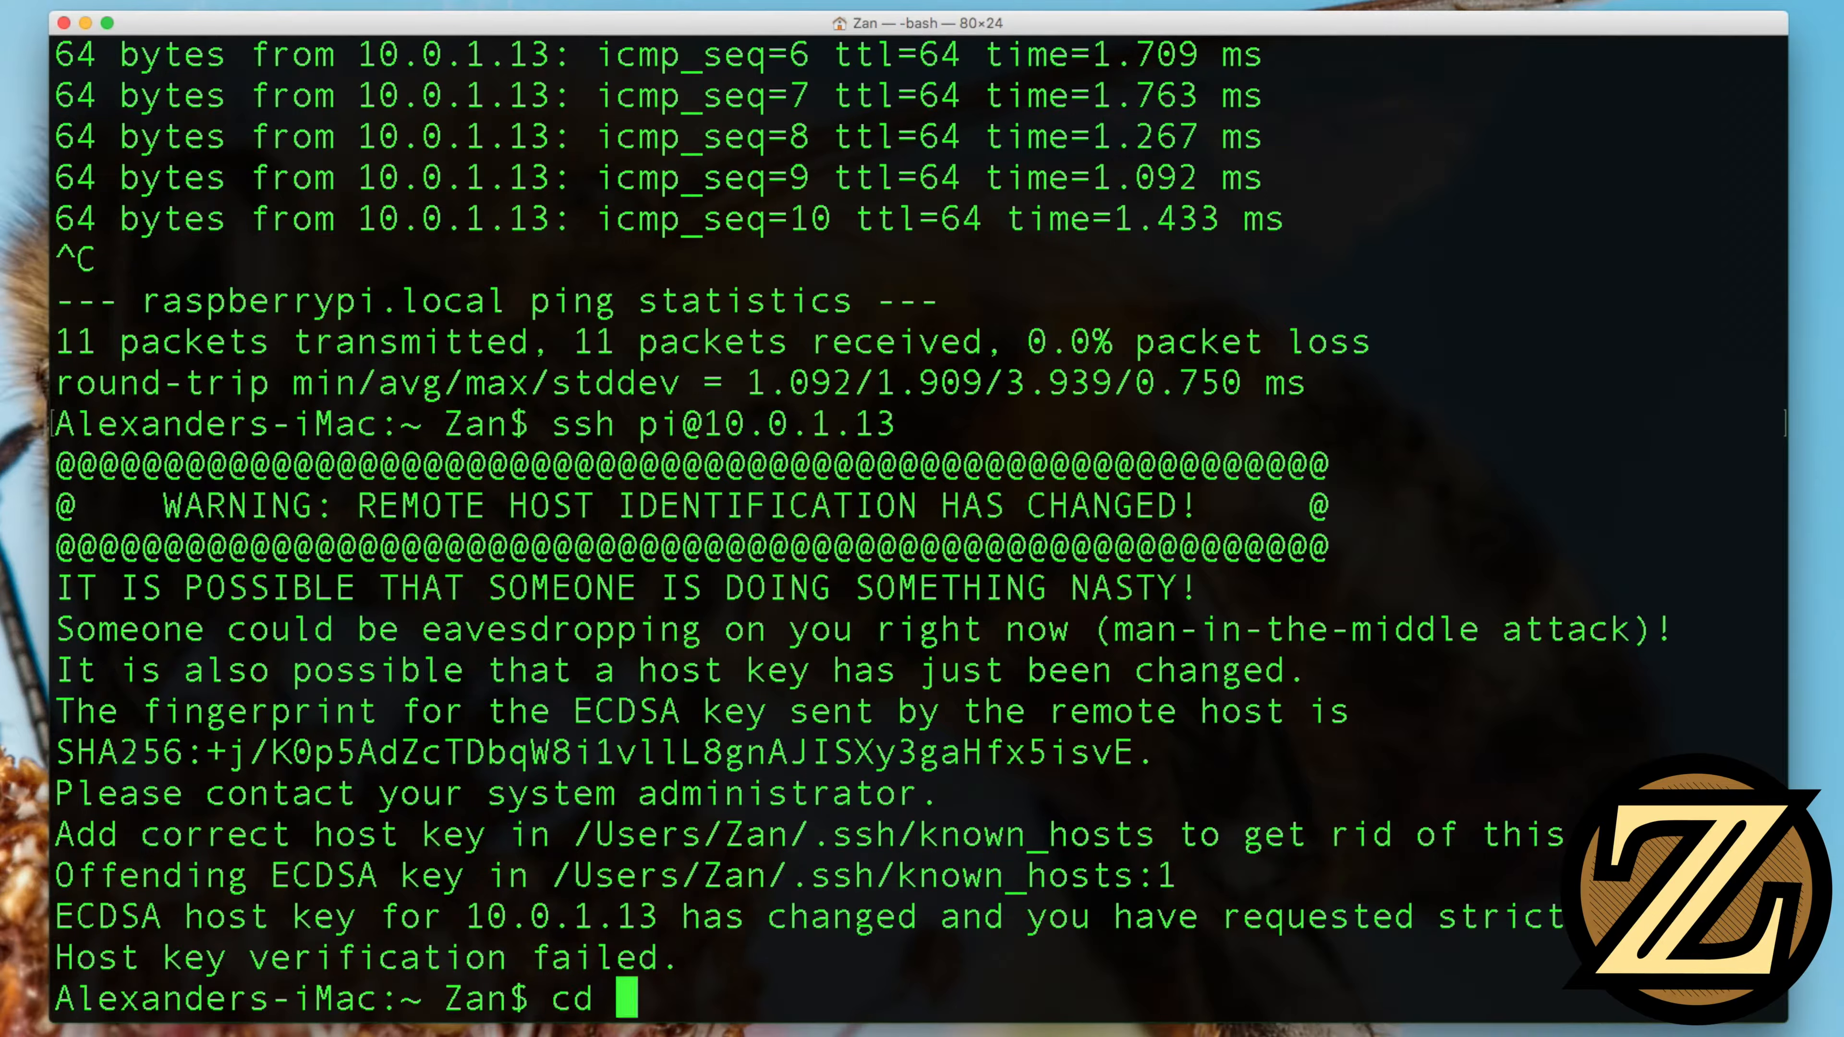
text(.ssh/)
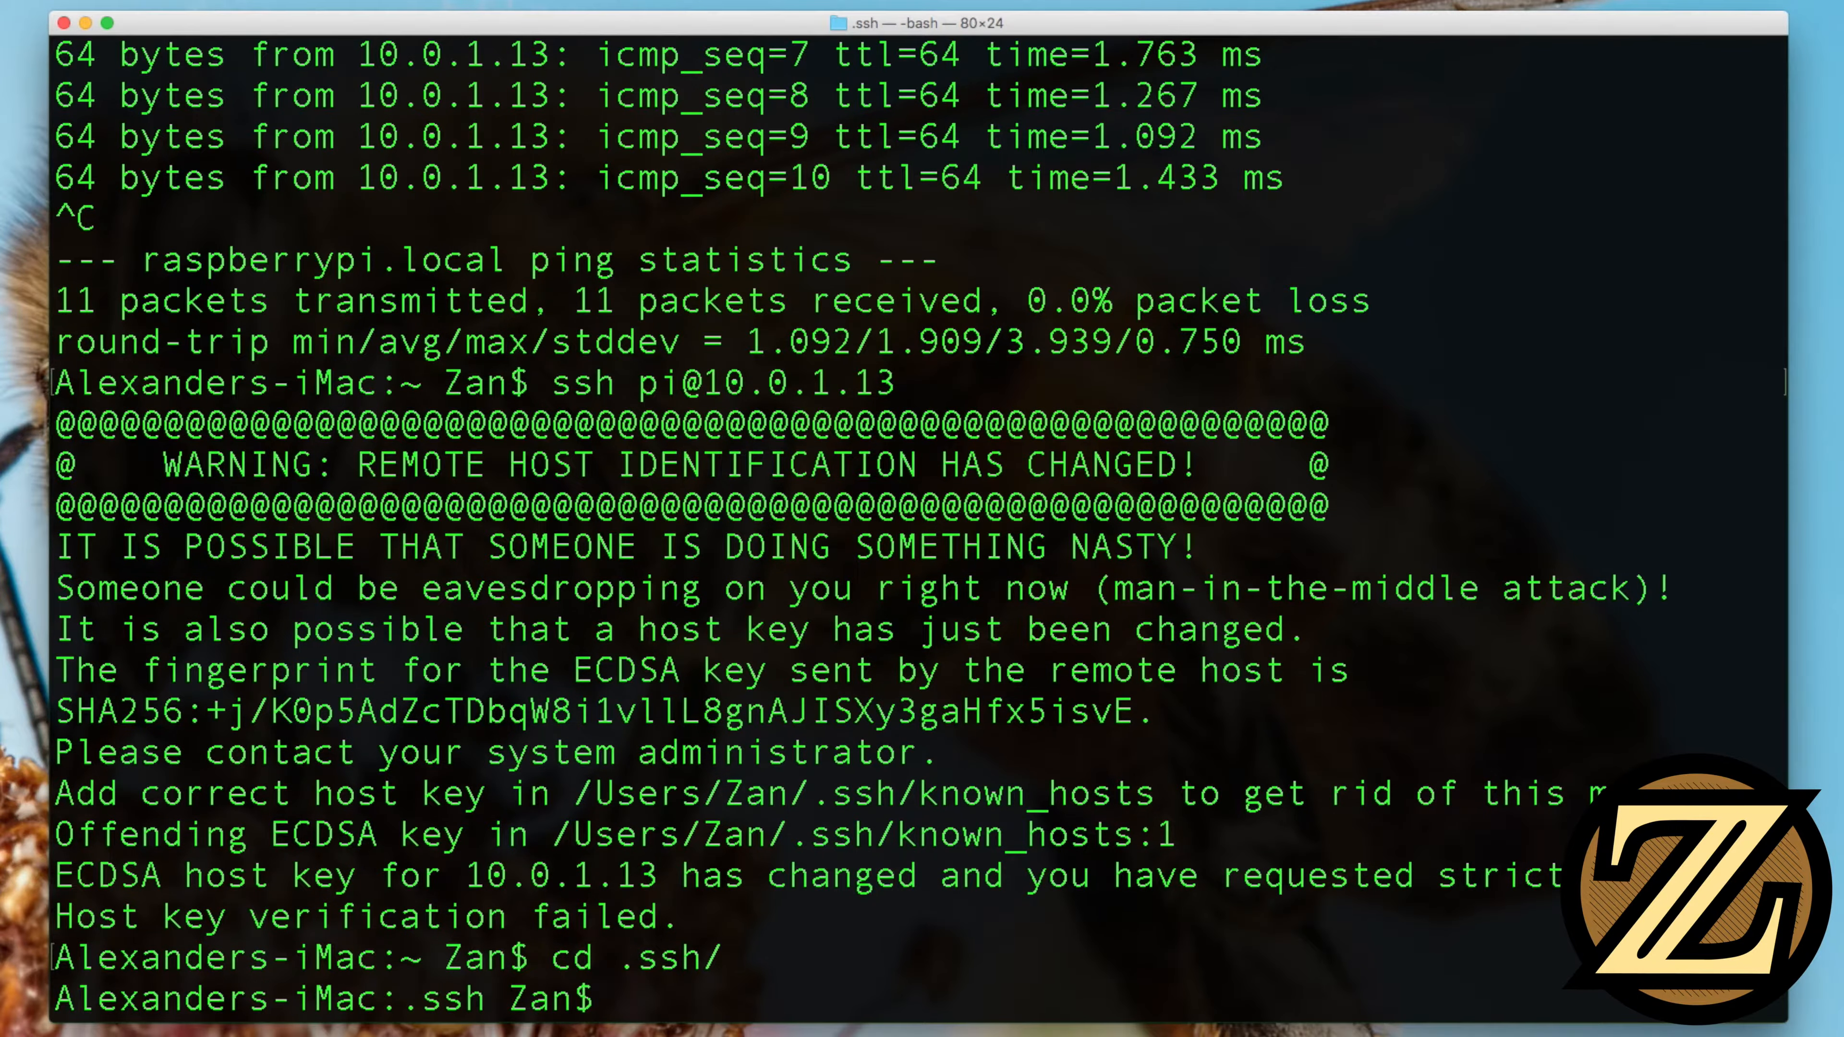
text(ls)
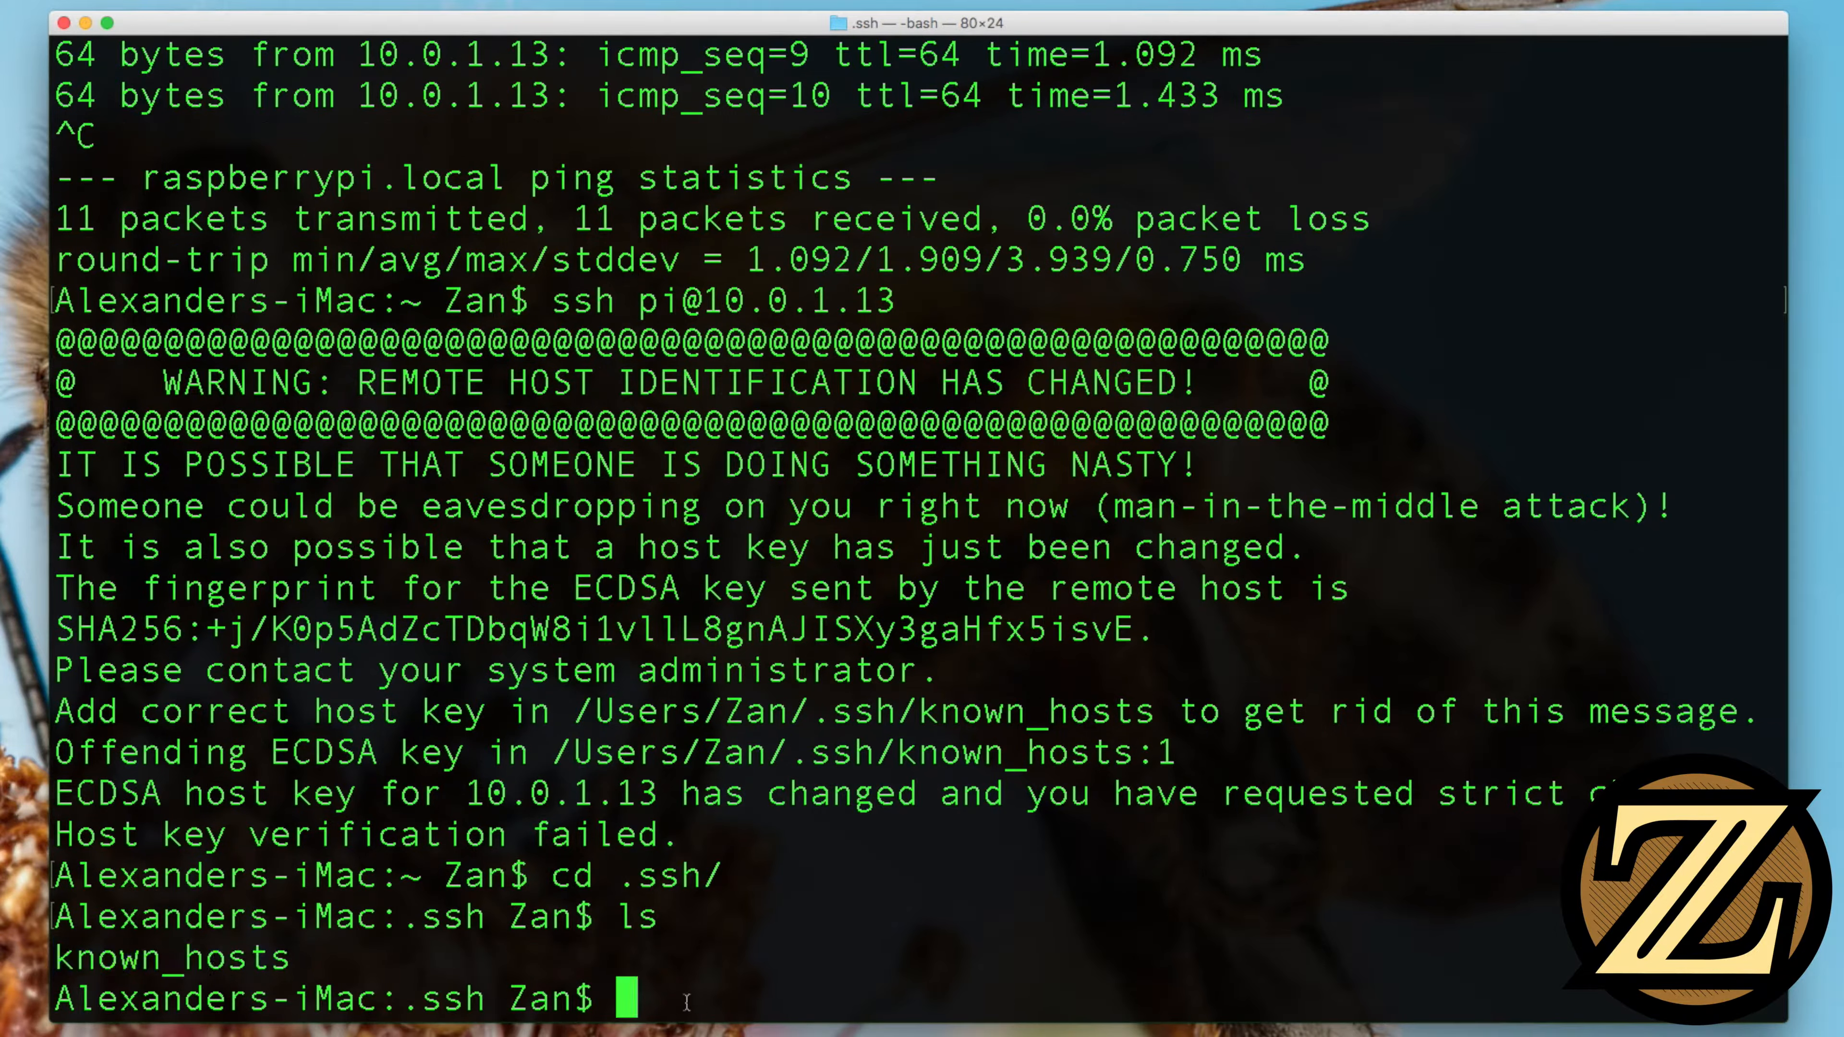
text(rm)
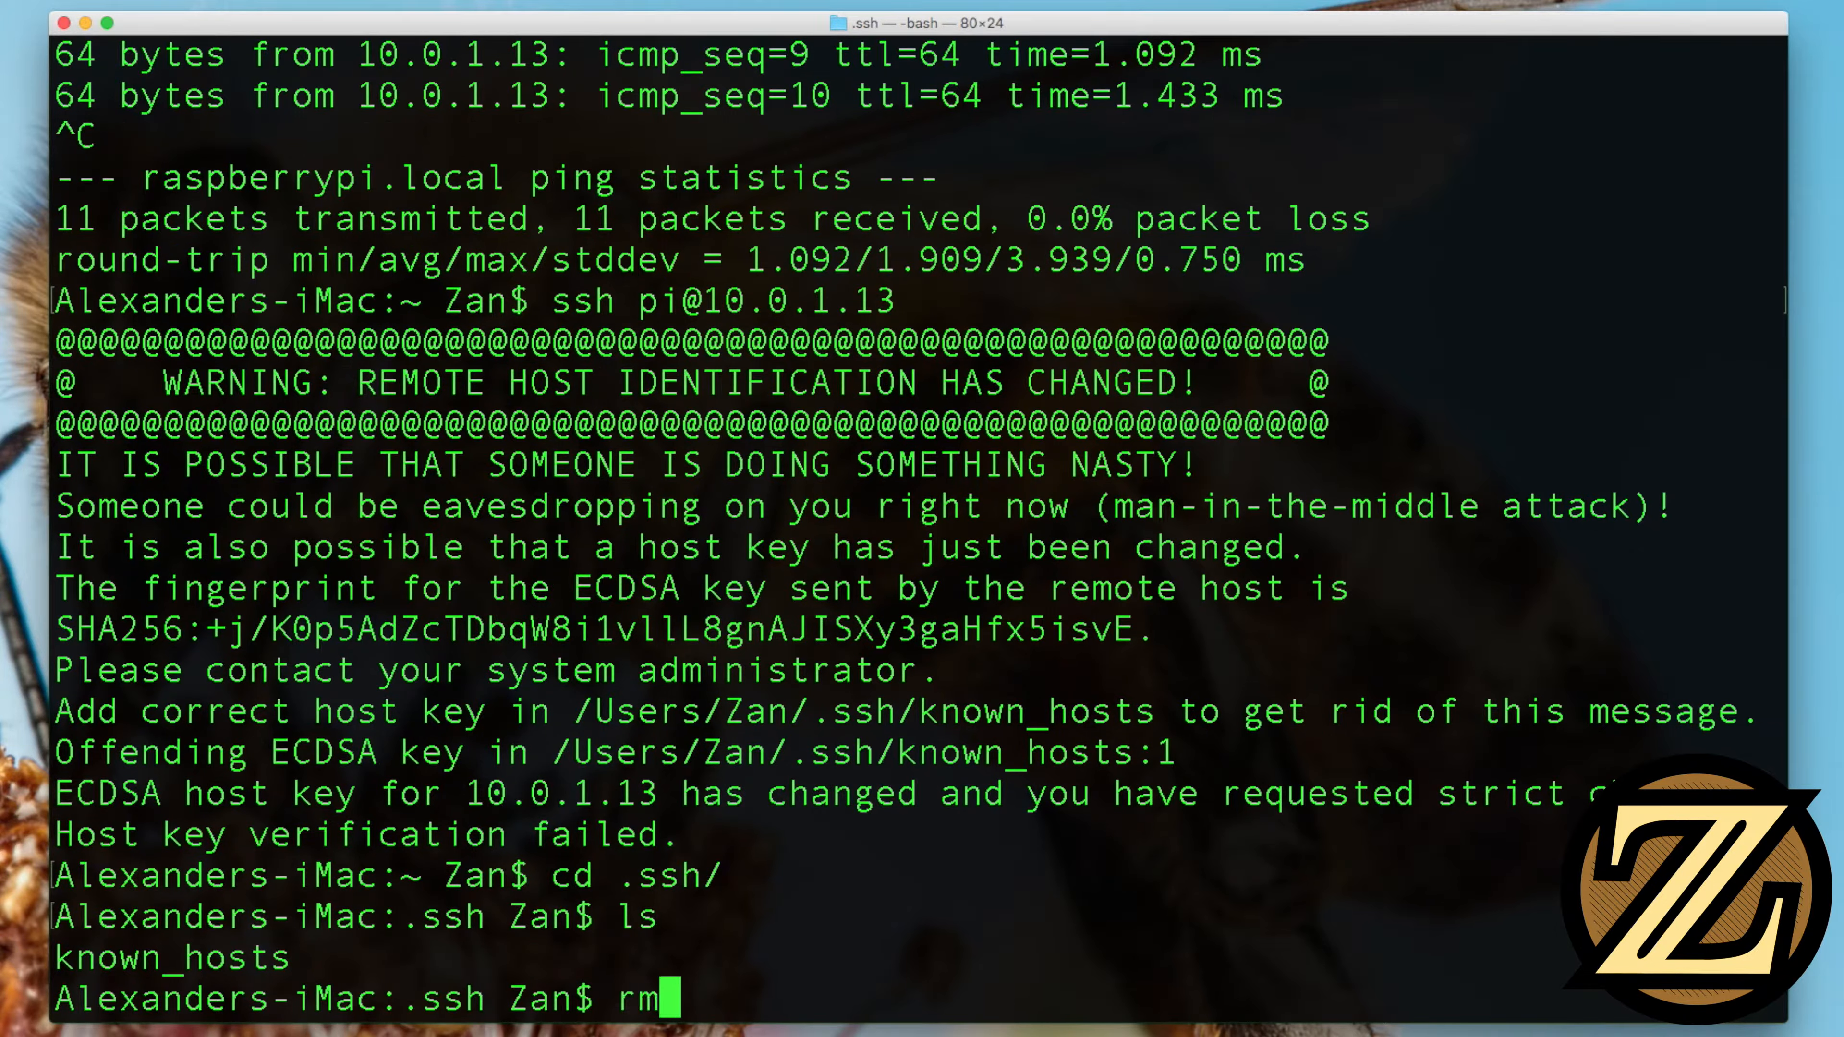
text(known_hosts)
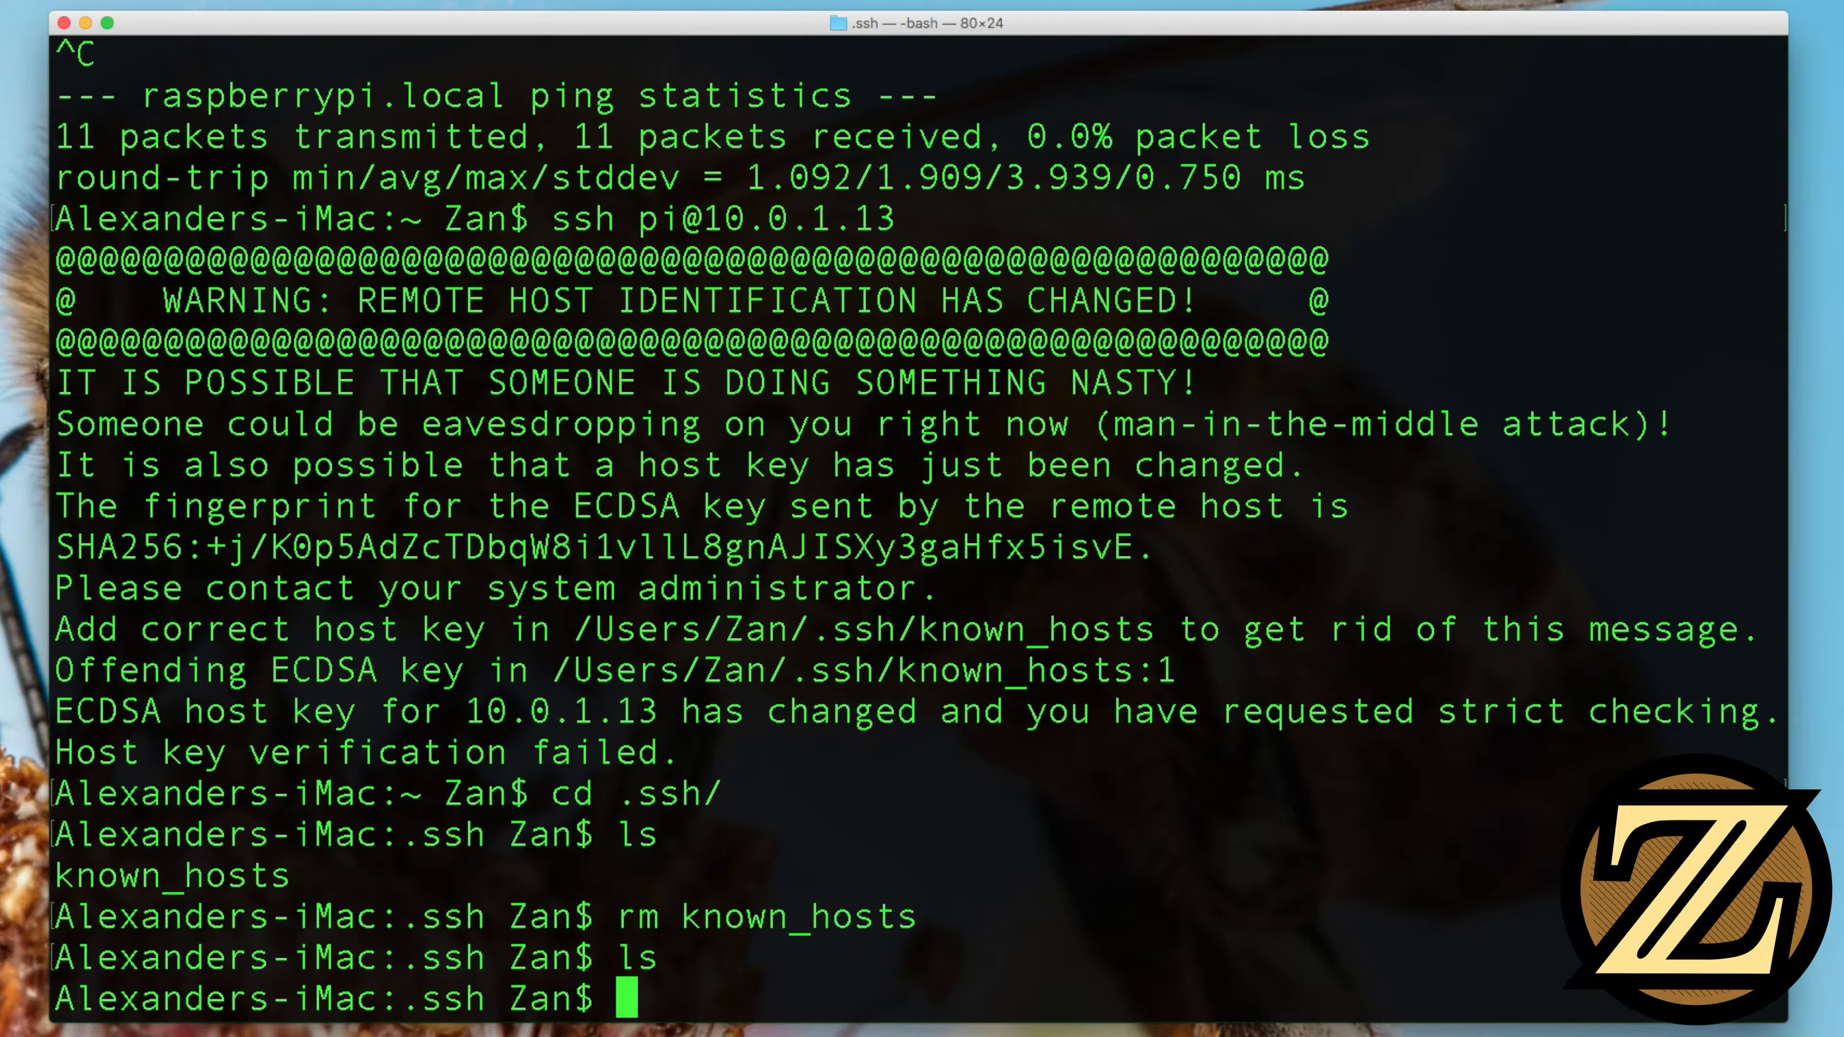
mouse_move(1089, 755)
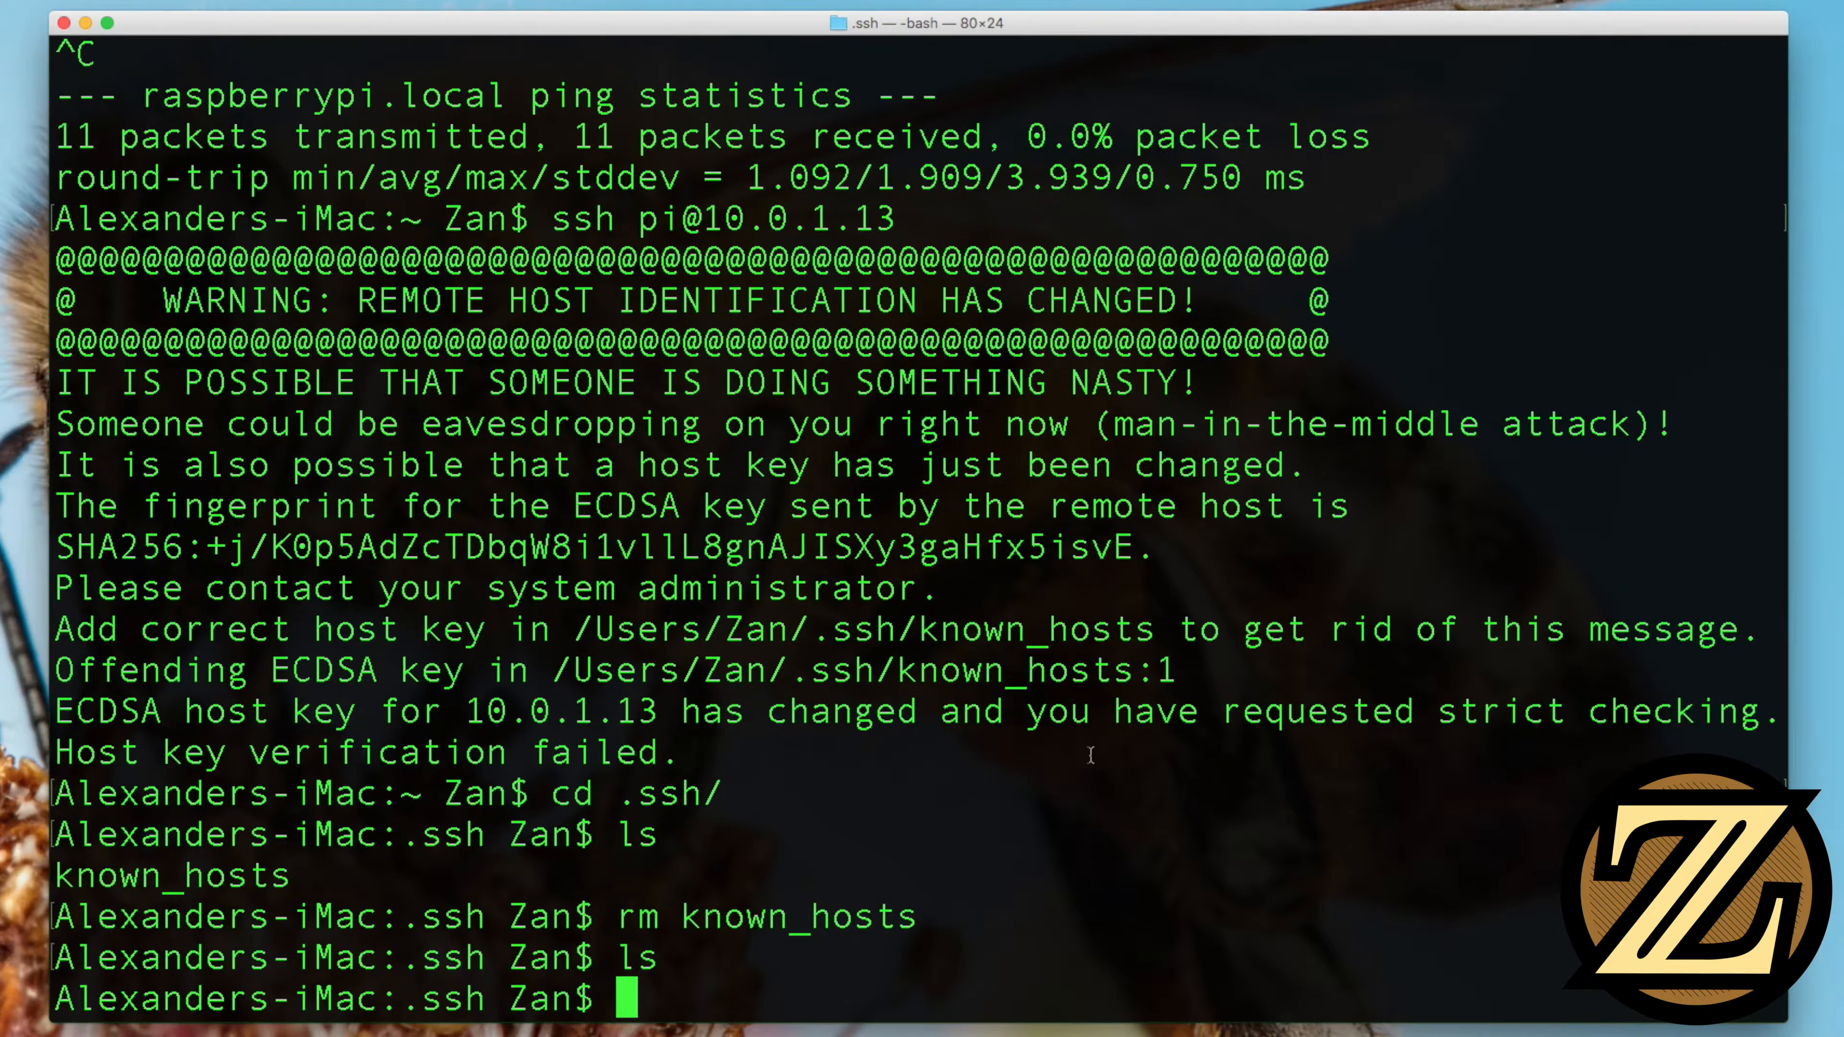
text(ssh pi)
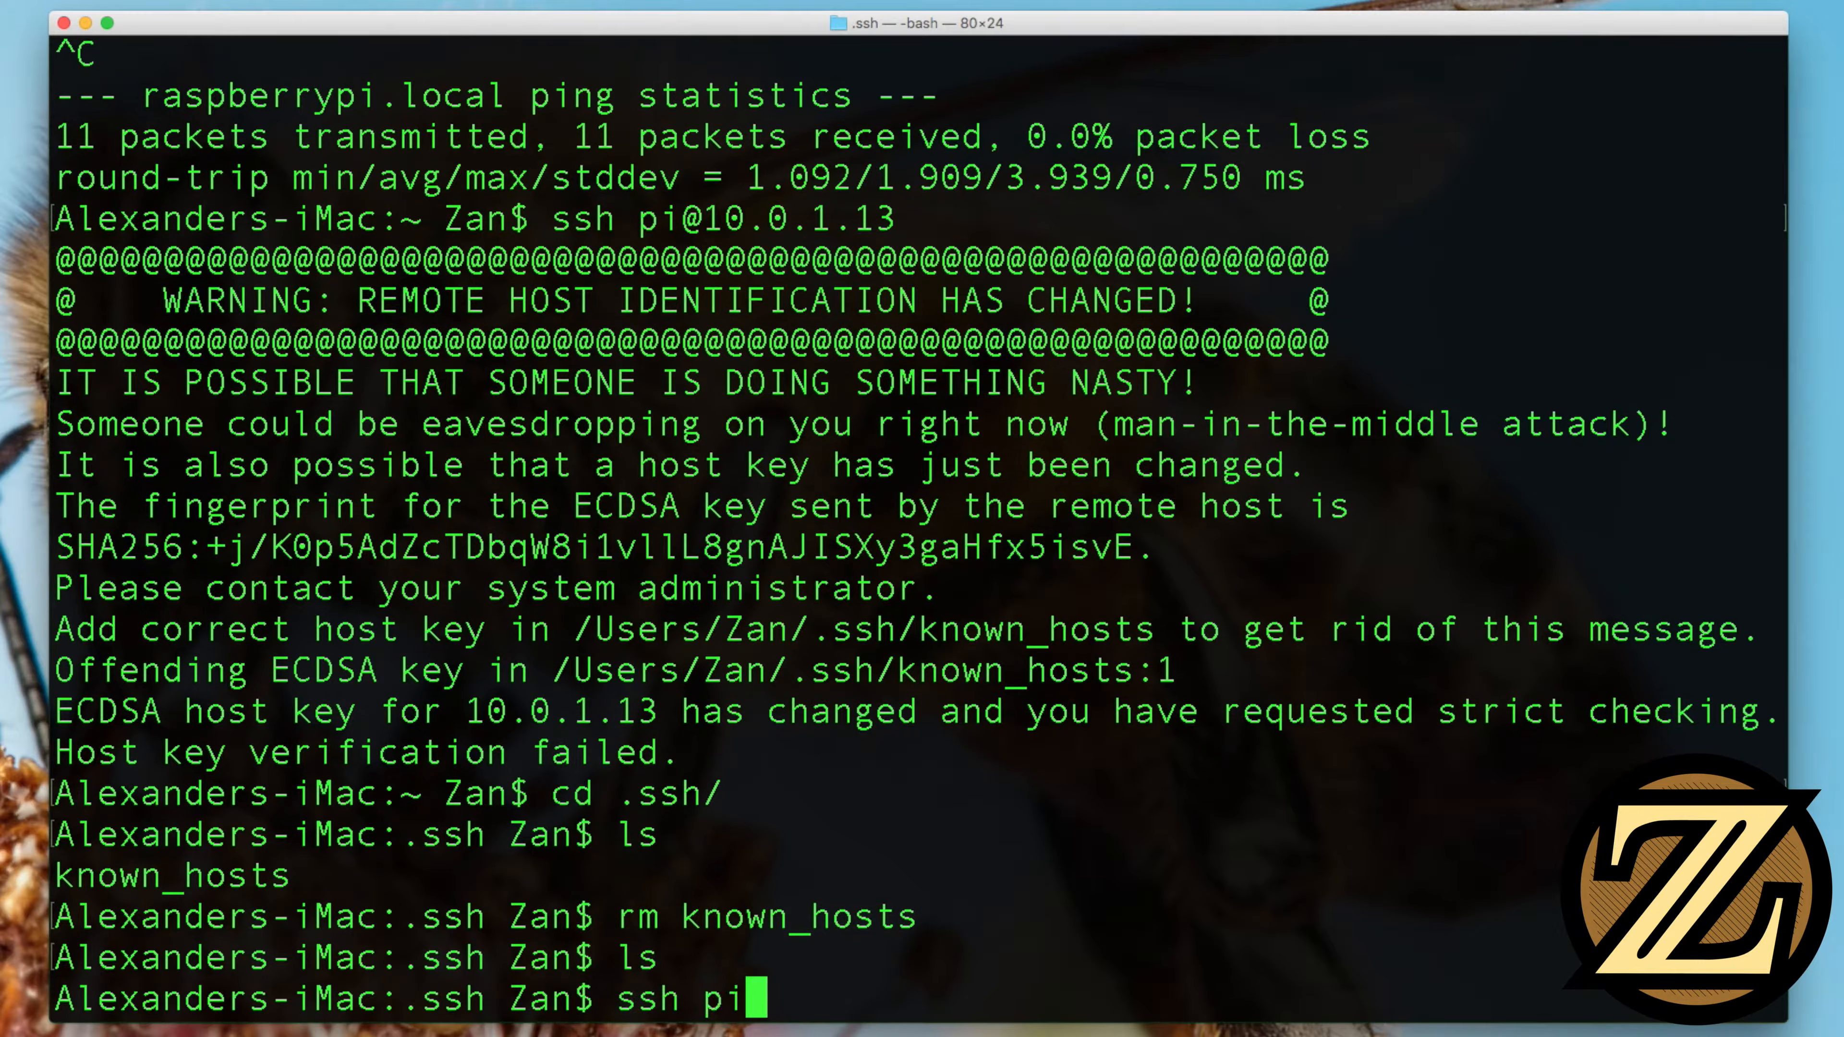
text(@10.0)
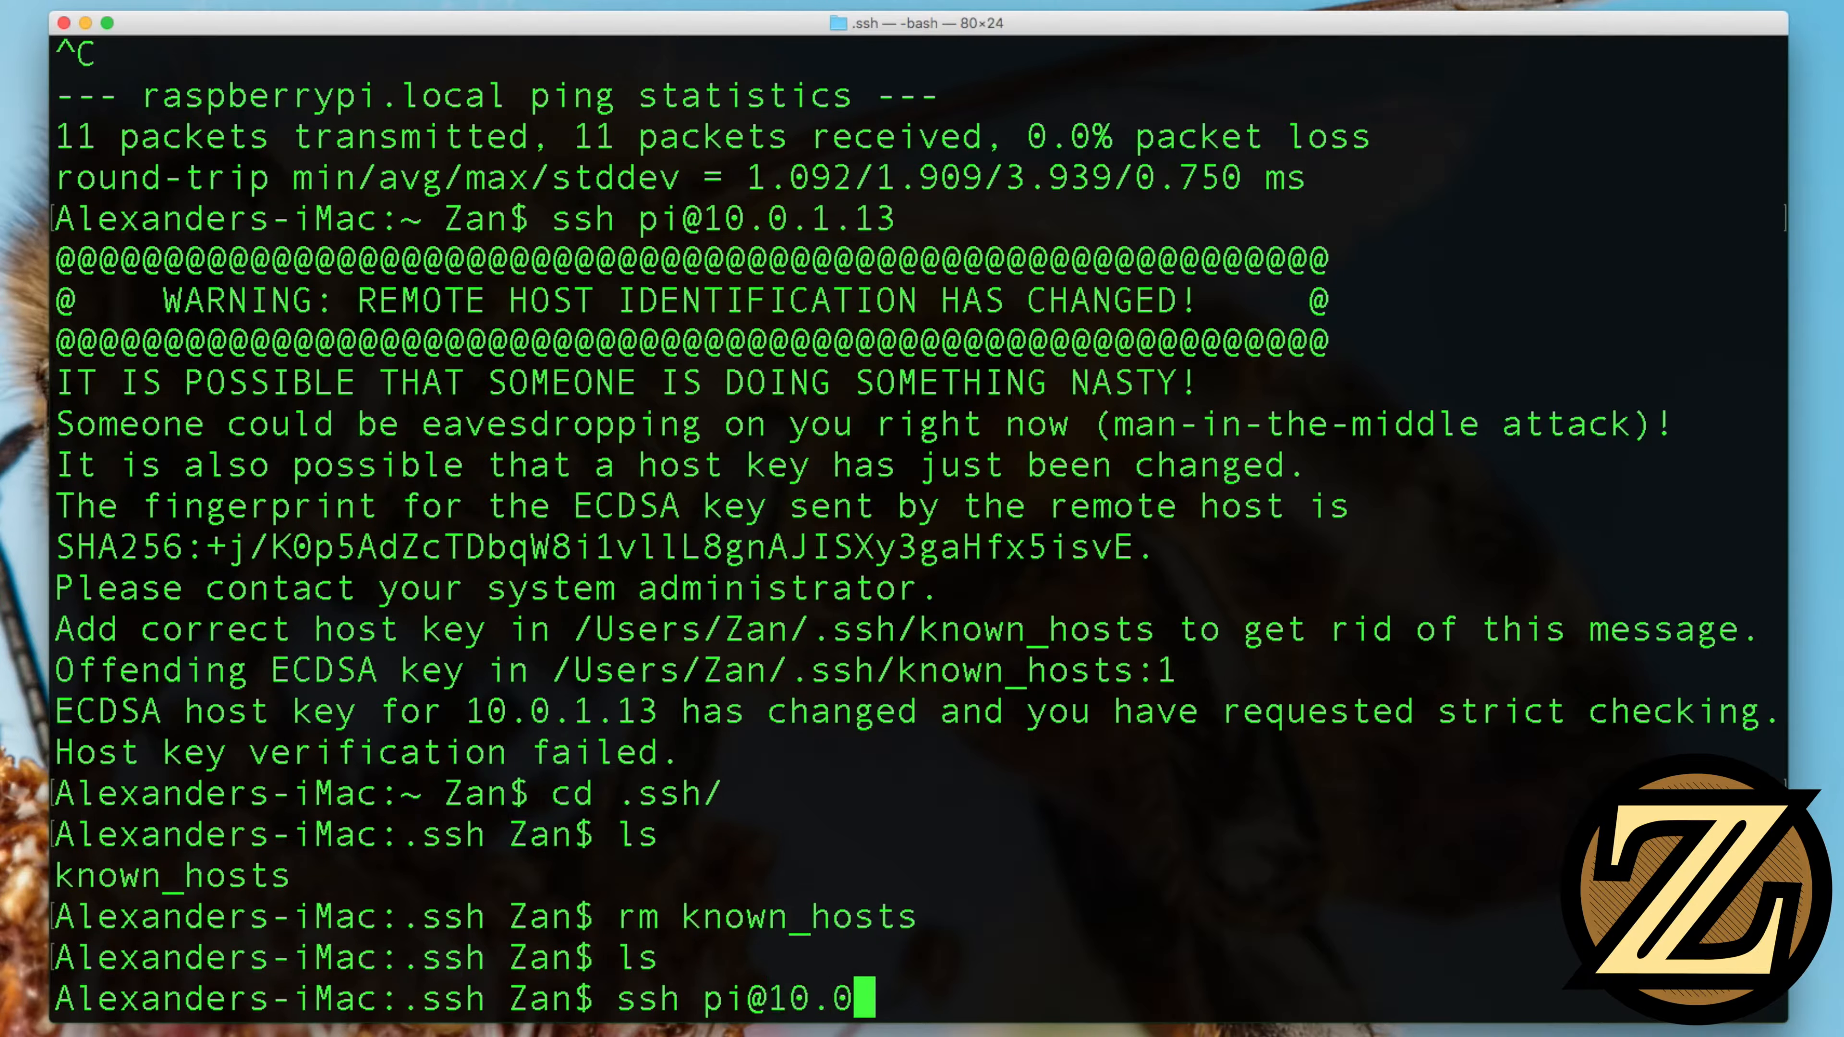
text(.1.13)
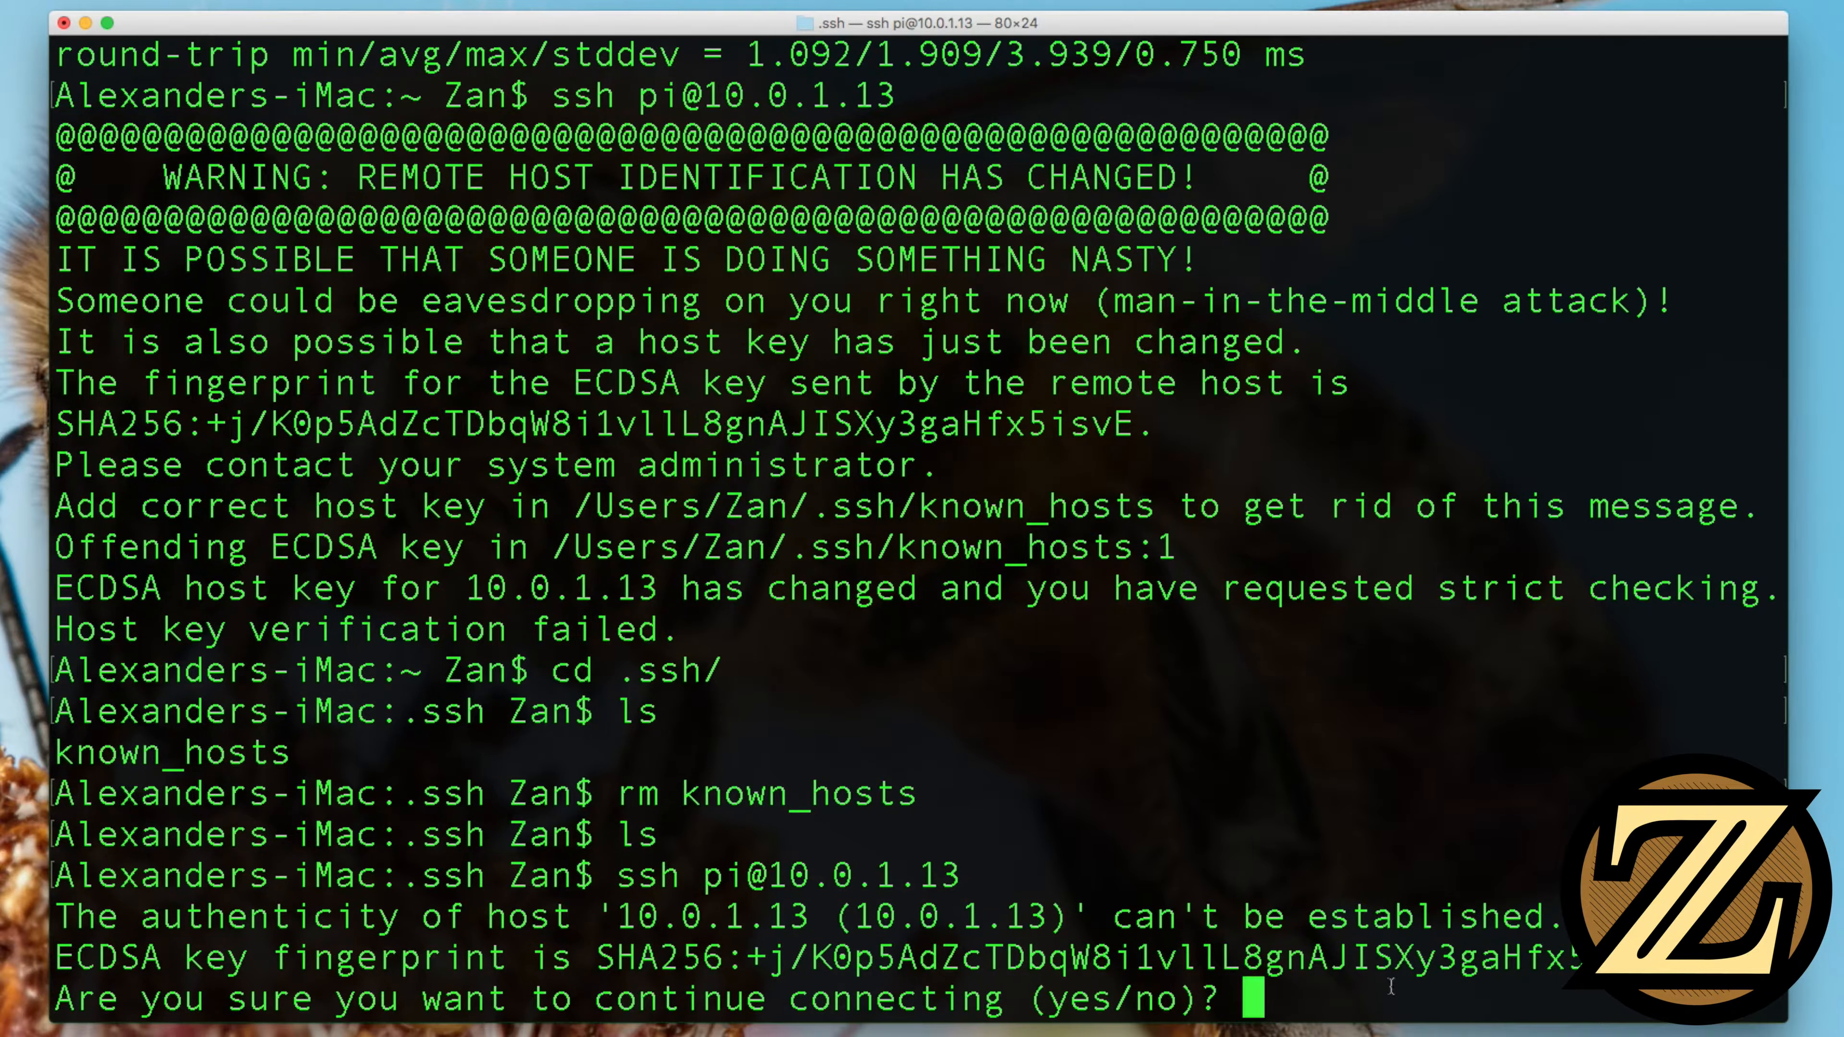
Answer 'yes' to the host-key prompt and log in to the pi@raspberrypi shell.
text(yes)
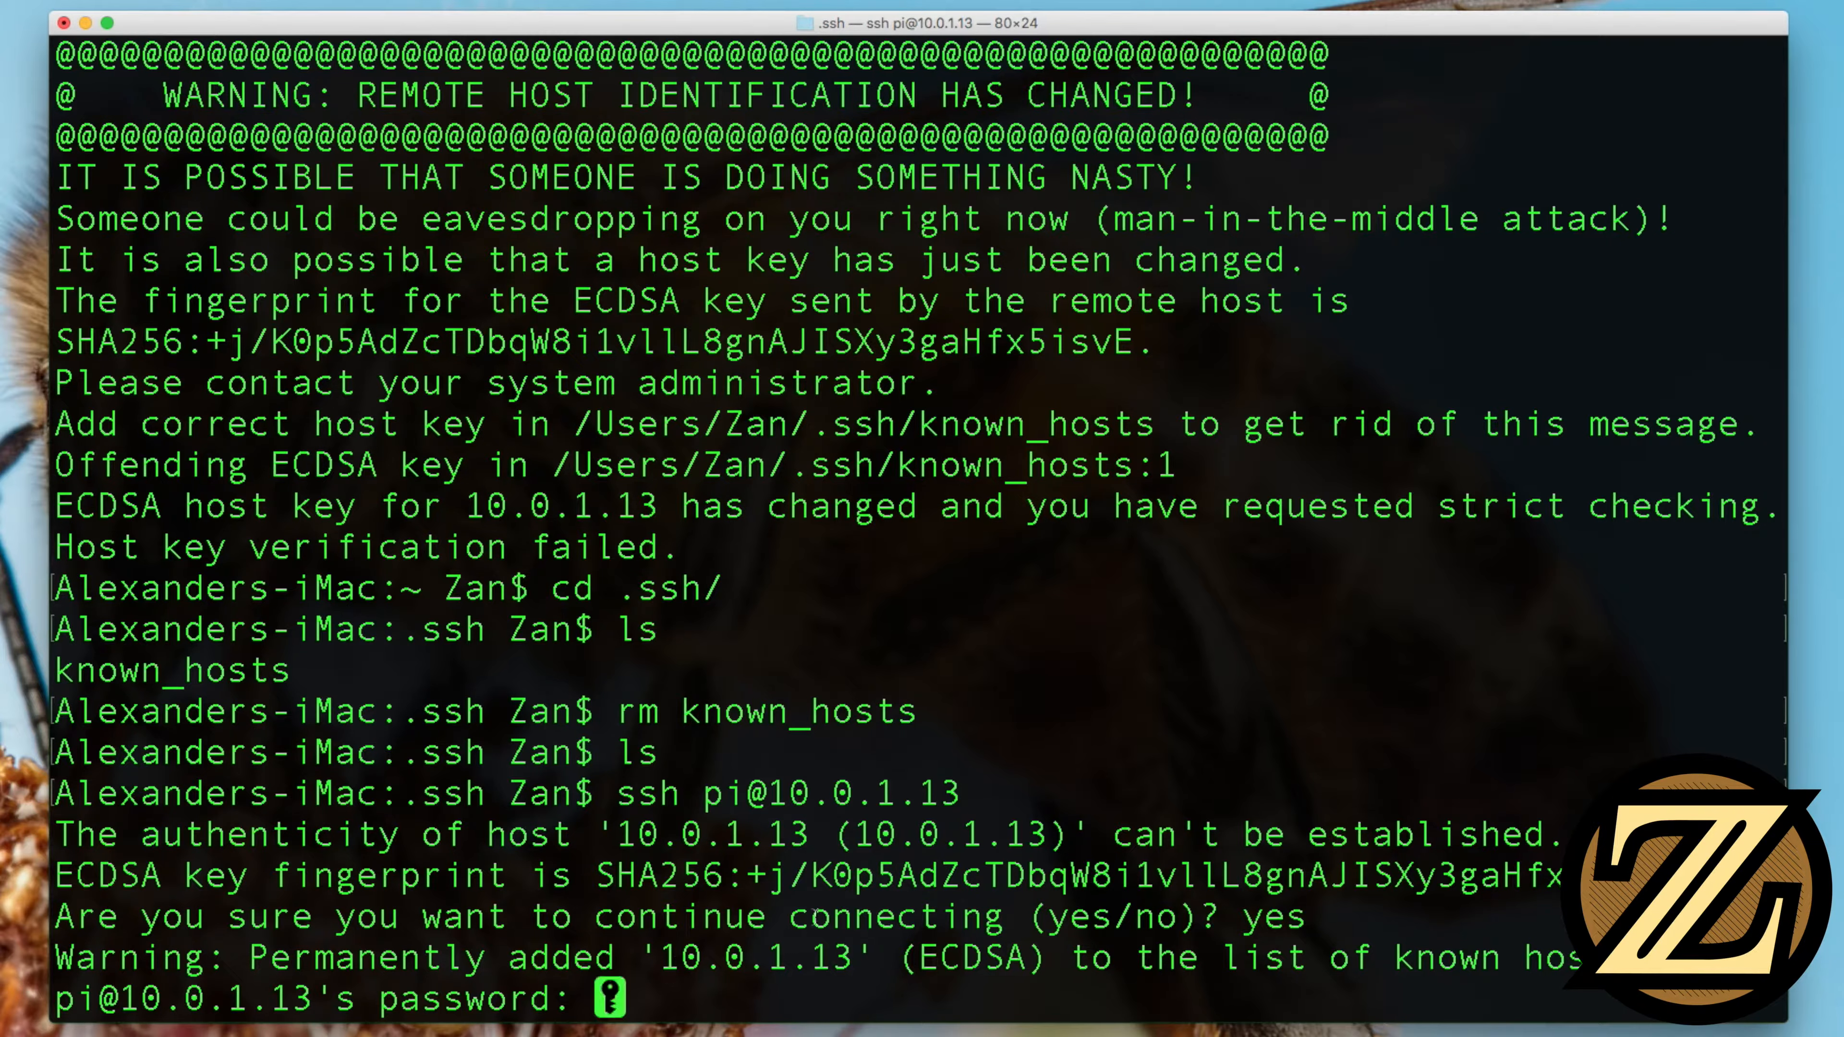
mouse_move(1089, 707)
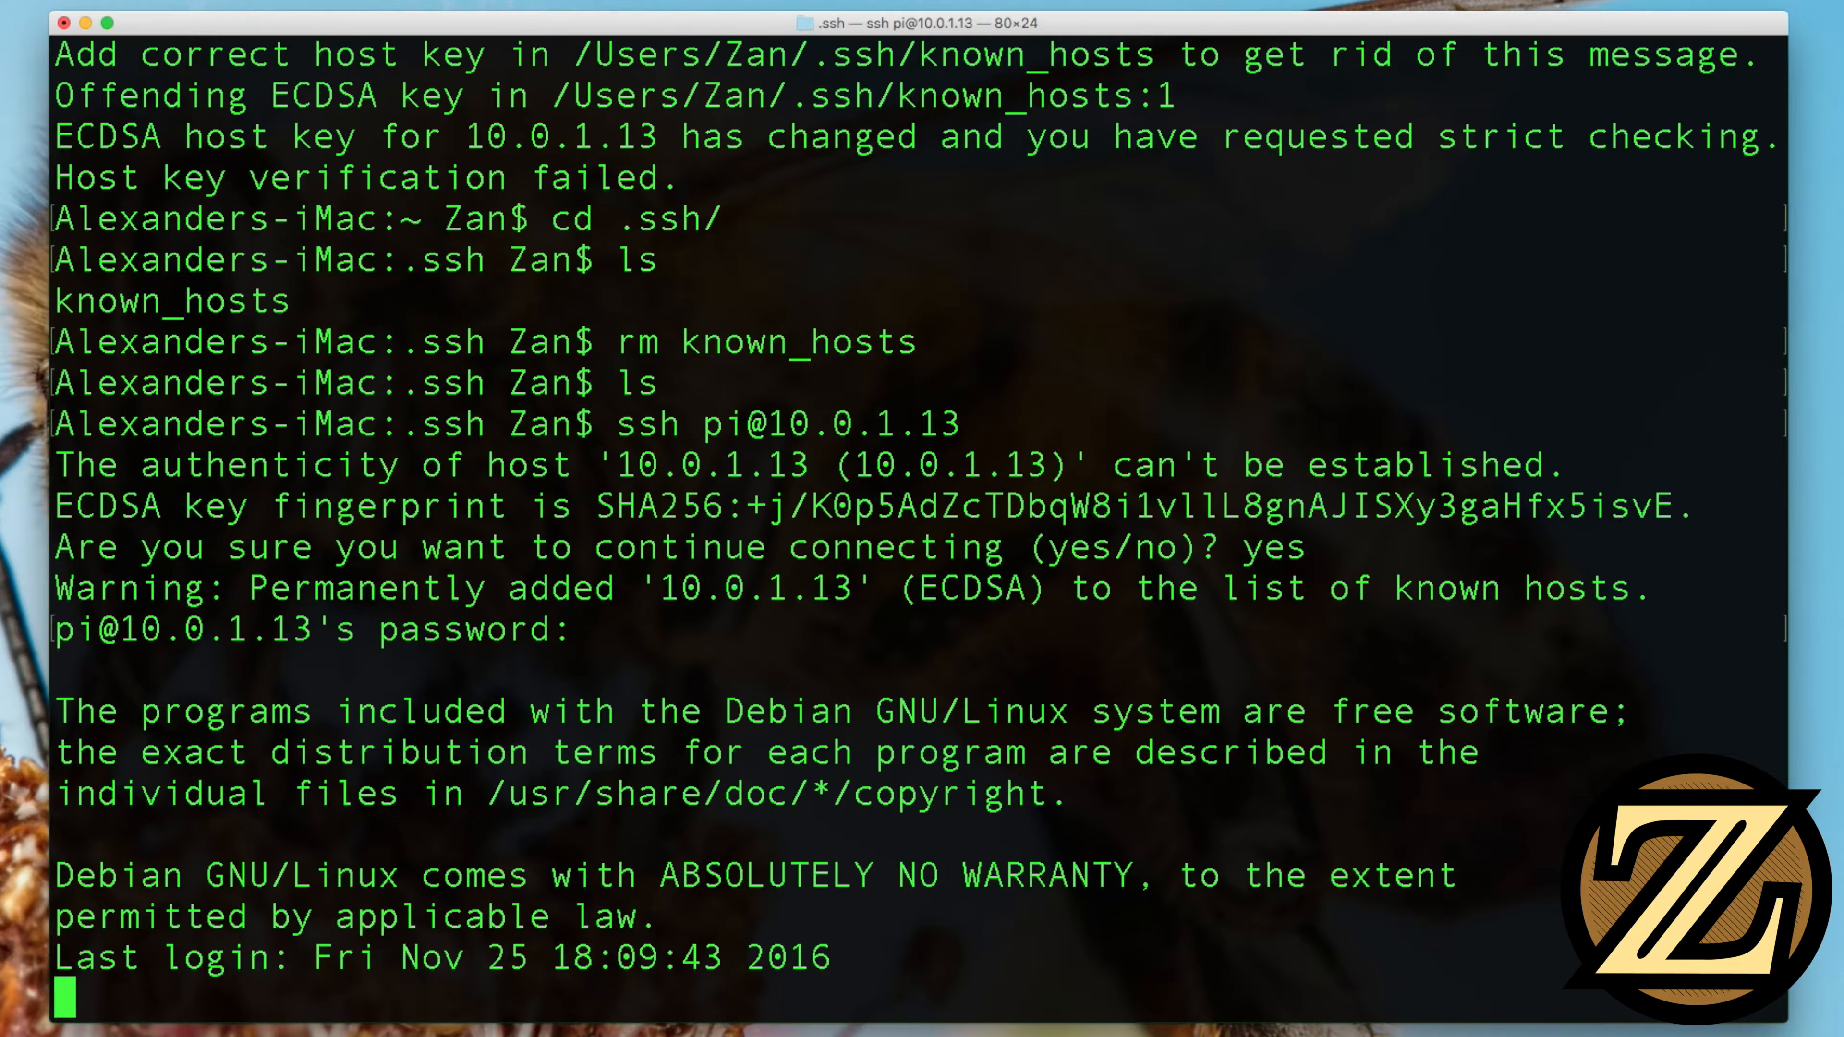
key(Enter)
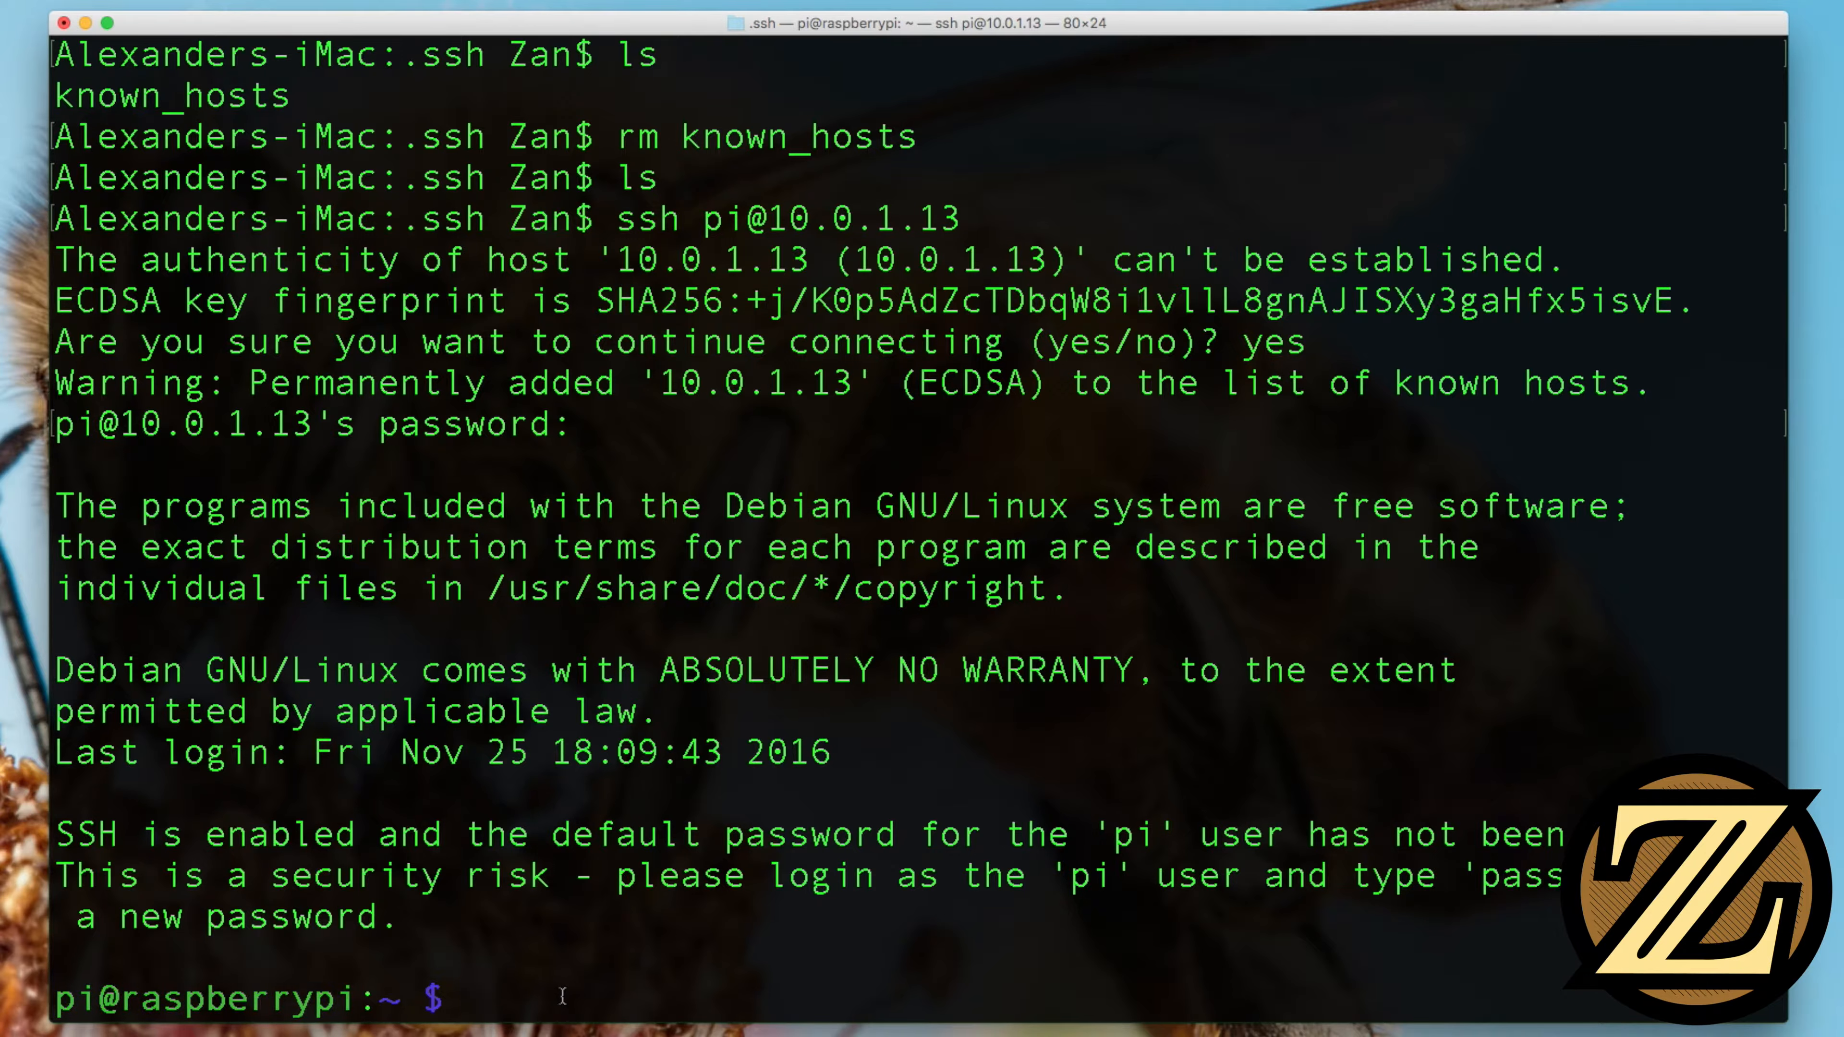
Run sudo raspi-config and enter the 3 Boot Options submenu.
text(sud)
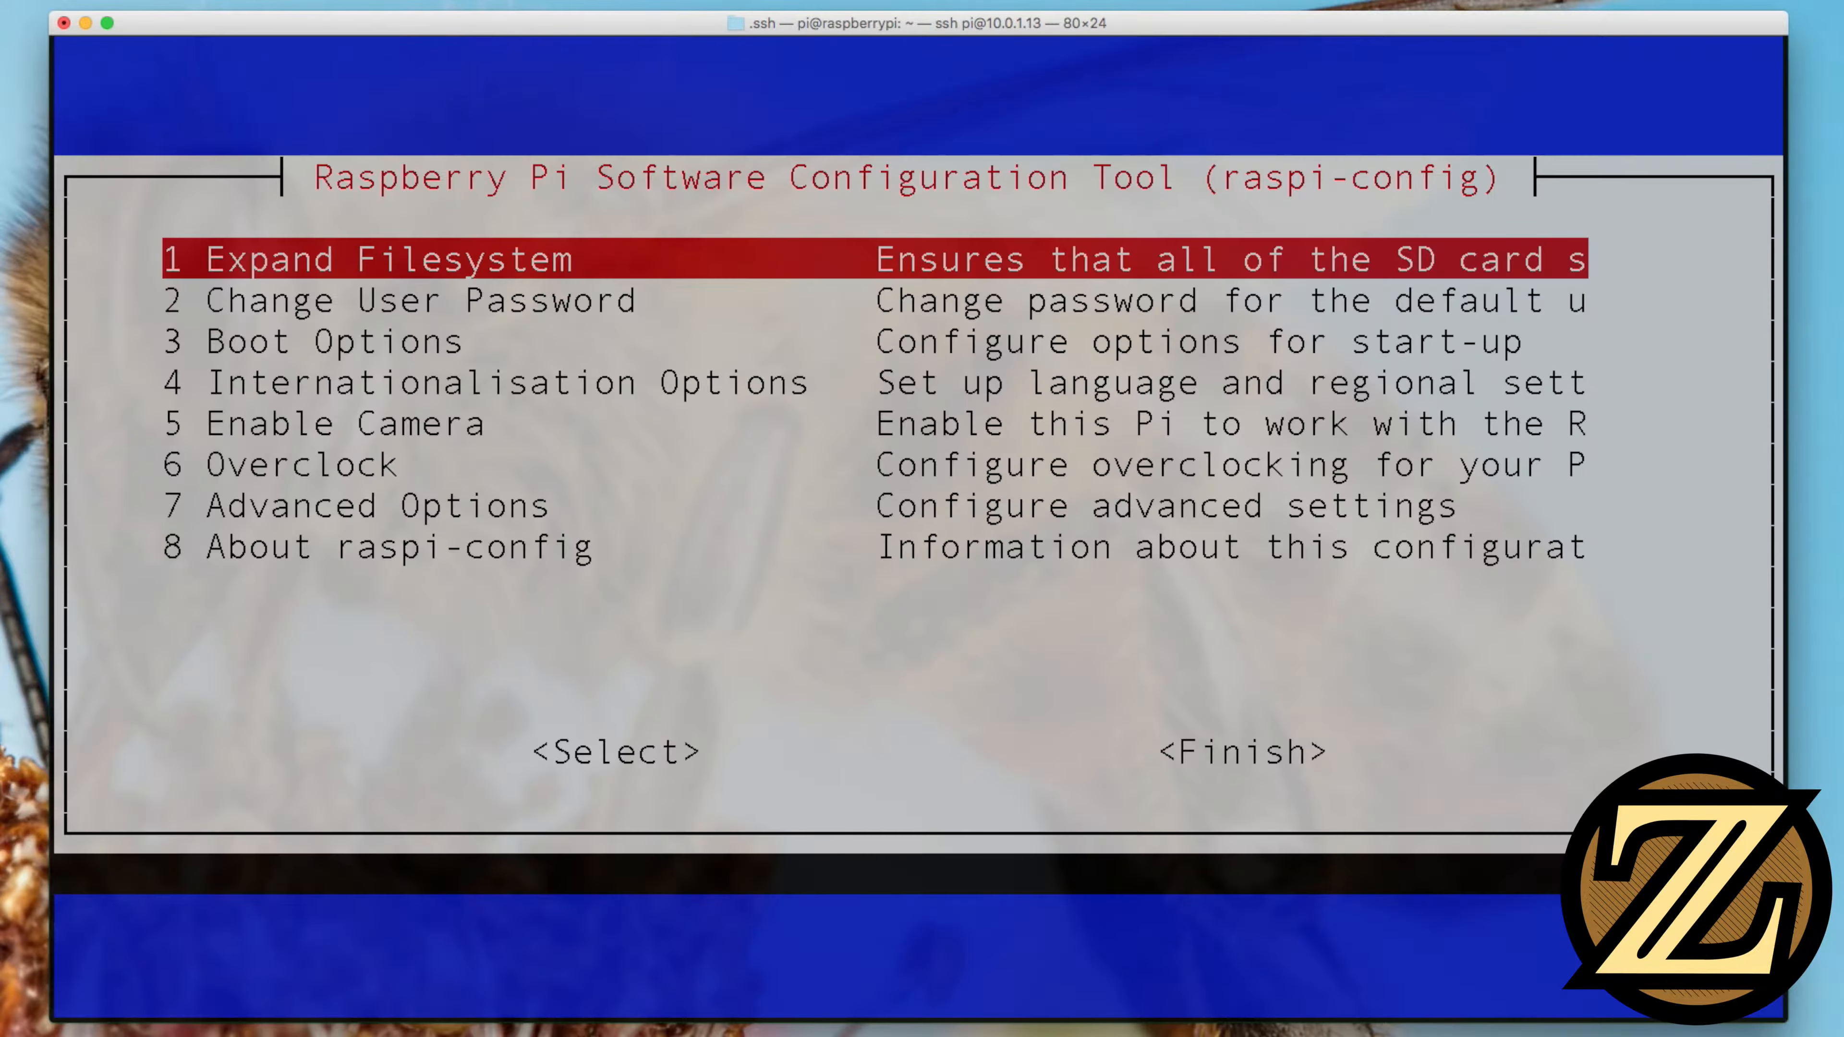
key(Down)
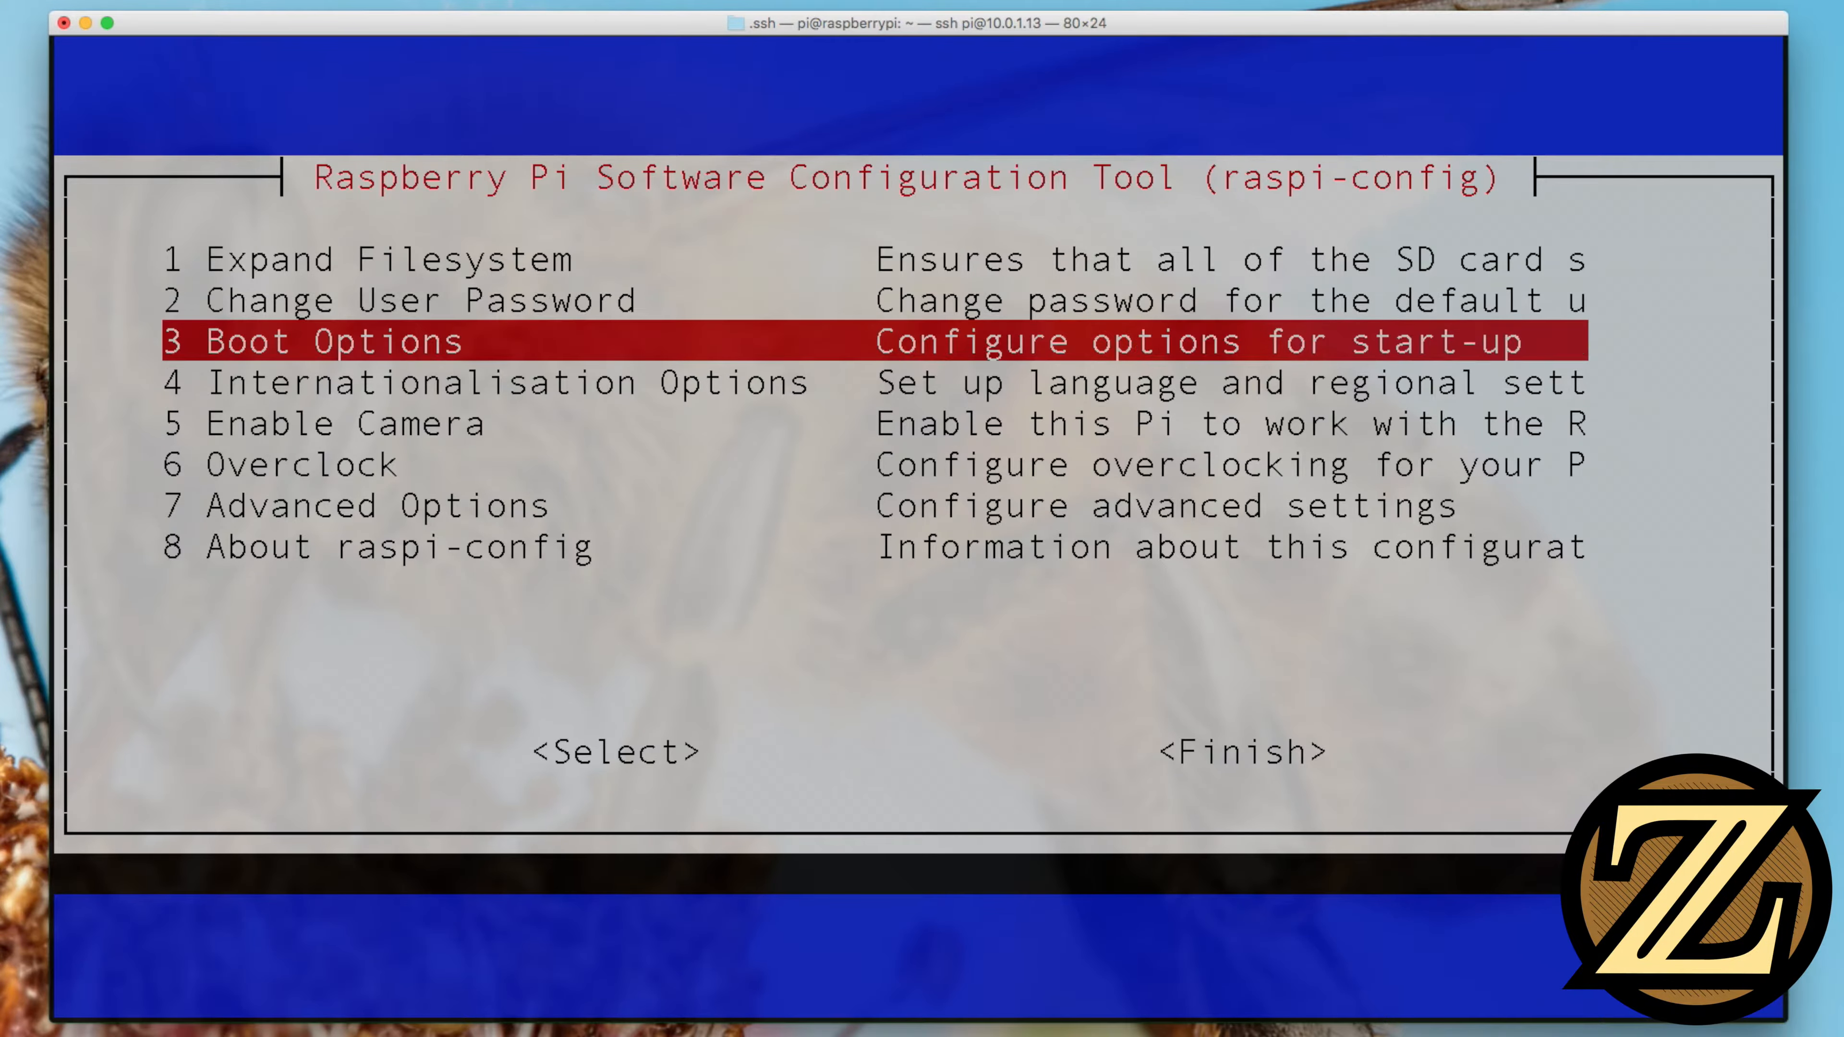
key(Up)
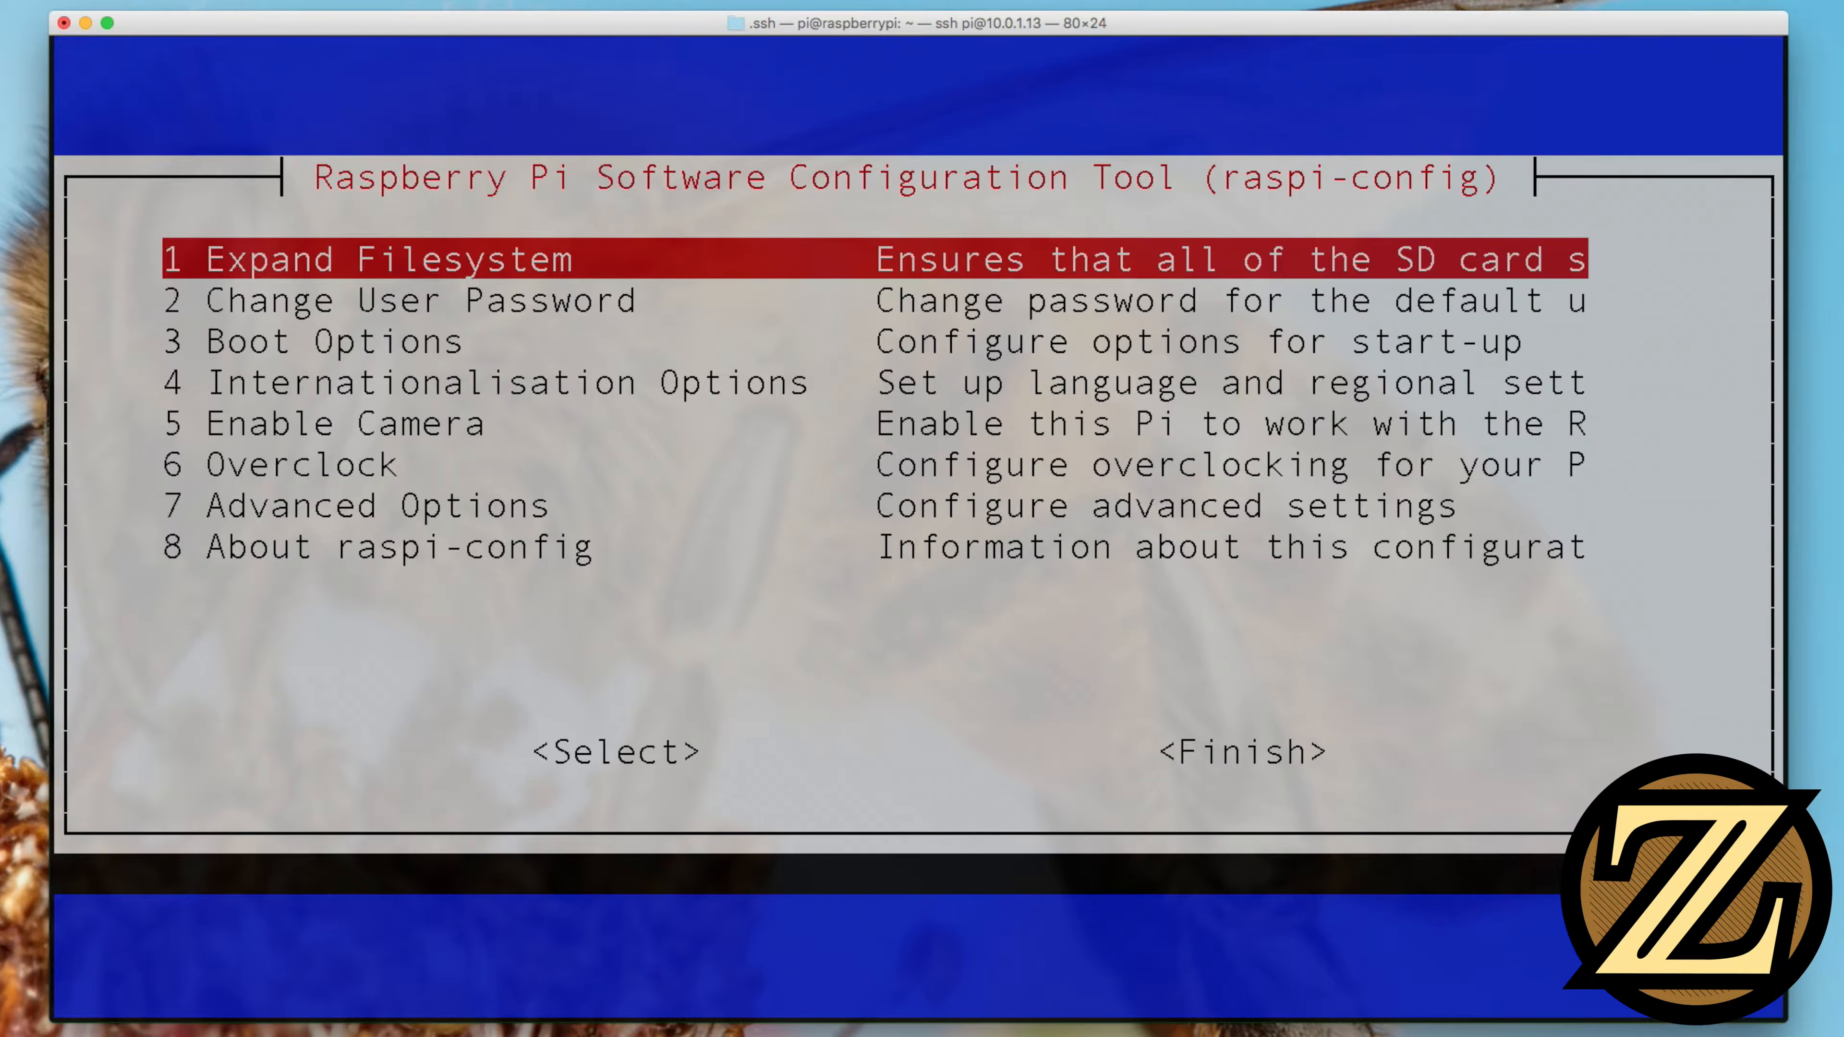
key(Return)
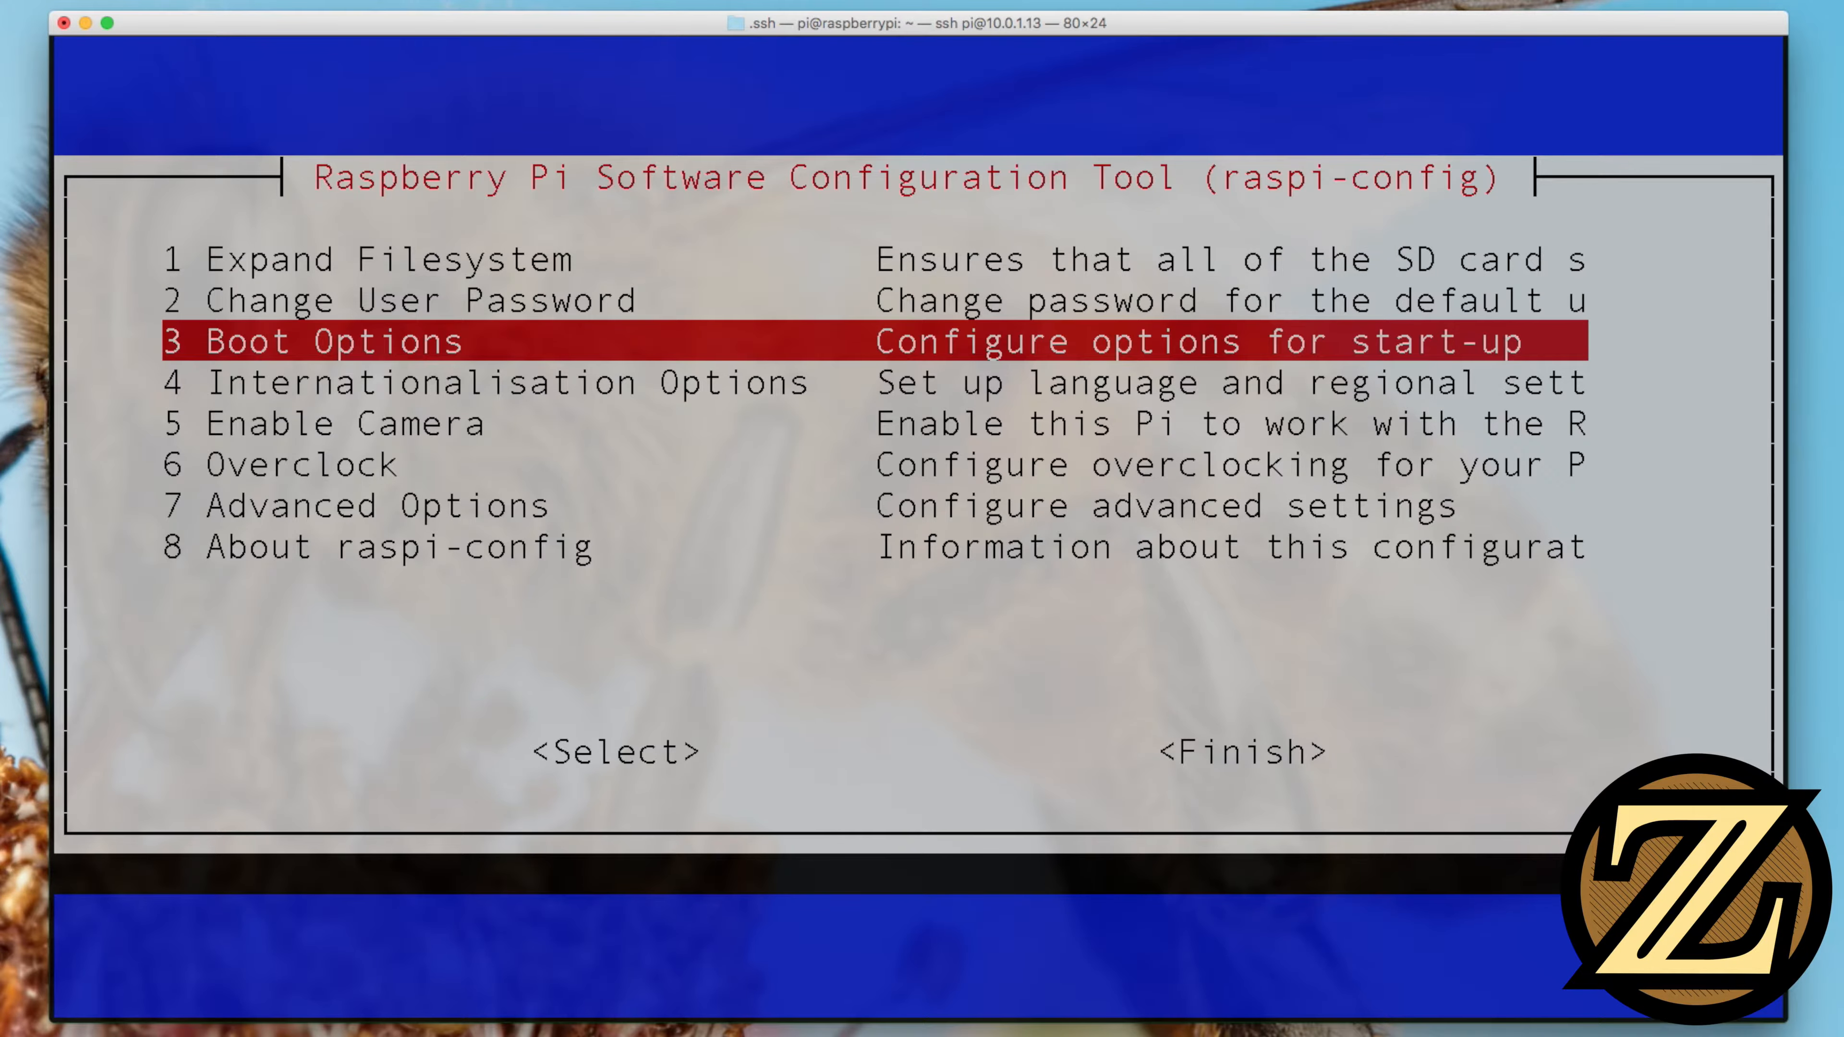
key(Up)
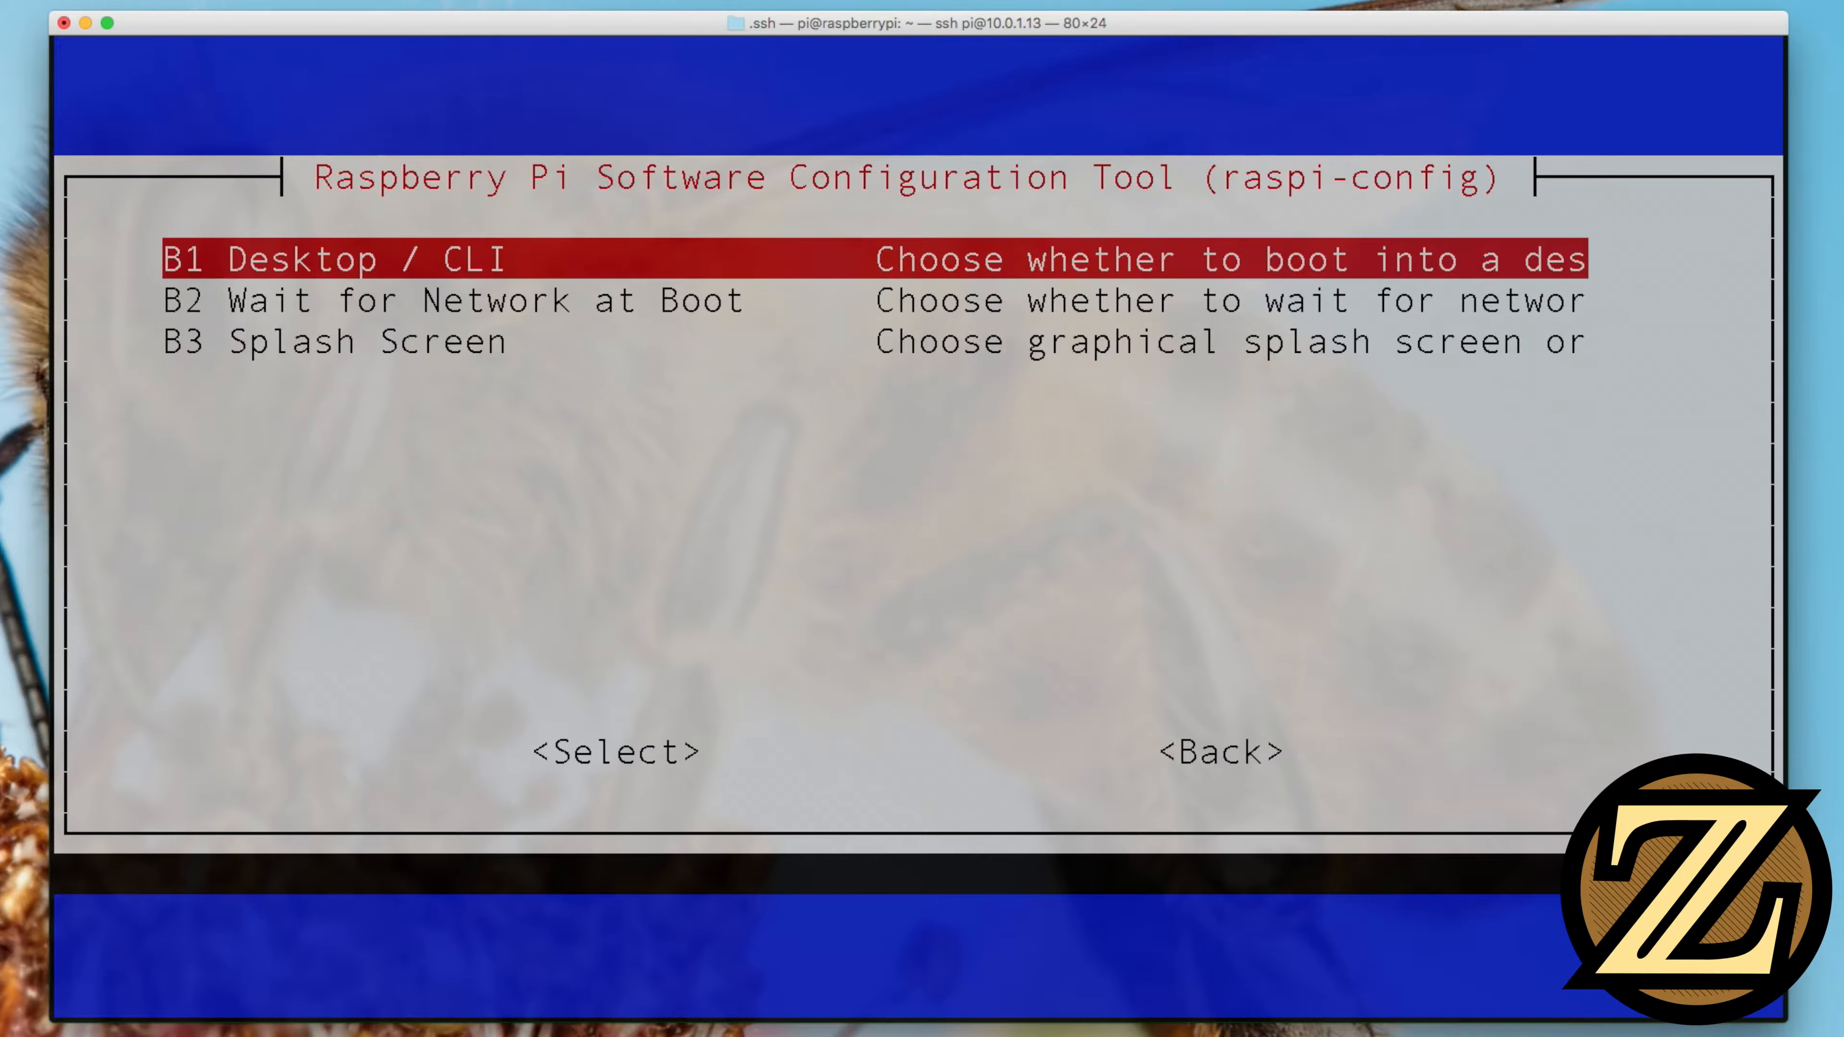
Review Desktop/CLI and Advanced Options, return to the main menu and choose <Finish>.
key(Down)
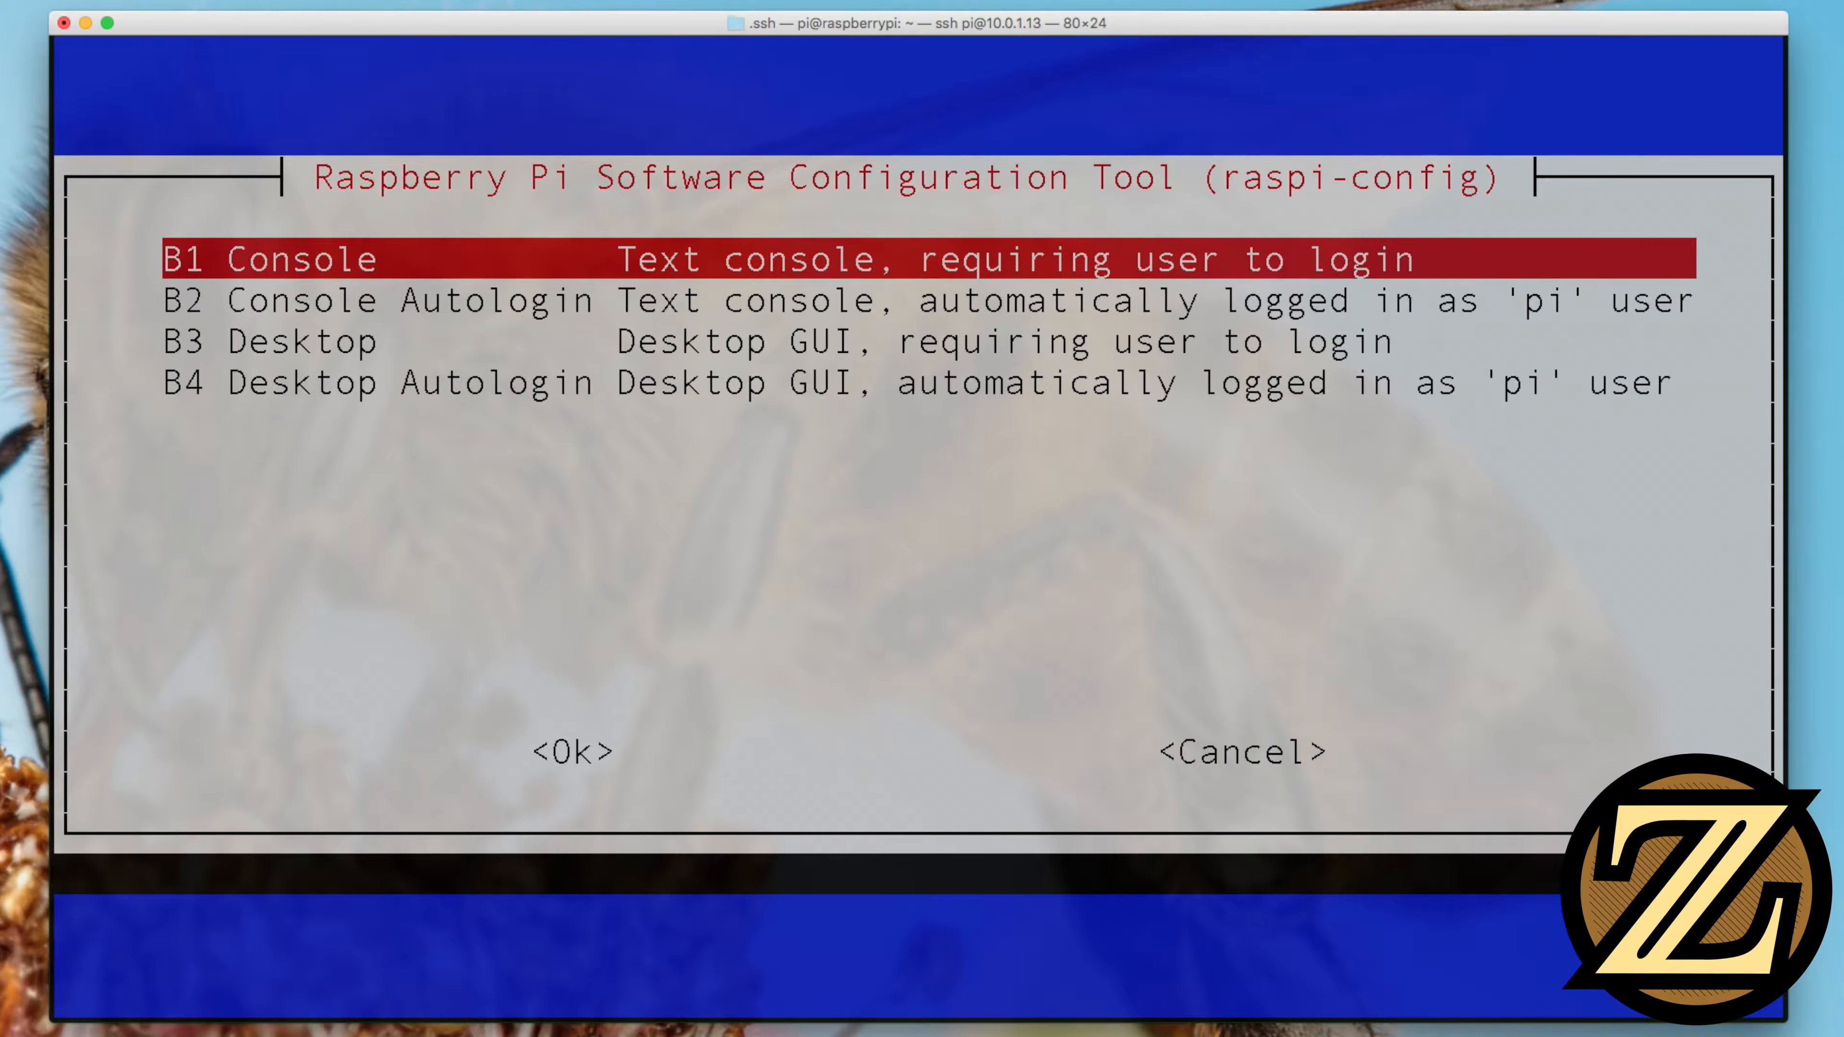
key(Down)
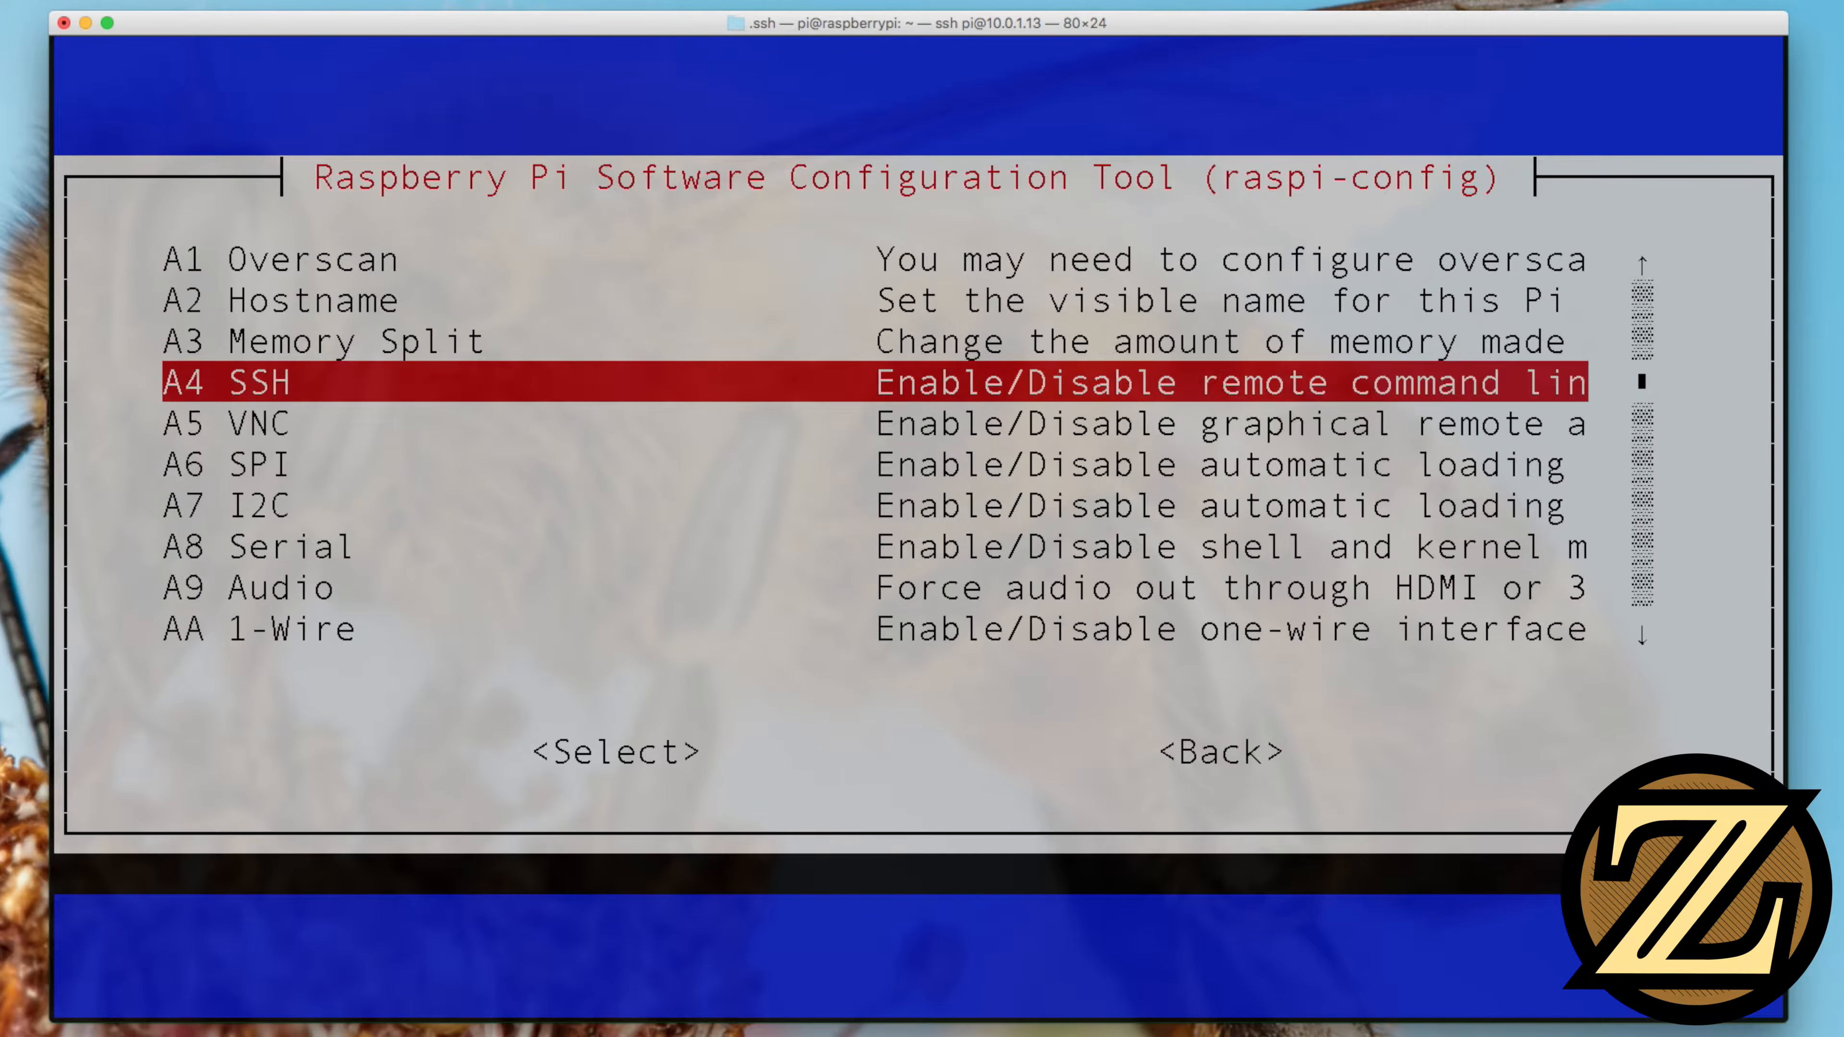
key(Down)
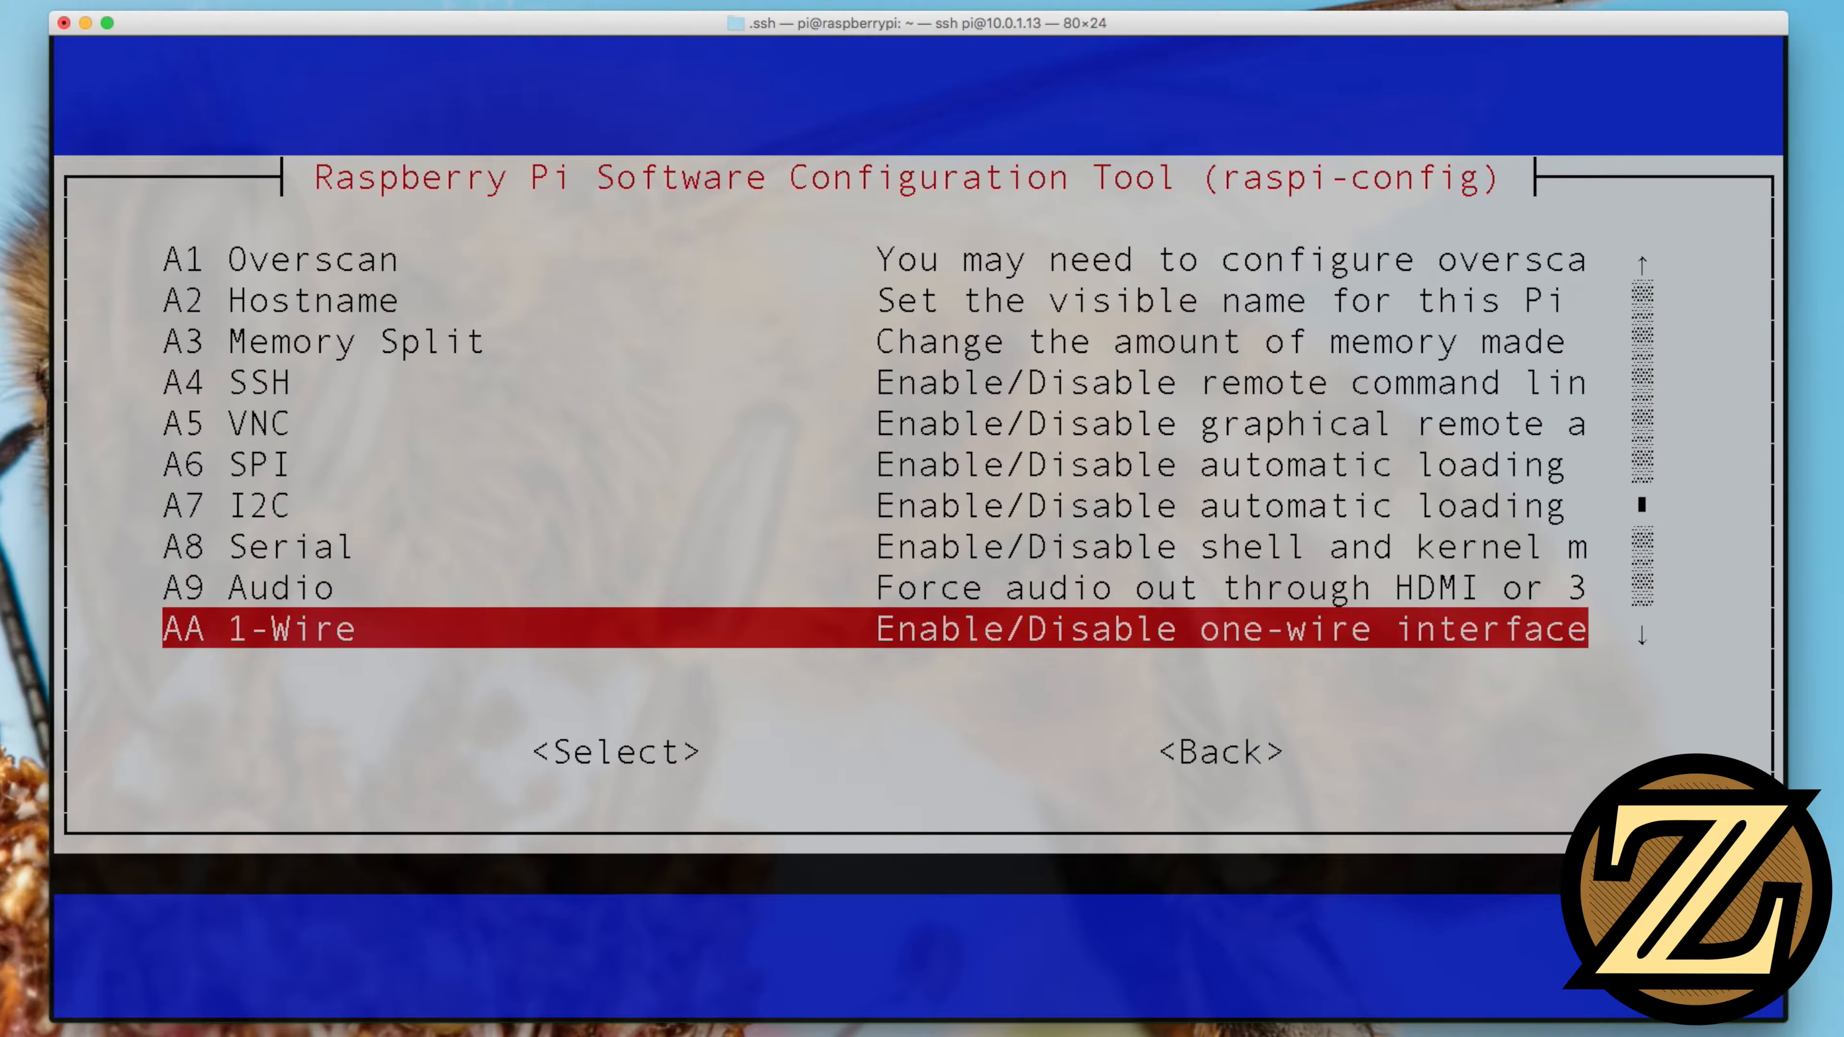
key(Tab)
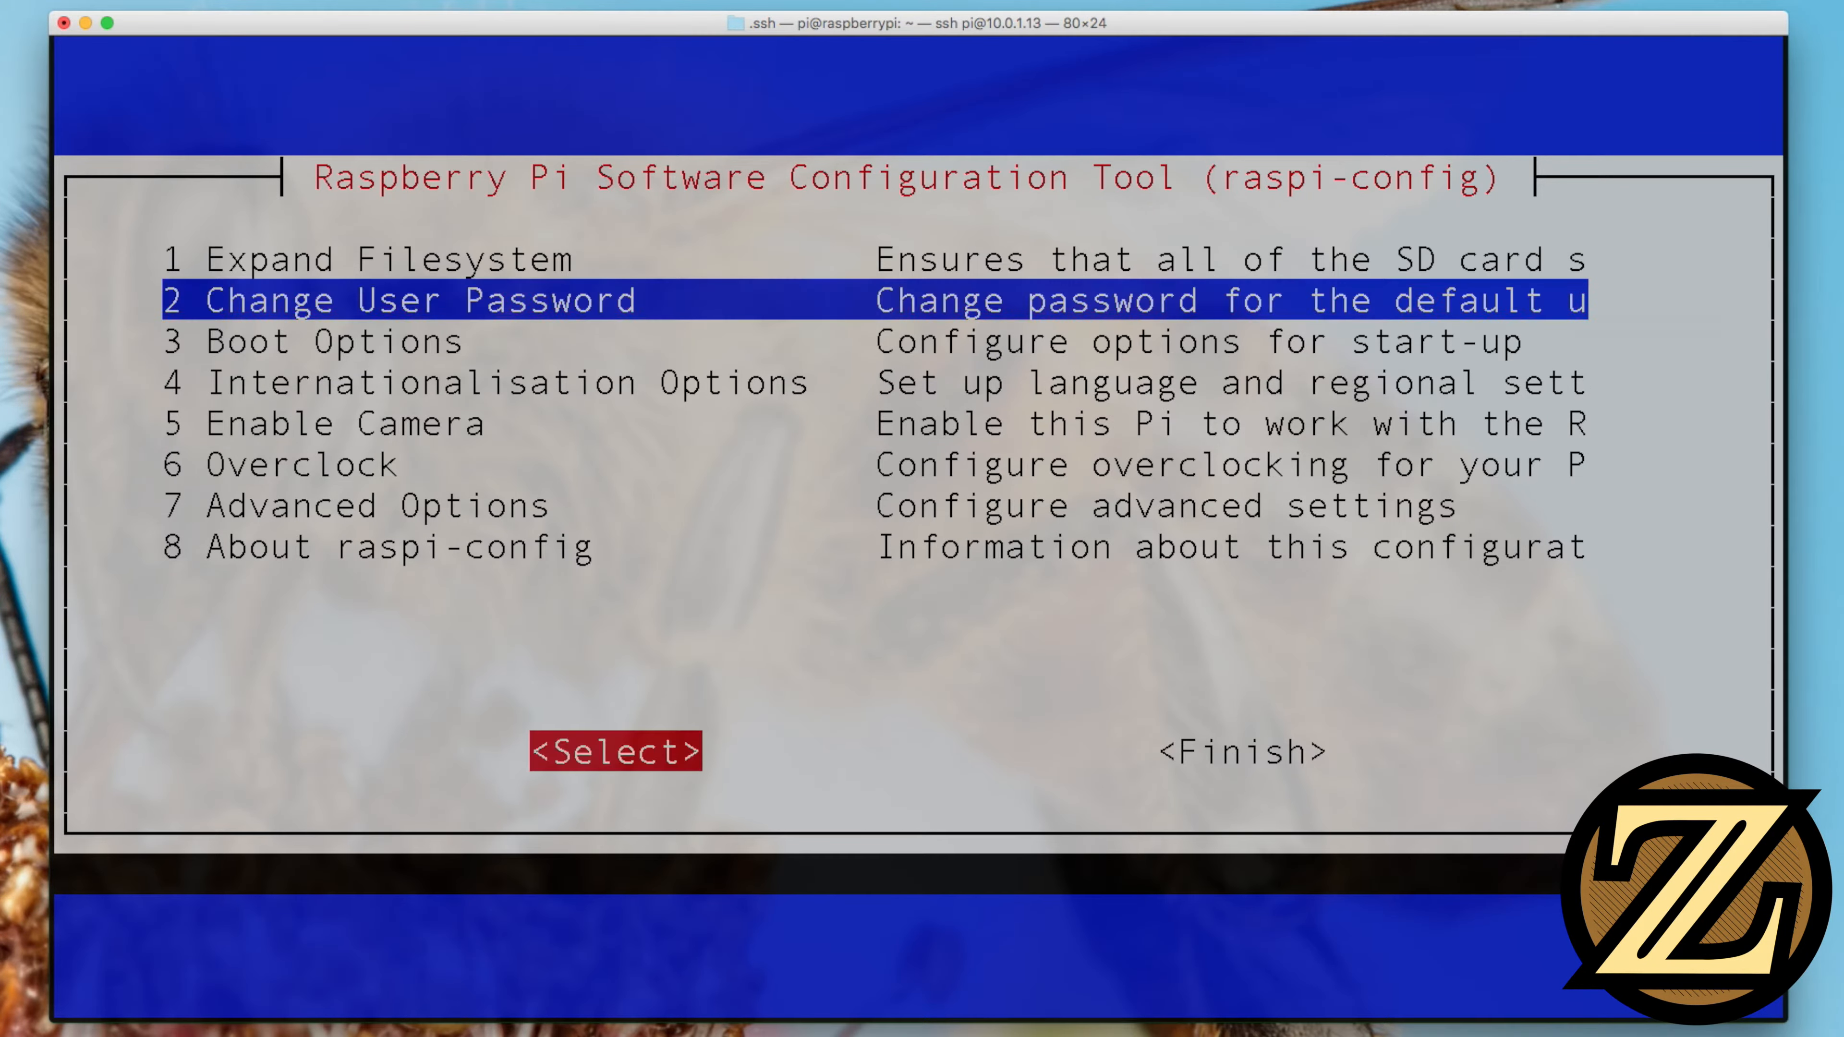
key(Tab)
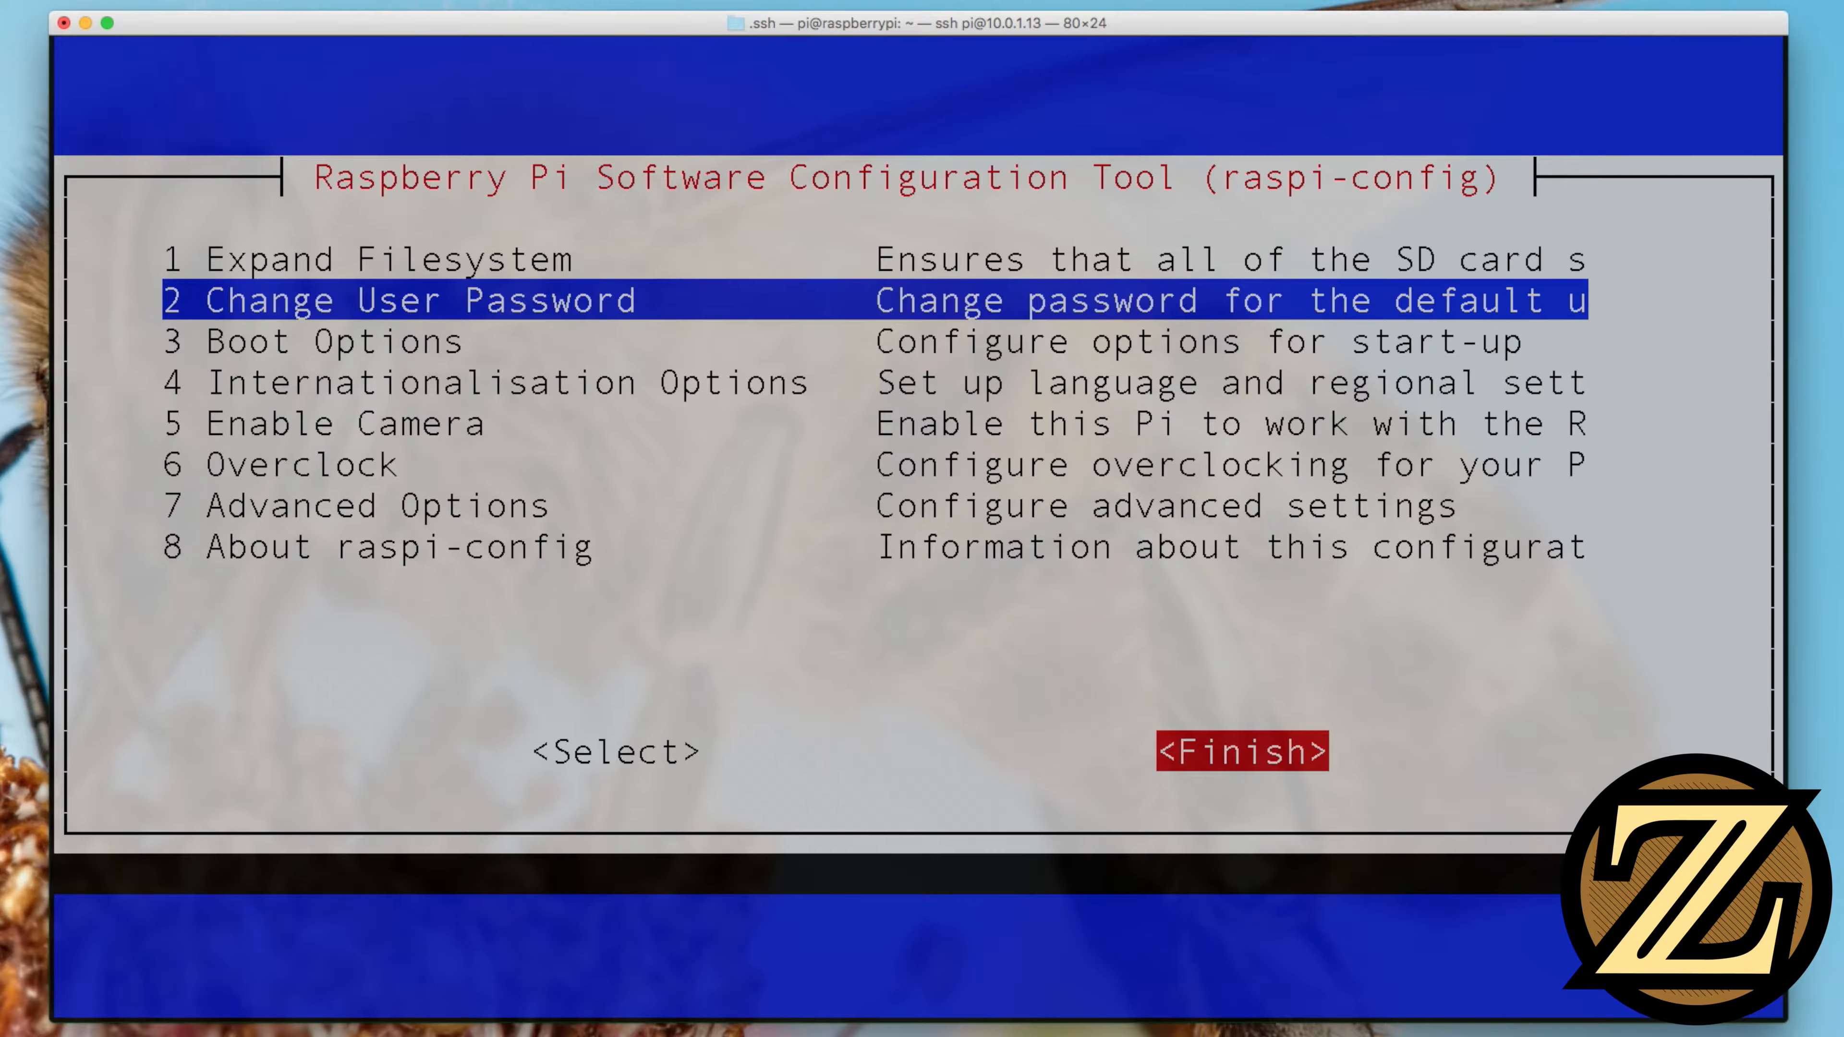
click(1243, 754)
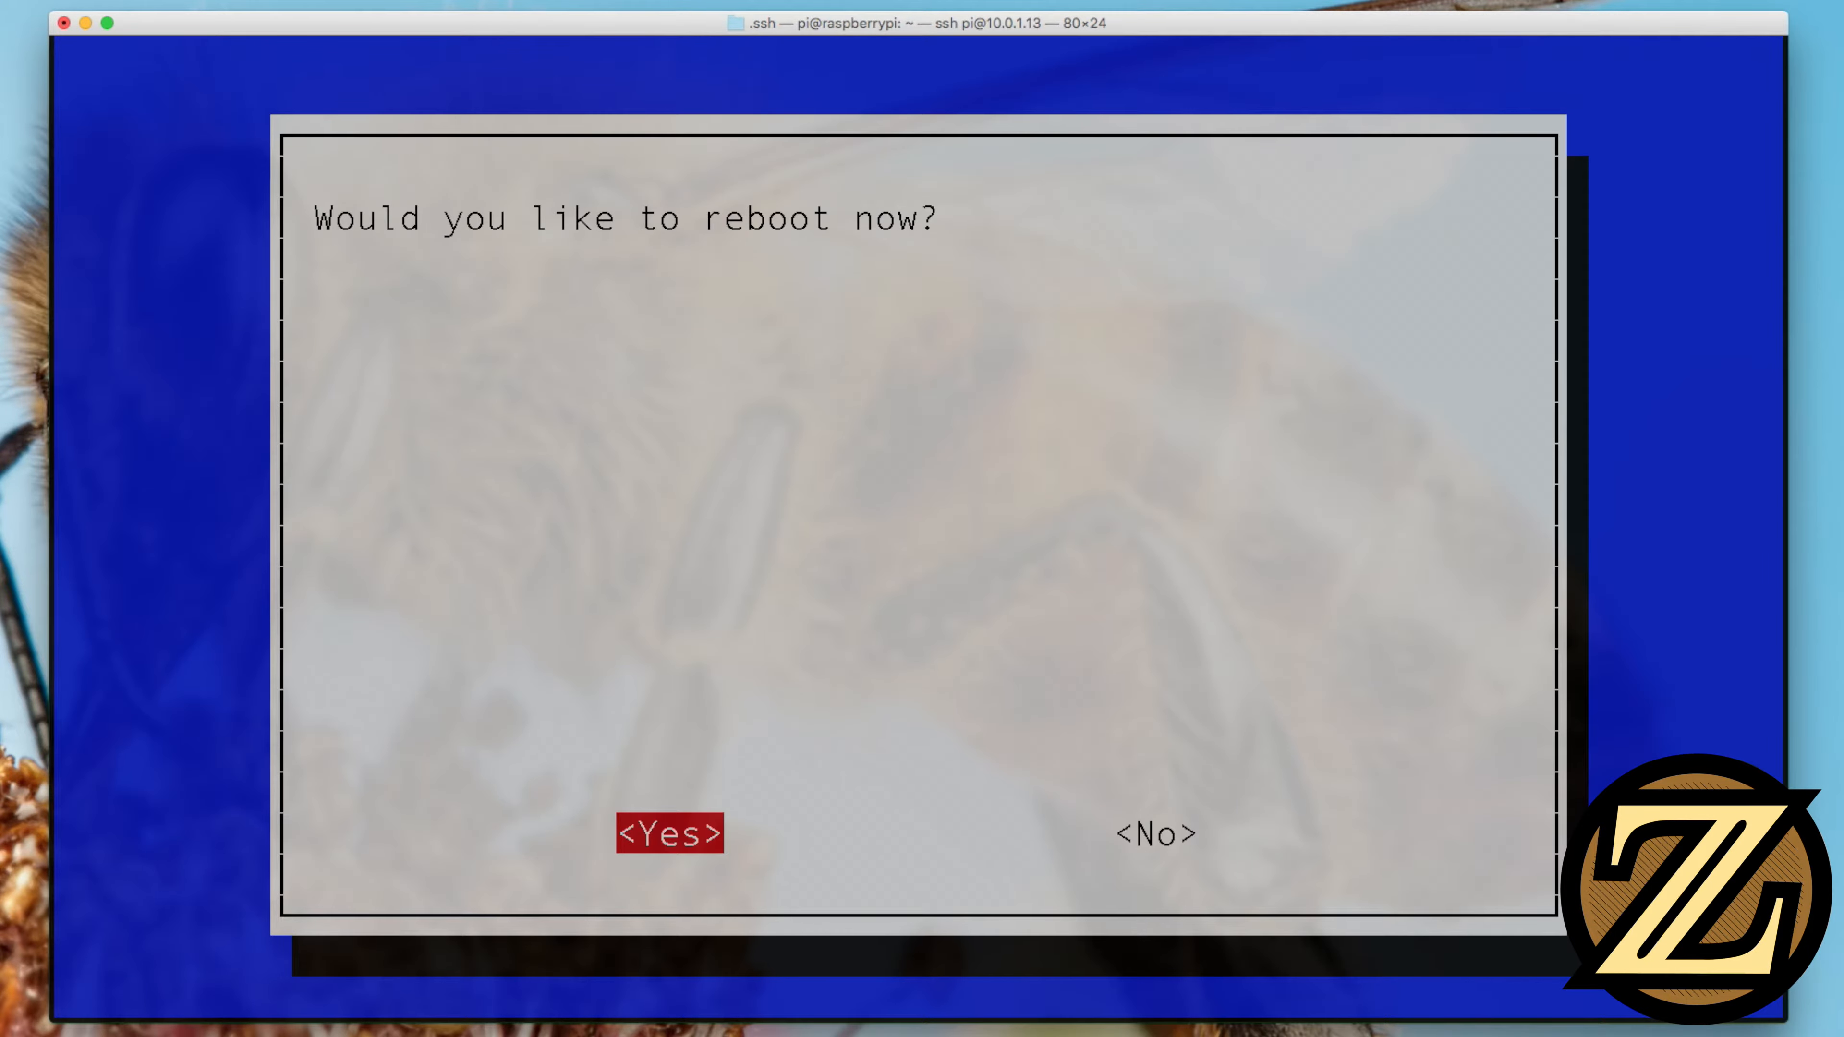
Choose <Yes> to reboot the Pi, closing the SSH connection.
click(668, 840)
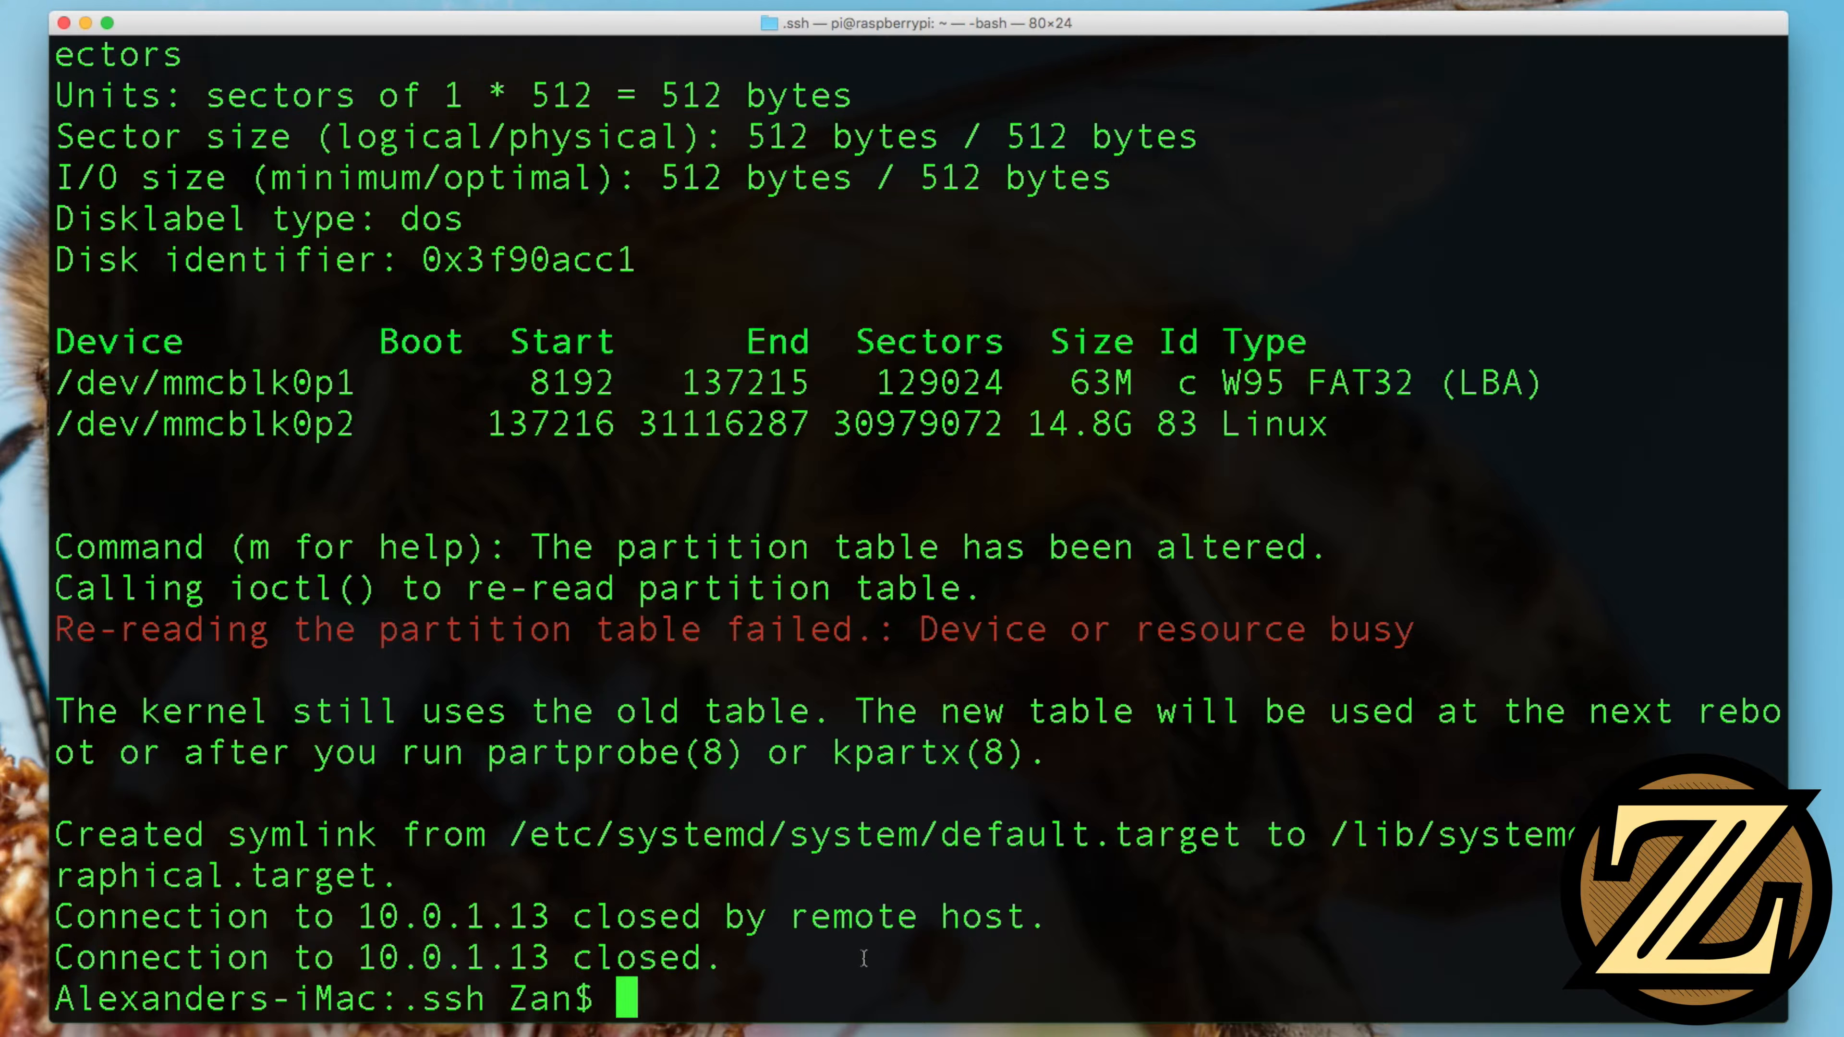
Ping raspberrypi.local after the reboot until 10.0.1.13 answers, stop it, and begin an ssh command.
text(s)
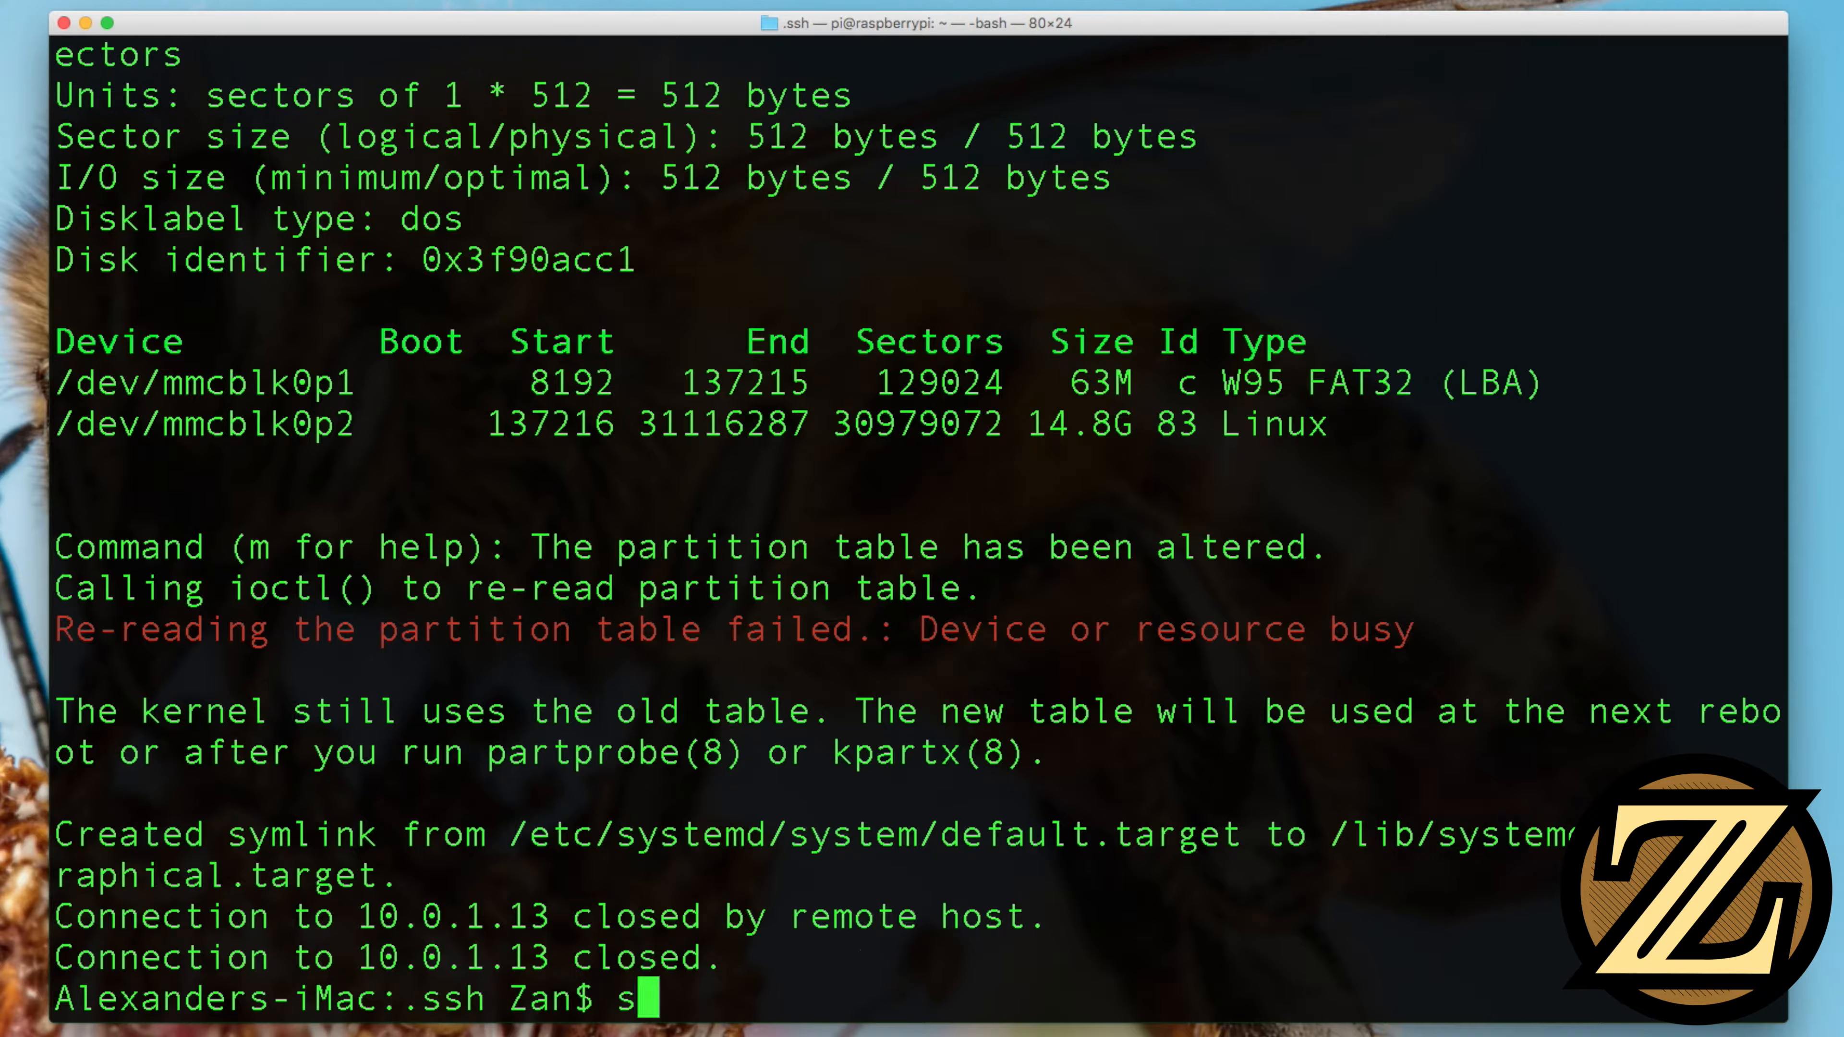
text(sh)
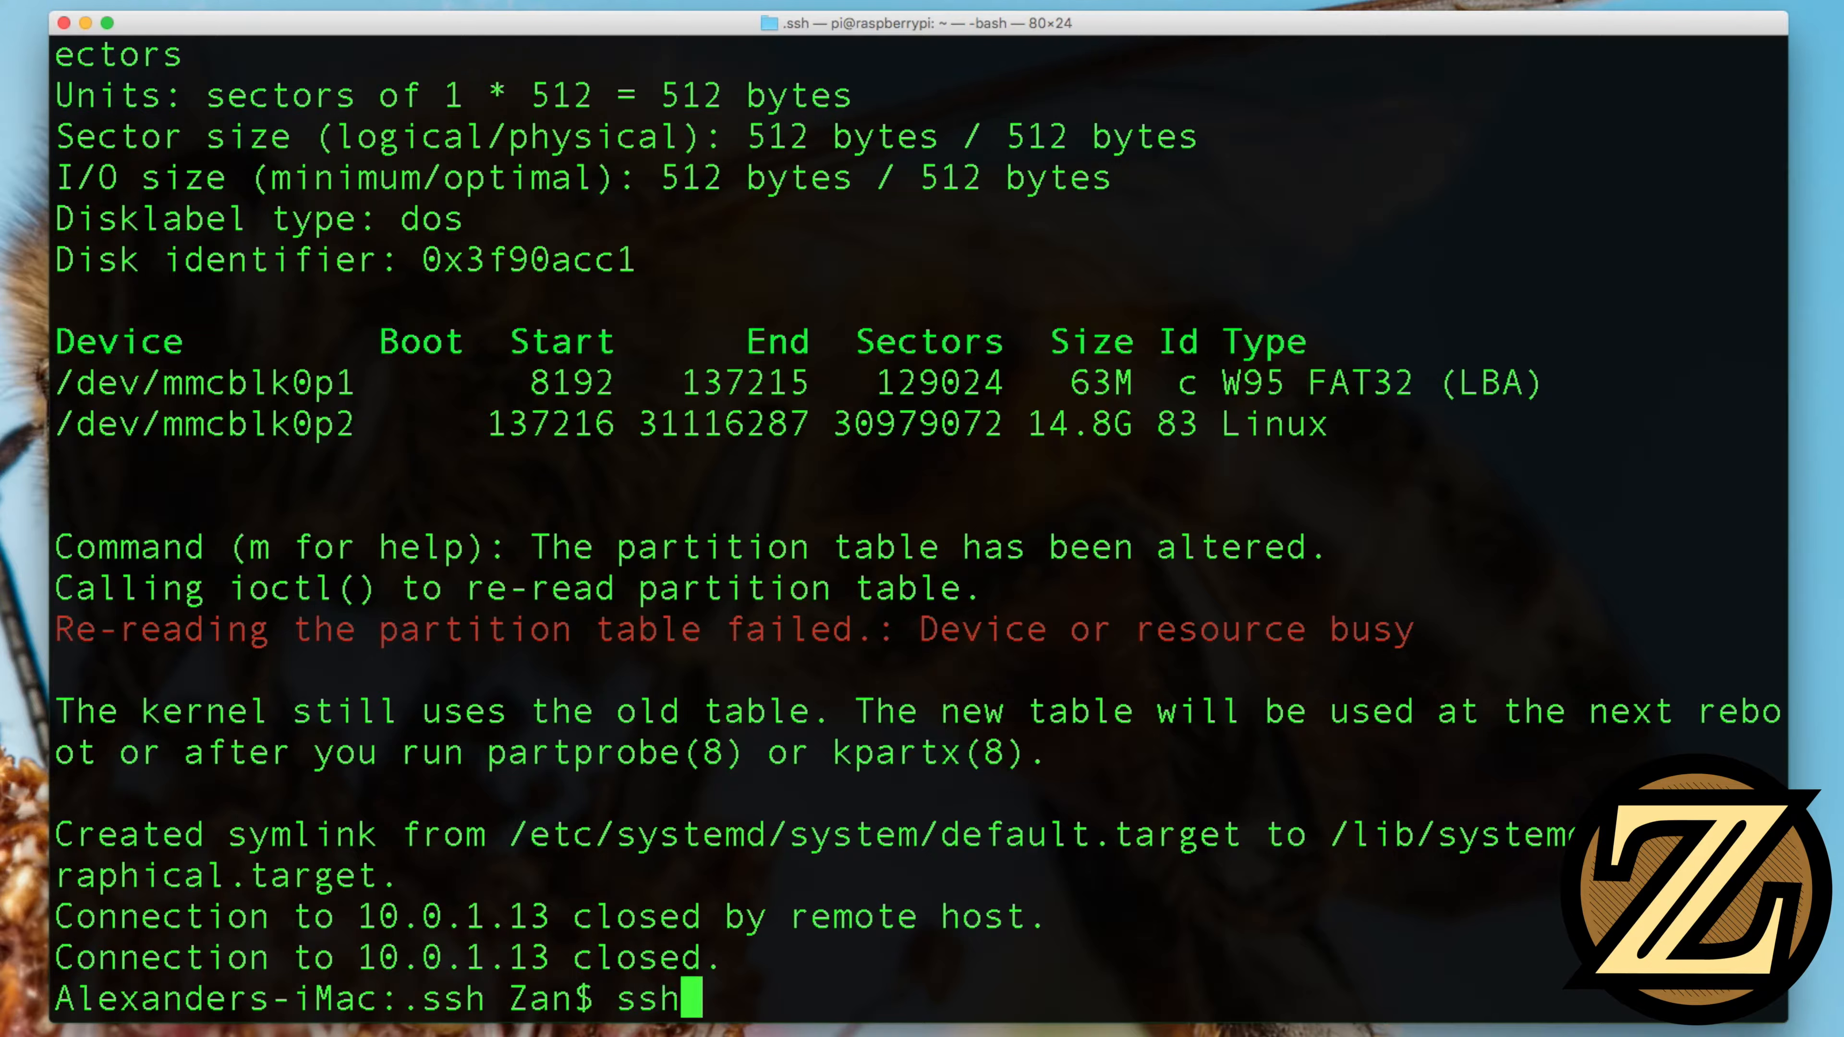
text(pi@10)
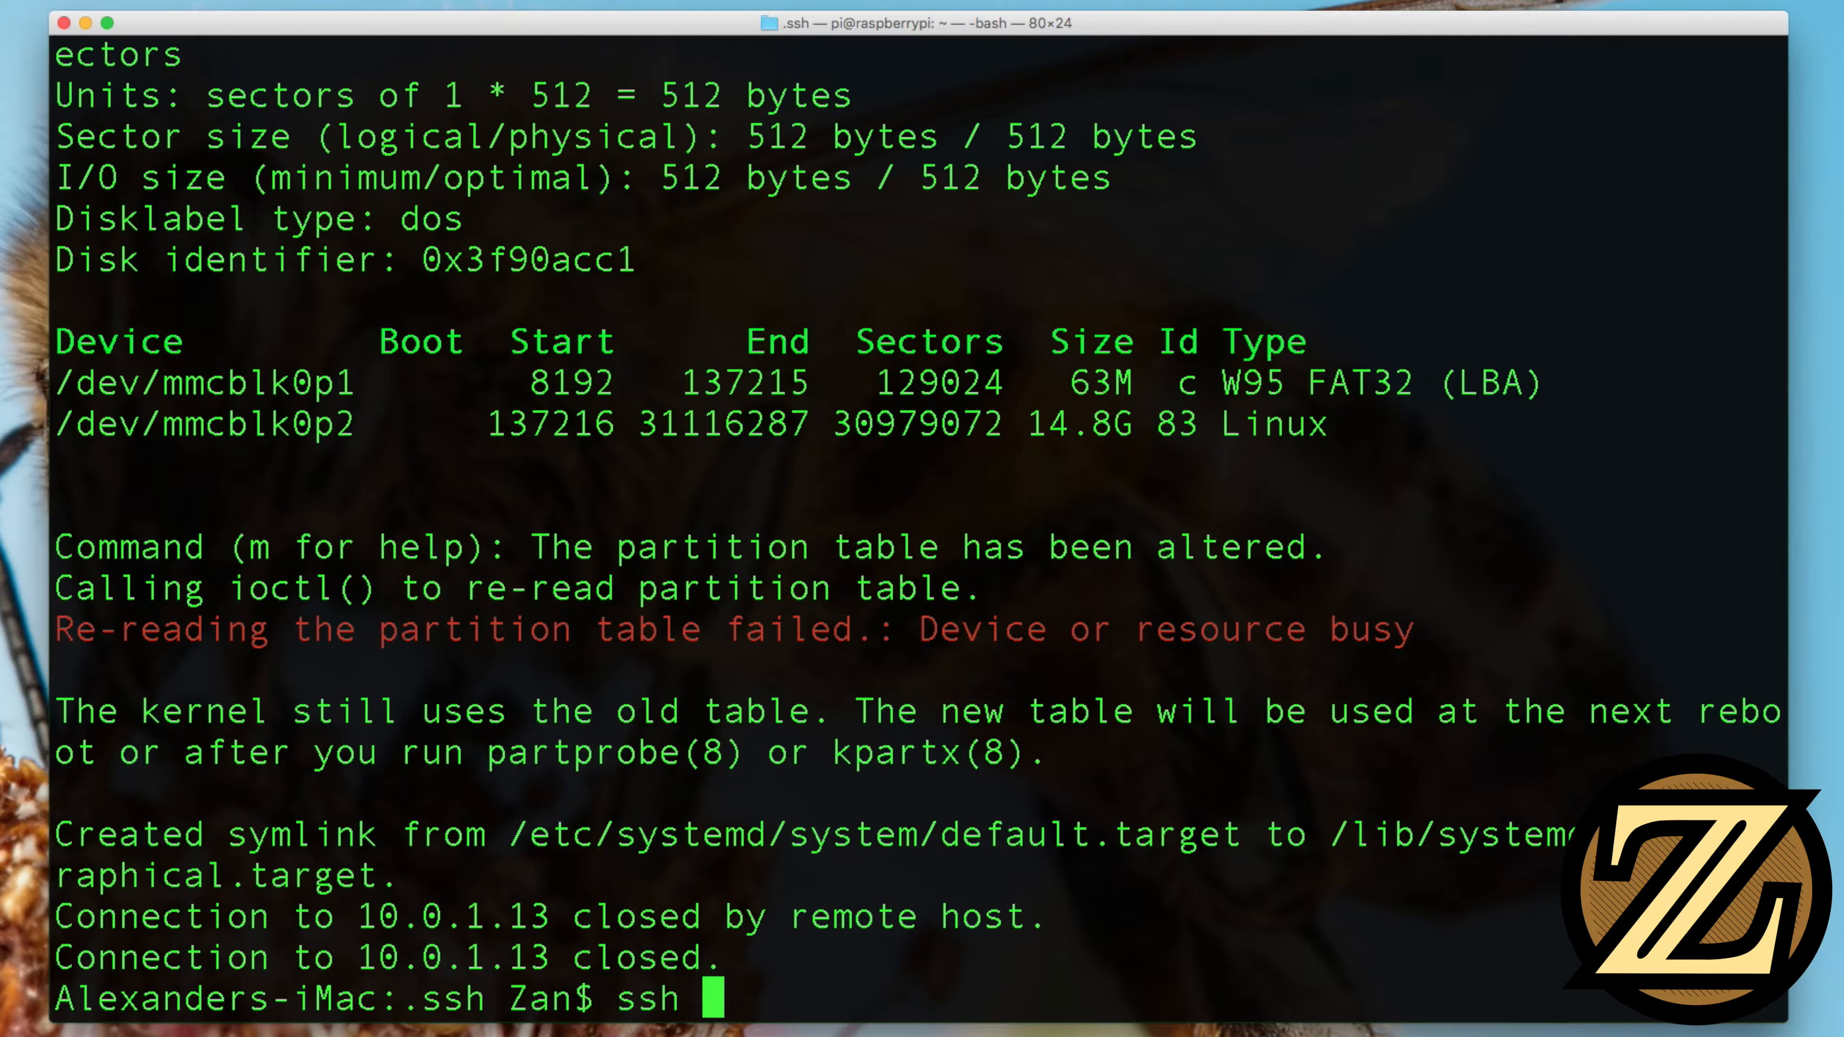
text(ping)
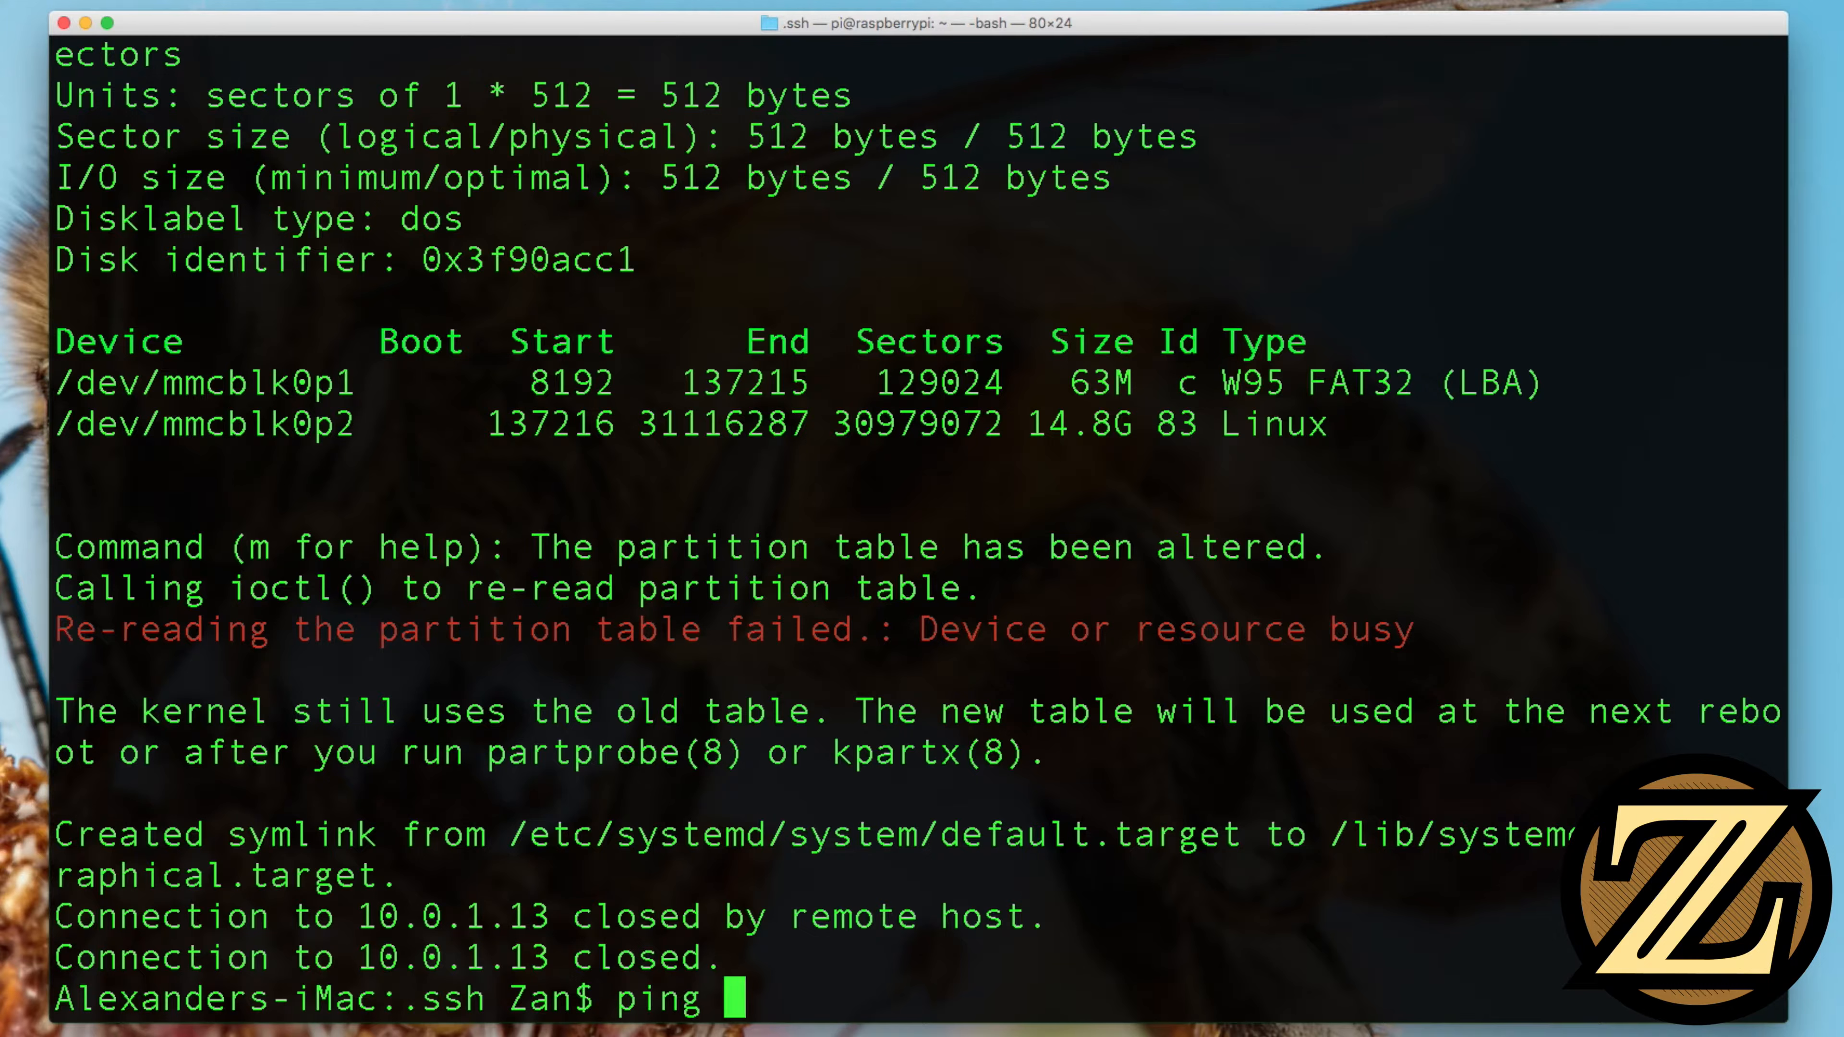
text(raspberry)
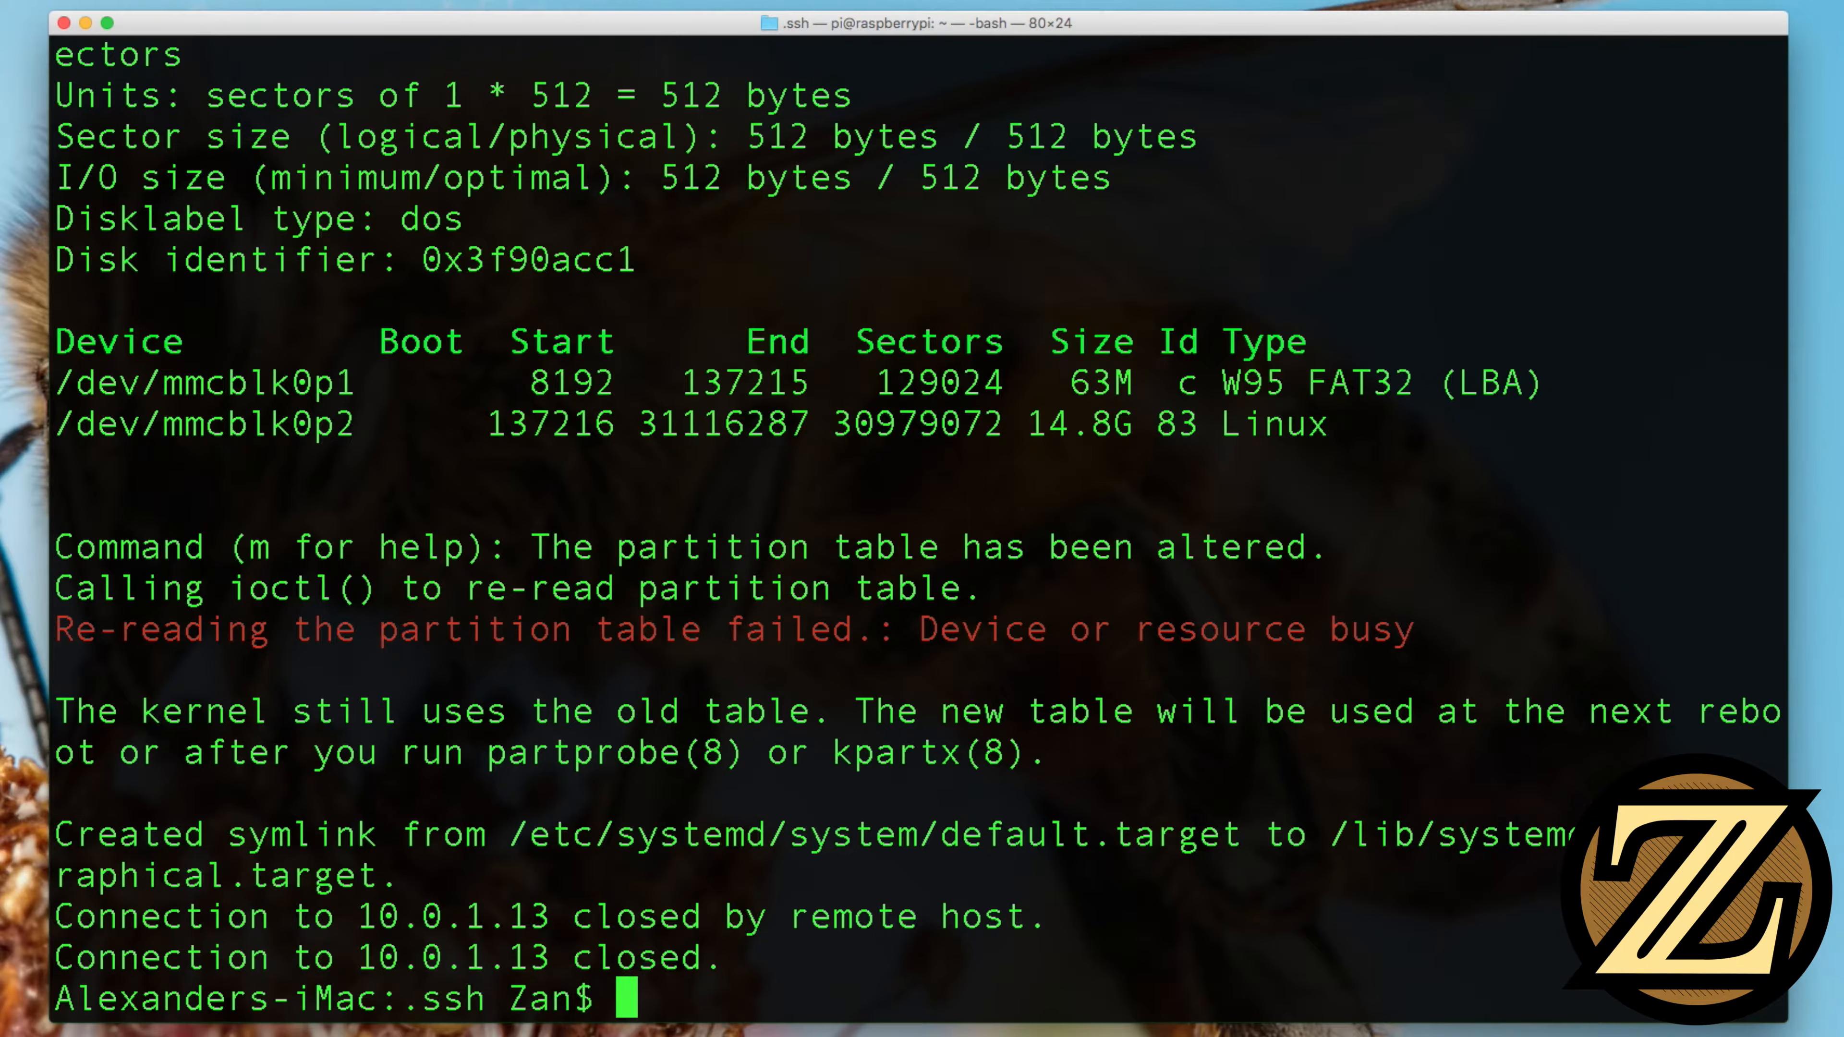
text(ping raspberrypi.local)
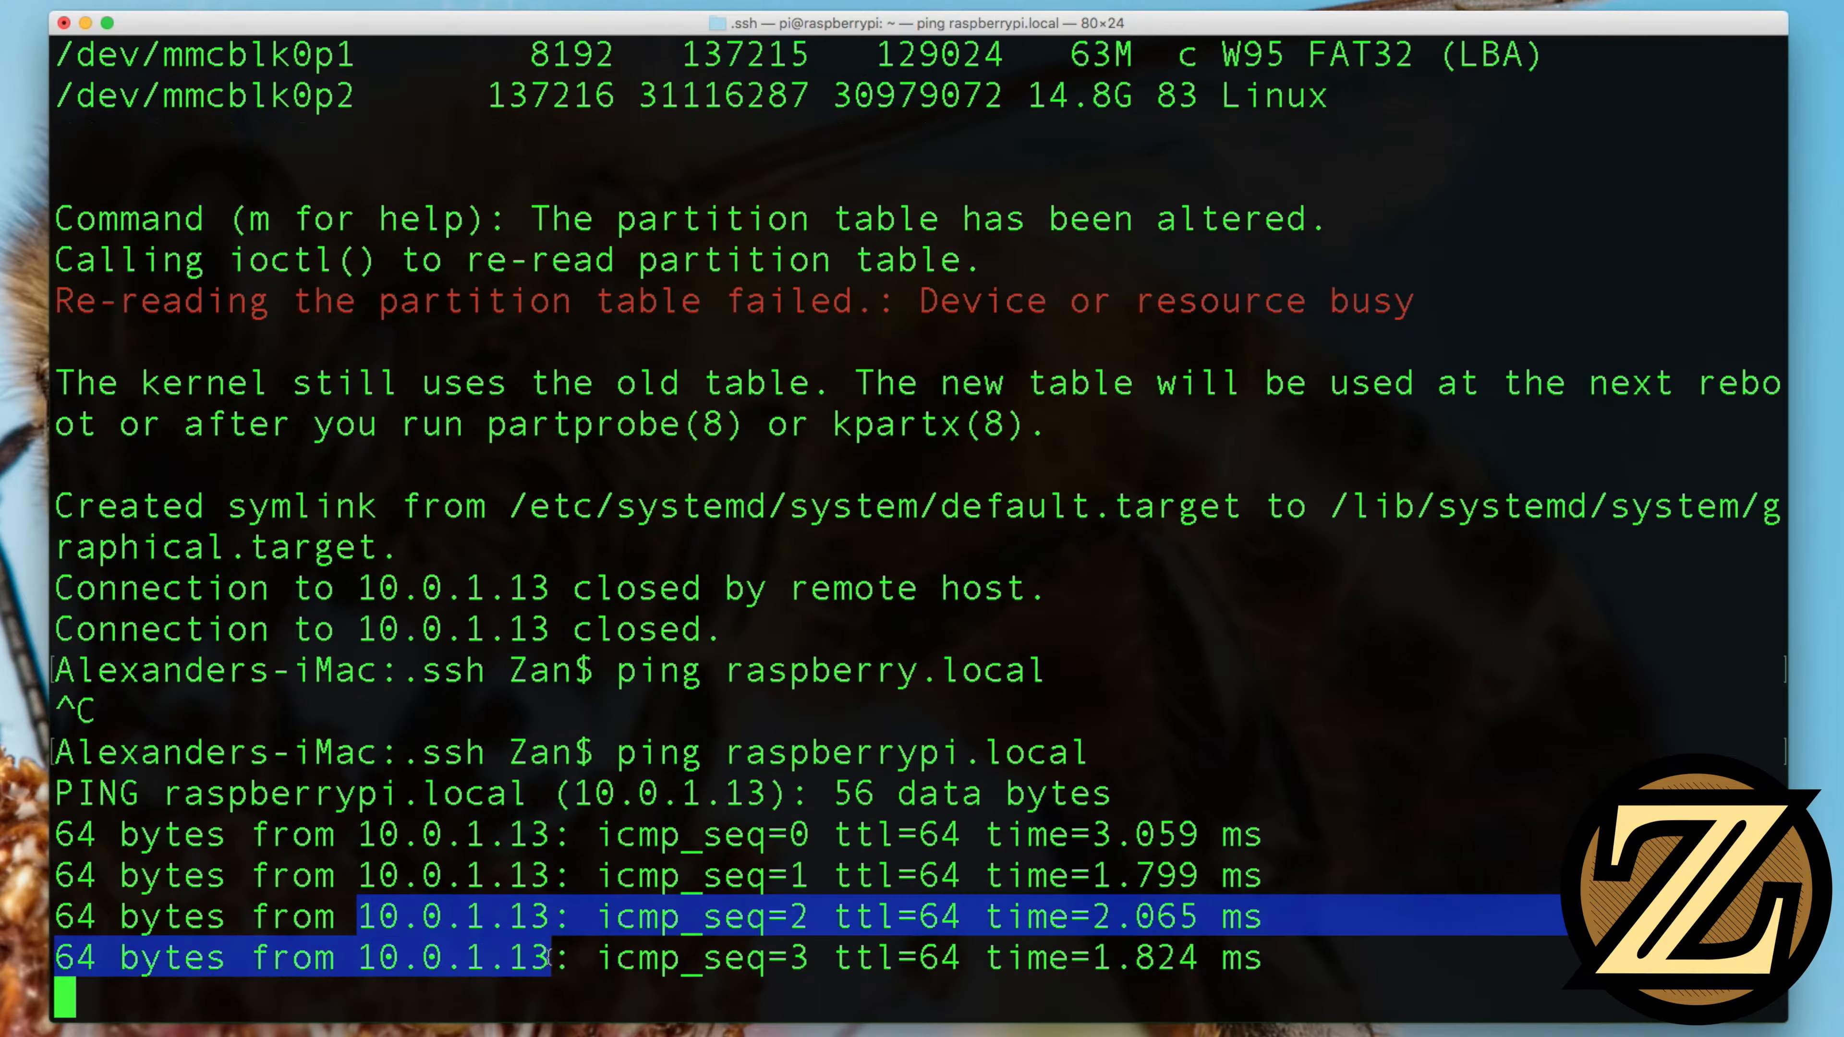
key(ctrl+c)
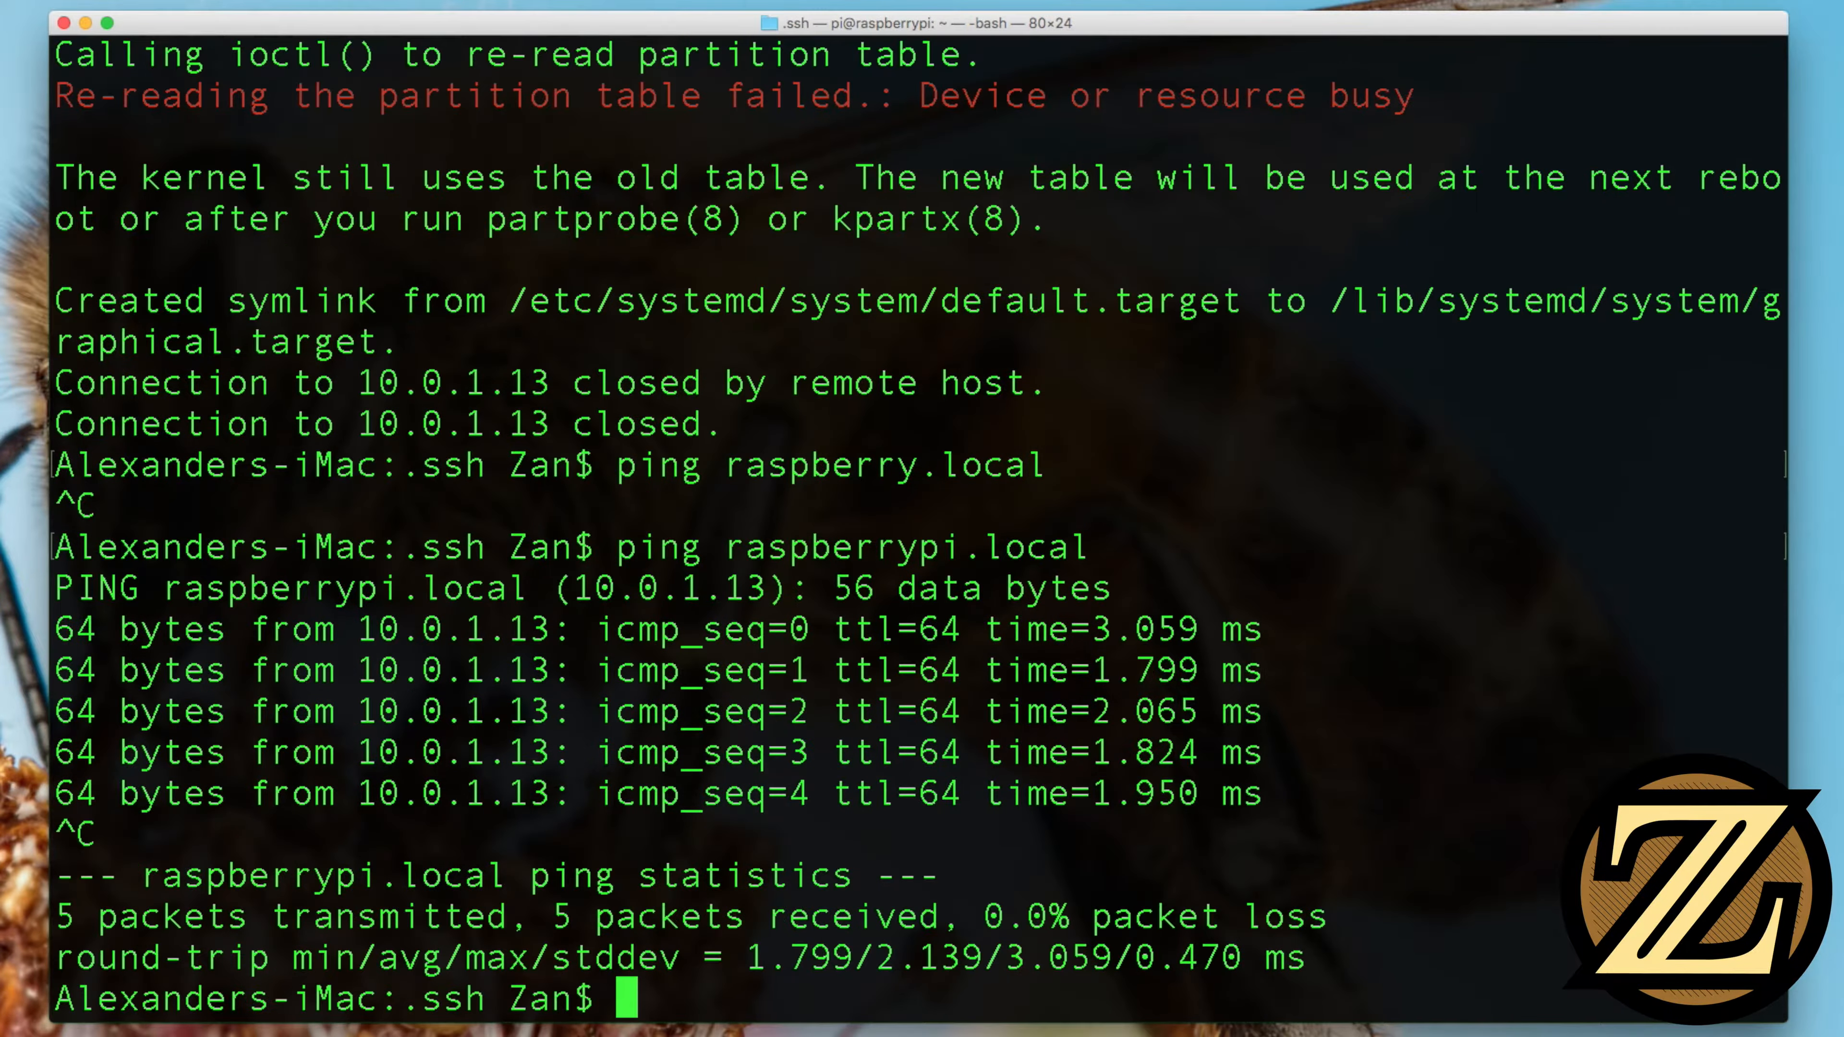
text(ssh)
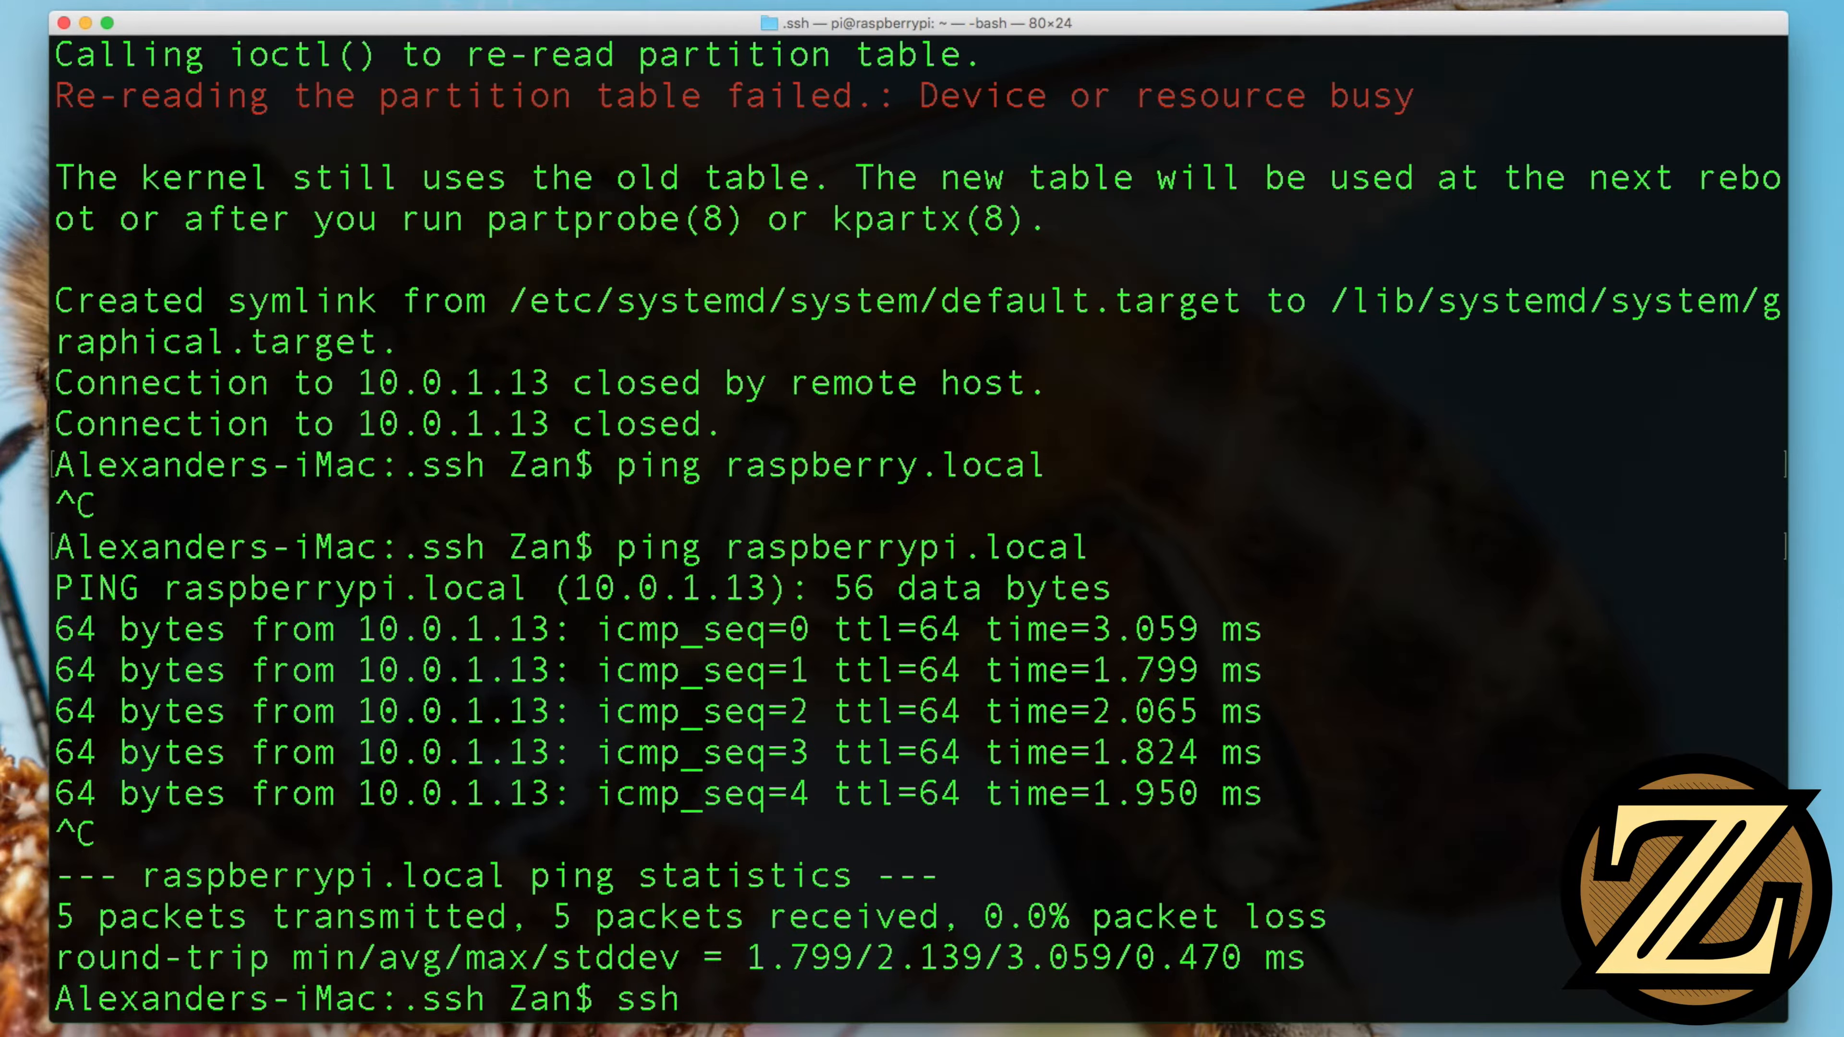
text(pi)
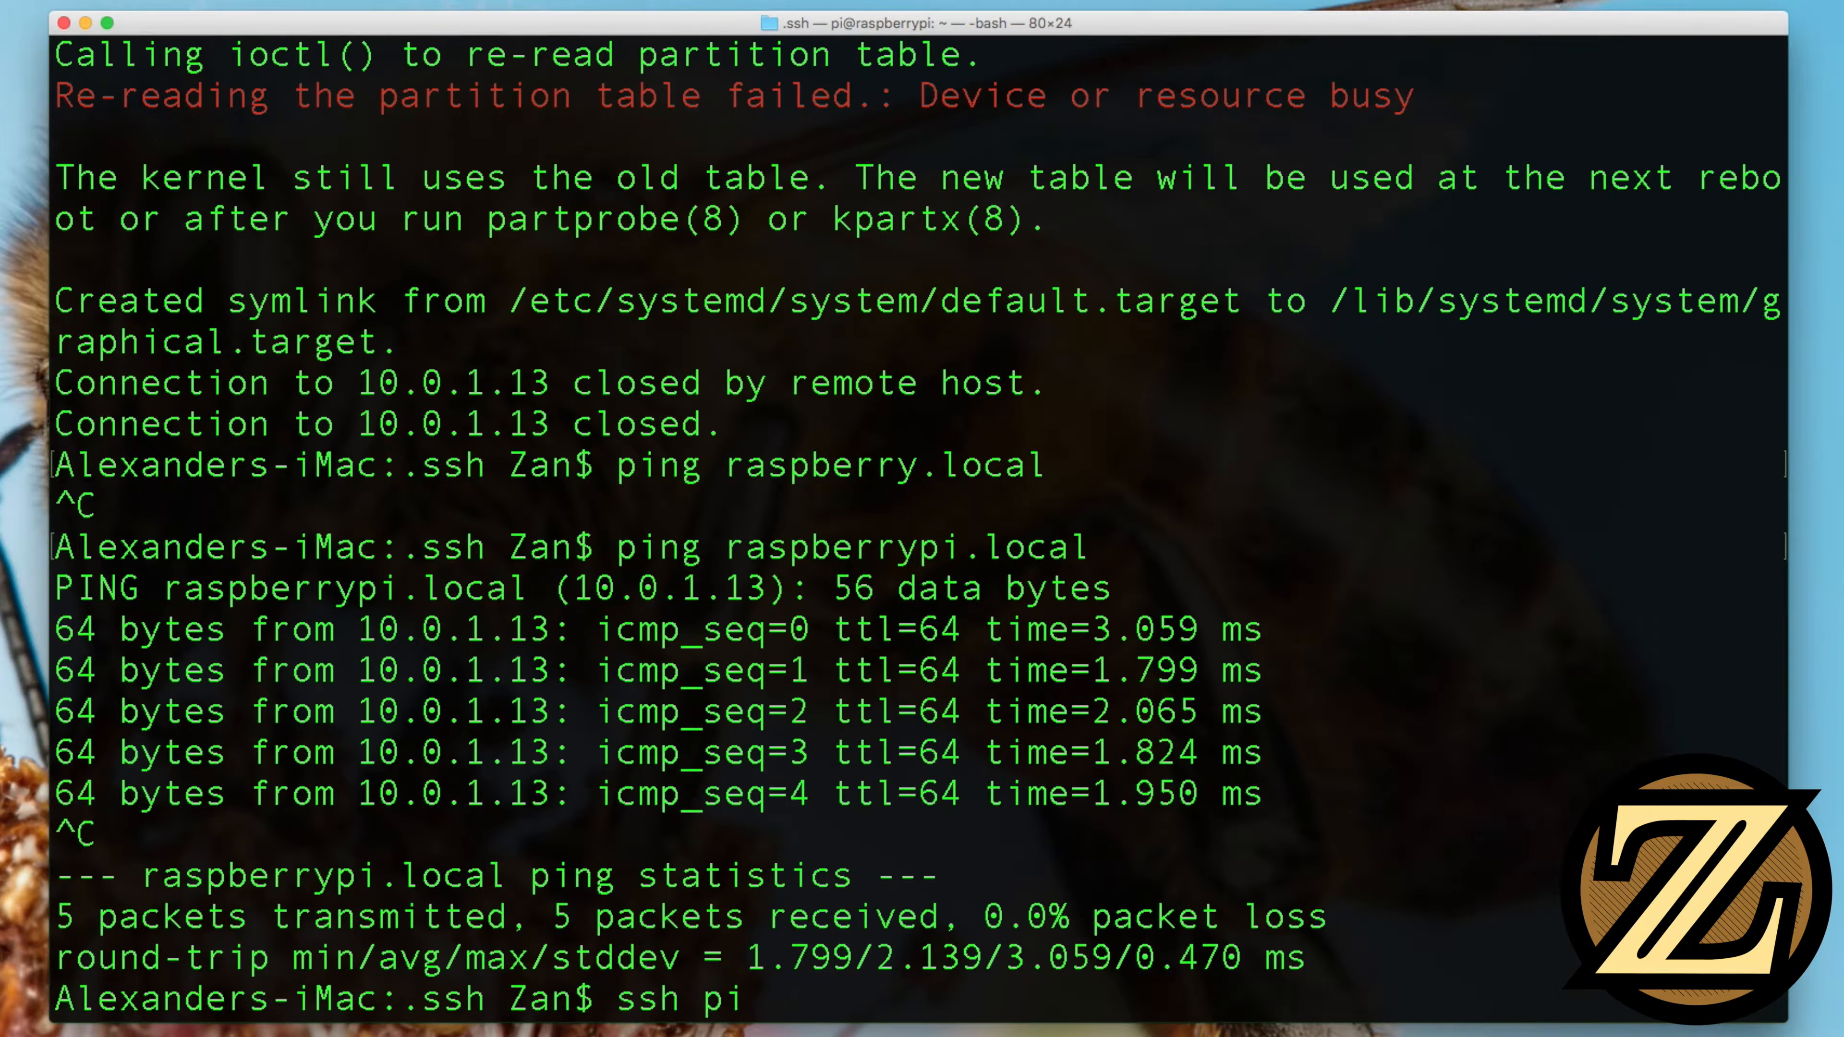
text(@)
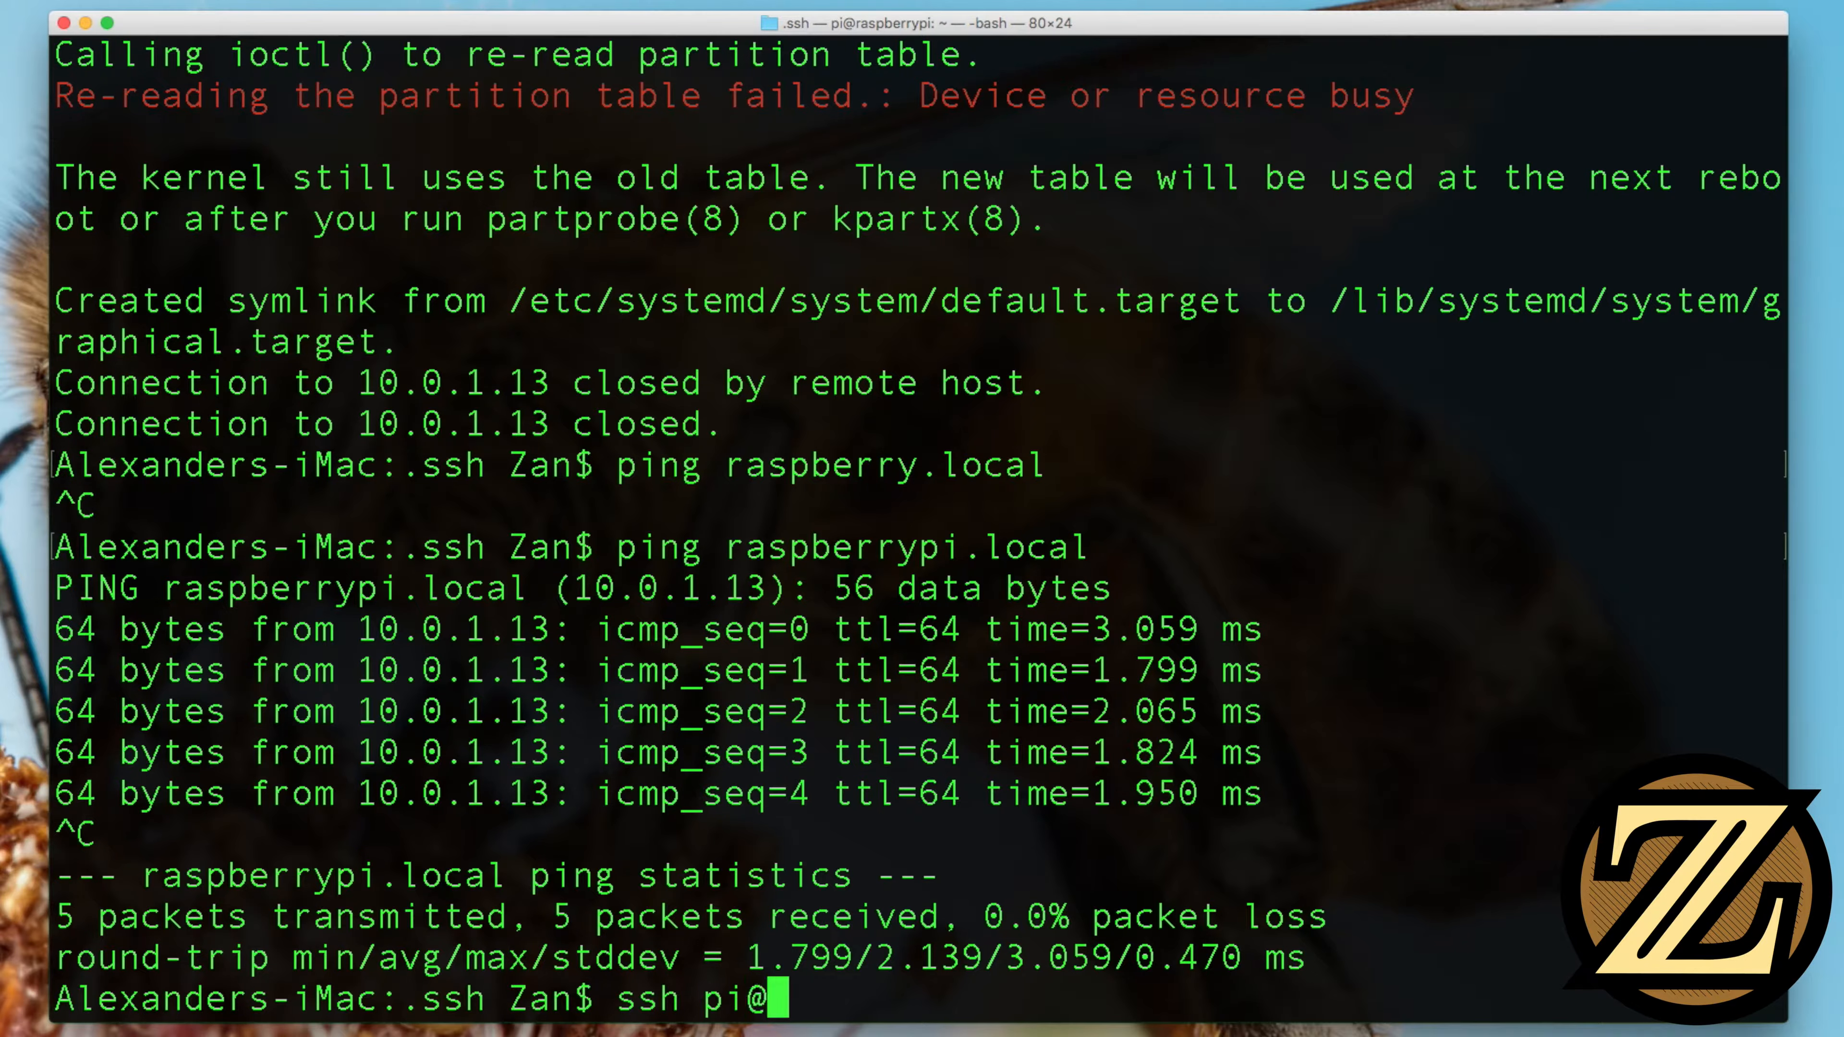
text(raspberrypi.local)
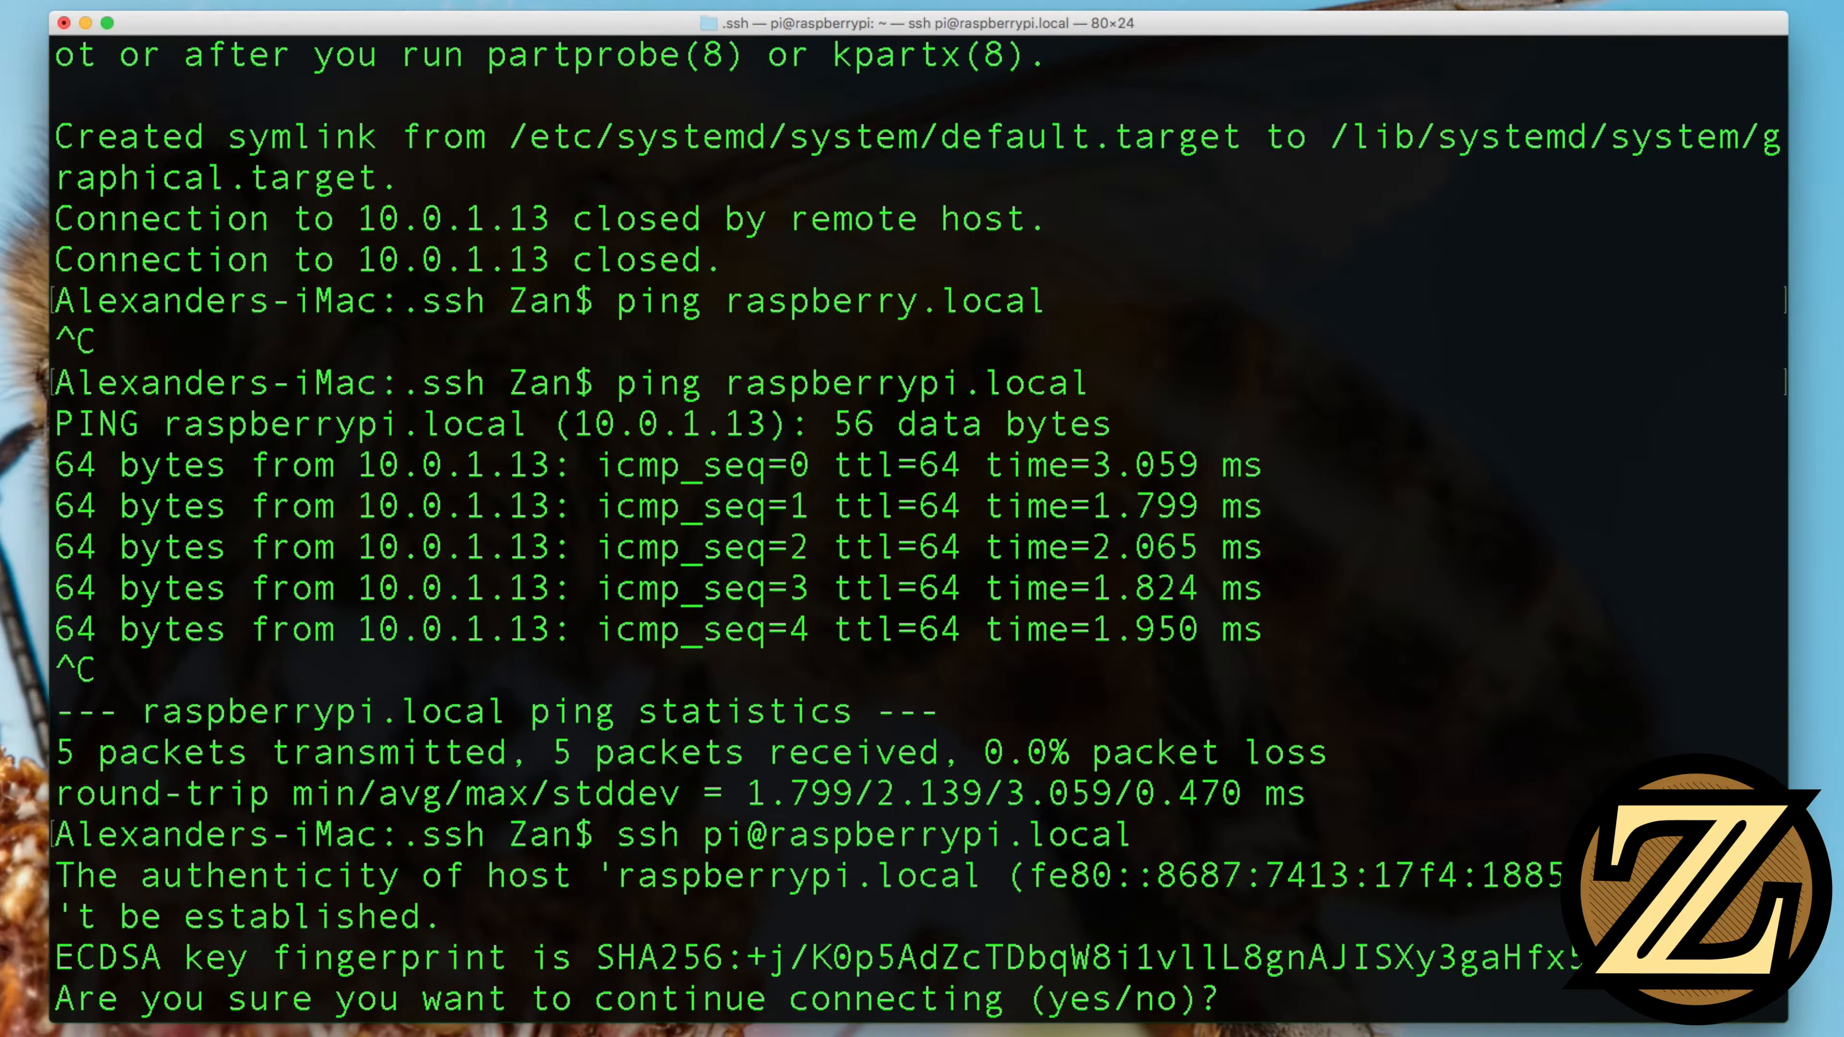
text(yes)
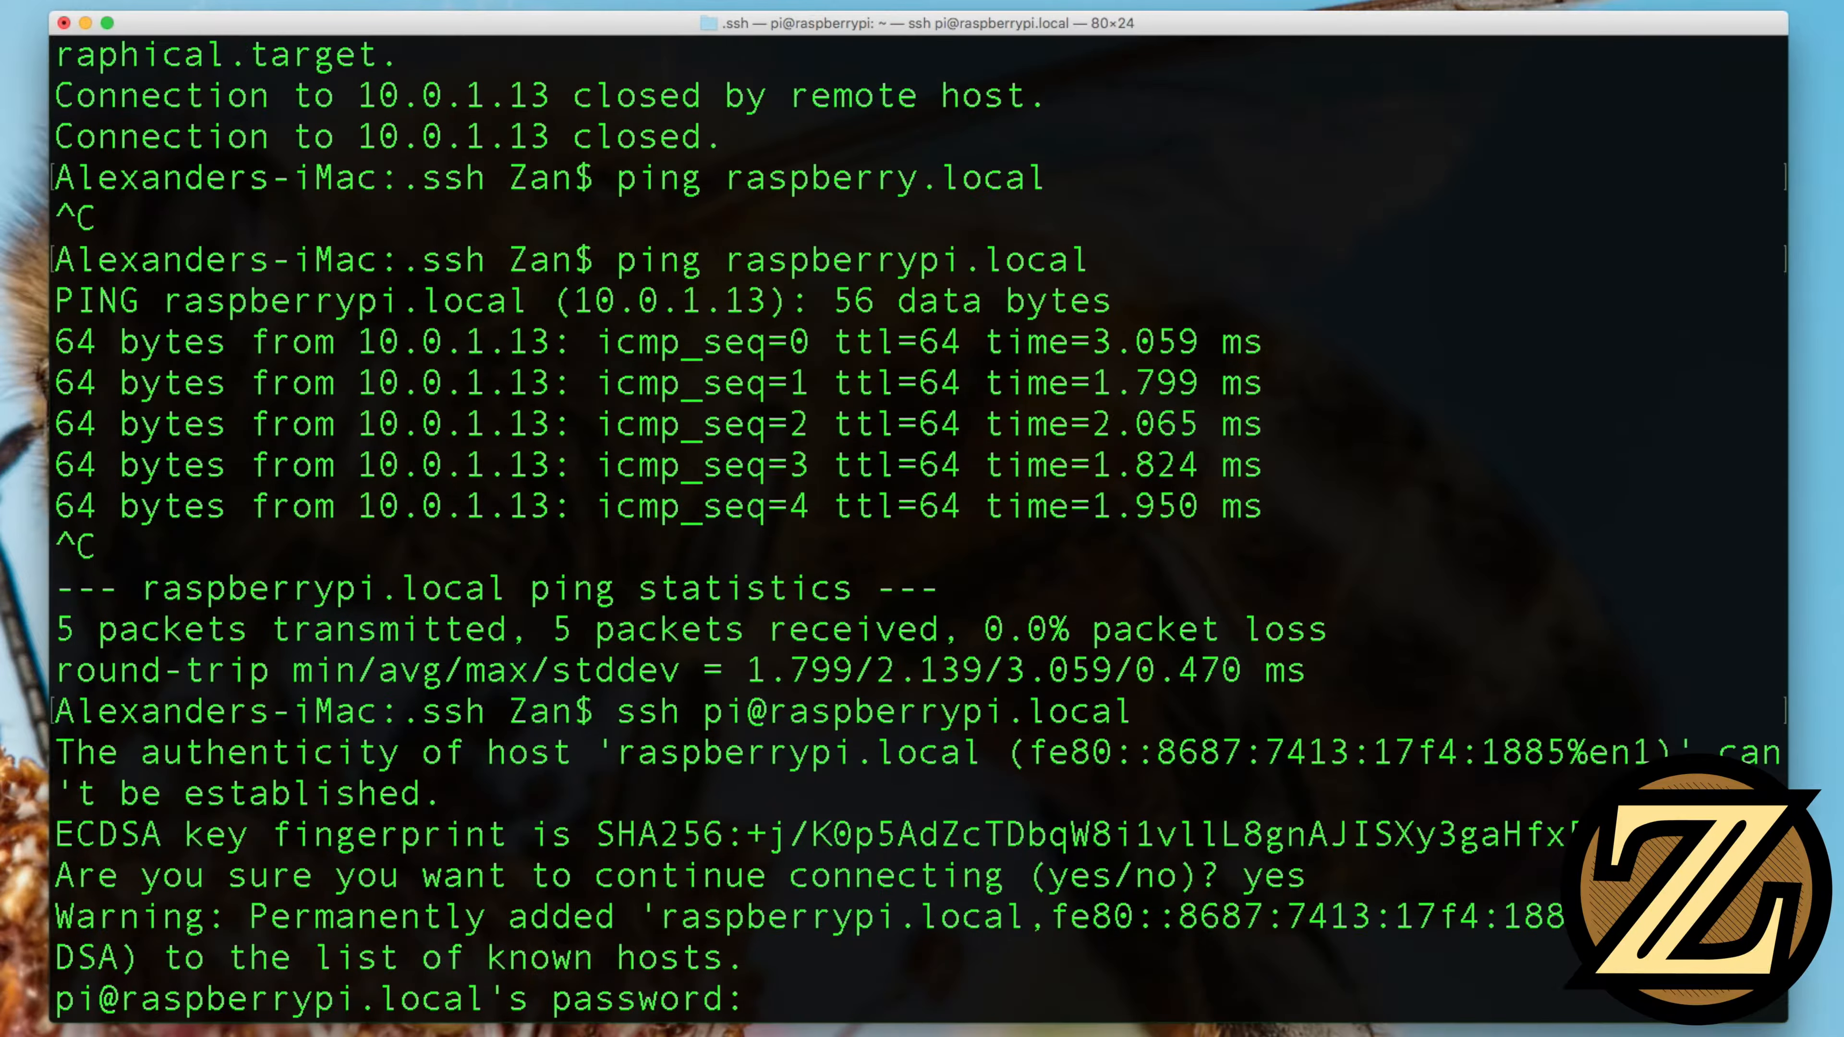